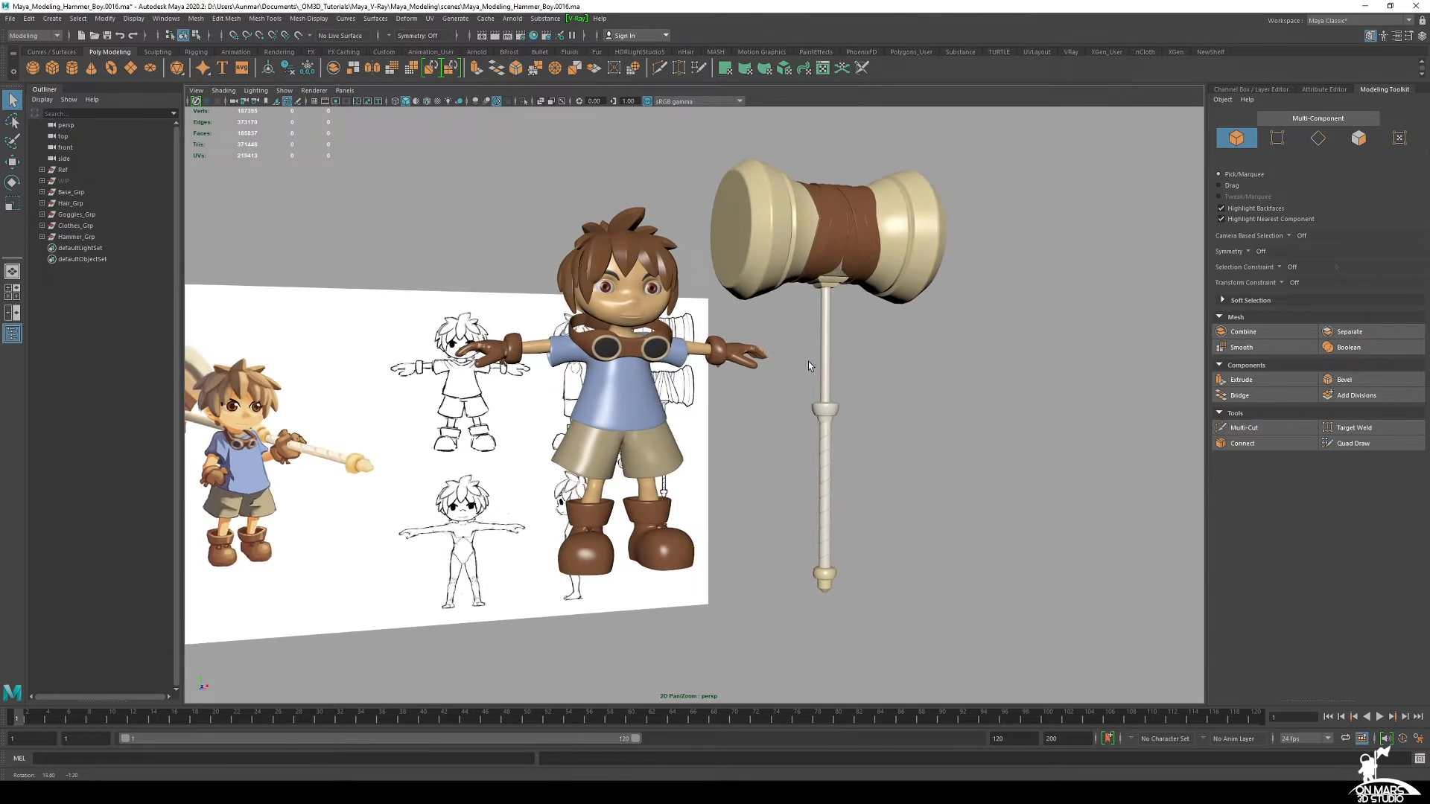
Step: Orbit the perspective view around the hammer boy model beside the reference sheet
left_click_drag(807, 365, 743, 365)
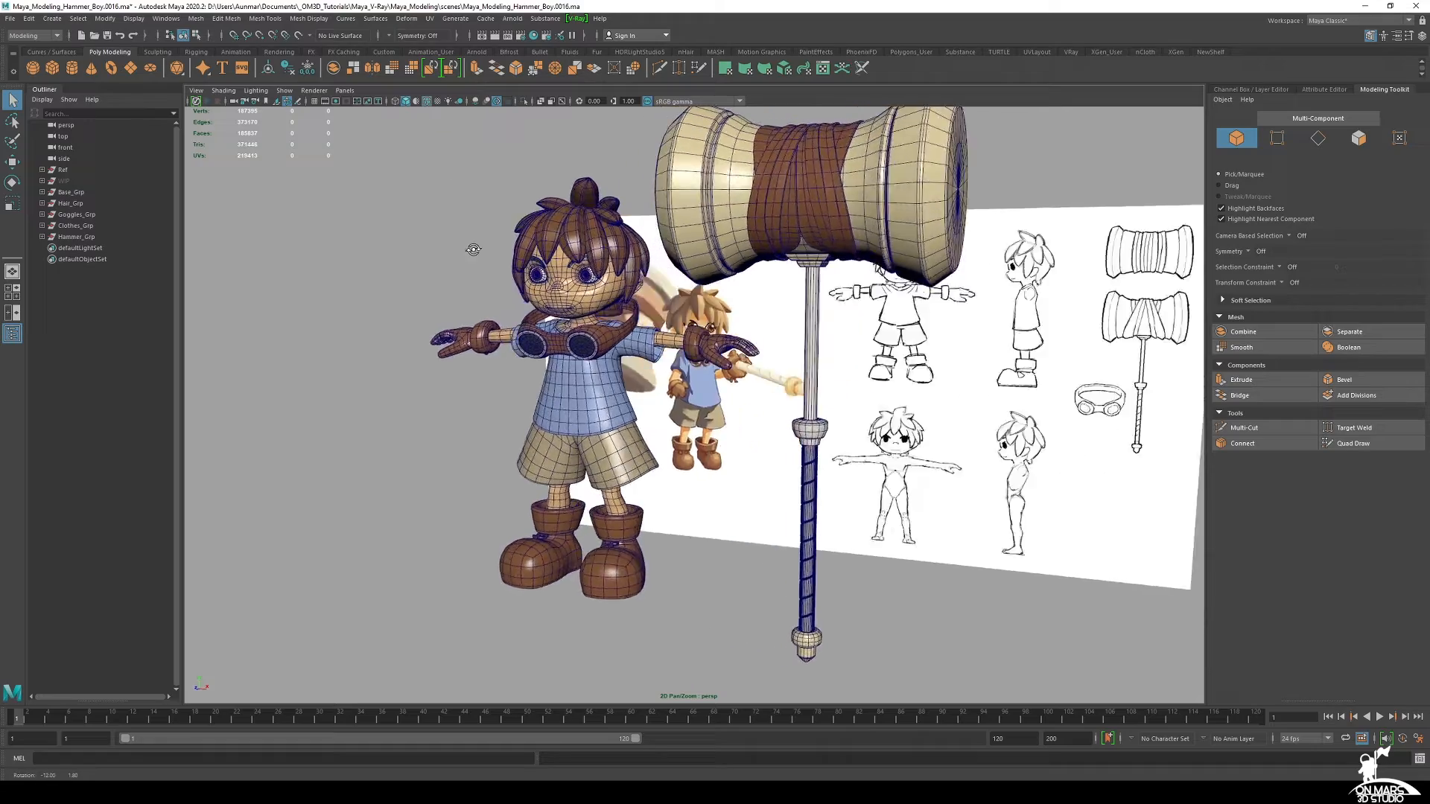
left_click_drag(474, 249, 550, 248)
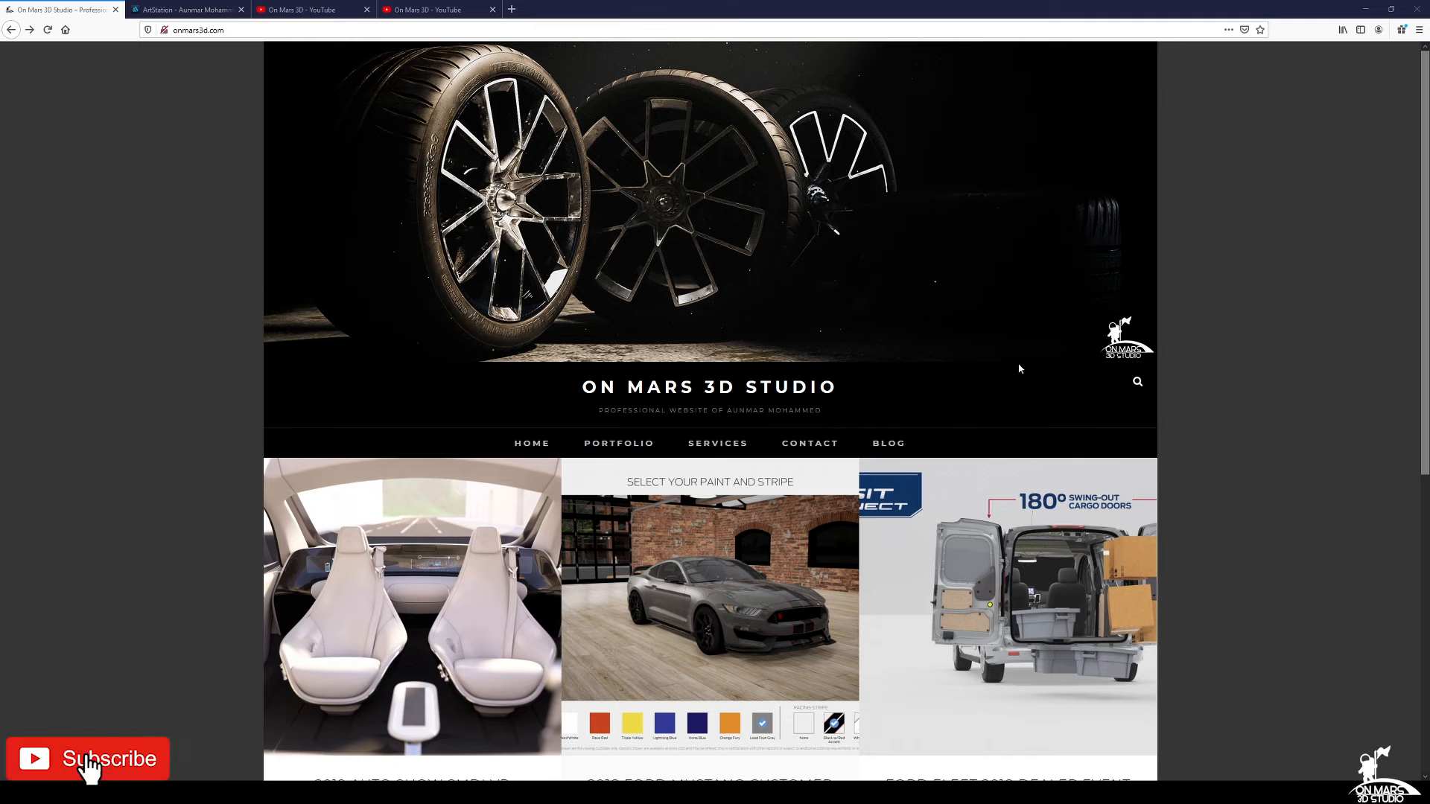
Step: Open the On Mars 3D Studio site's Projects portfolio page
left_click(88, 759)
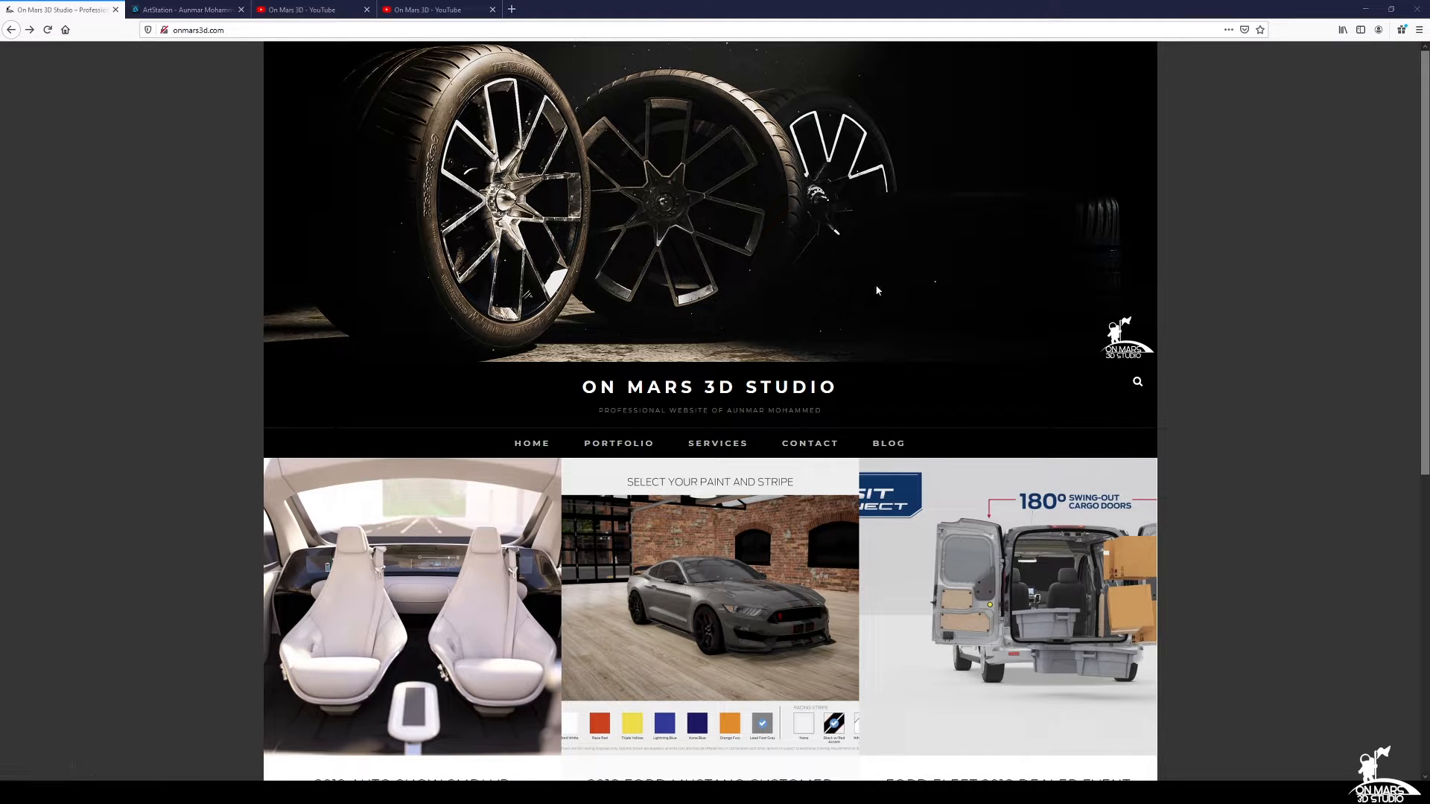
scroll("down", 3)
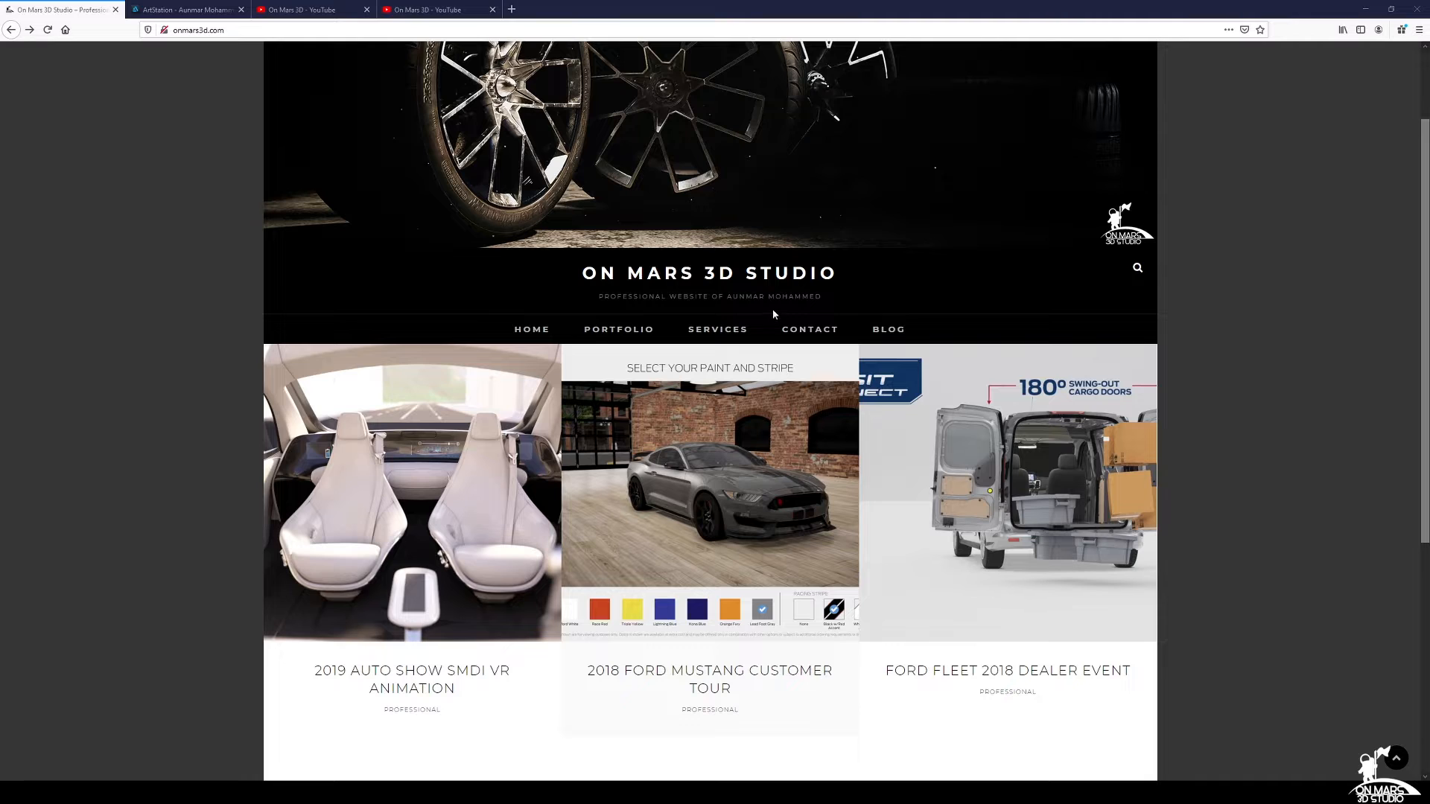
mouse_move(1290, 482)
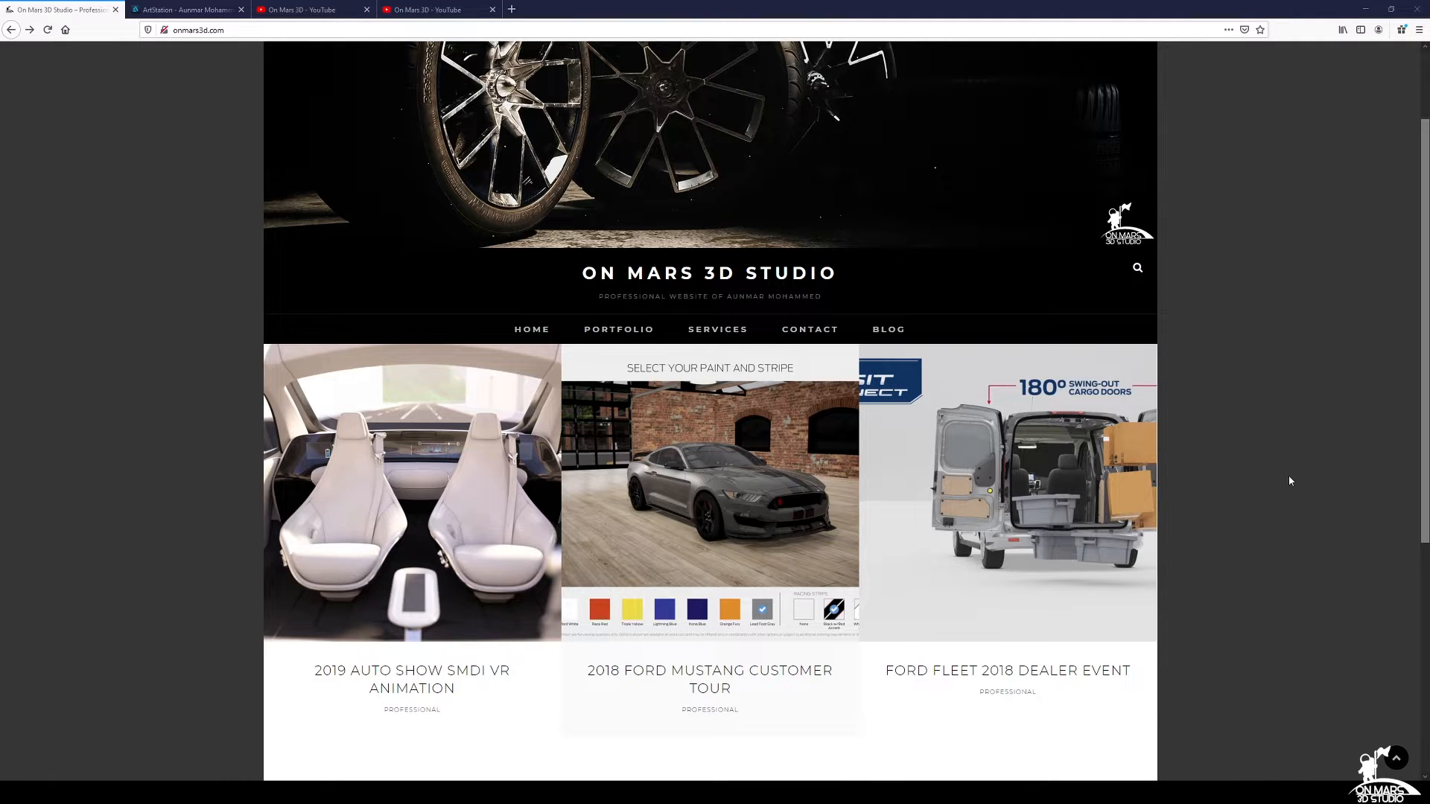
left_click(619, 329)
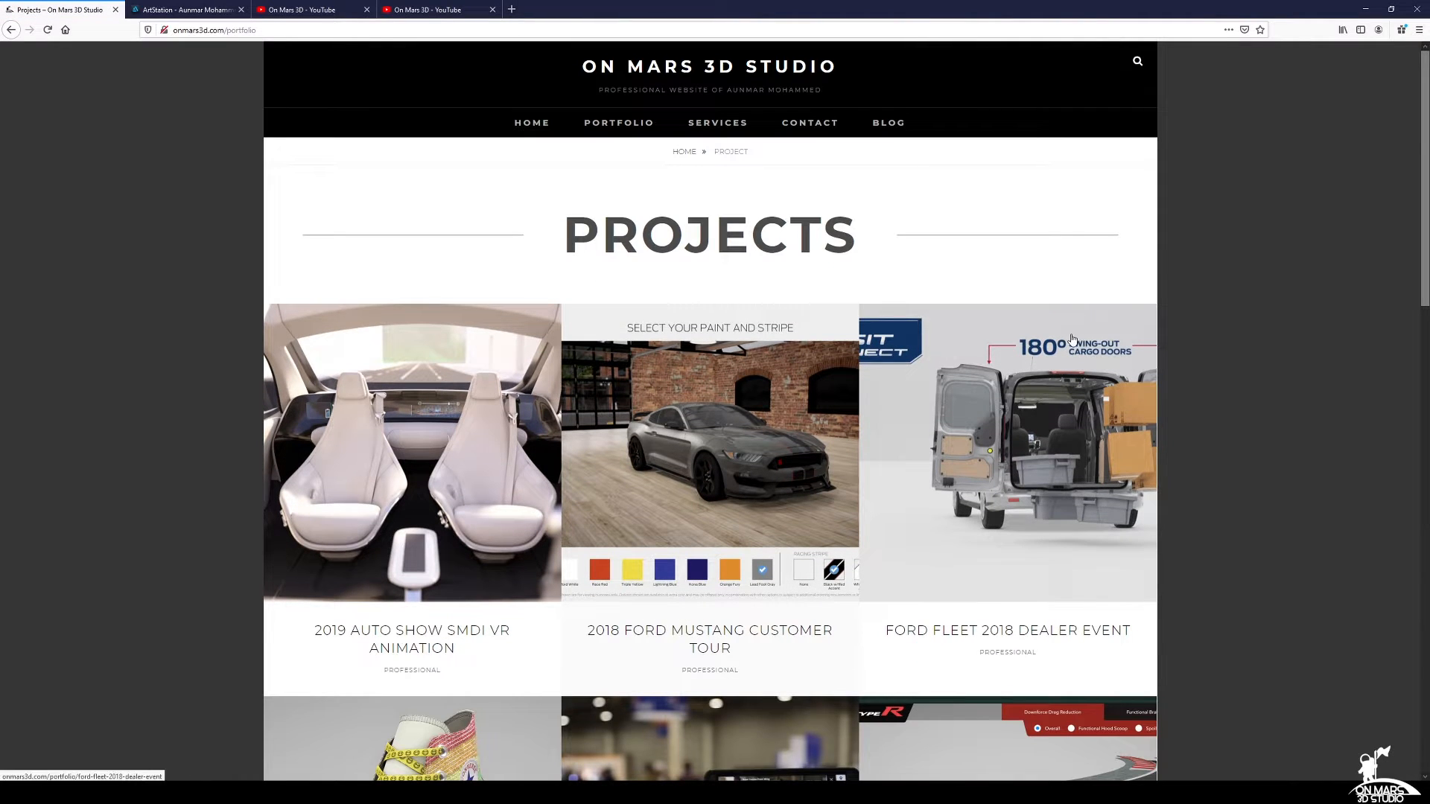
Step: Scroll through the automotive and product visualization projects, then switch to ArtStation
scroll("down", 3)
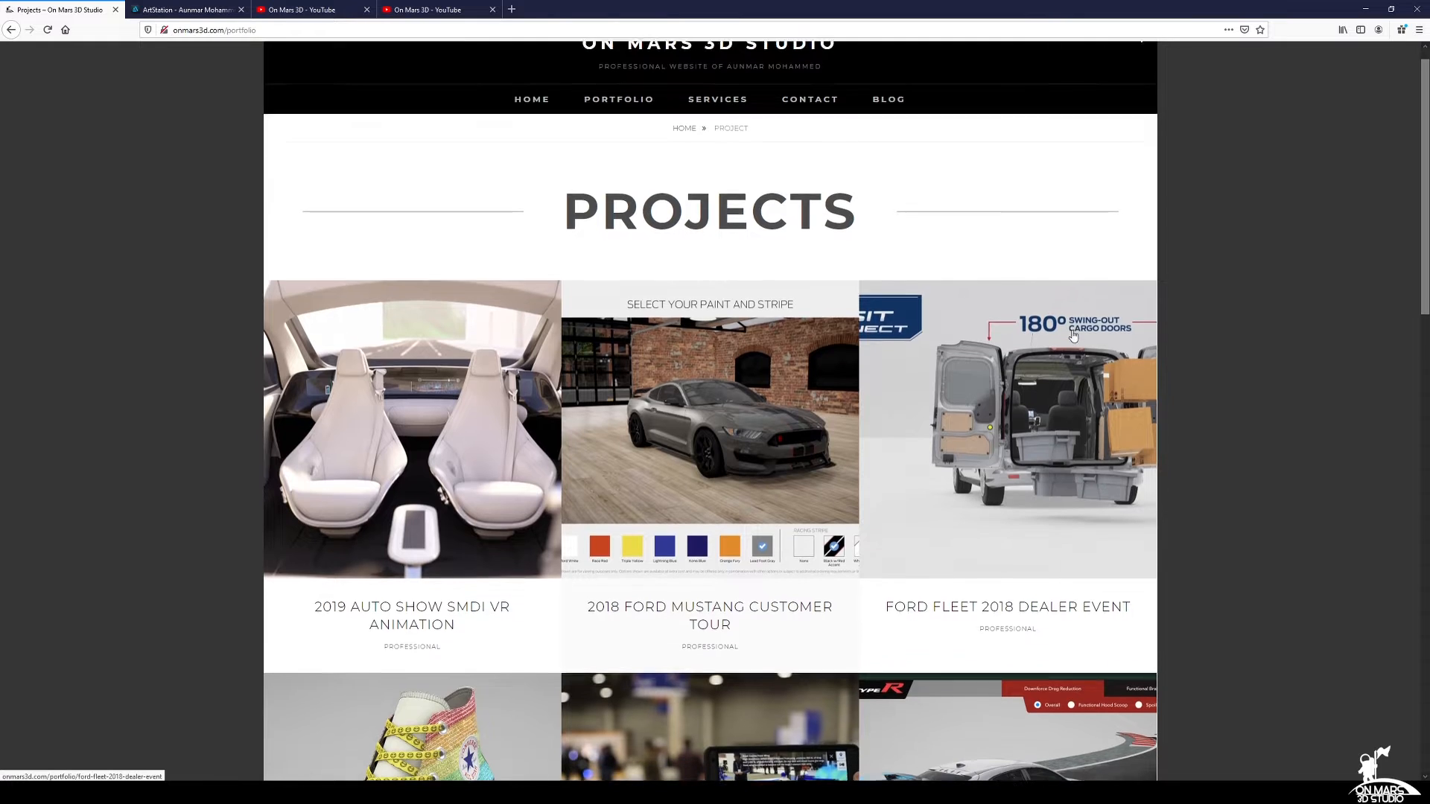
scroll("down", 3)
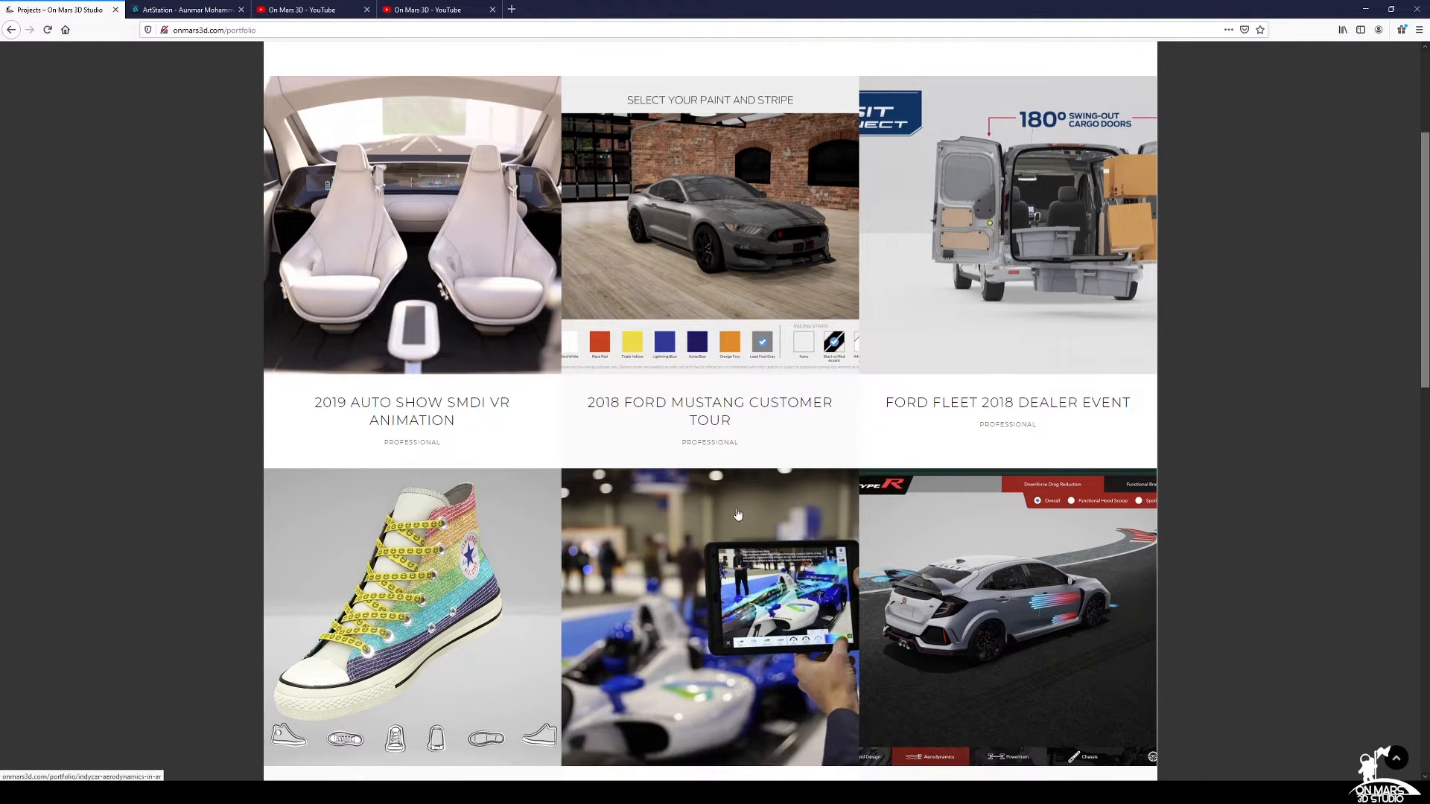
scroll("down", 3)
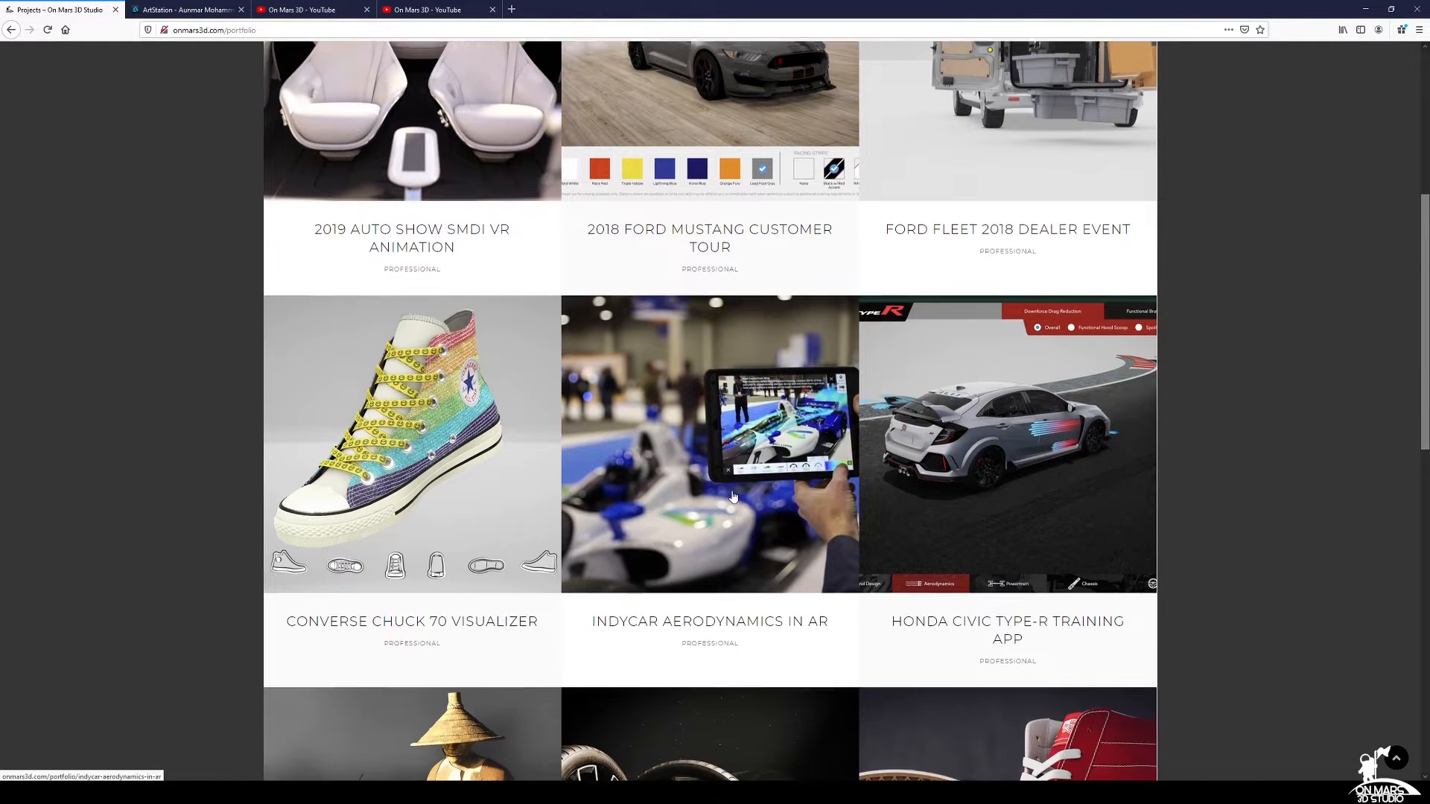
scroll("down", 3)
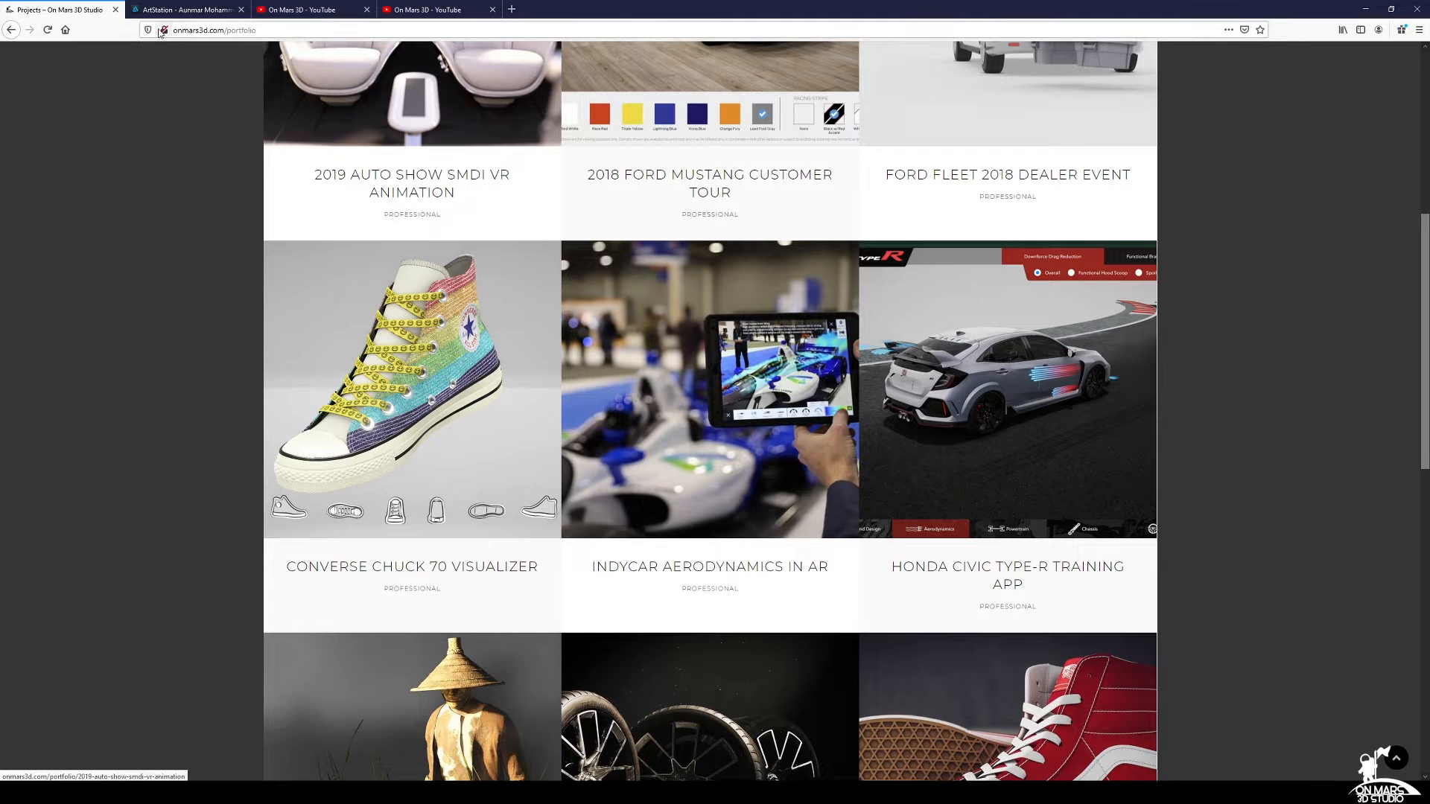
left_click(186, 10)
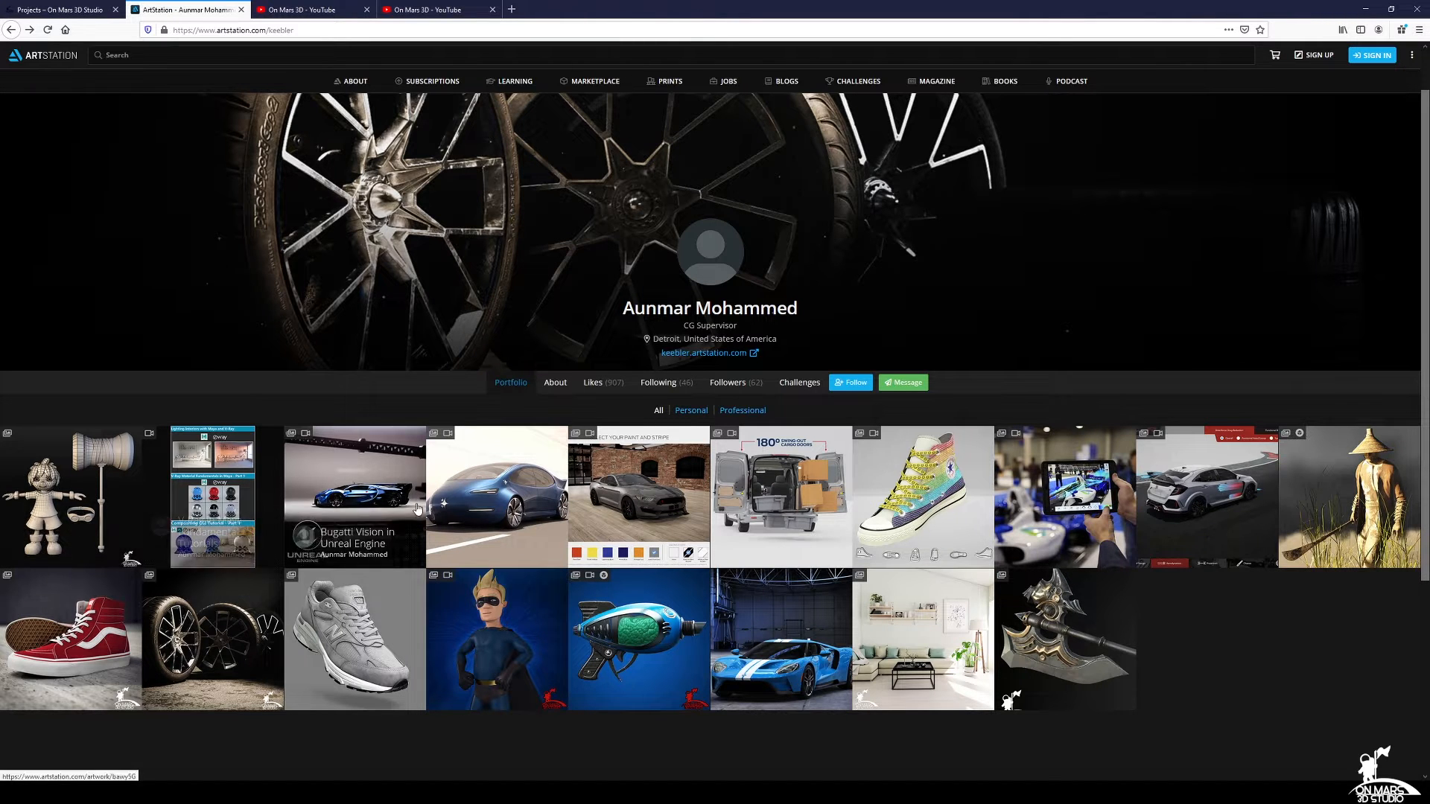
mouse_move(101, 496)
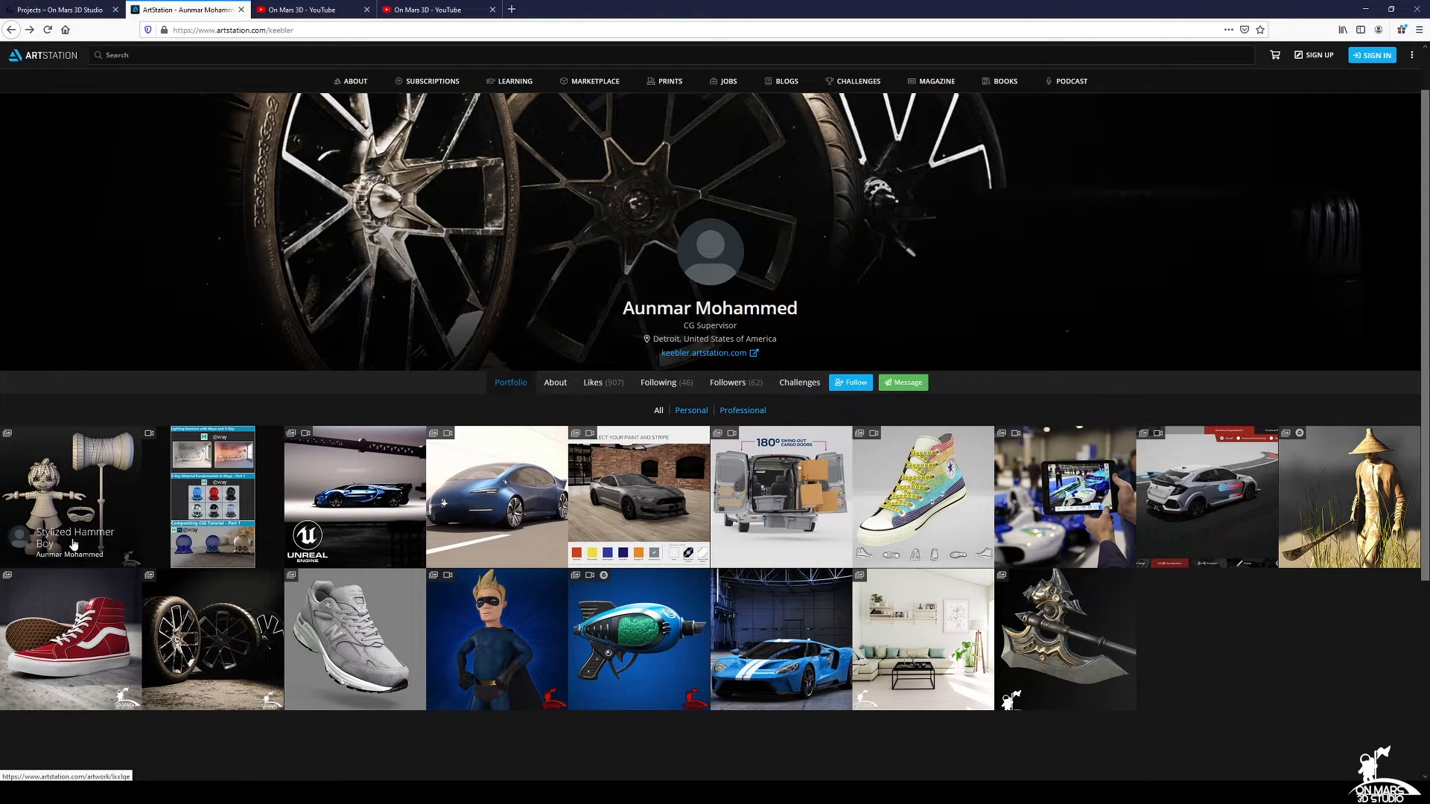
mouse_move(1208, 496)
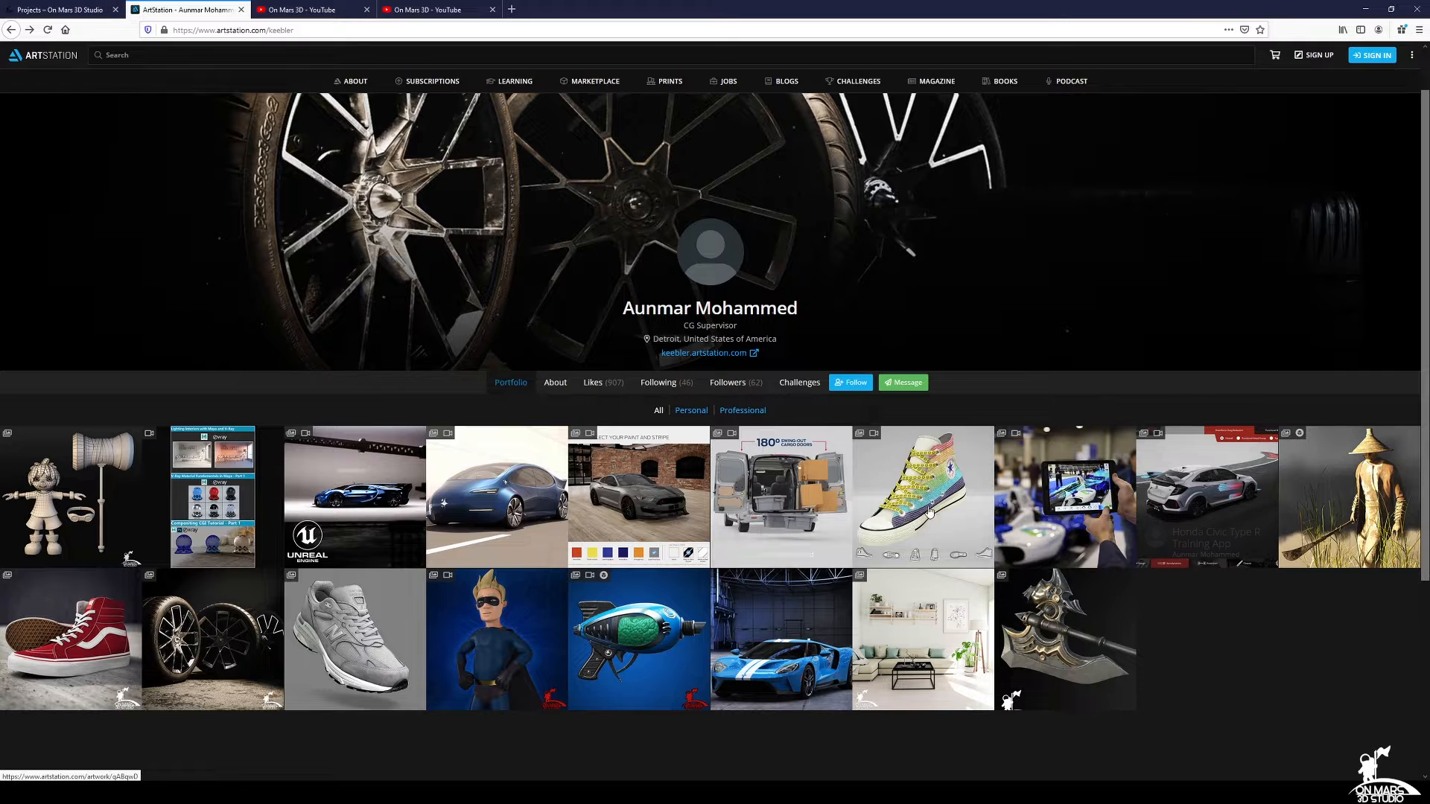
mouse_move(71, 496)
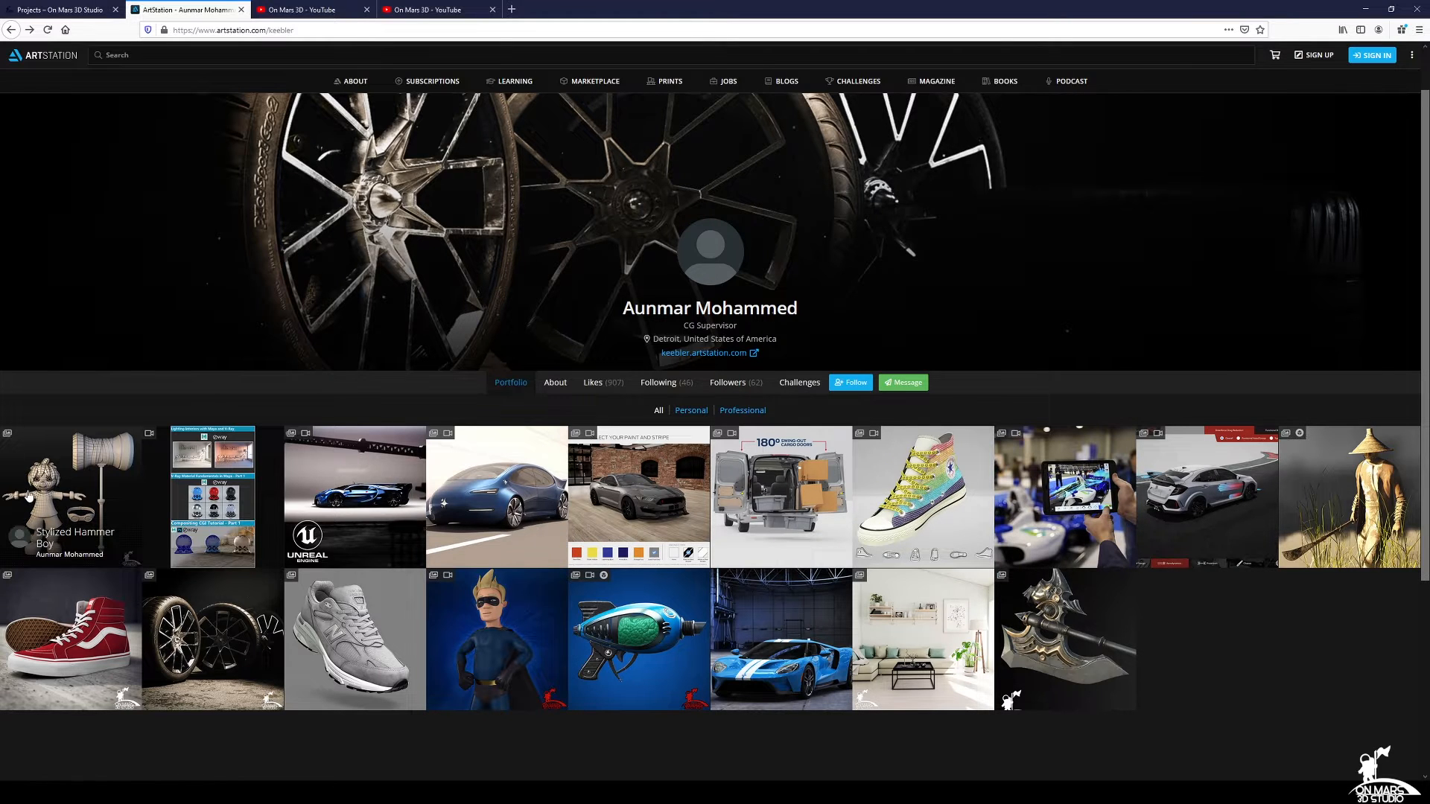
left_click(67, 495)
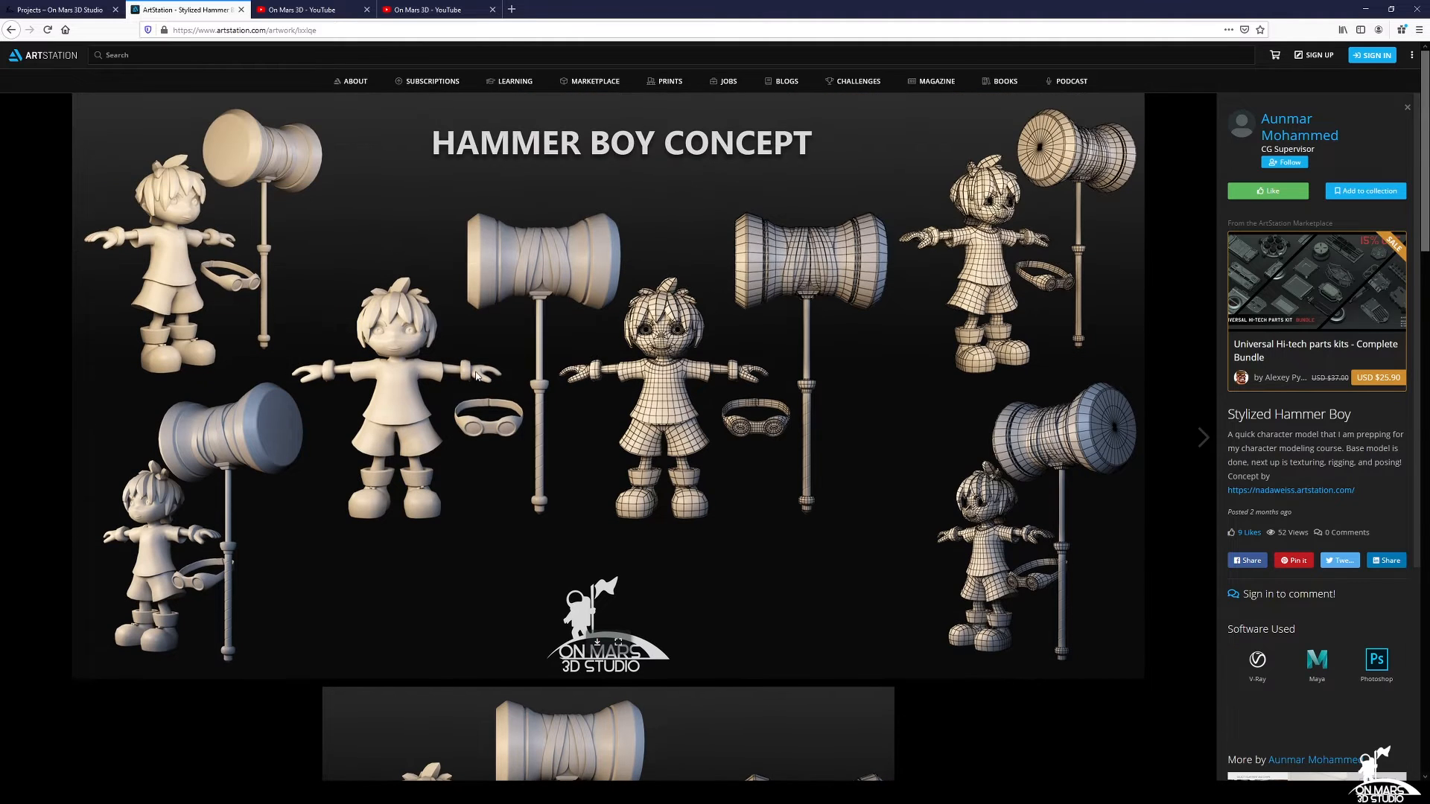
left_click(1299, 126)
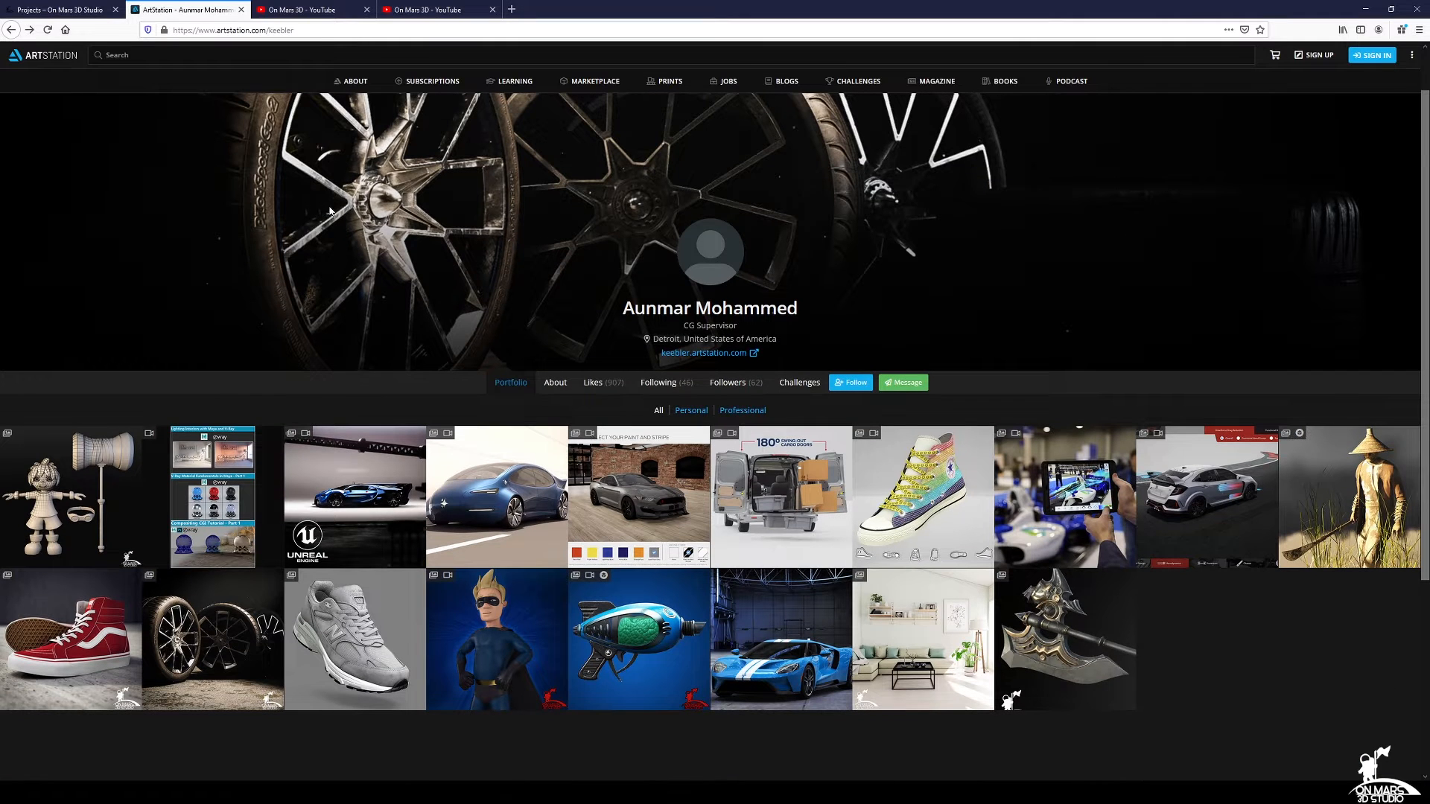
Step: Browse the On Mars 3D YouTube channel's uploaded videos
left_click(310, 10)
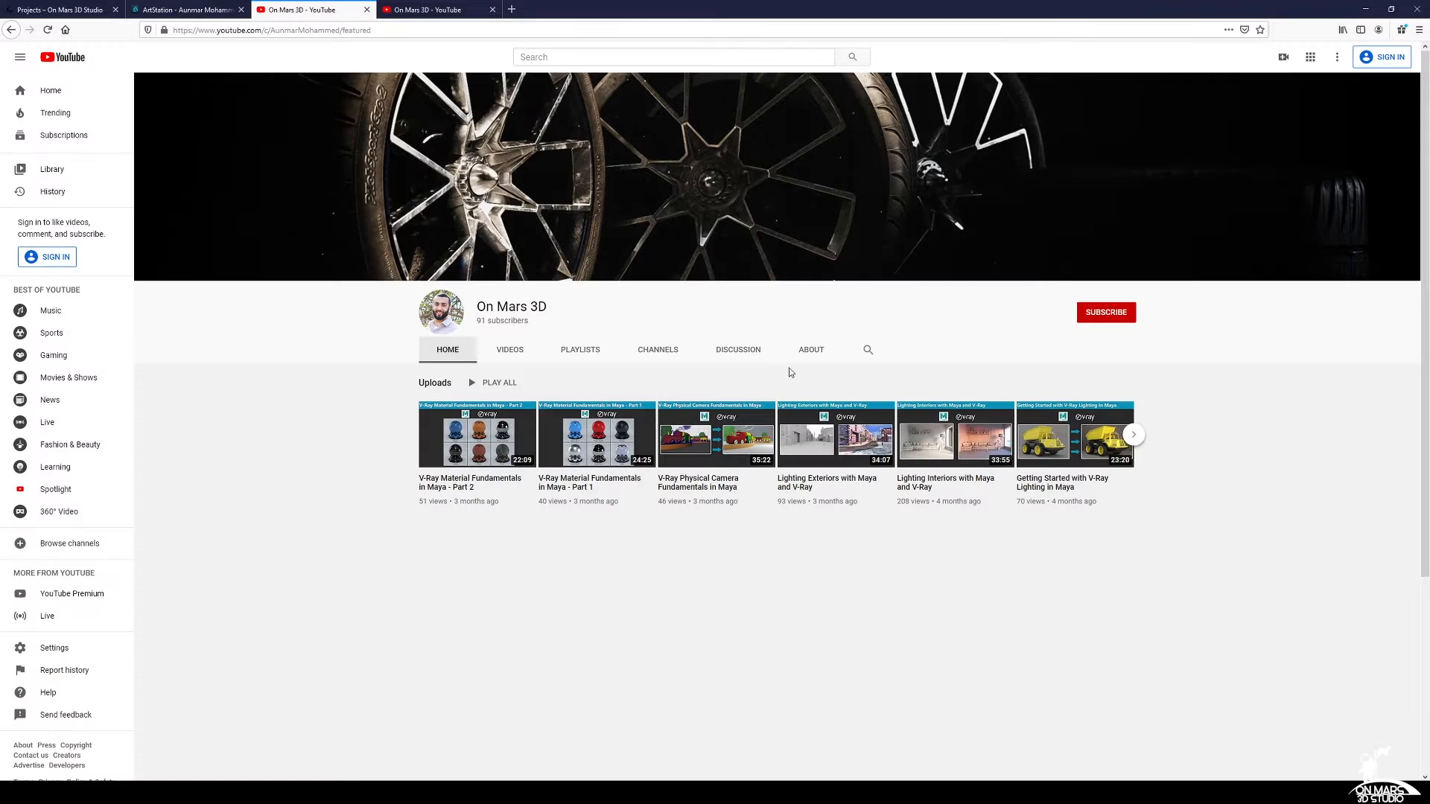
mouse_move(768, 541)
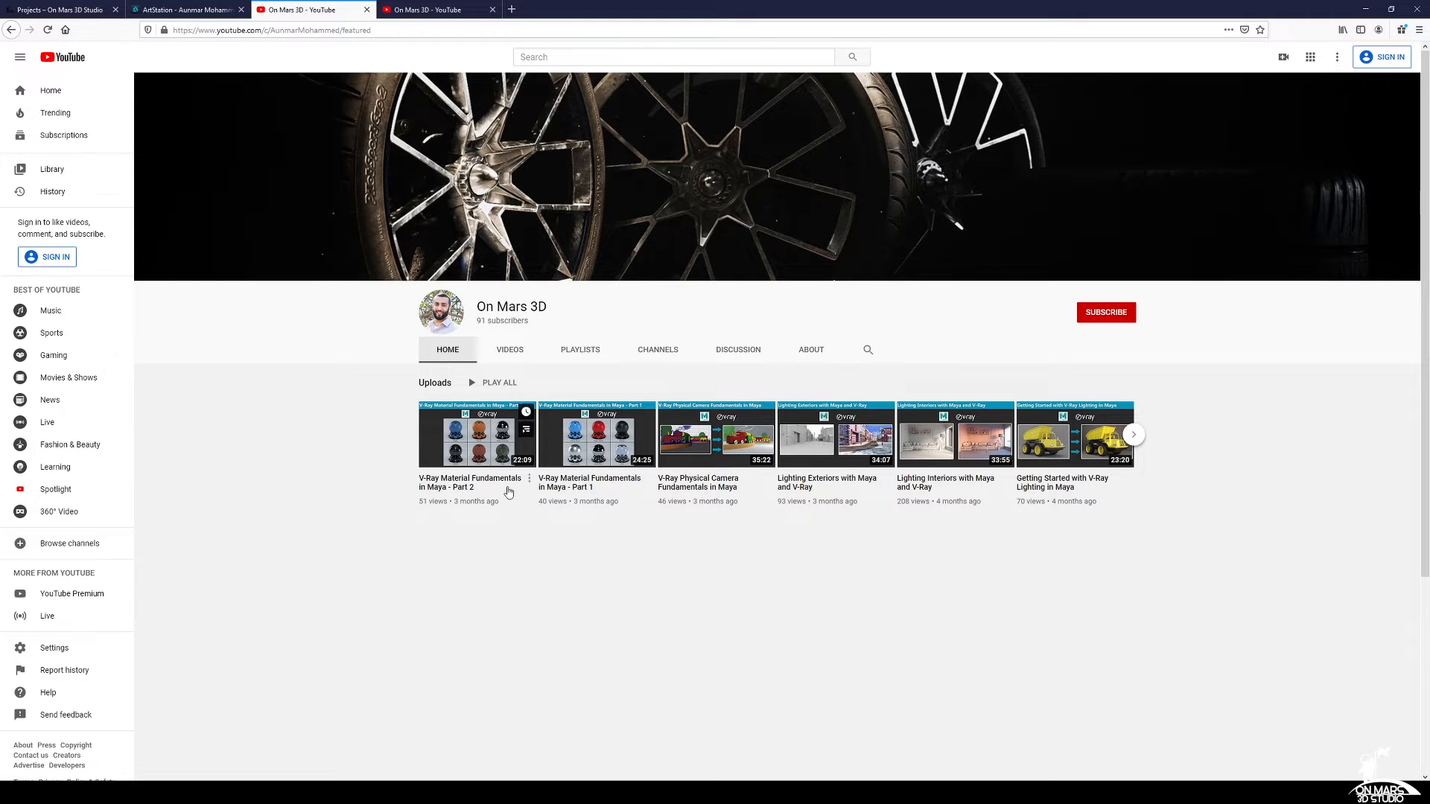
left_click(509, 350)
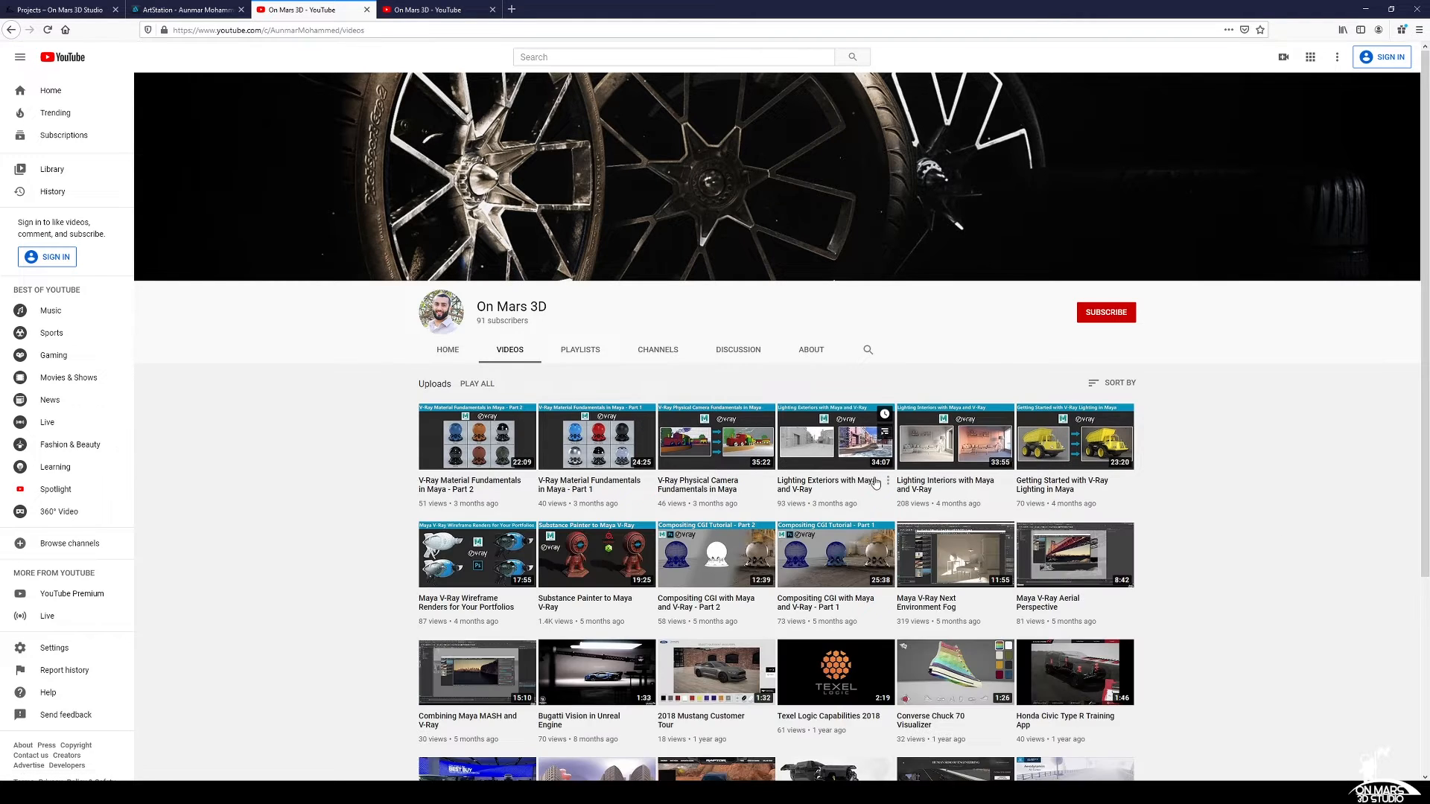
scroll("down", 3)
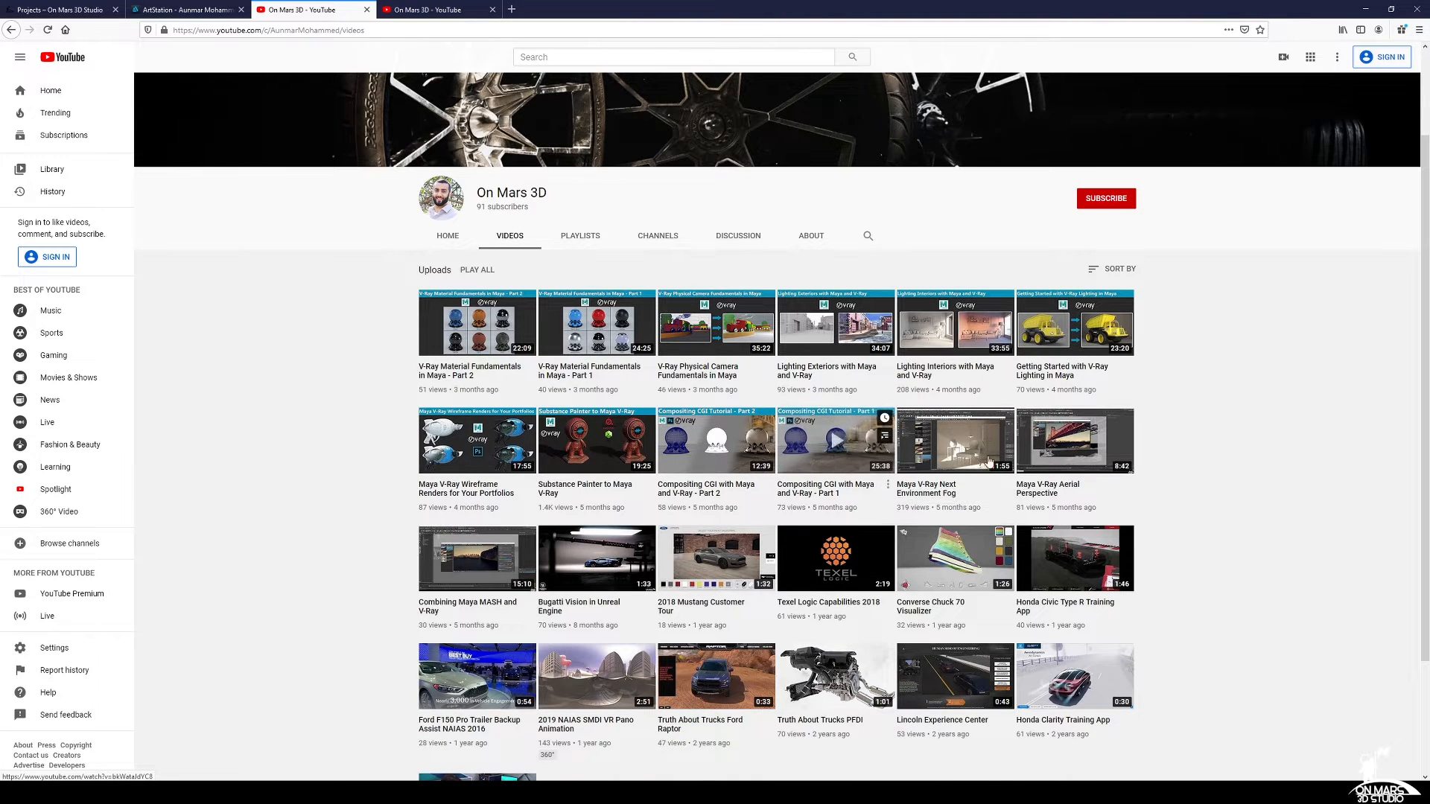
Step: Switch to the other YouTube page, then return to the studio's Projects page
left_click(447, 236)
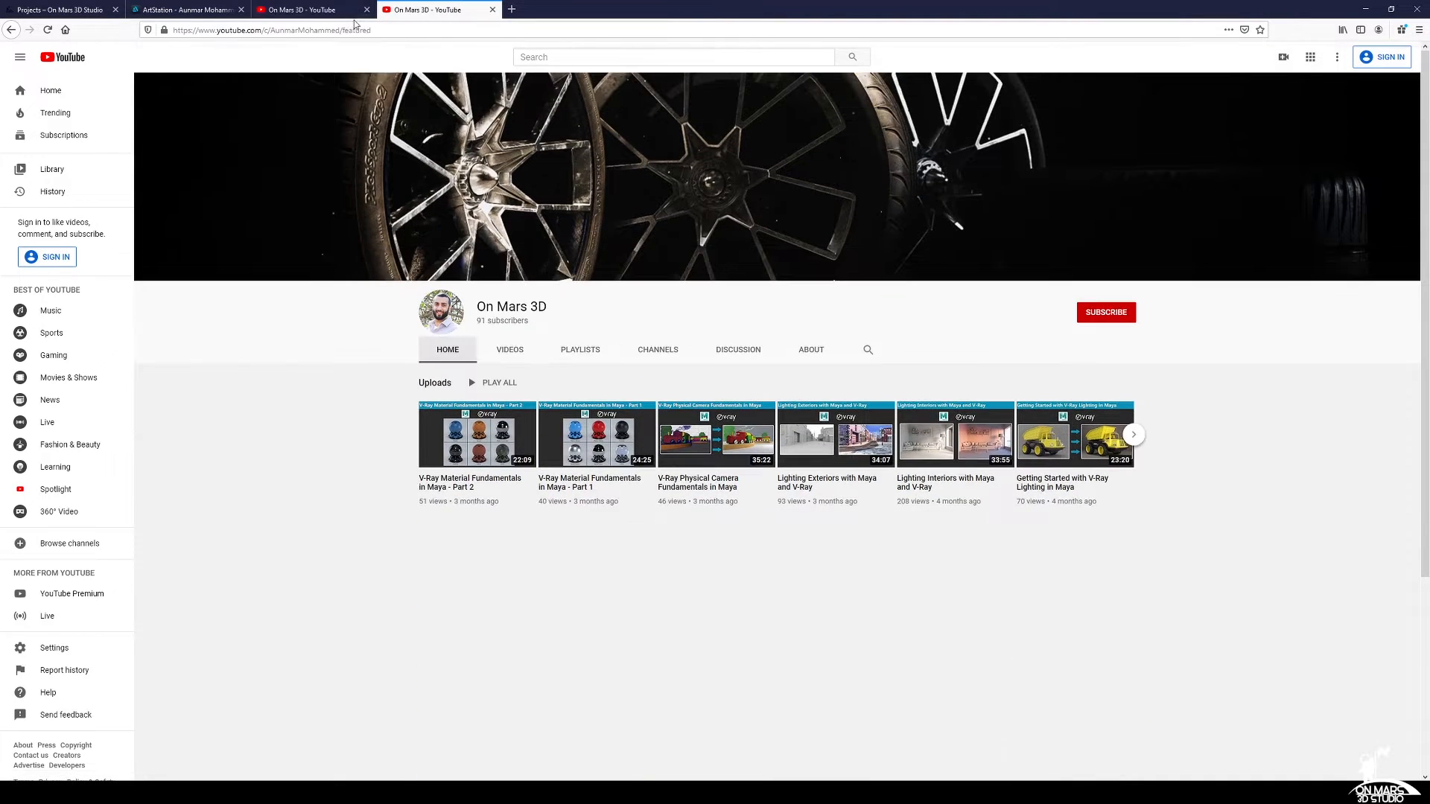
left_click(55, 8)
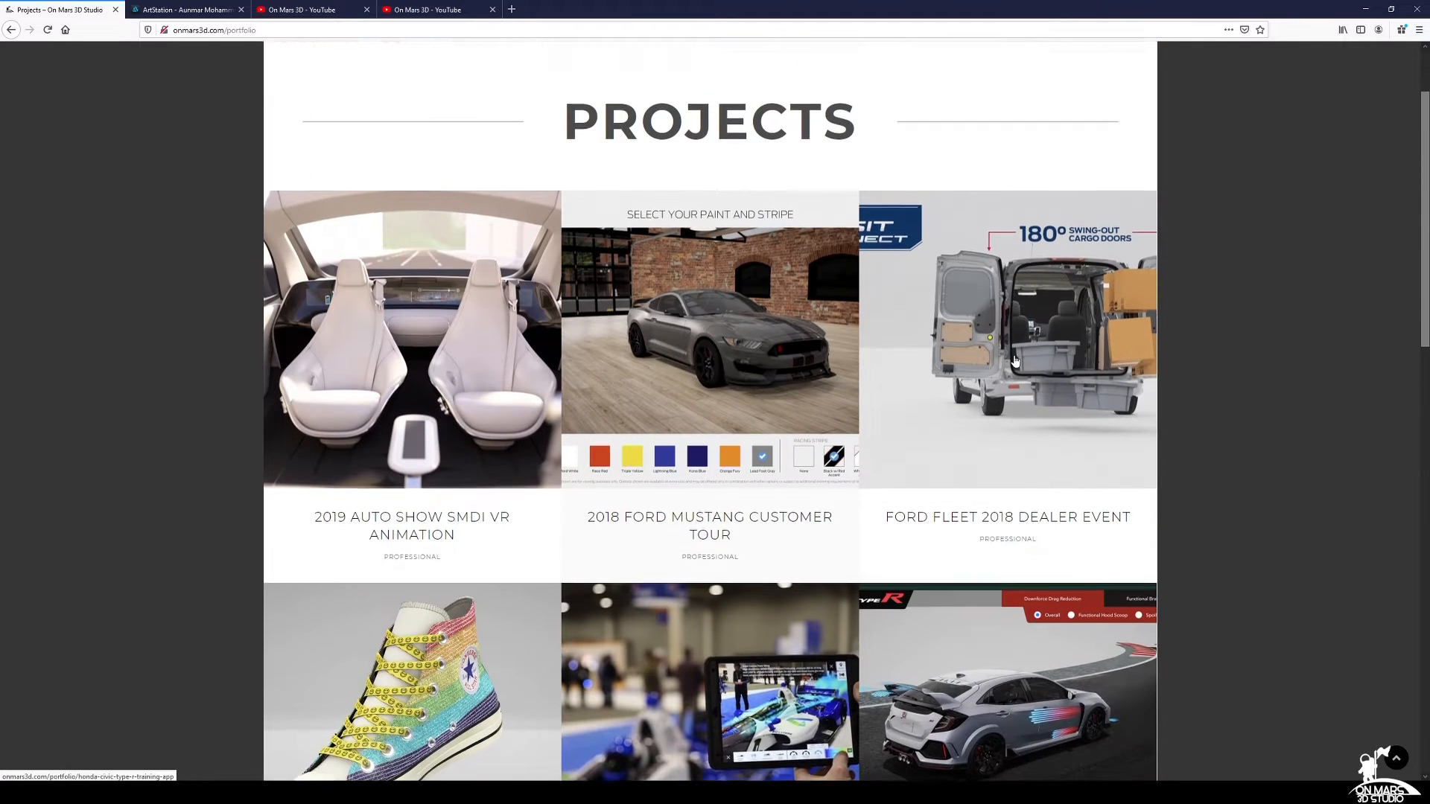
scroll("up", 3)
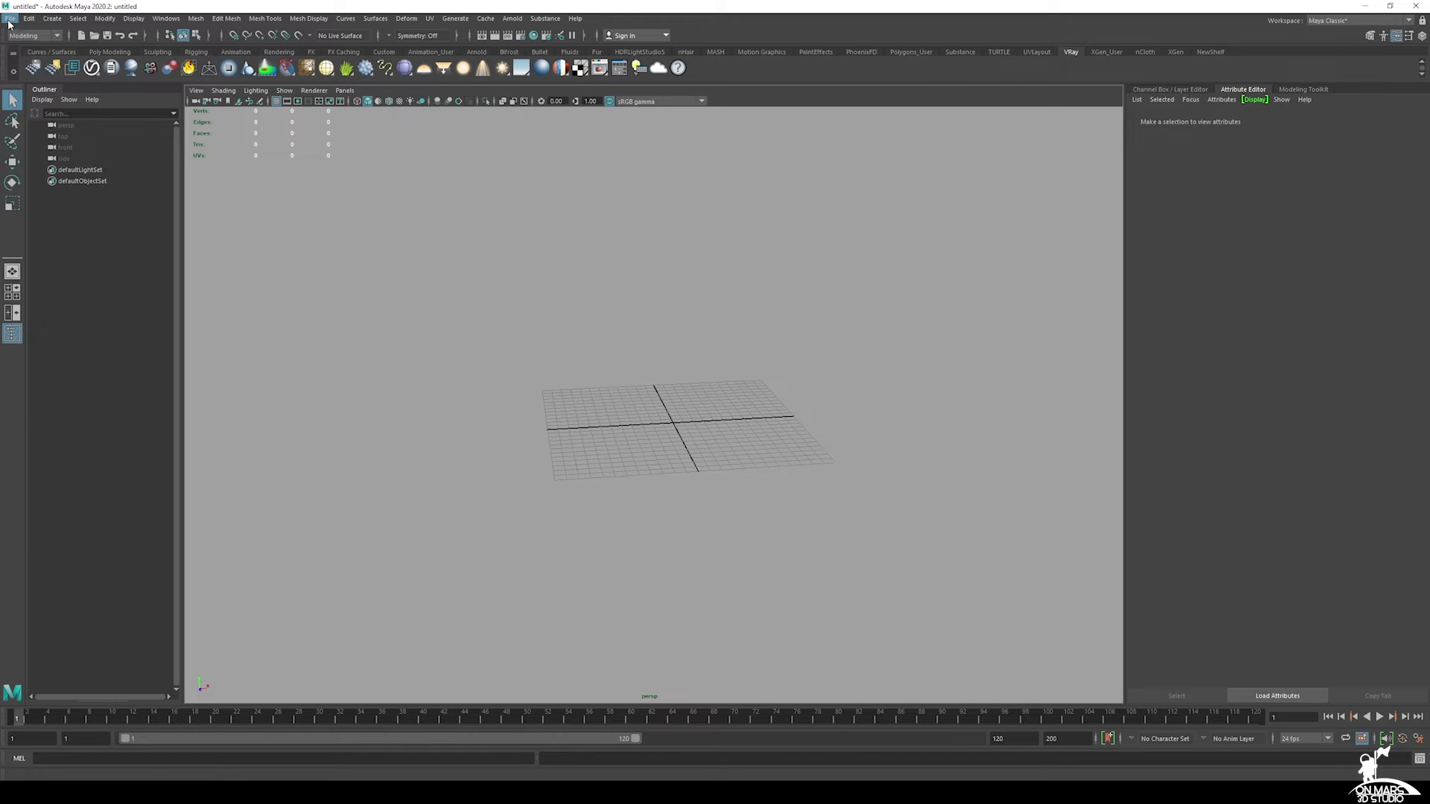
Step: Set the Maya_Modeling folder as the current project through Set Project
left_click(10, 18)
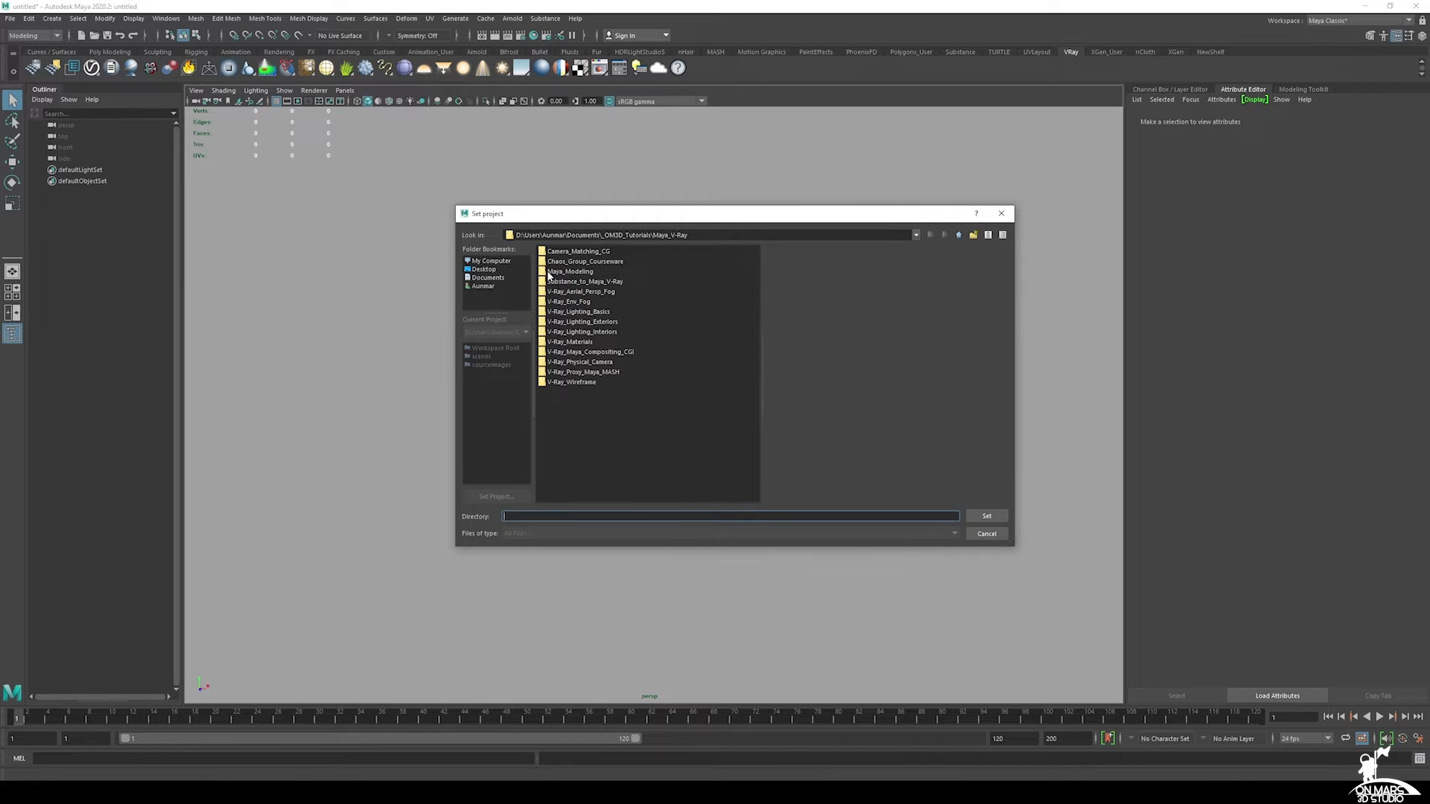
double_click(570, 271)
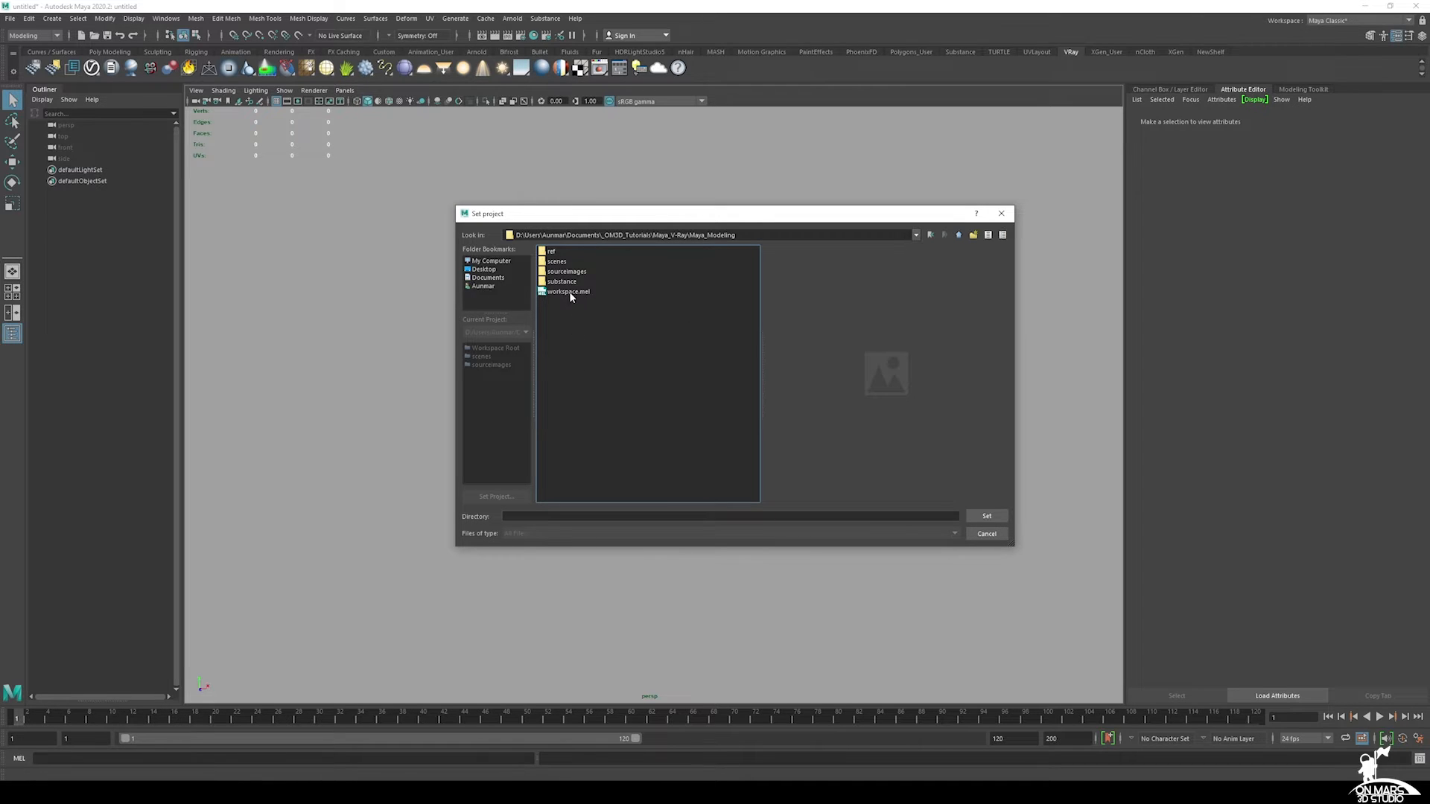
mouse_move(555, 298)
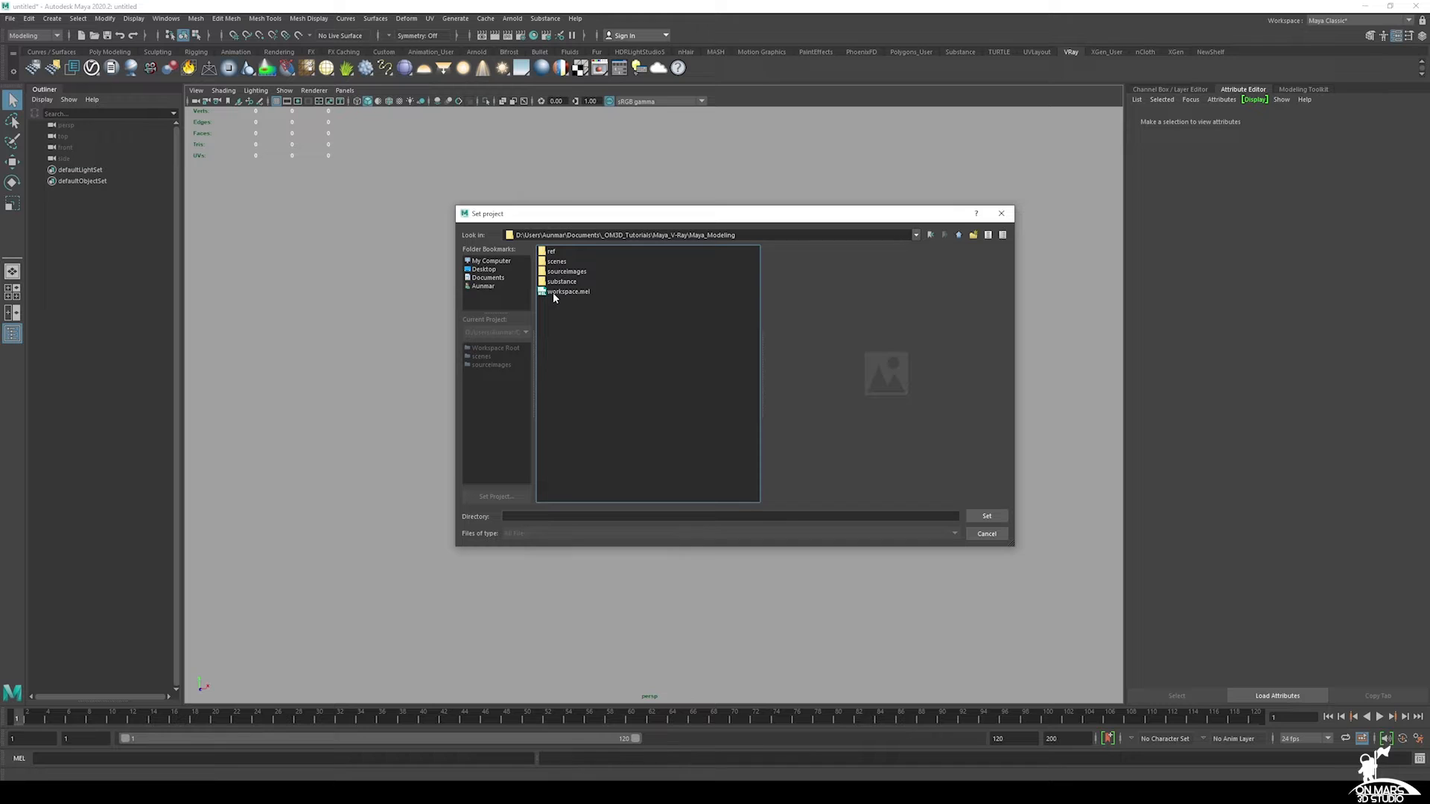
mouse_move(595, 309)
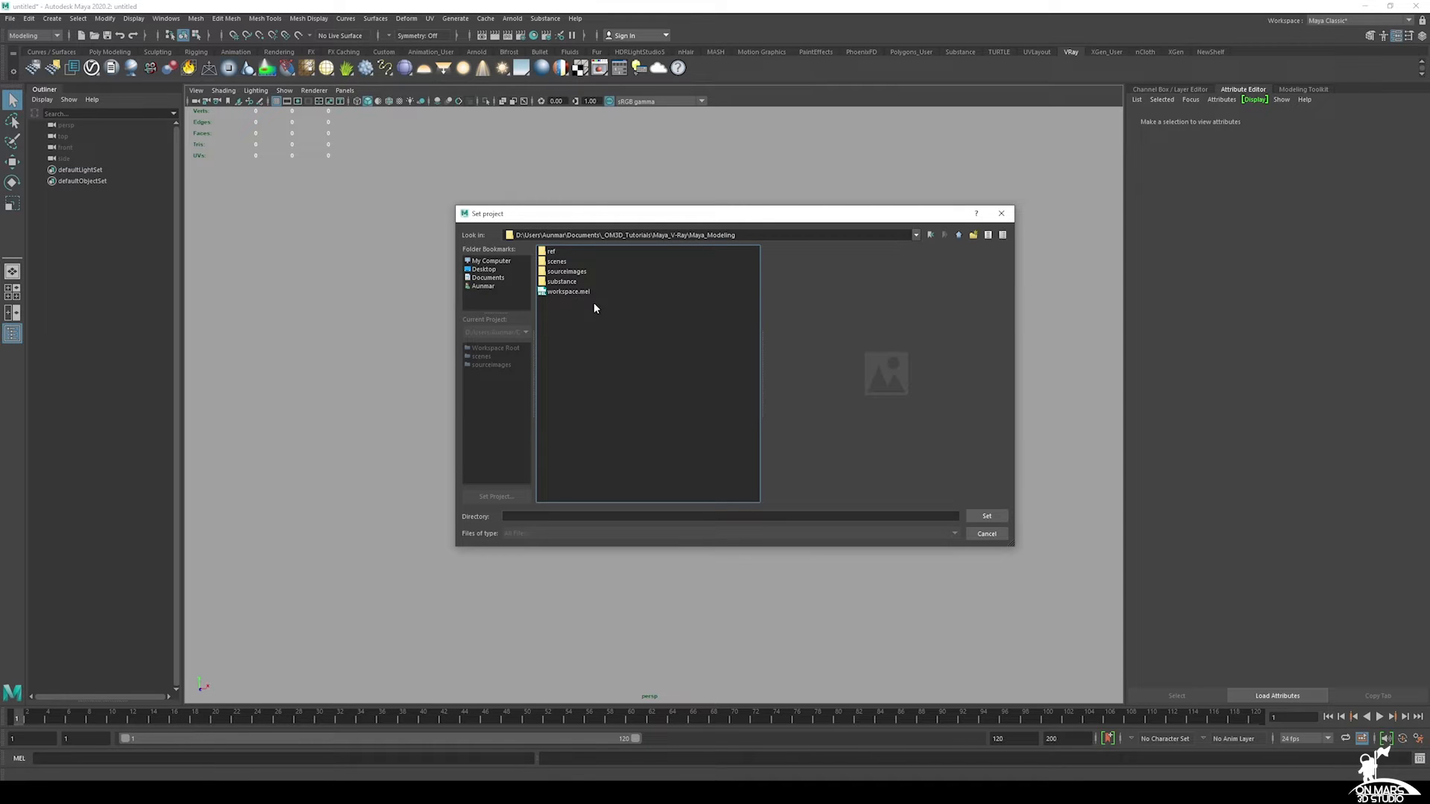
mouse_move(560, 315)
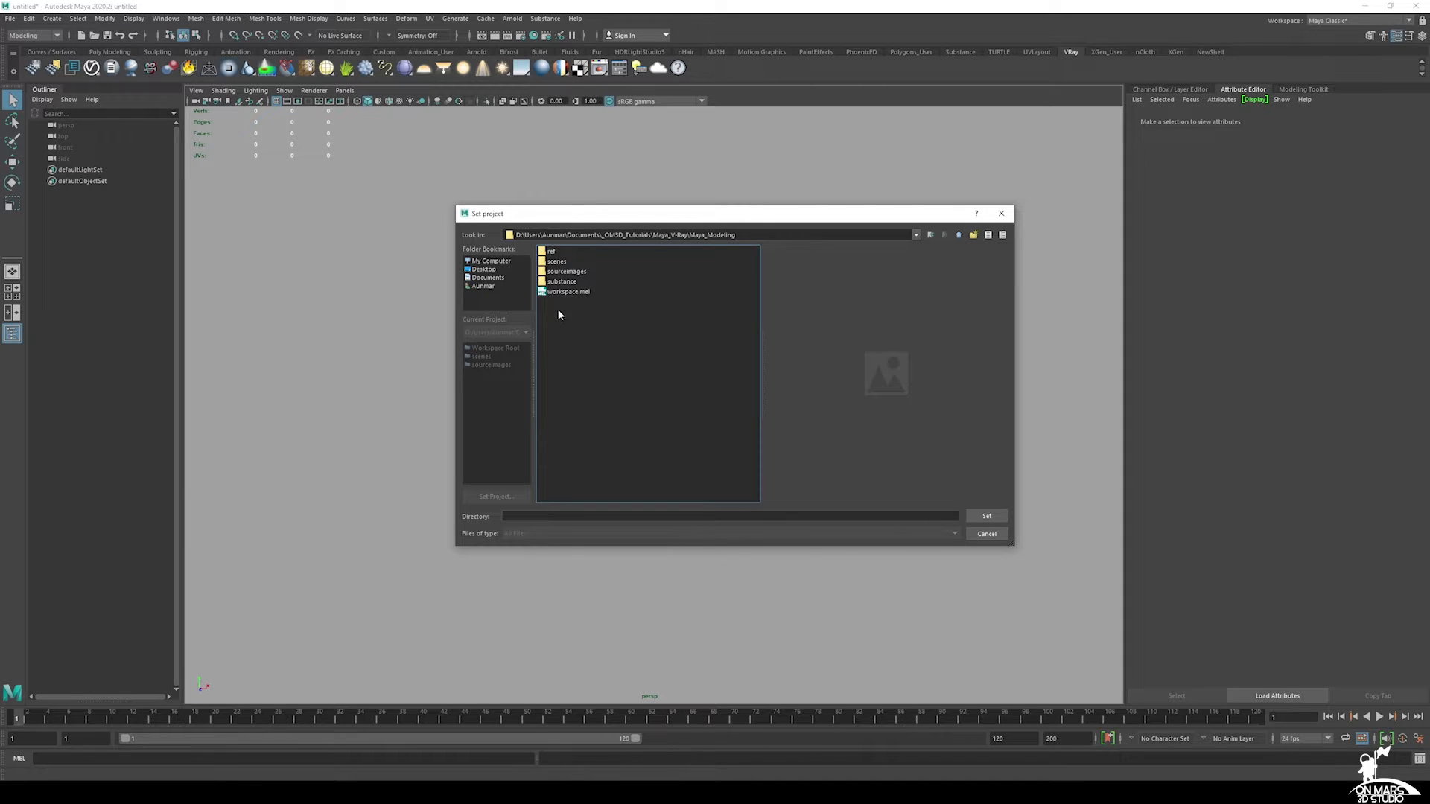
mouse_move(606, 308)
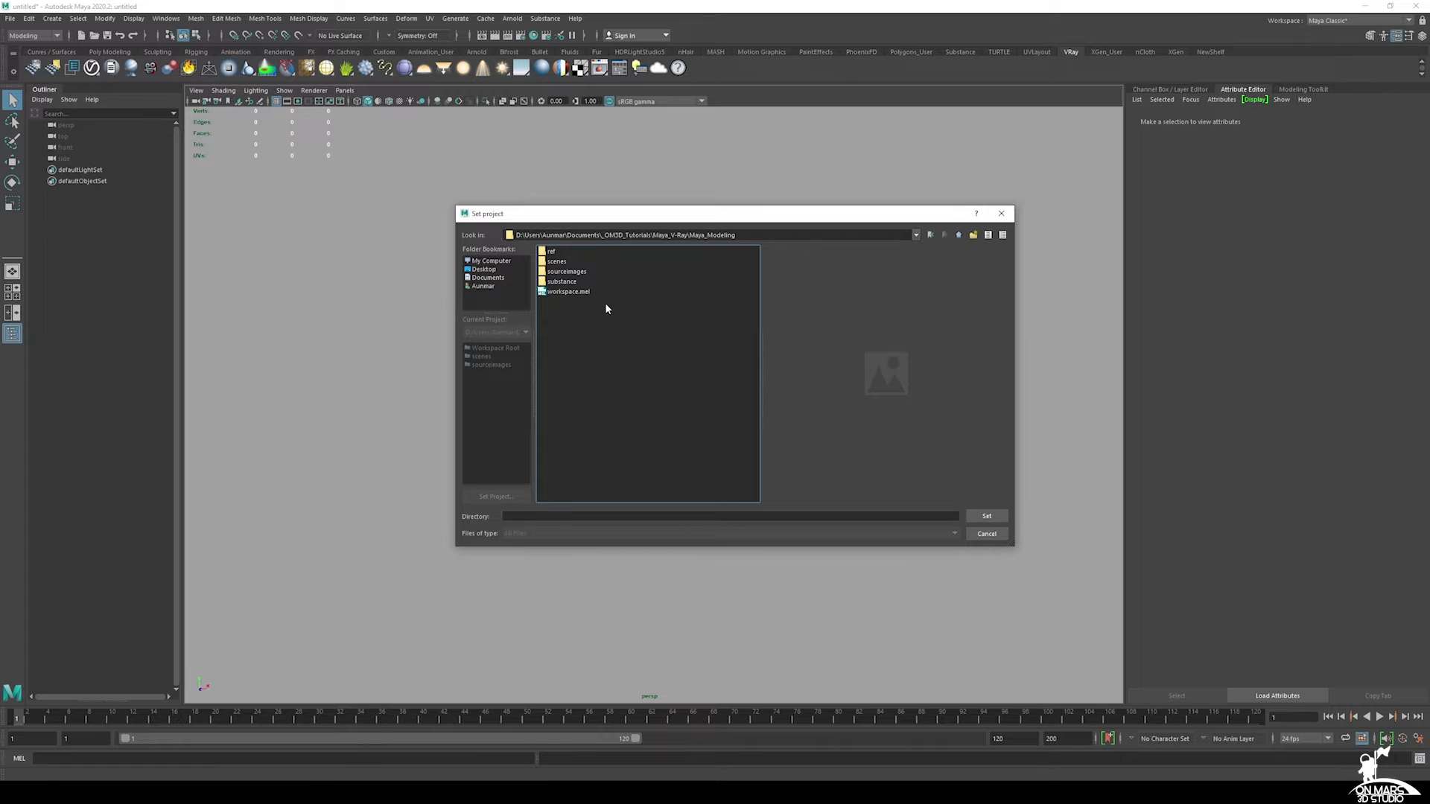
left_click(566, 291)
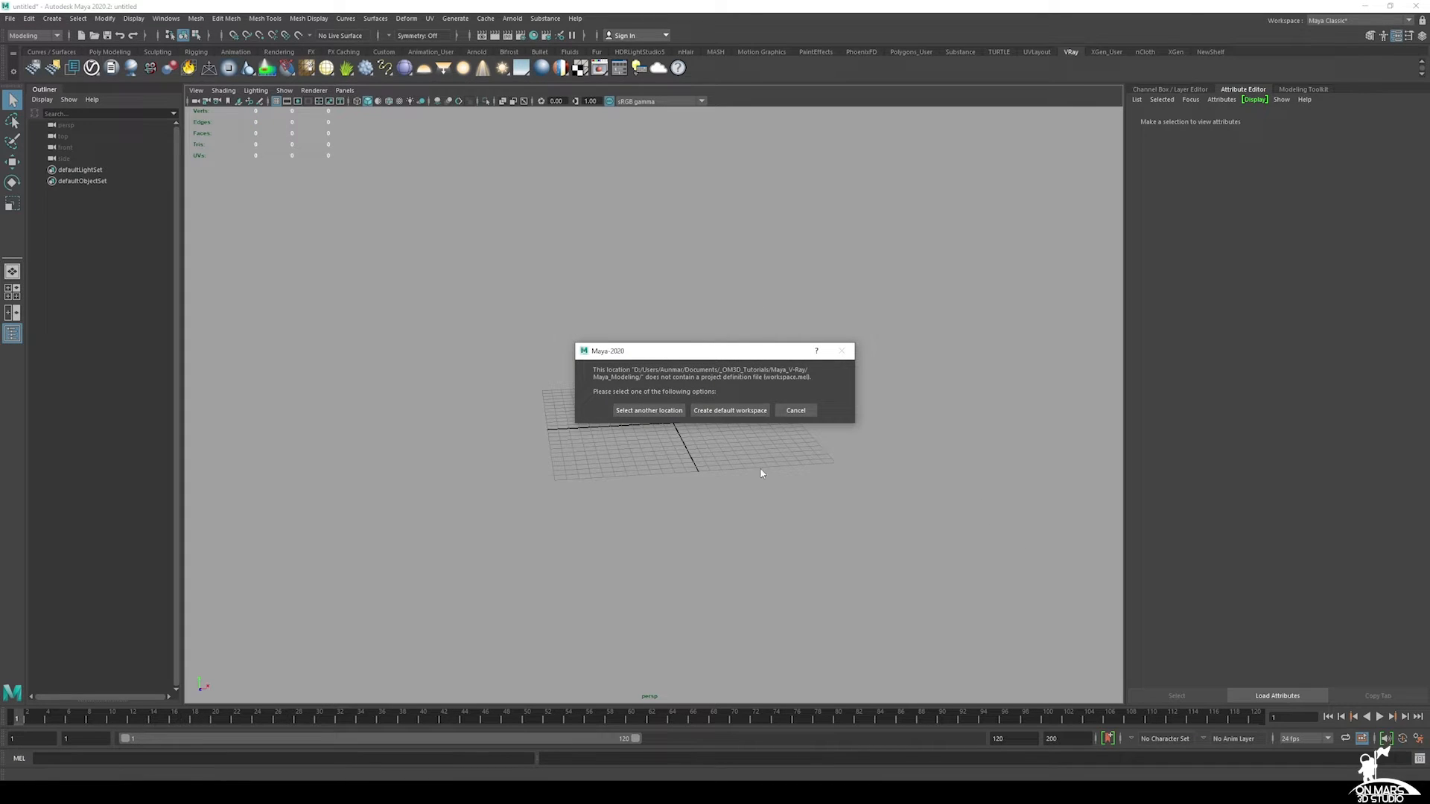
mouse_move(603, 400)
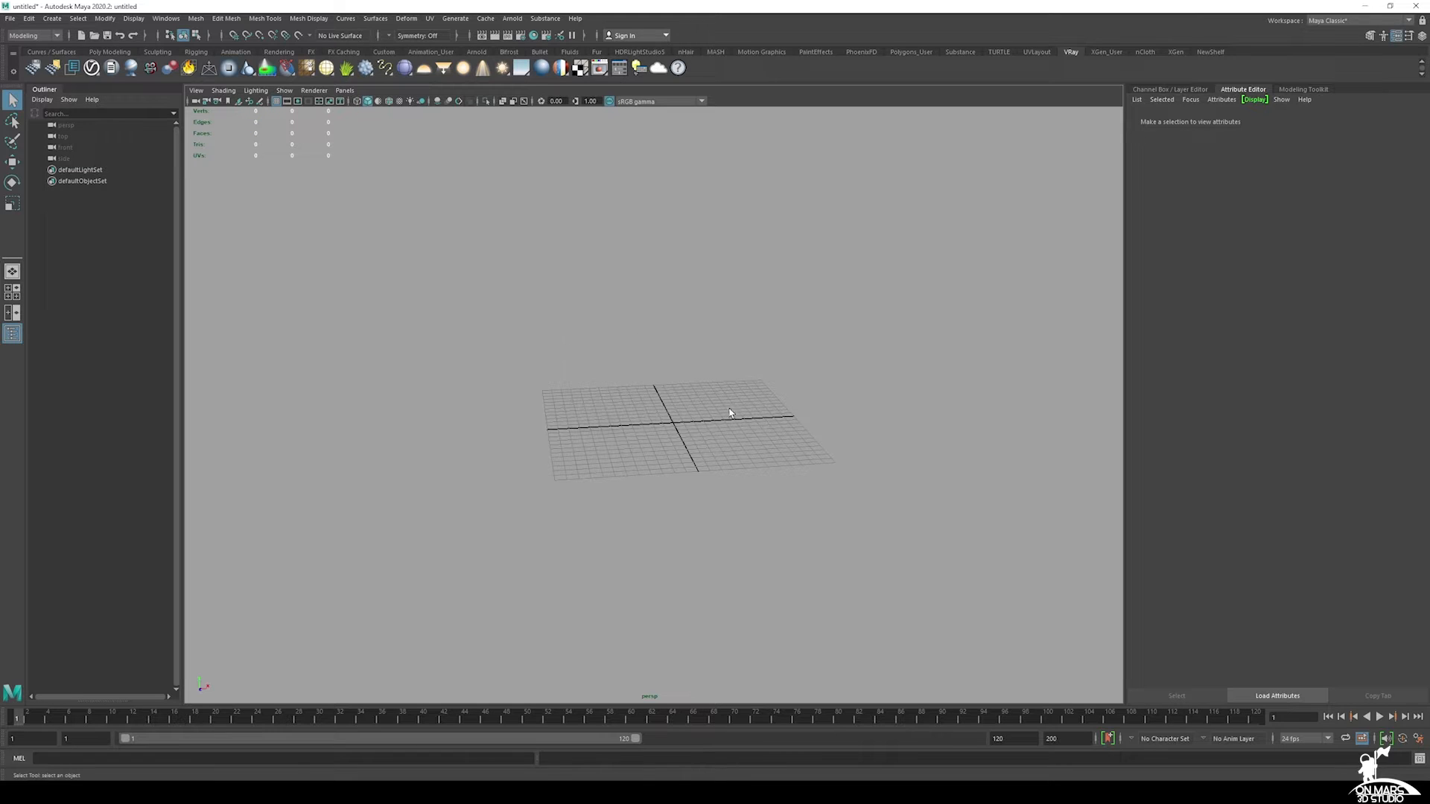
left_click(9, 18)
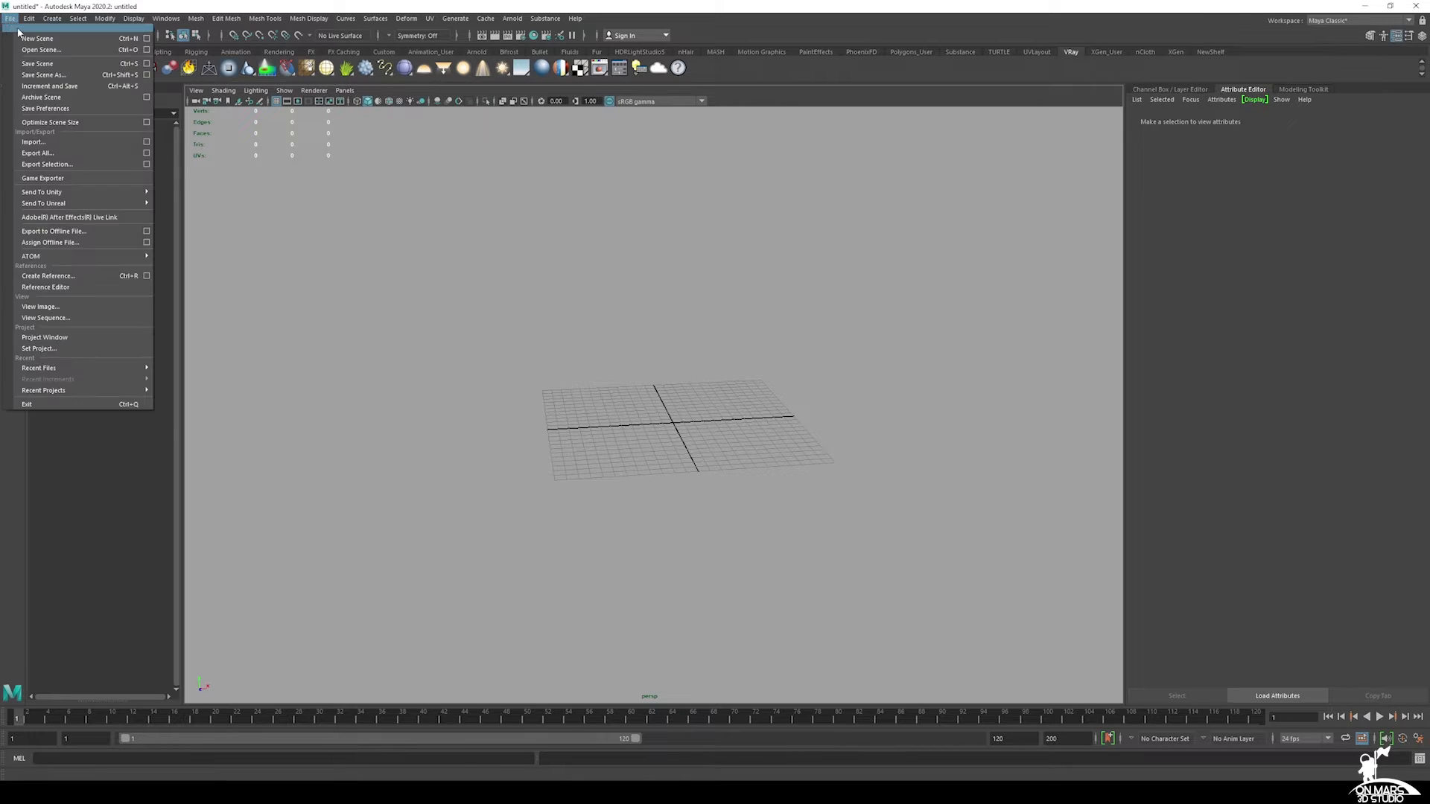
left_click(49, 49)
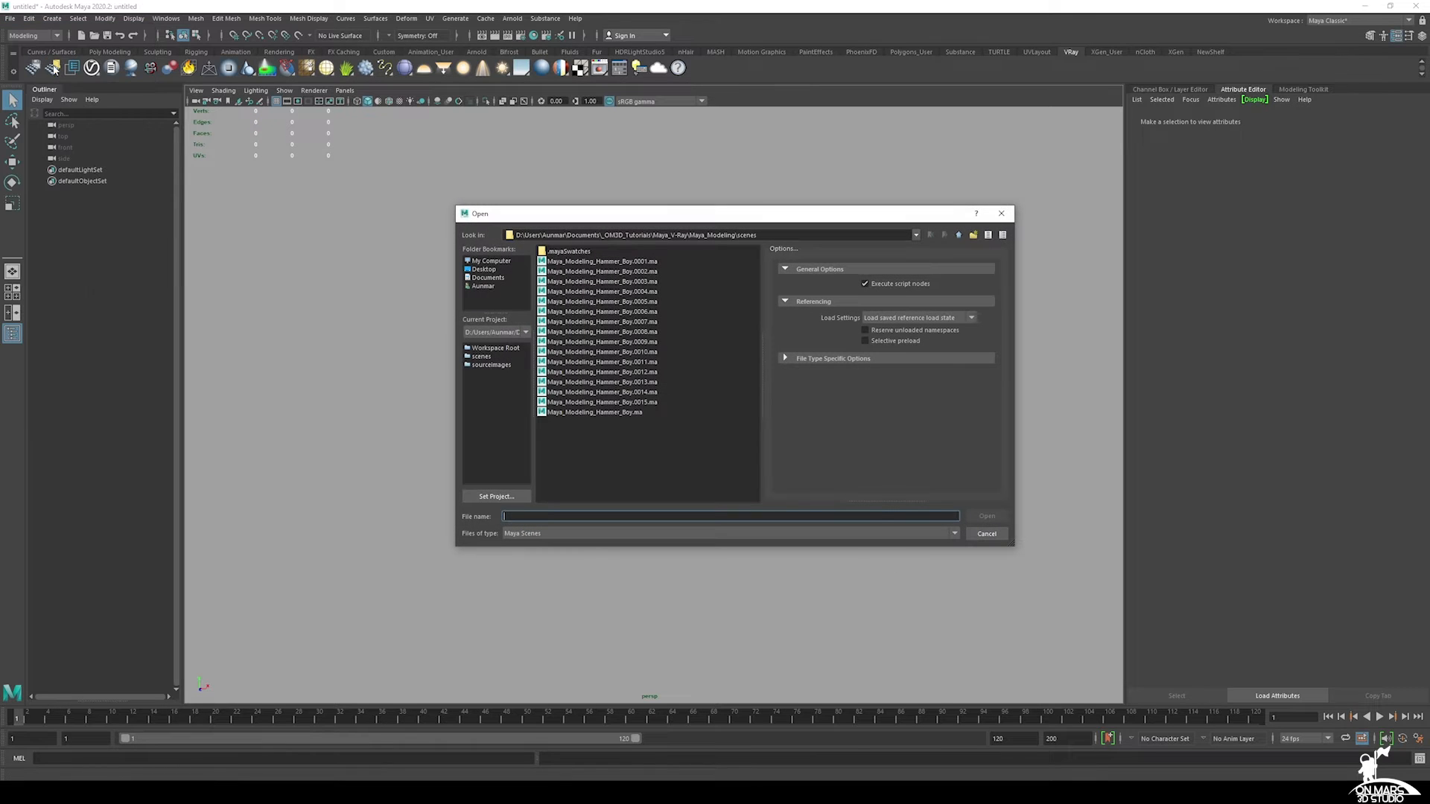
mouse_move(680, 279)
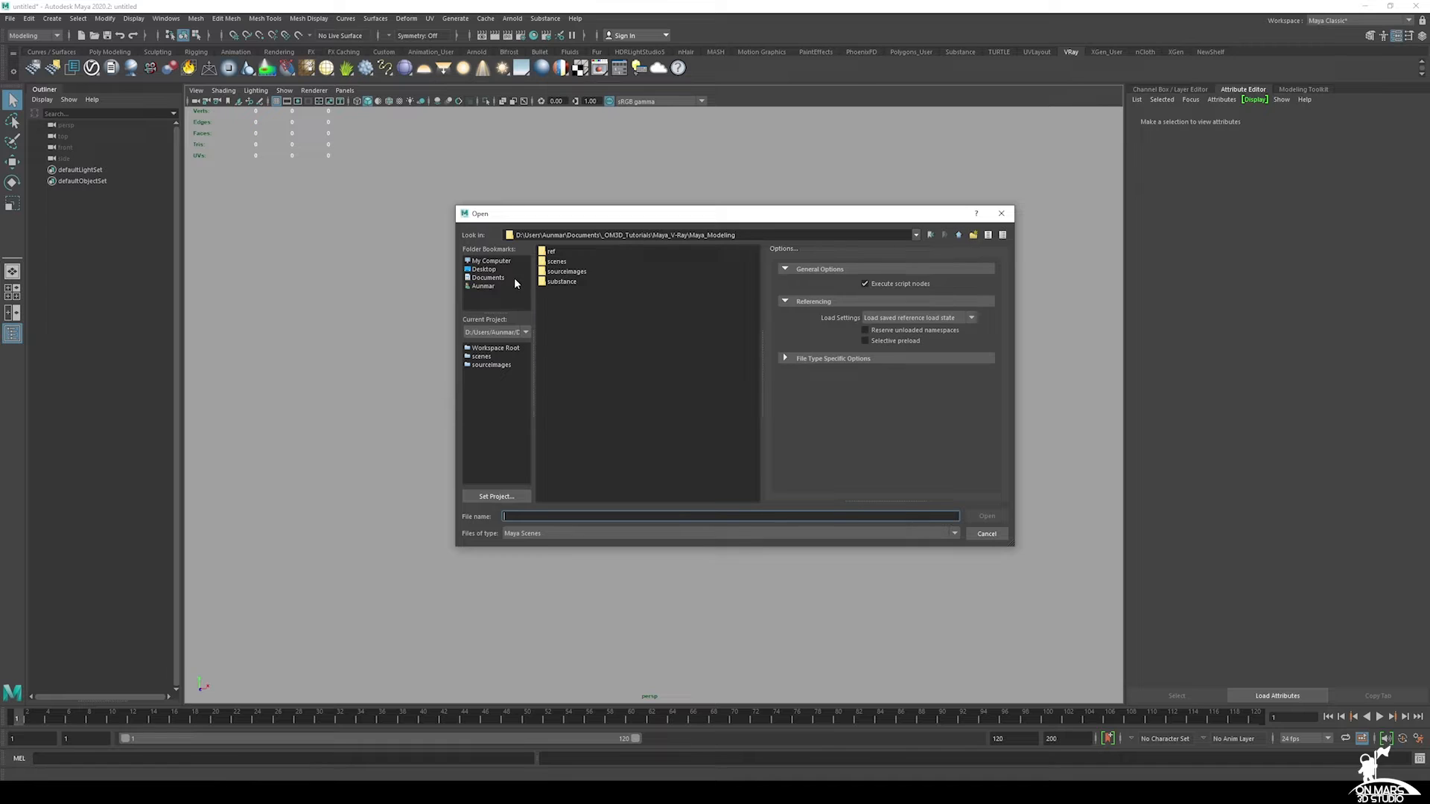
left_click(986, 533)
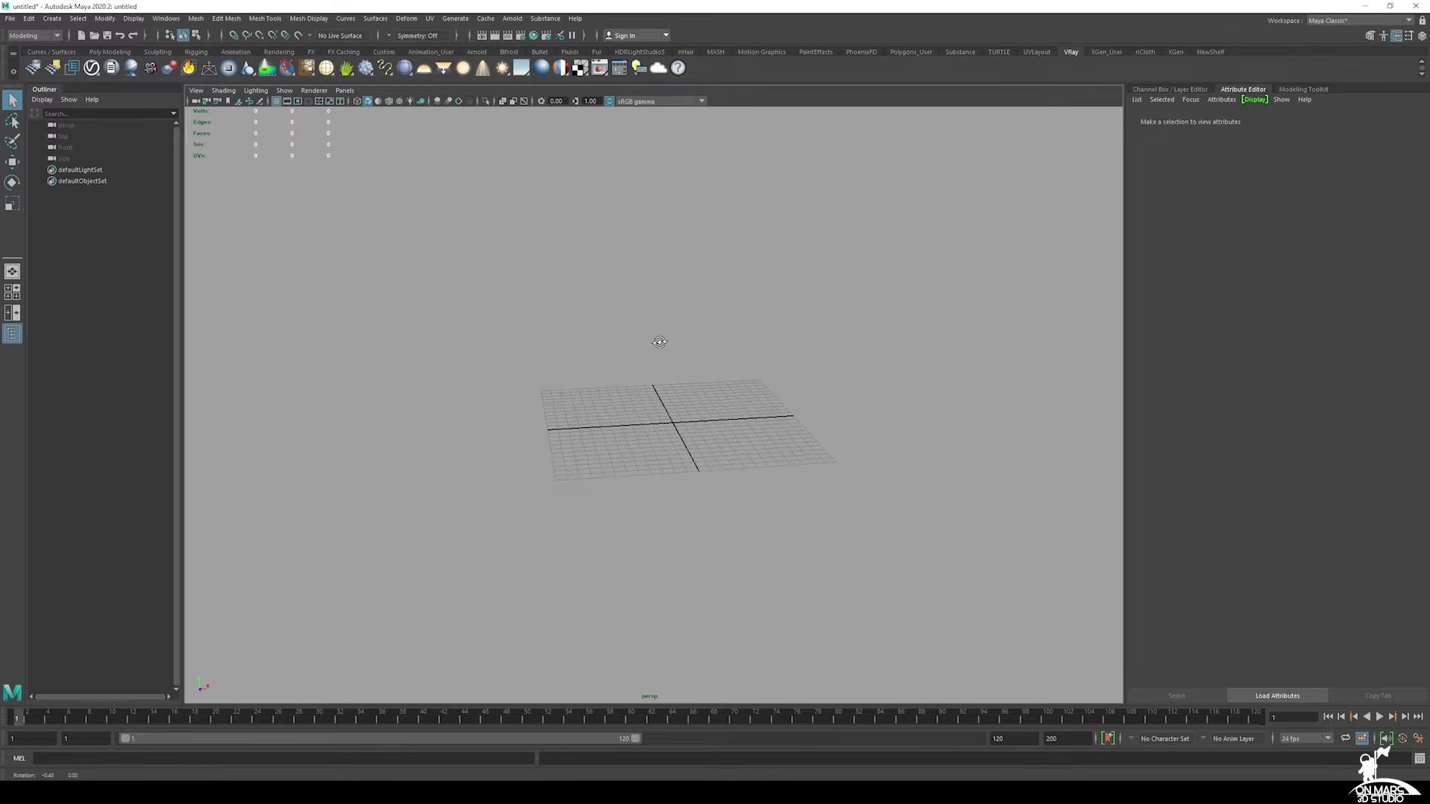
Step: Import char_ref_main.jpg as an image plane in the front view
left_click_drag(659, 342, 676, 403)
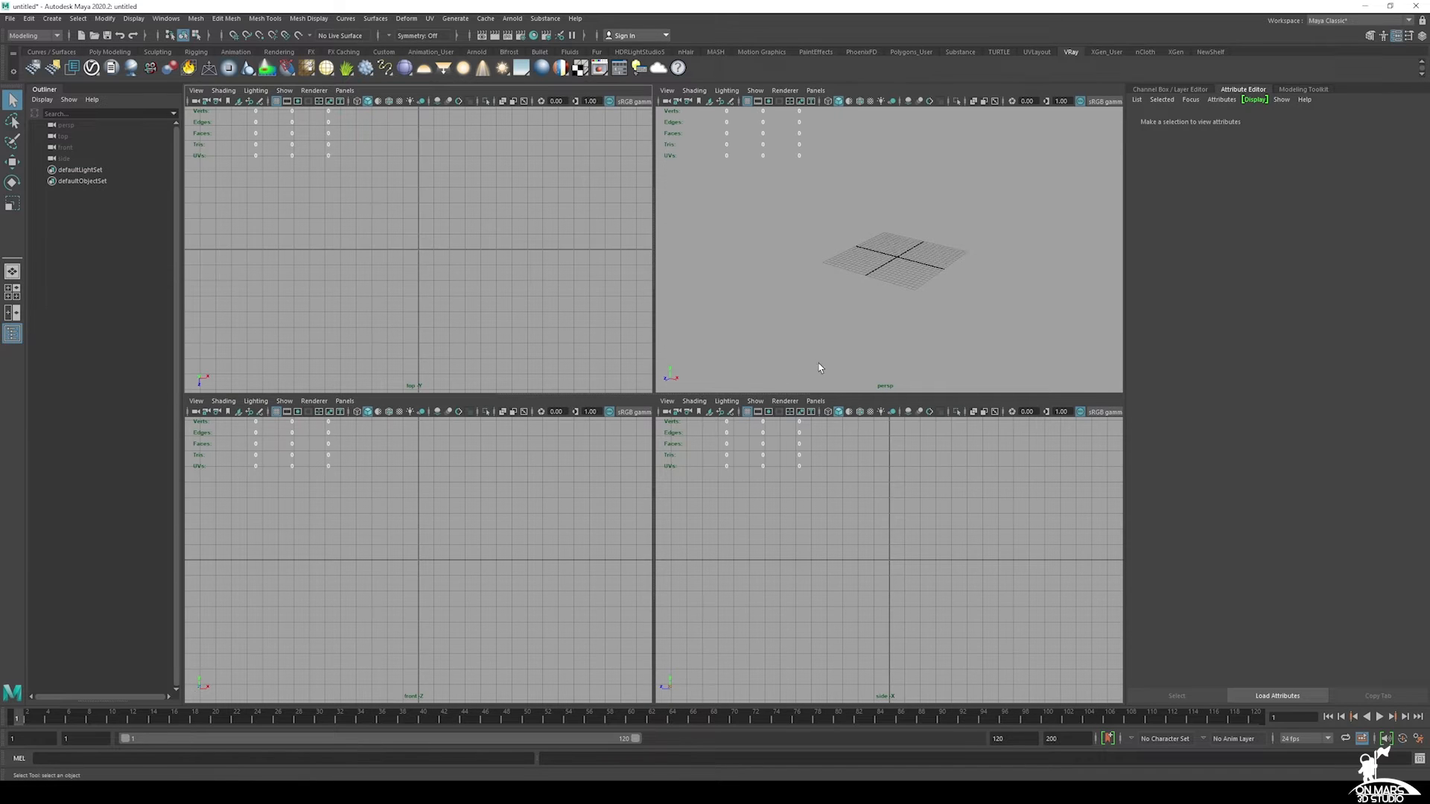
mouse_move(454, 571)
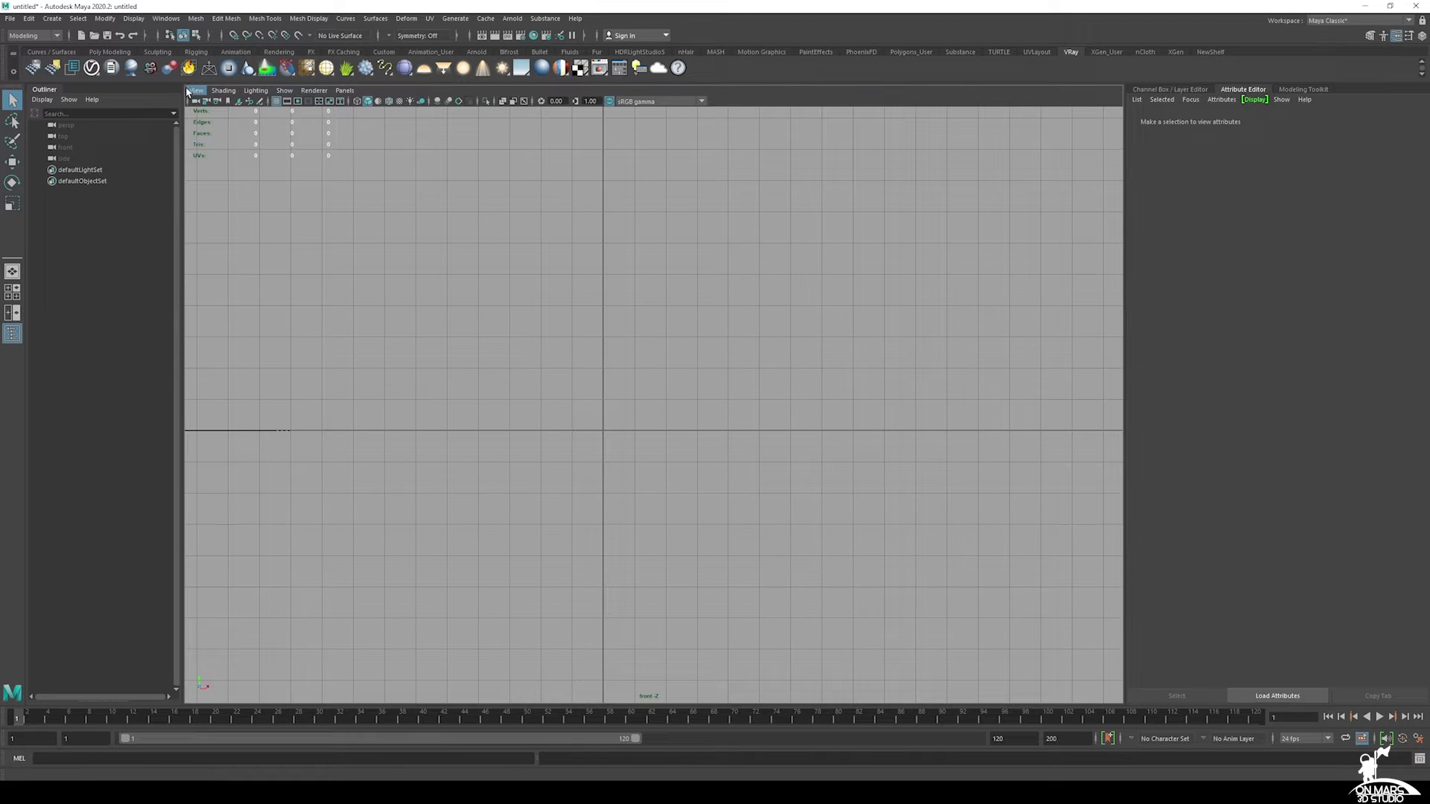
left_click(196, 90)
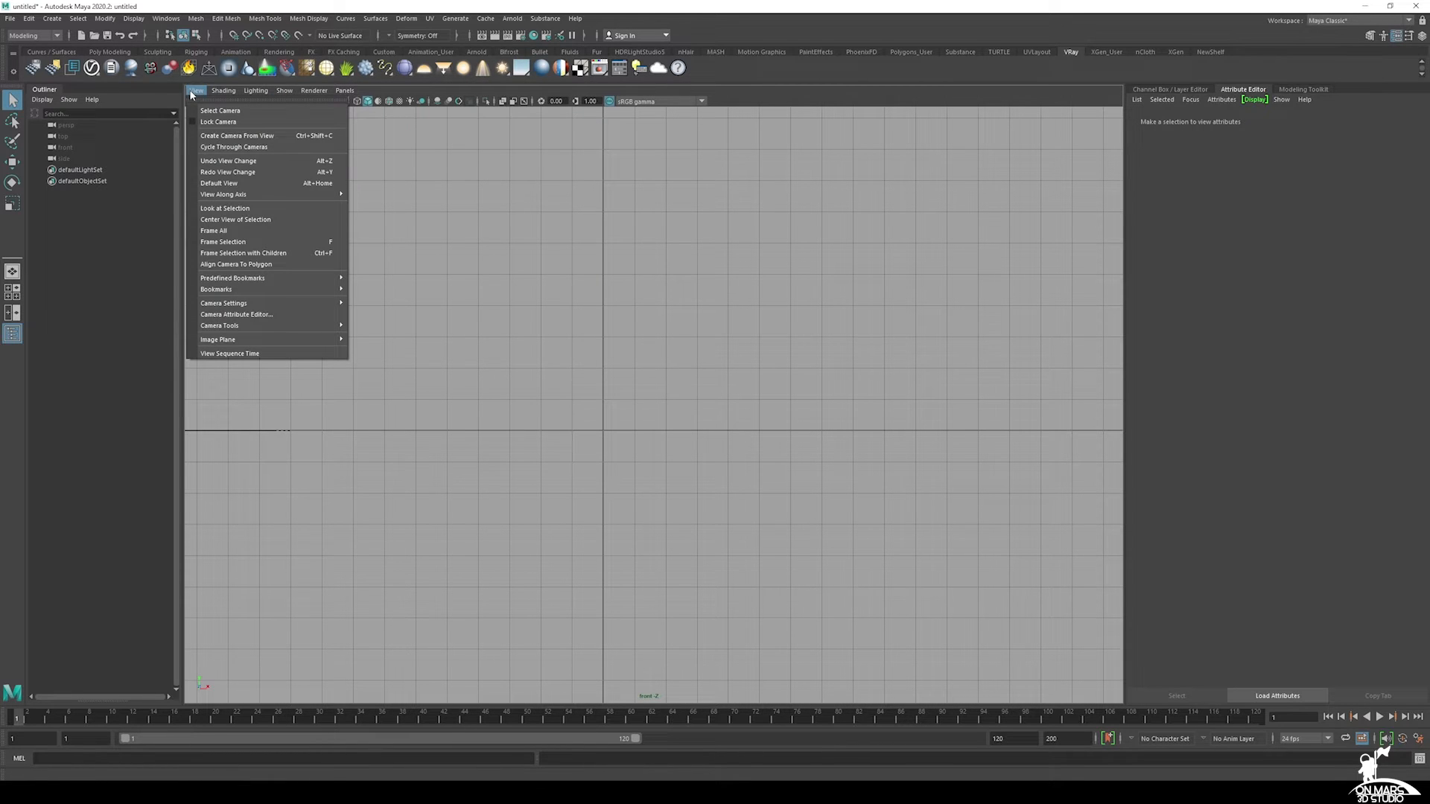
mouse_move(244, 289)
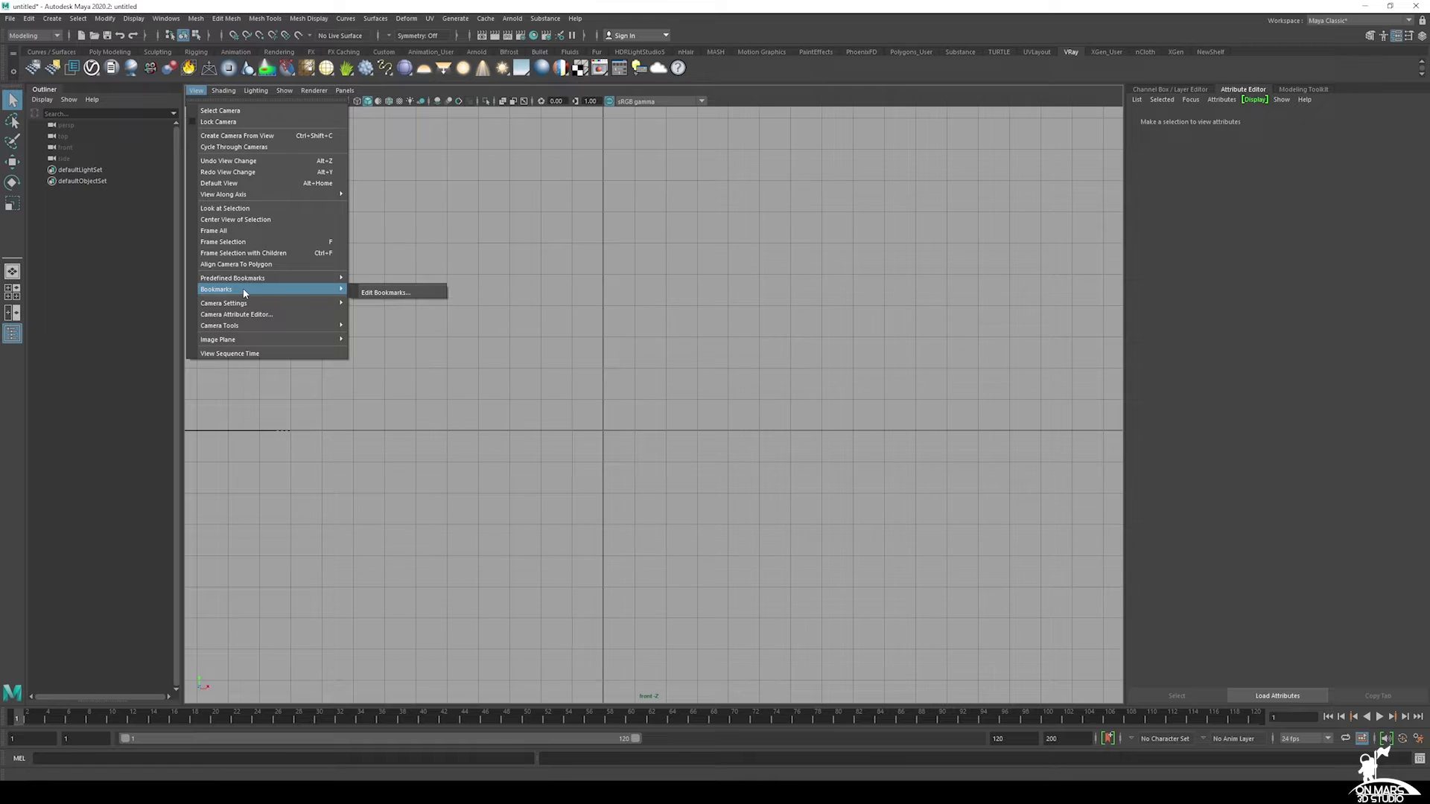
mouse_move(218, 340)
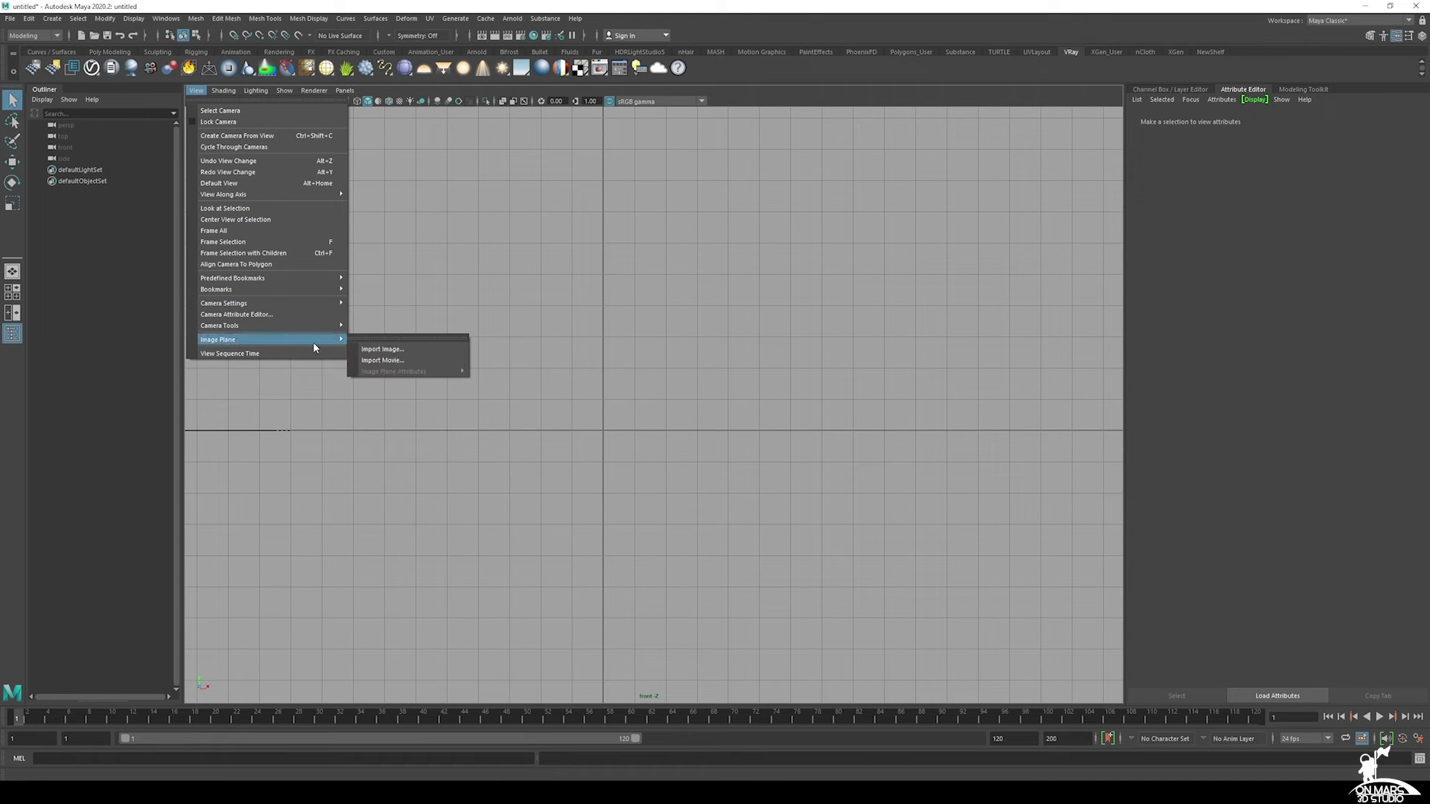
left_click(382, 348)
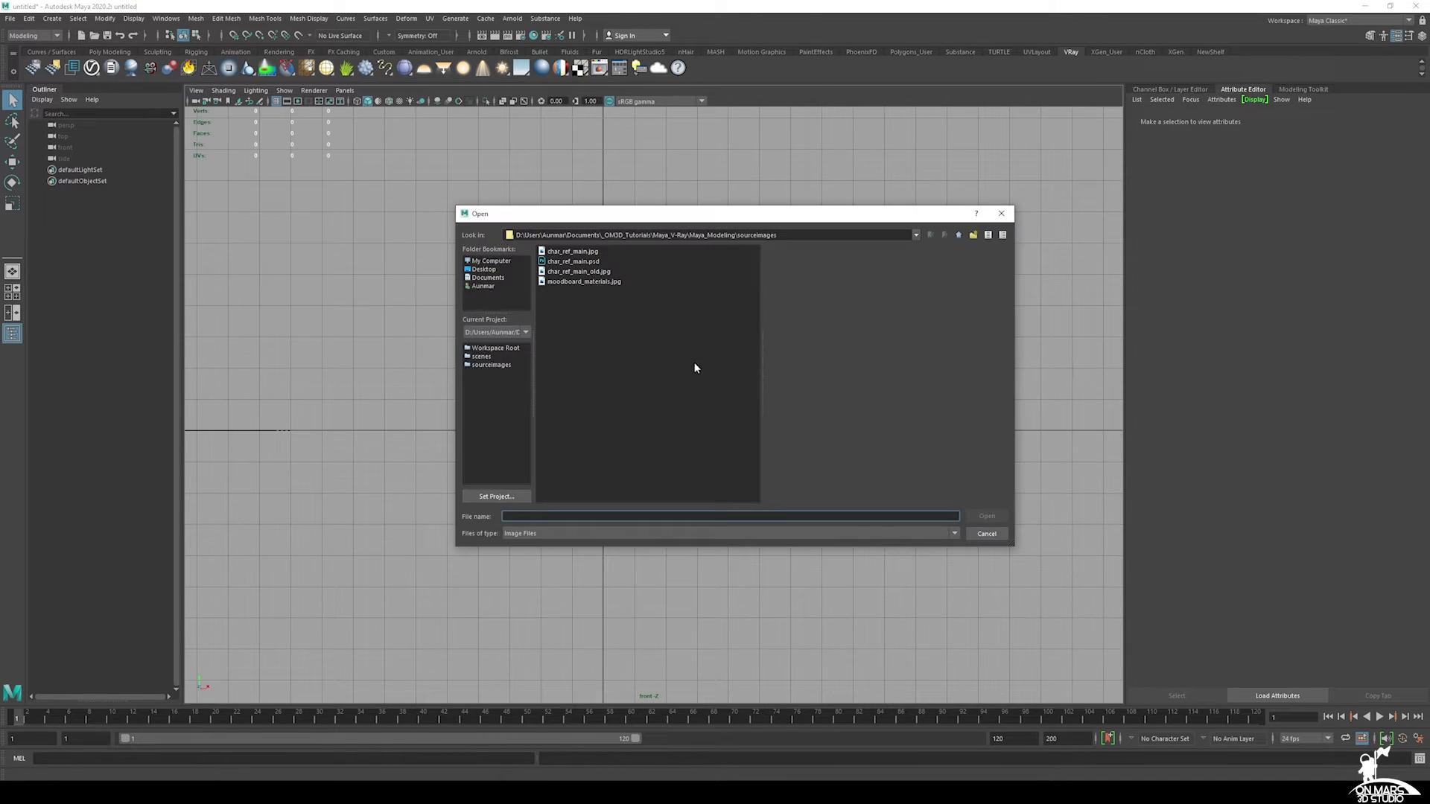
left_click(571, 251)
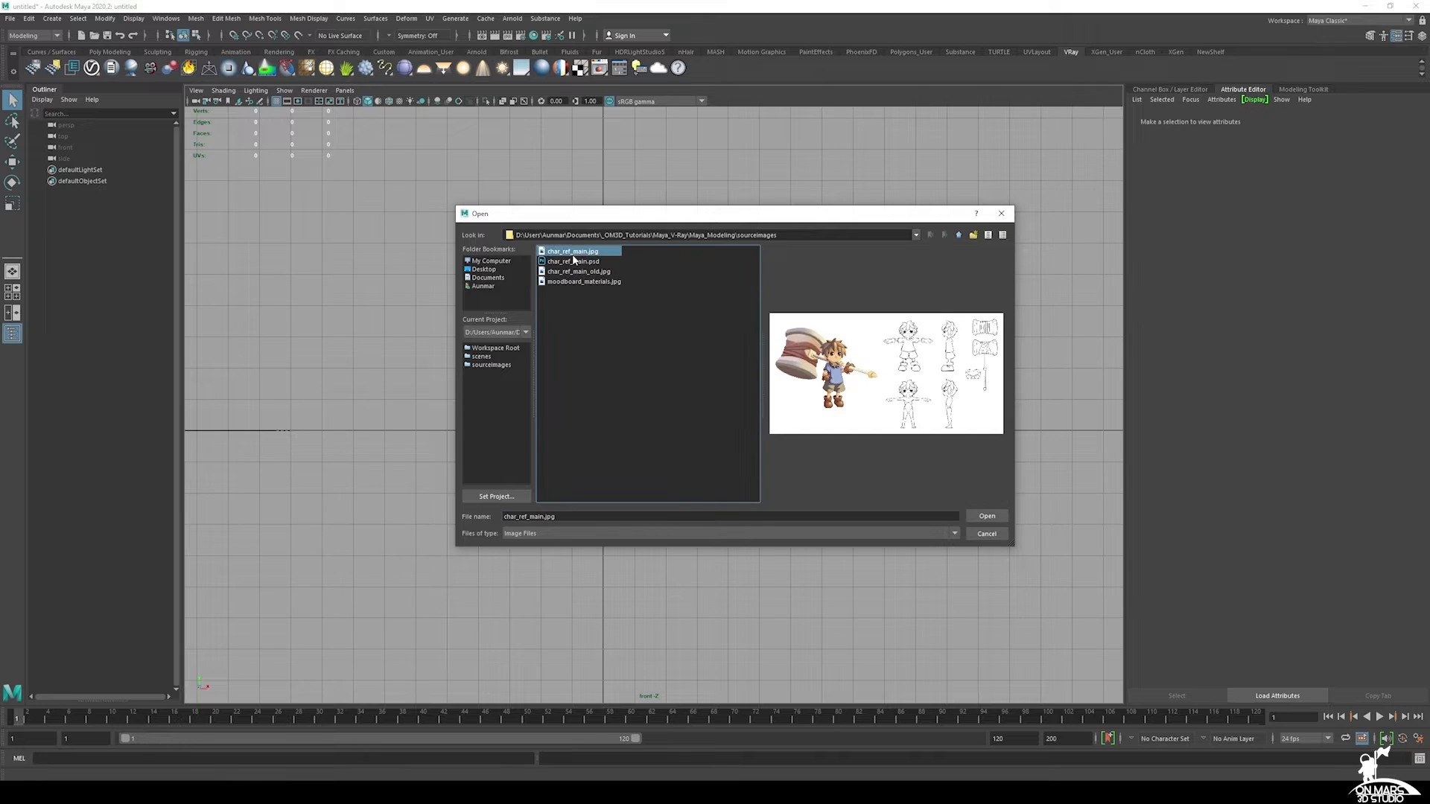
mouse_move(573, 260)
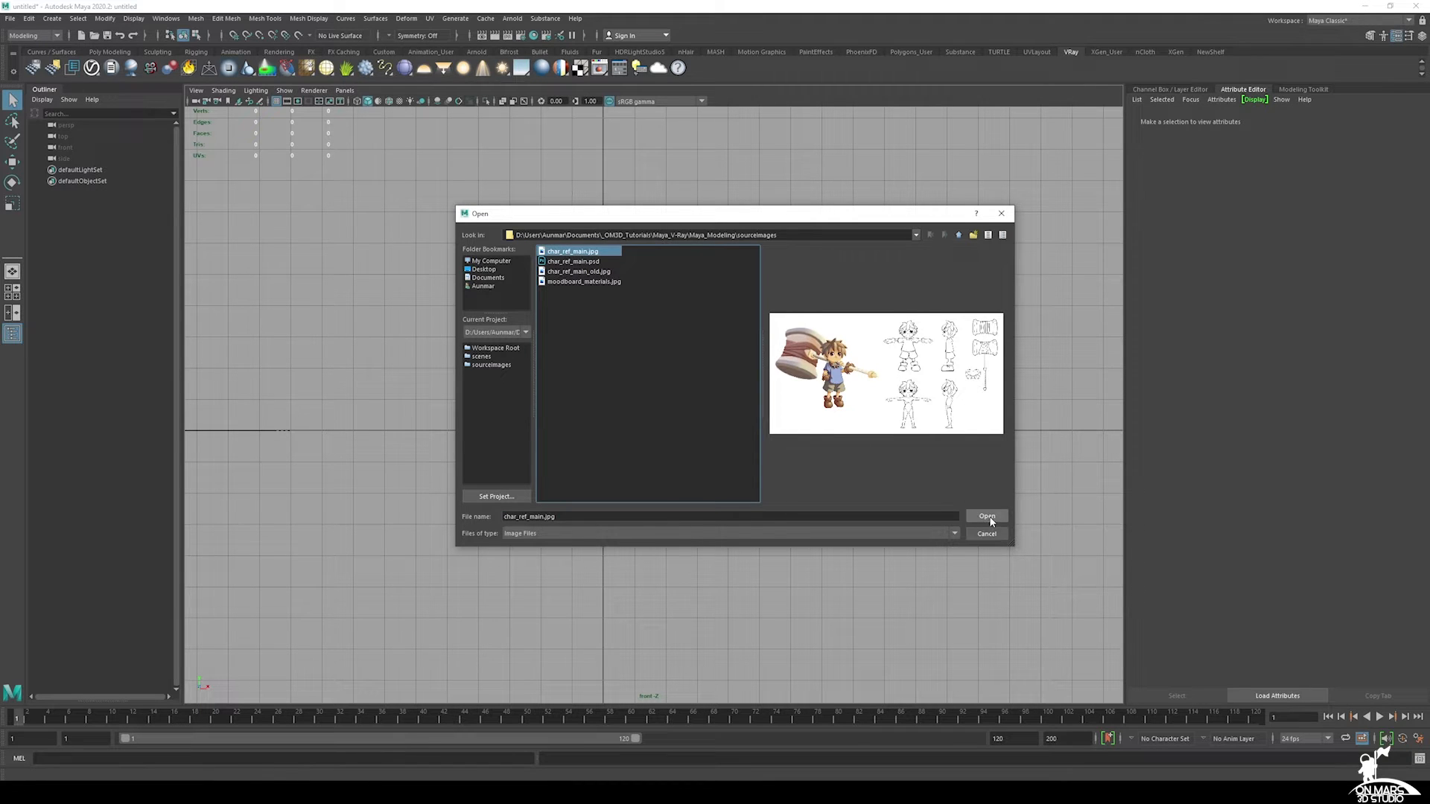
left_click(986, 516)
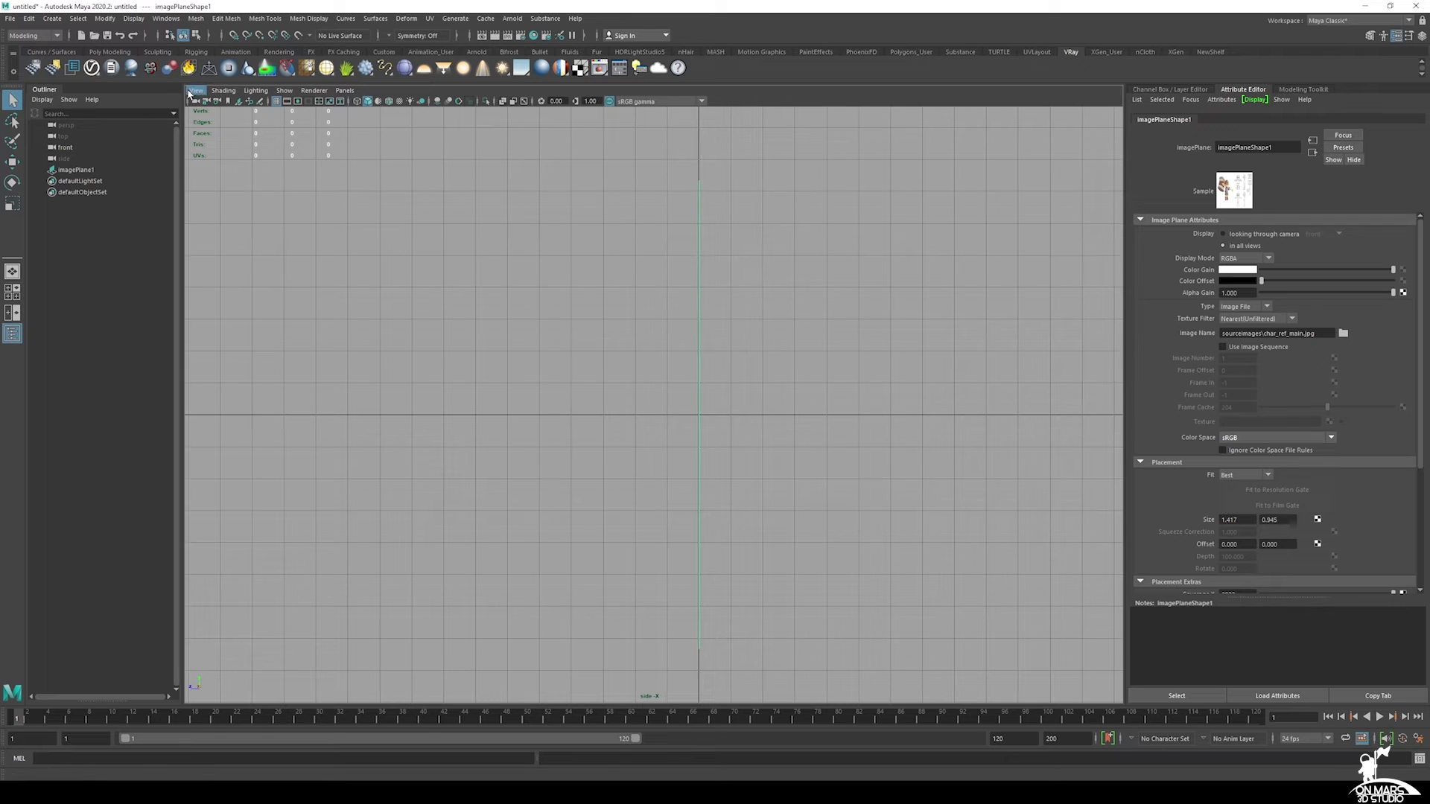
Step: Import char_ref_main.jpg as a second image plane in the side view
left_click(196, 90)
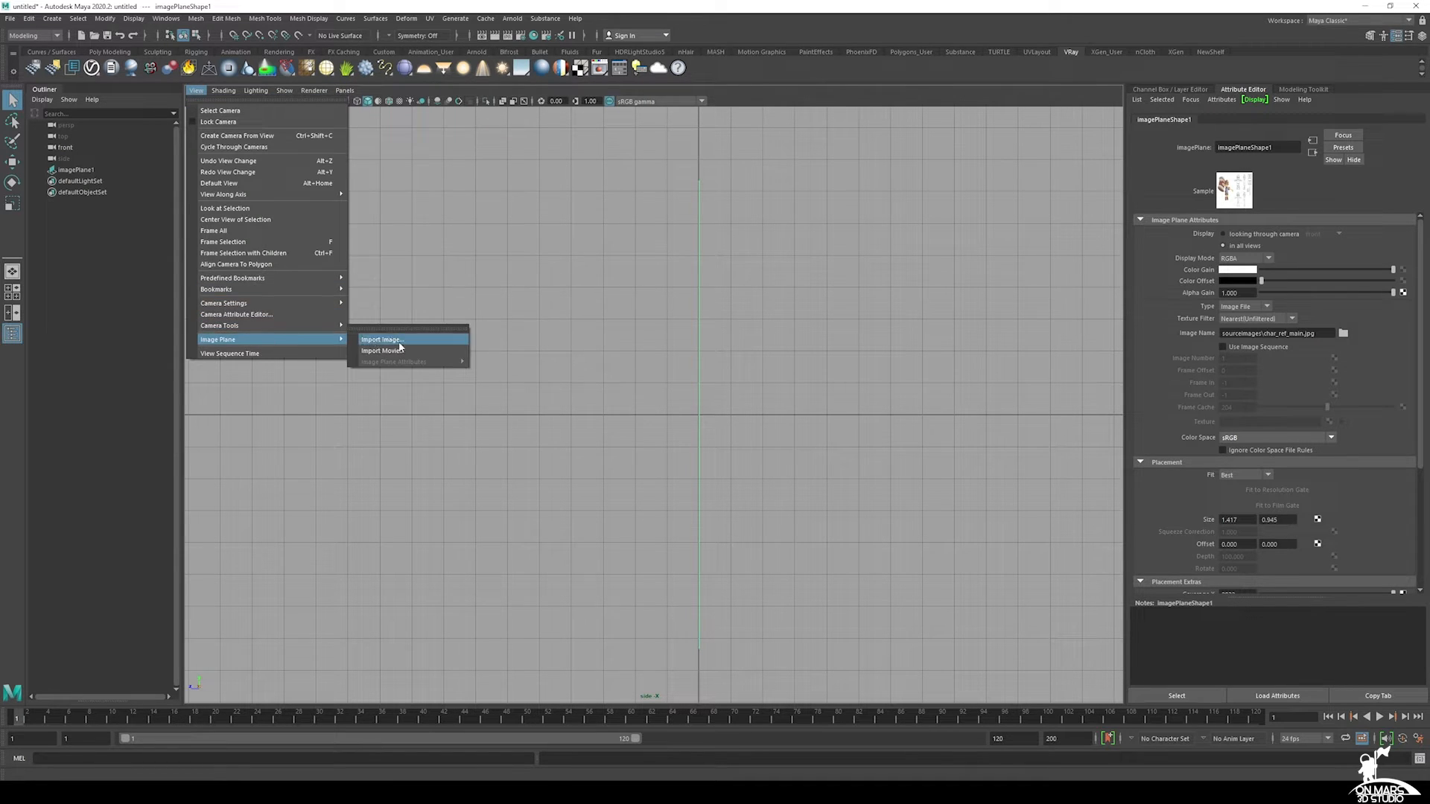
left_click(381, 340)
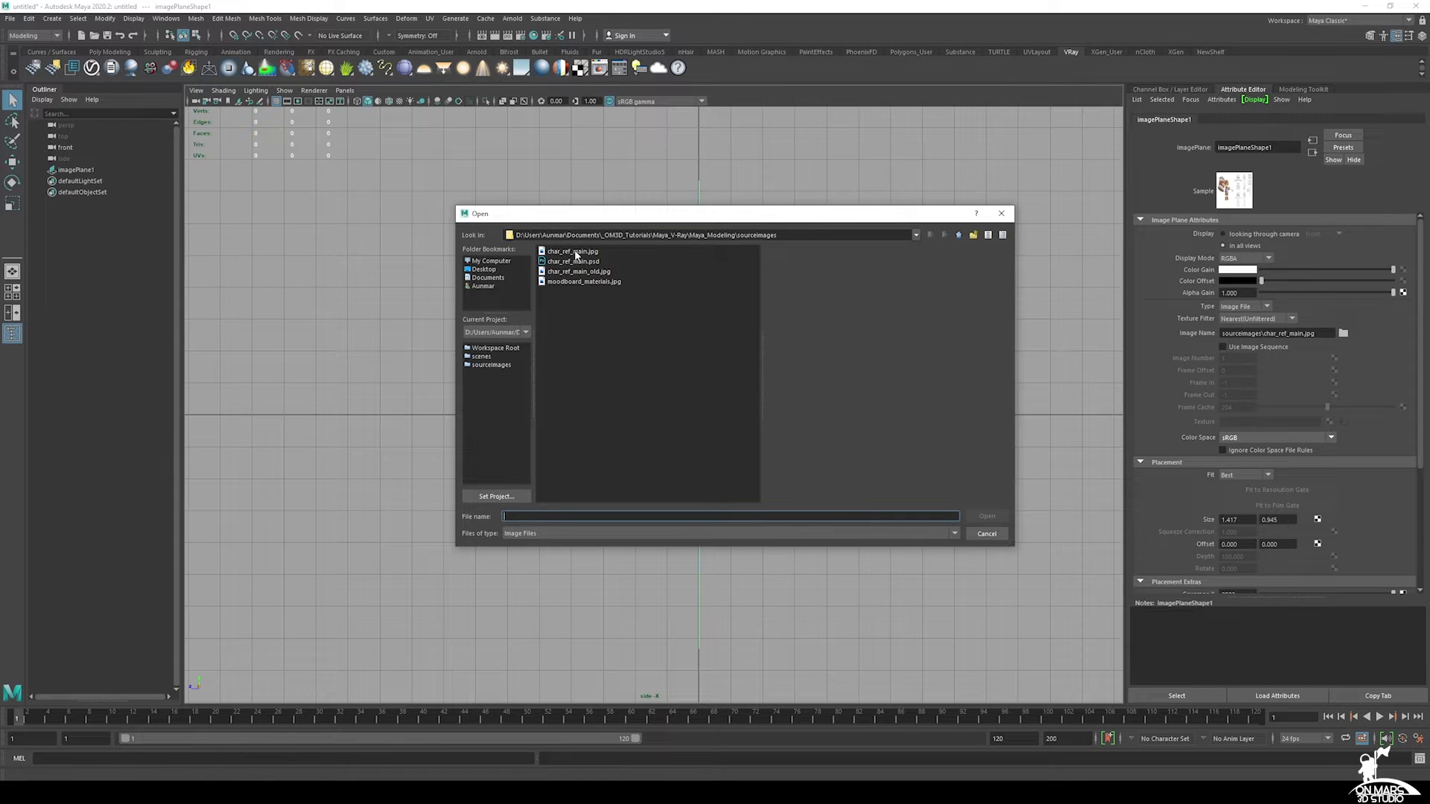
left_click(572, 251)
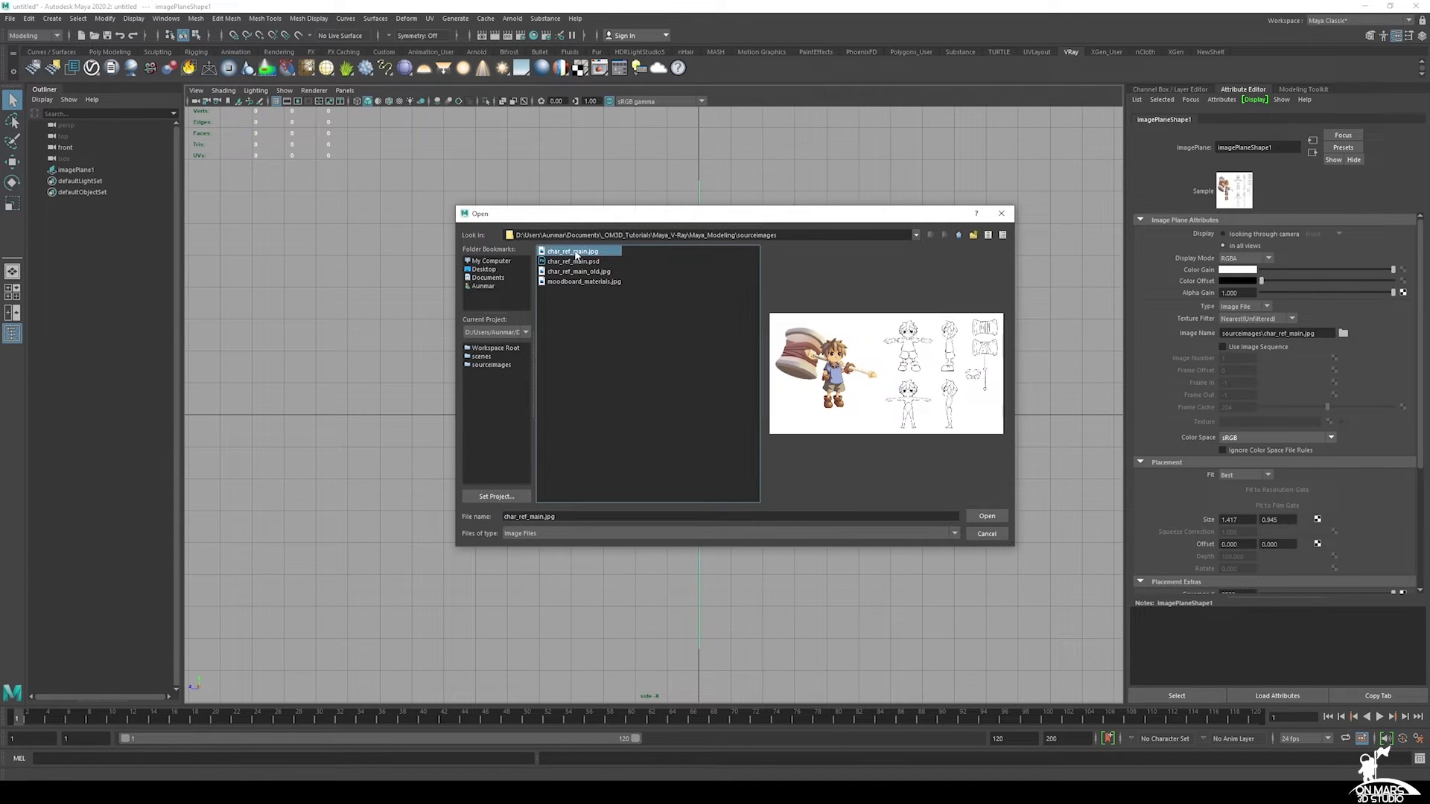
left_click(987, 515)
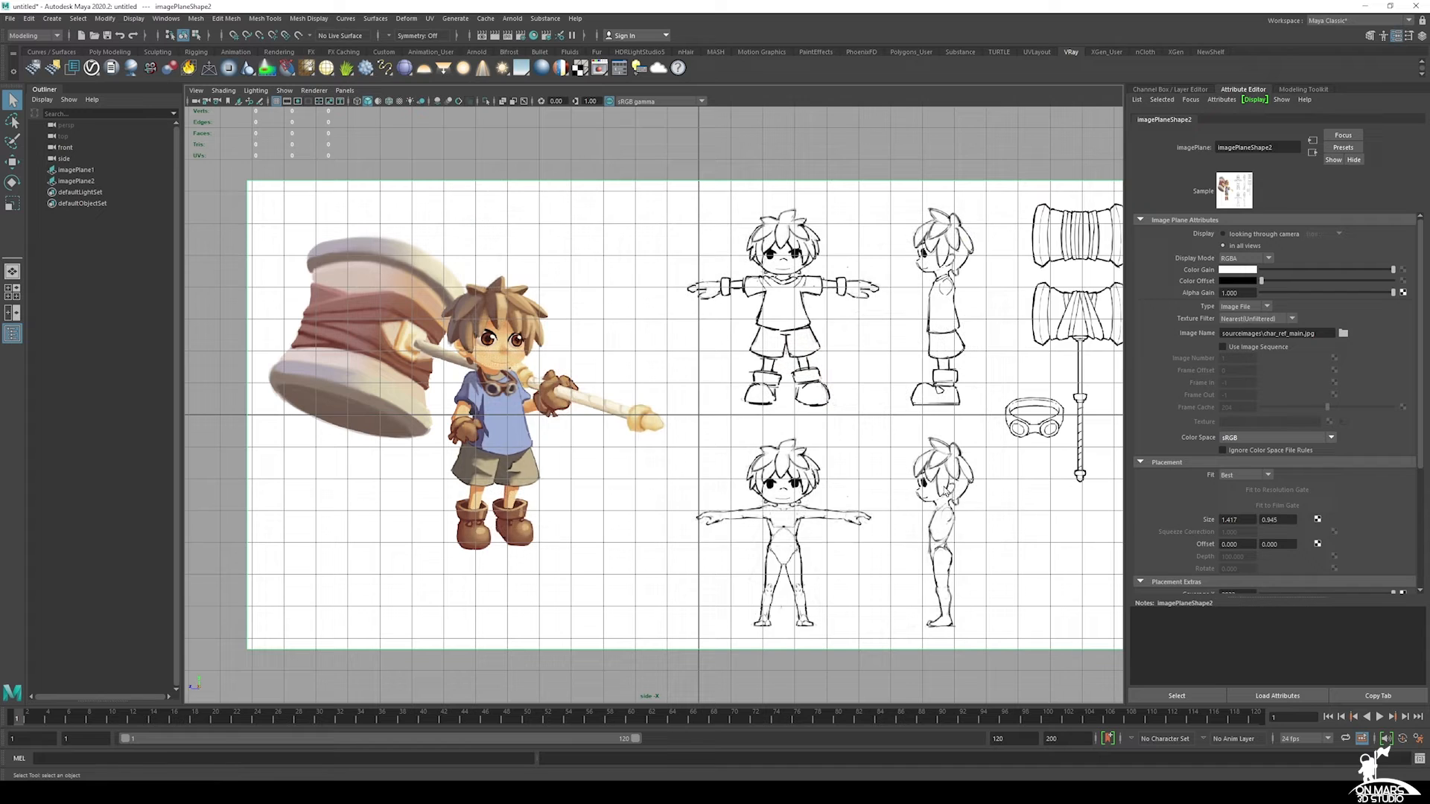
scroll("down", 3)
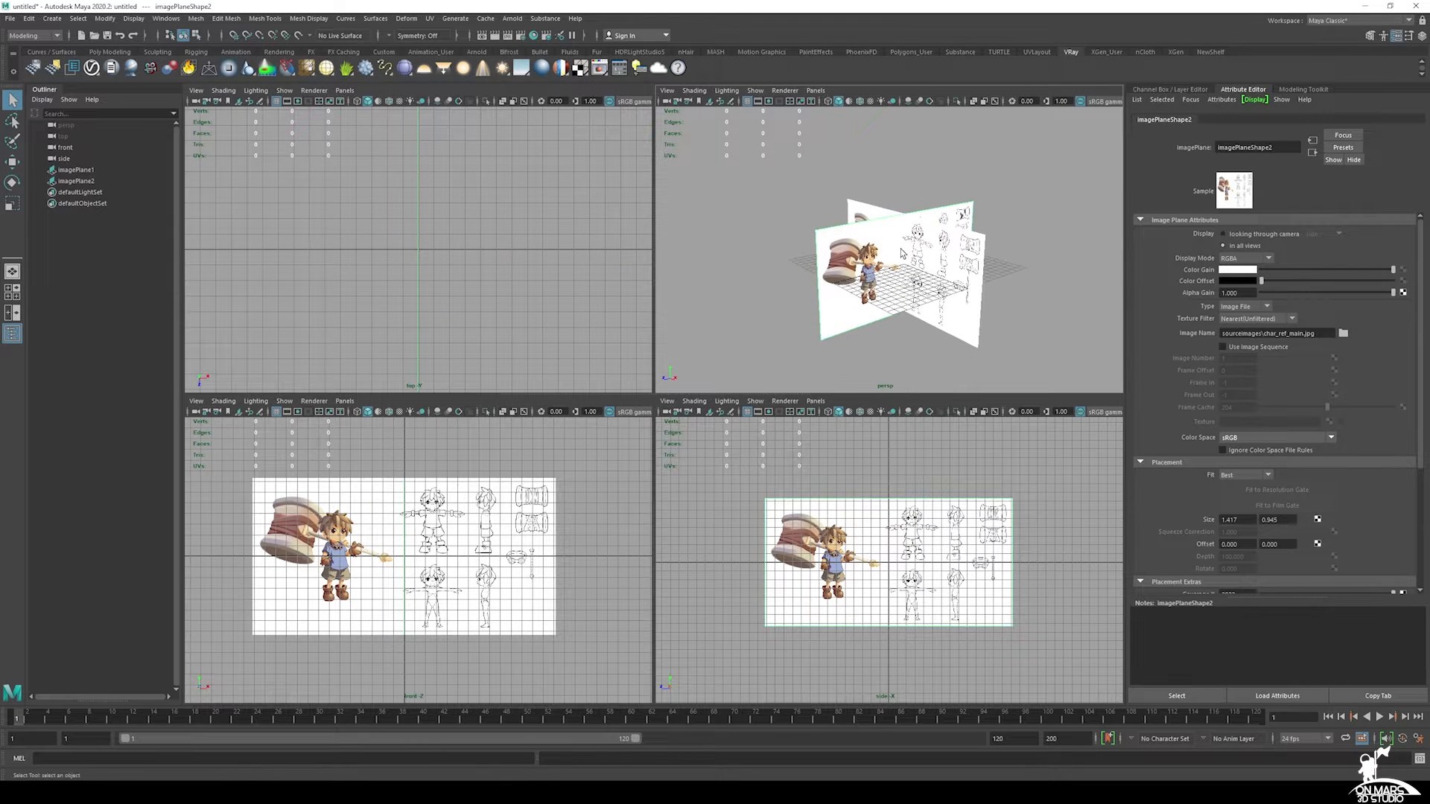
Step: Select a character reference plane in the perspective view for moving
key("space")
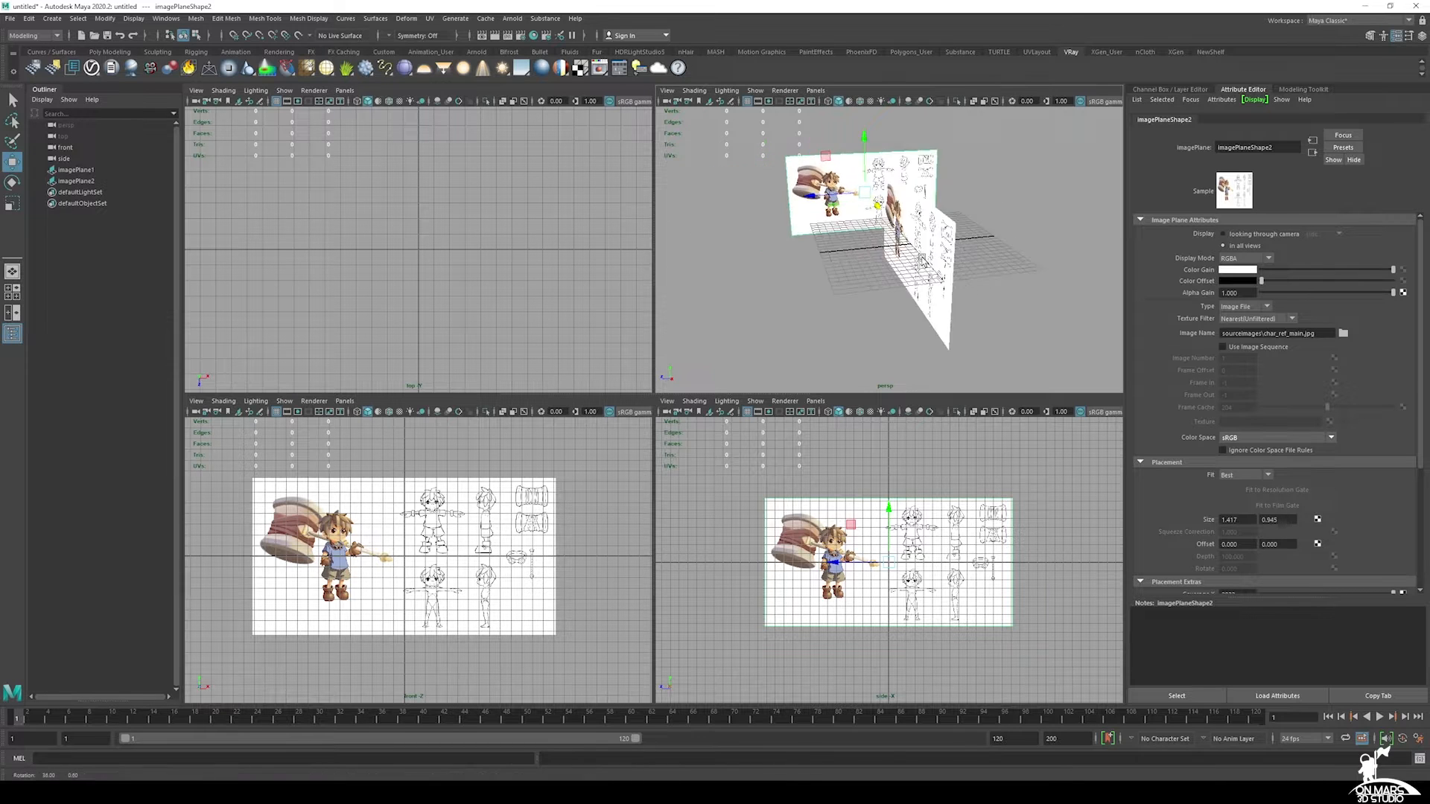
left_click(75, 170)
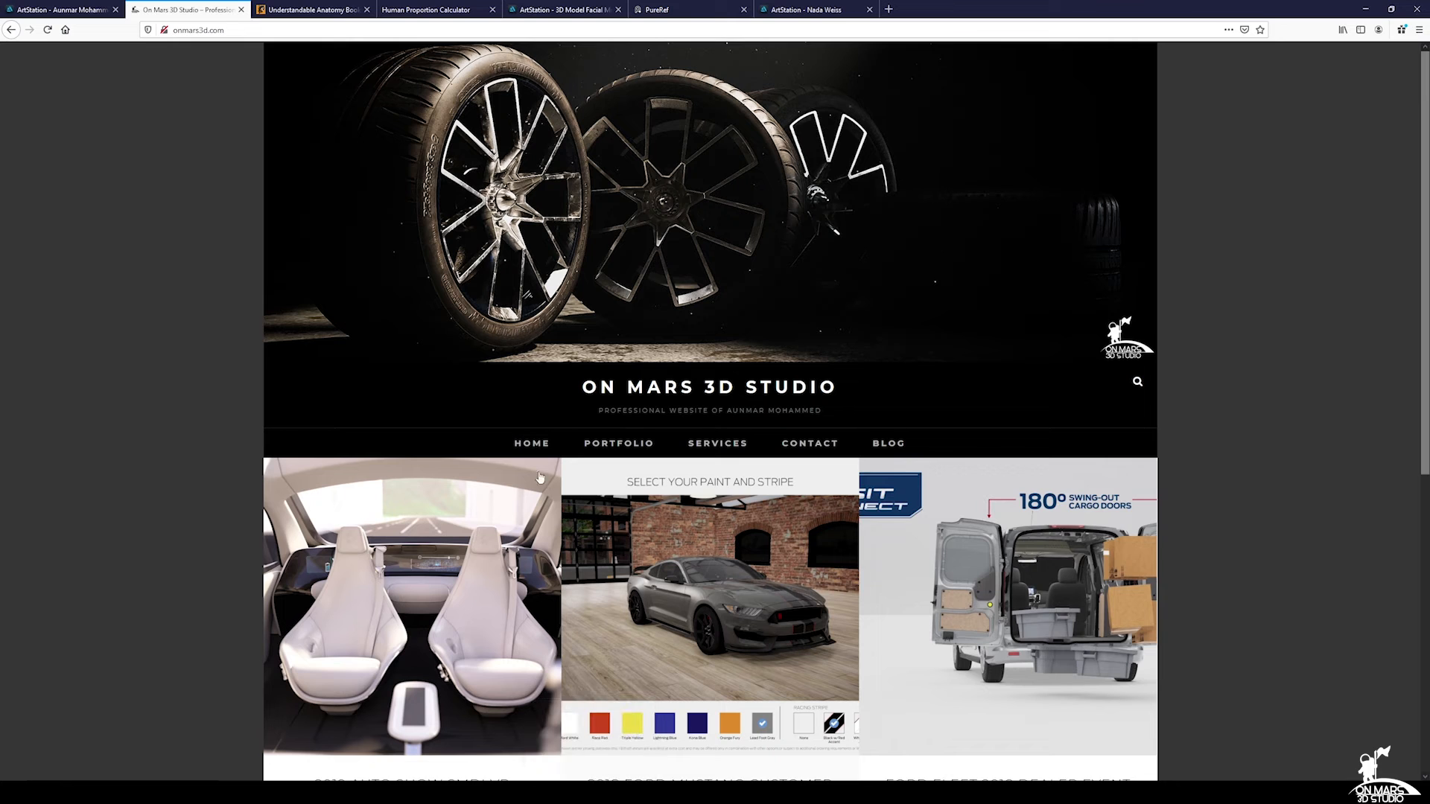
Step: Scroll the Anatomy for Sculptors book versions, then open the HPC page
left_click(318, 9)
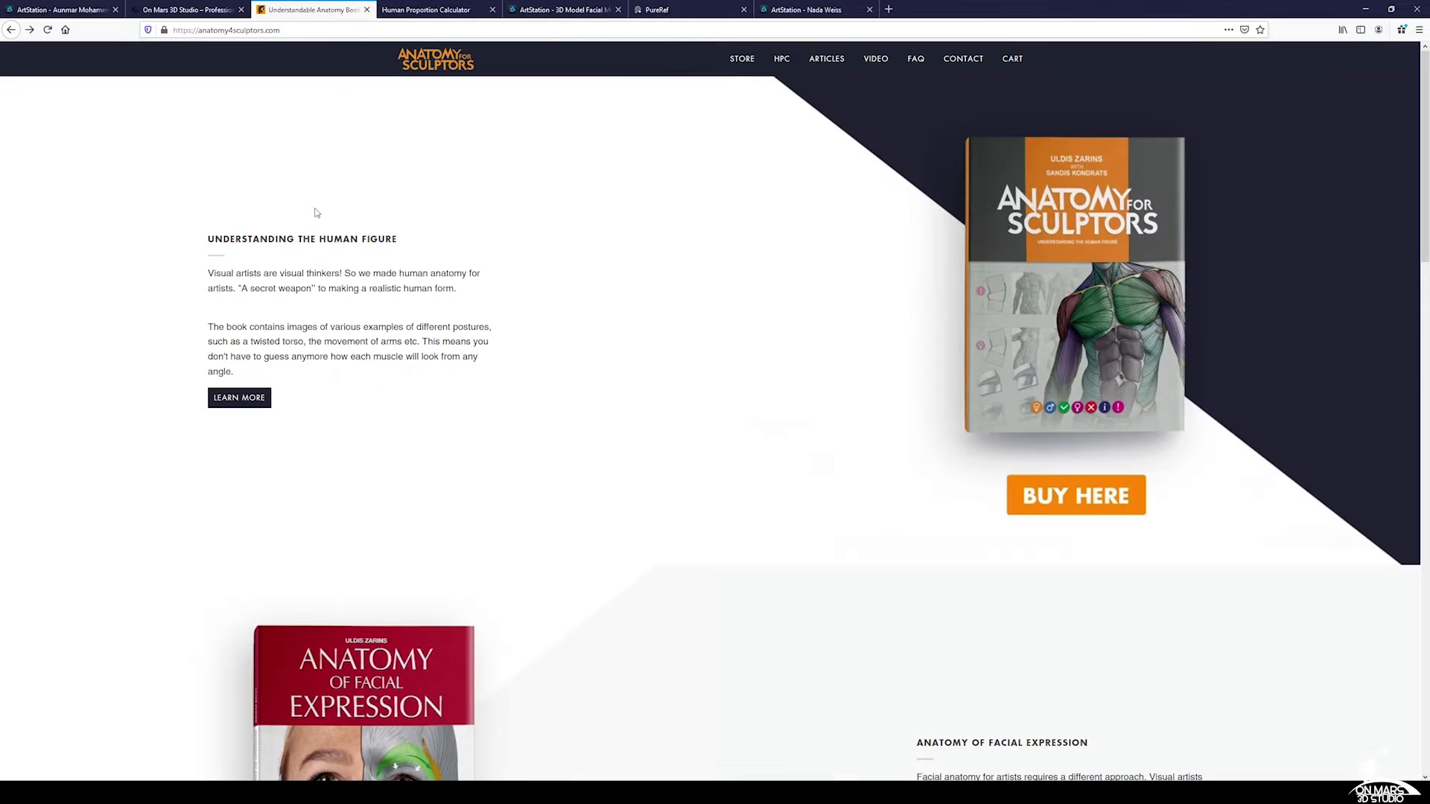
mouse_move(808, 380)
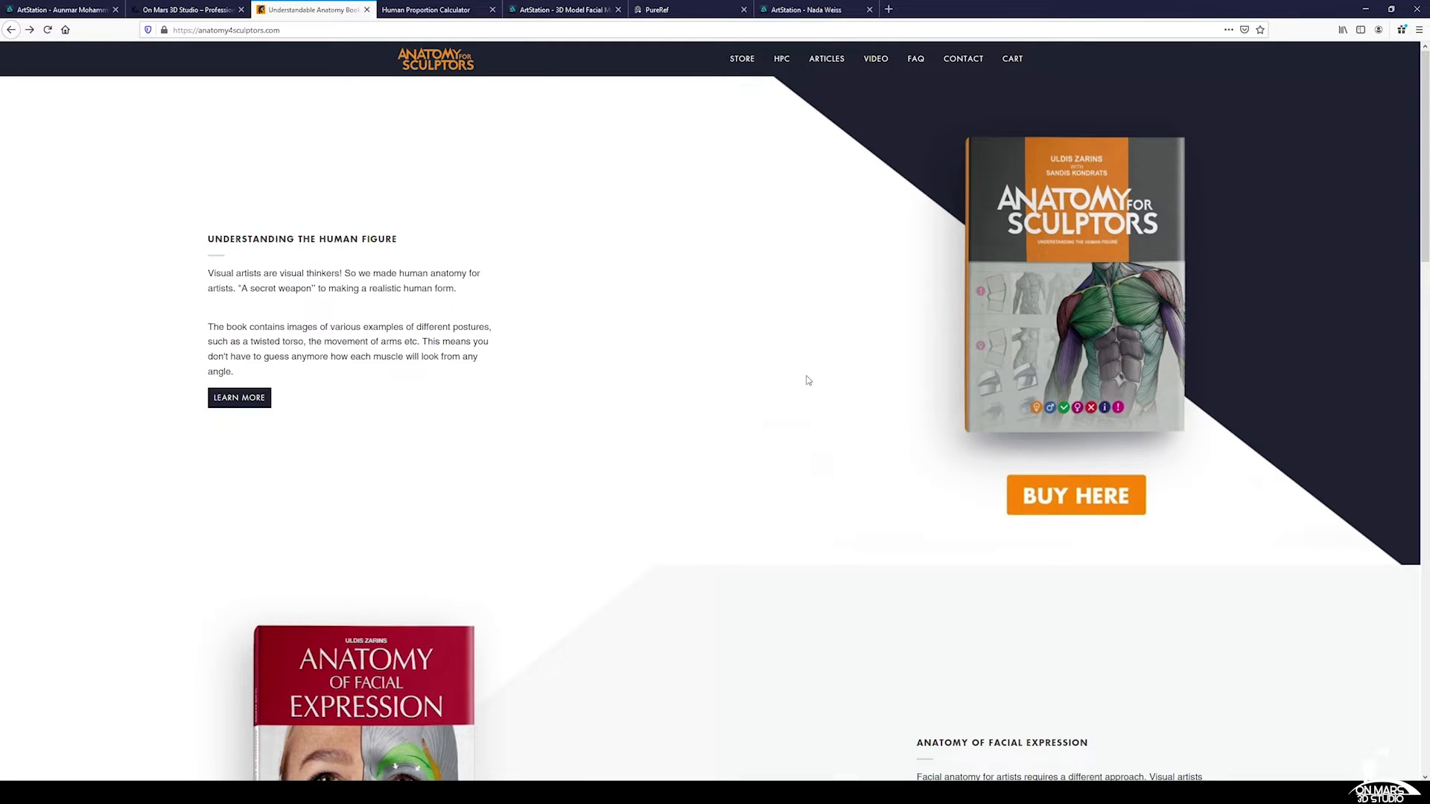
mouse_move(923, 356)
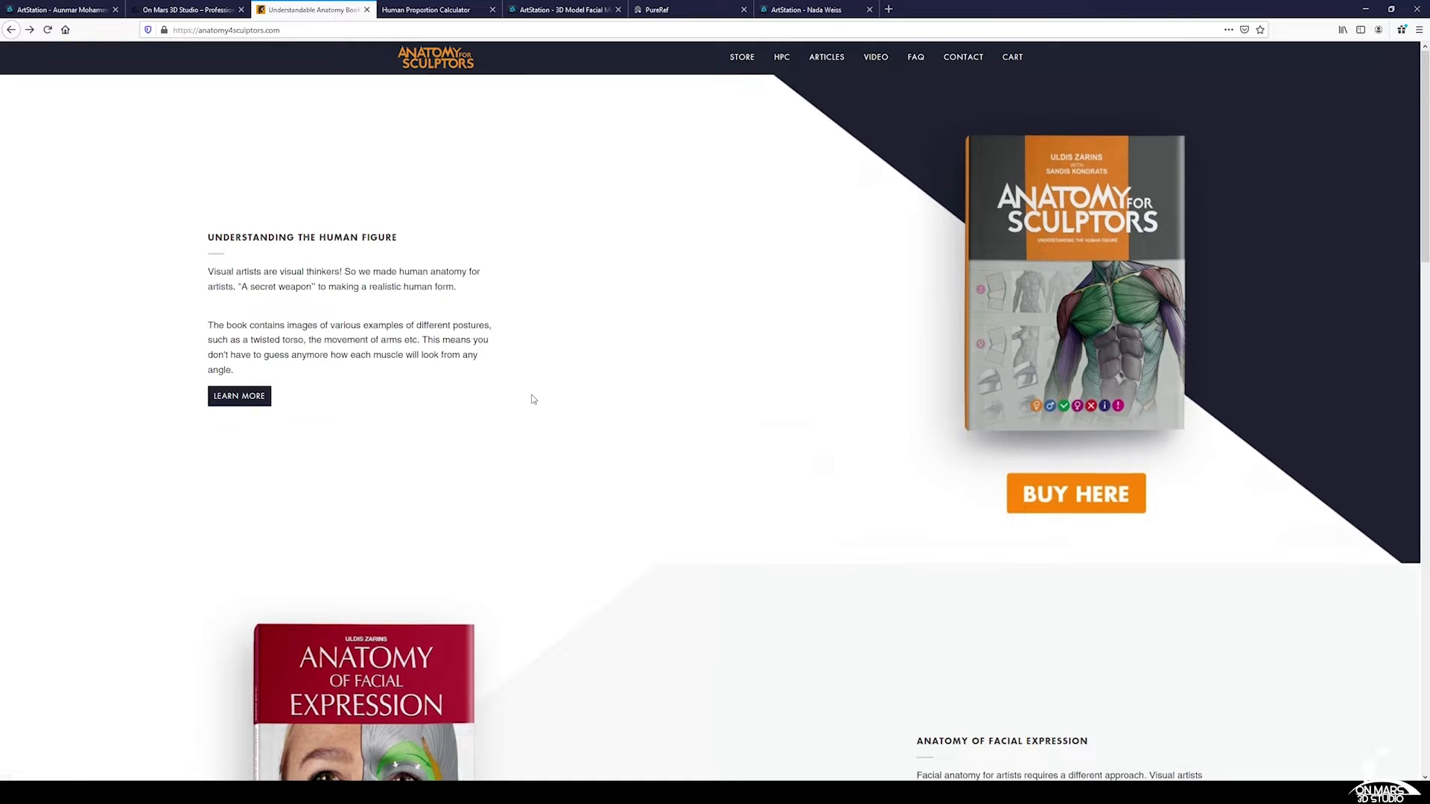
scroll("down", 3)
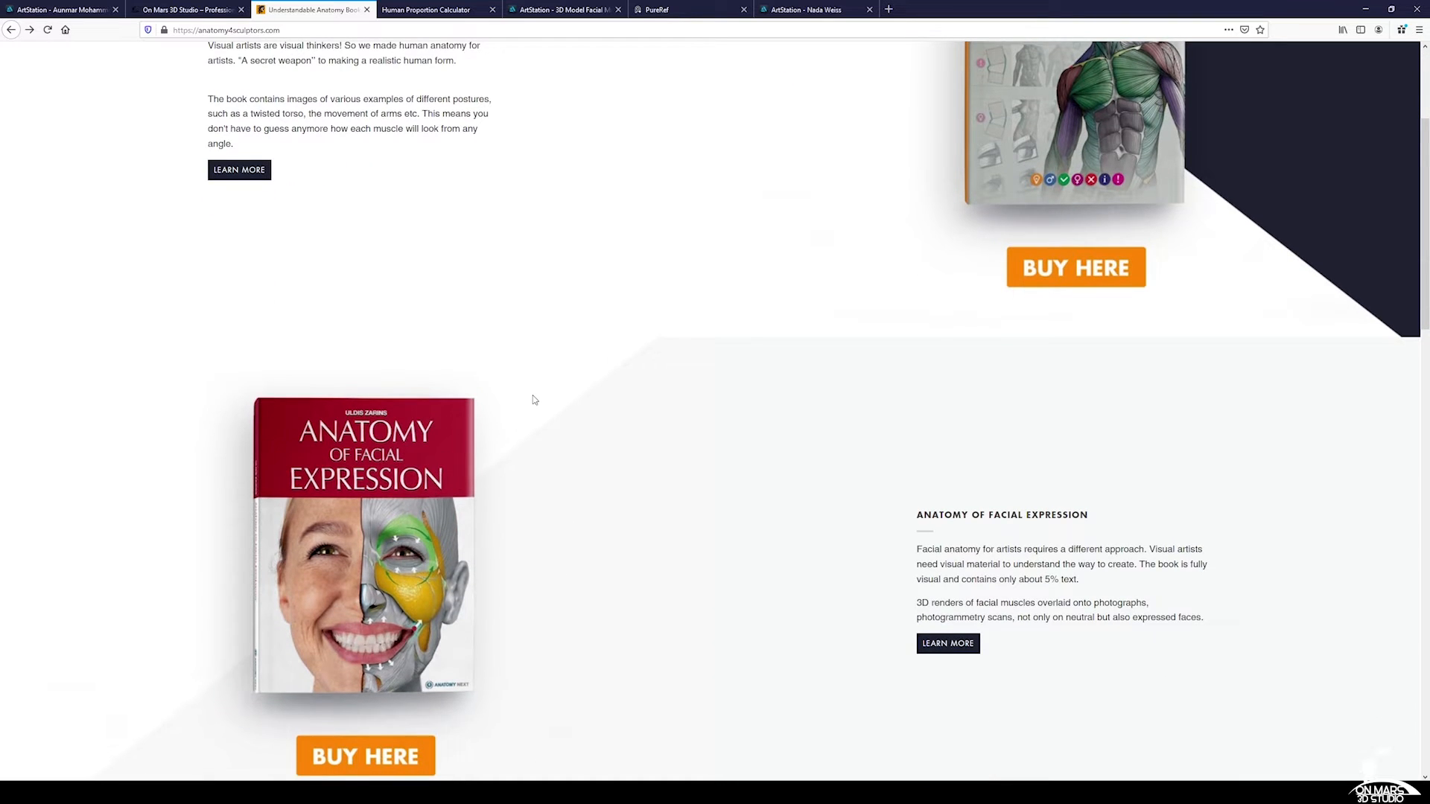
scroll("down", 3)
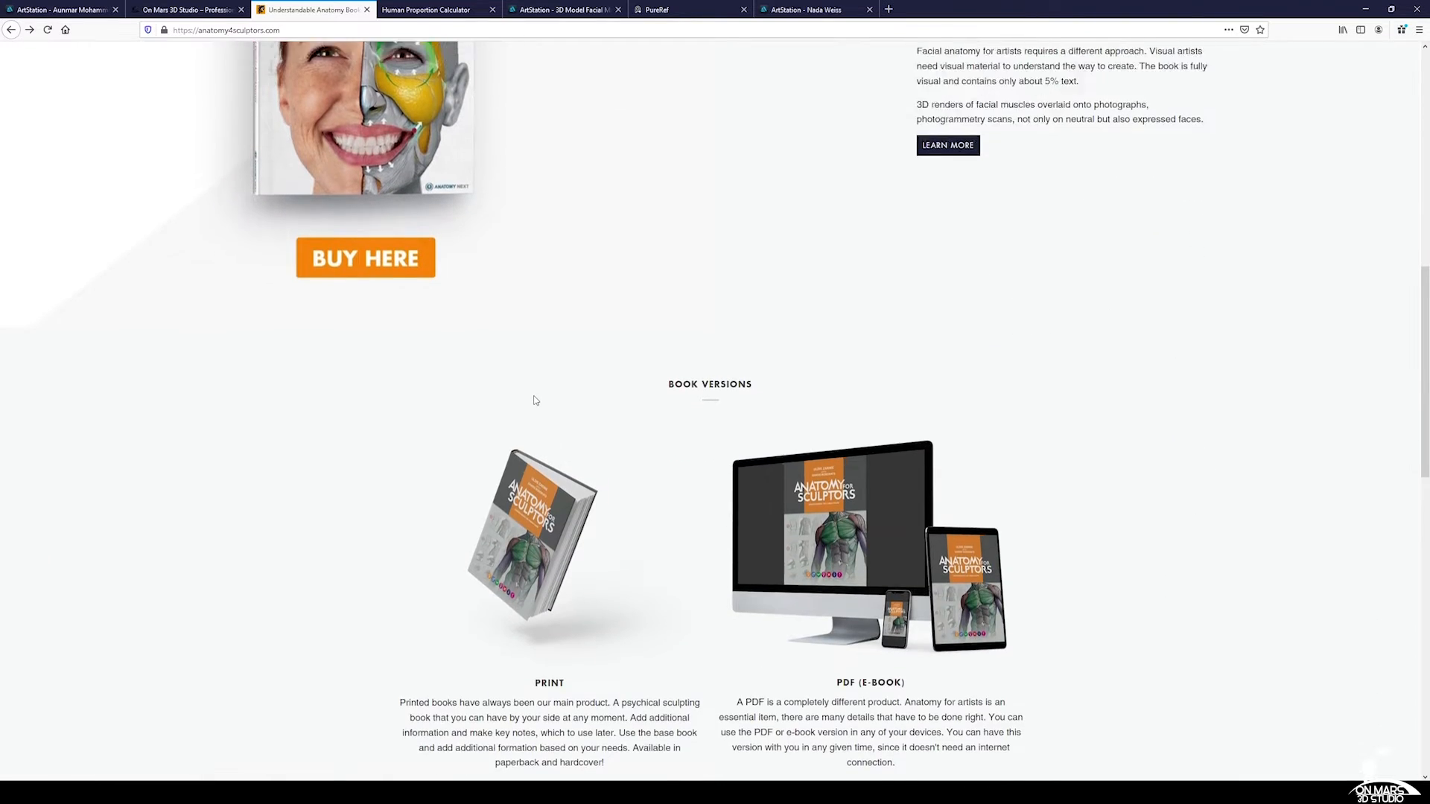
scroll("up", 3)
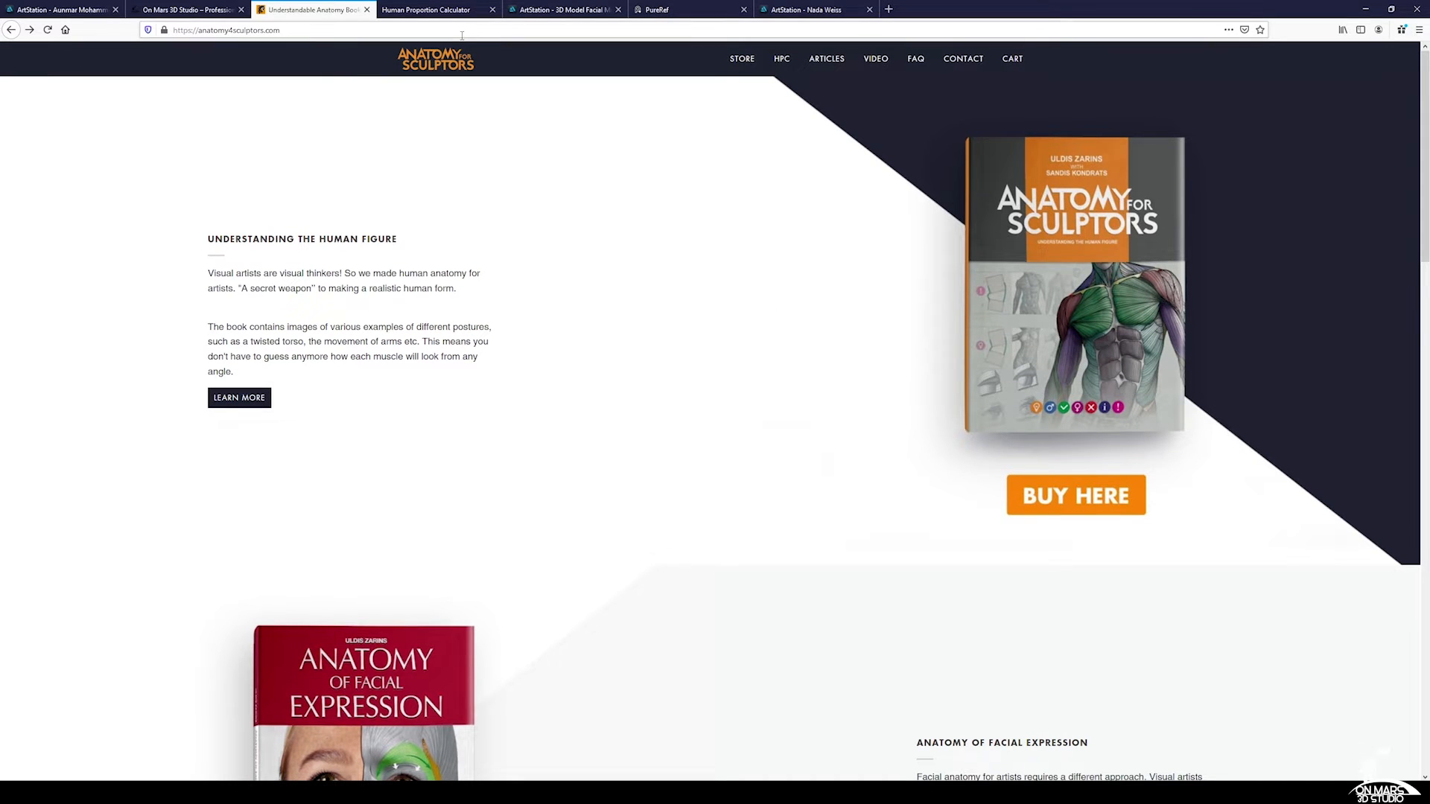
mouse_move(438, 9)
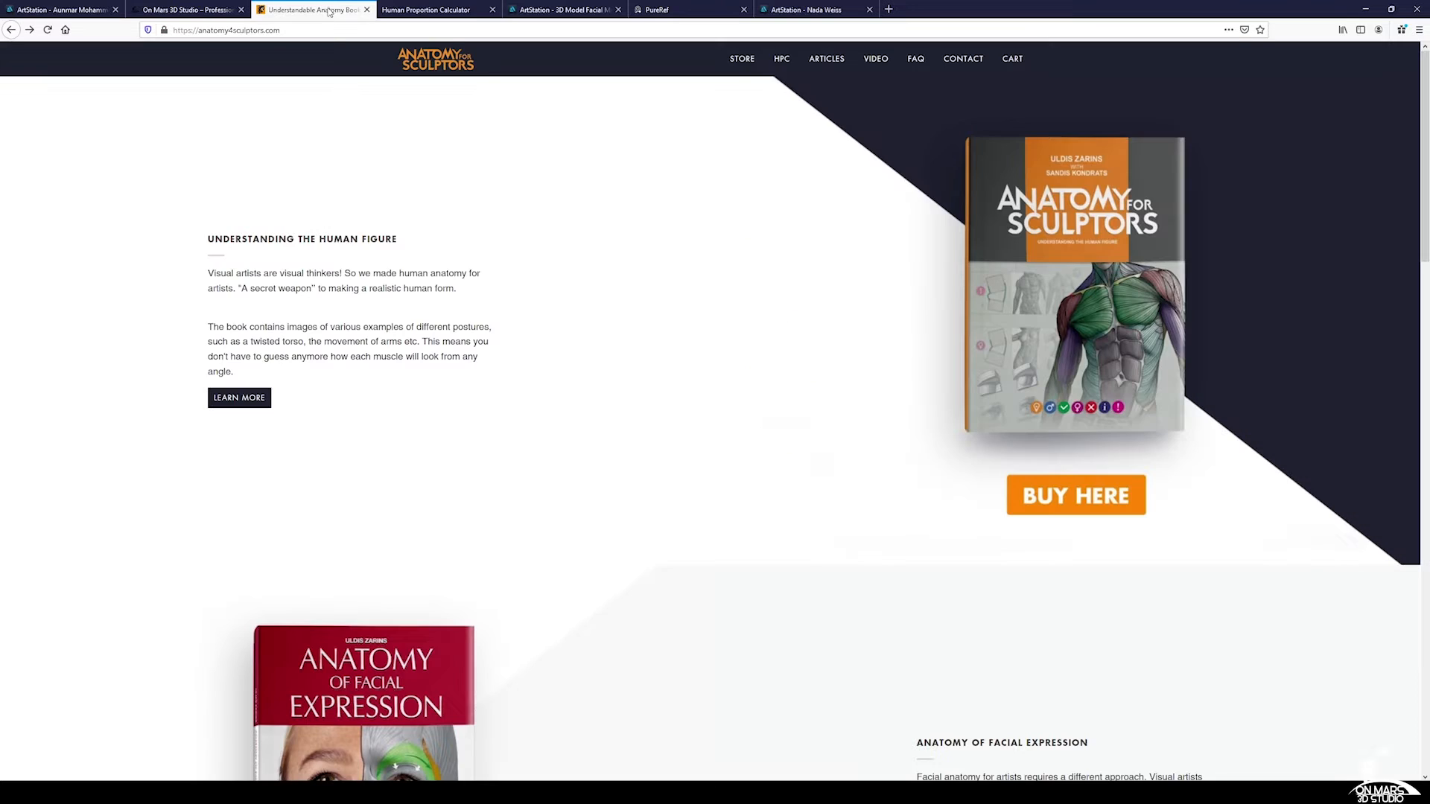
left_click(781, 58)
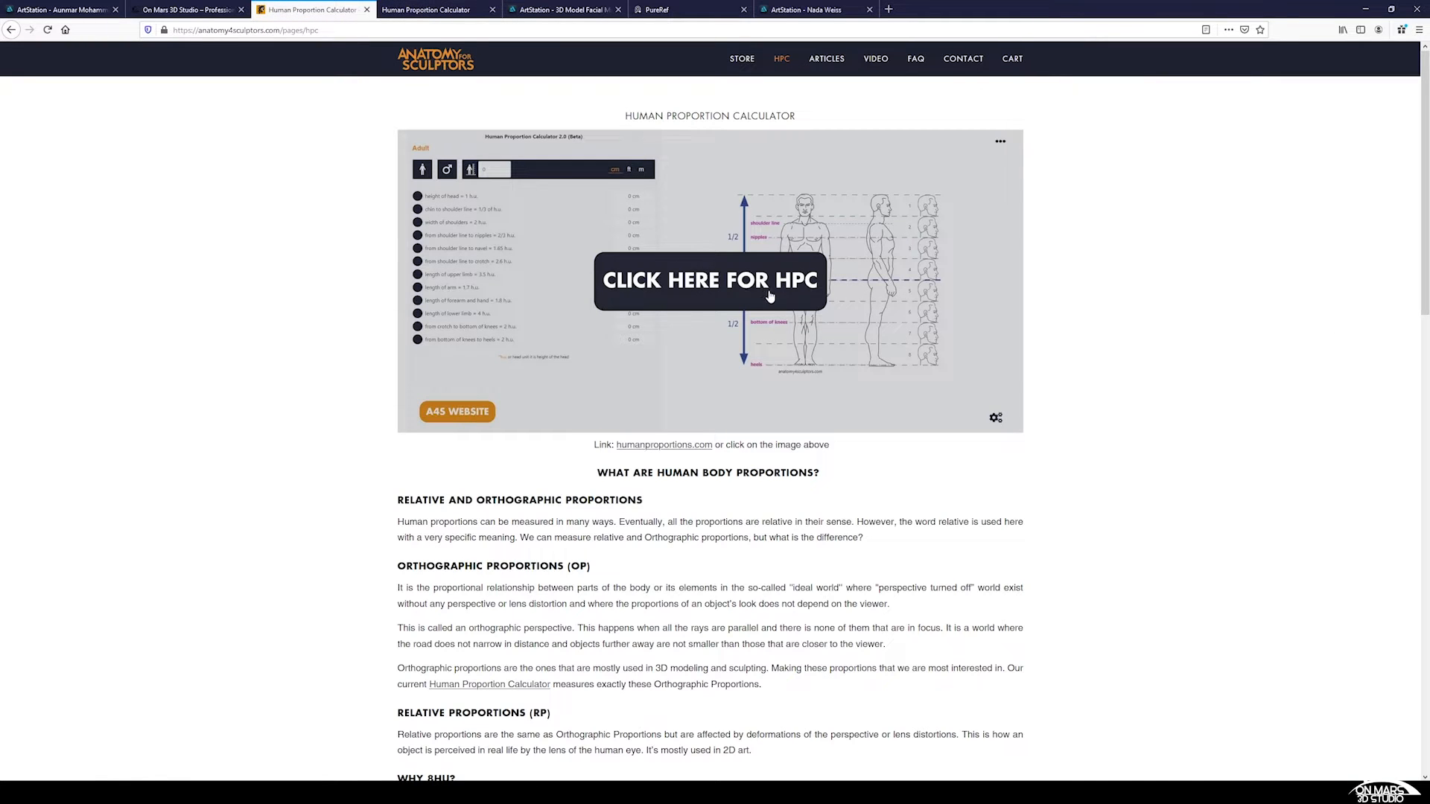
Step: Launch the calculator, dismiss the tour, and toggle between female and male charts
left_click(710, 280)
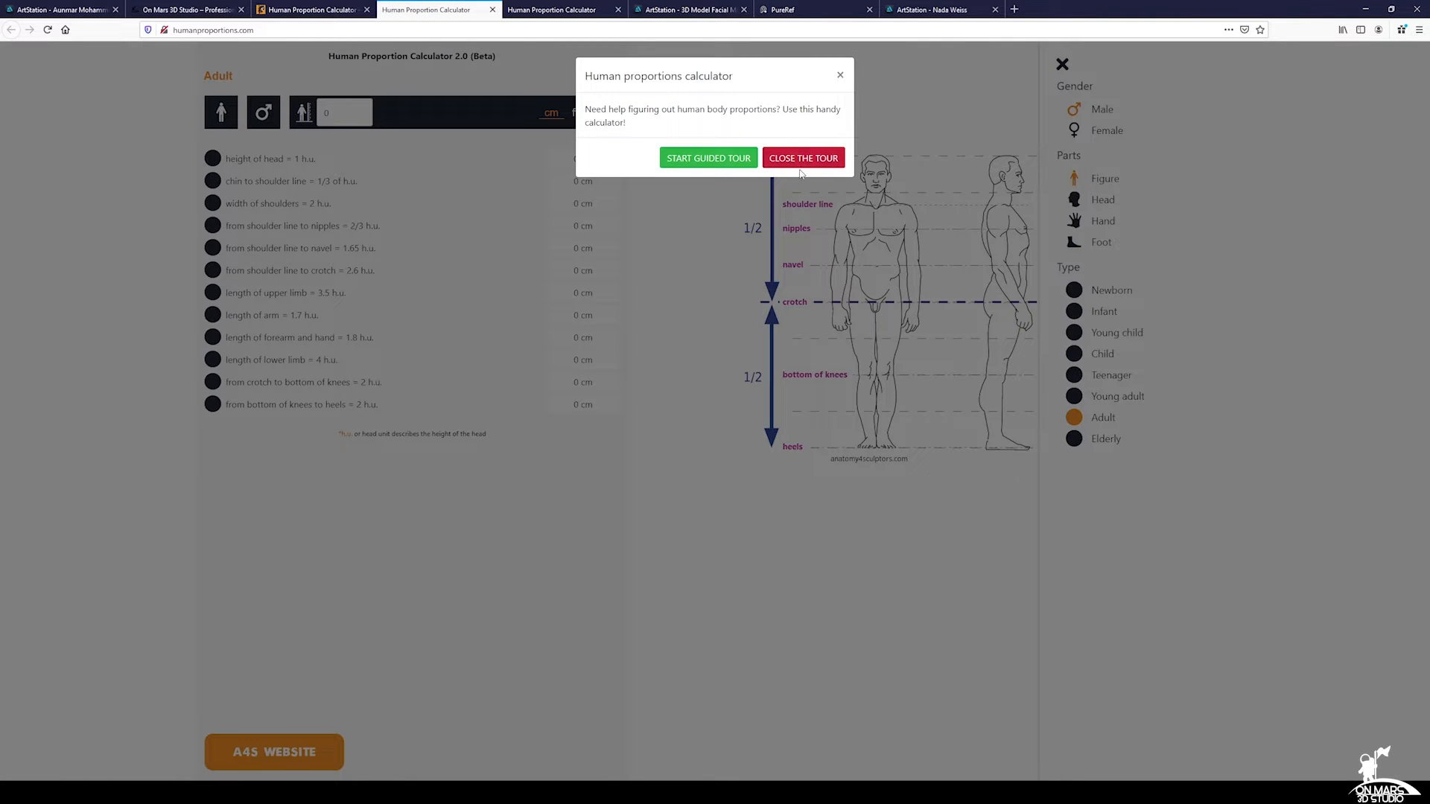
left_click(803, 157)
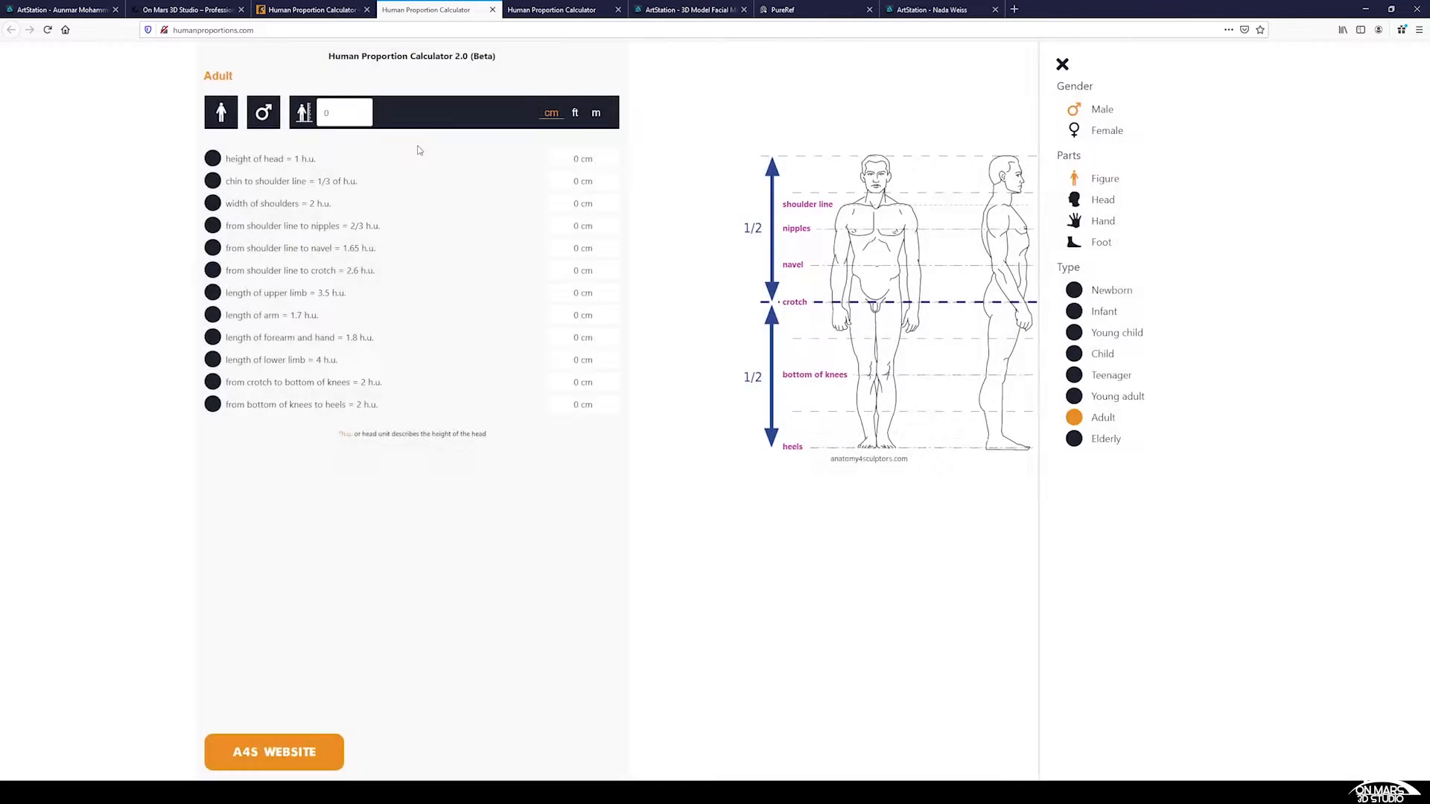
left_click(262, 112)
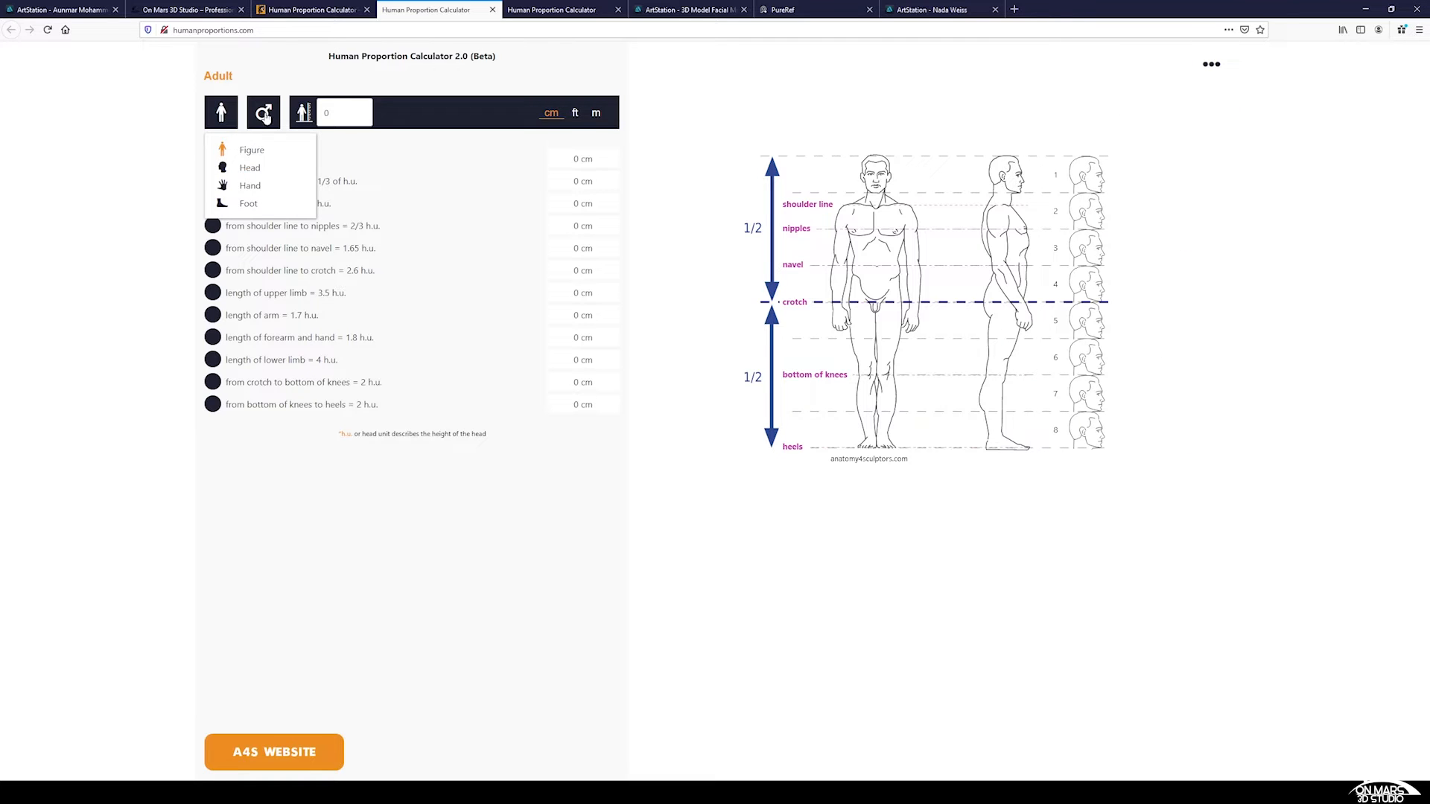
left_click(263, 112)
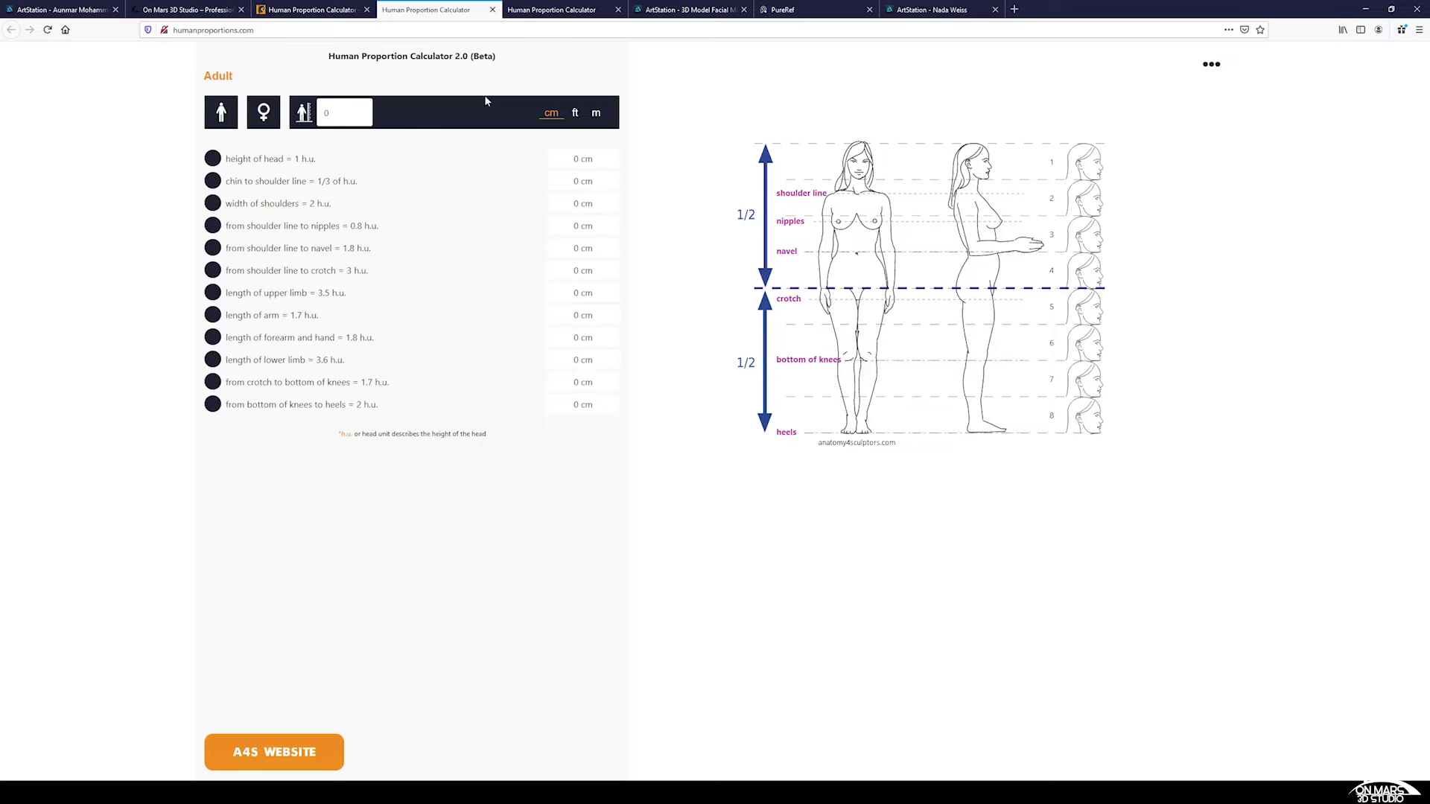
left_click(262, 112)
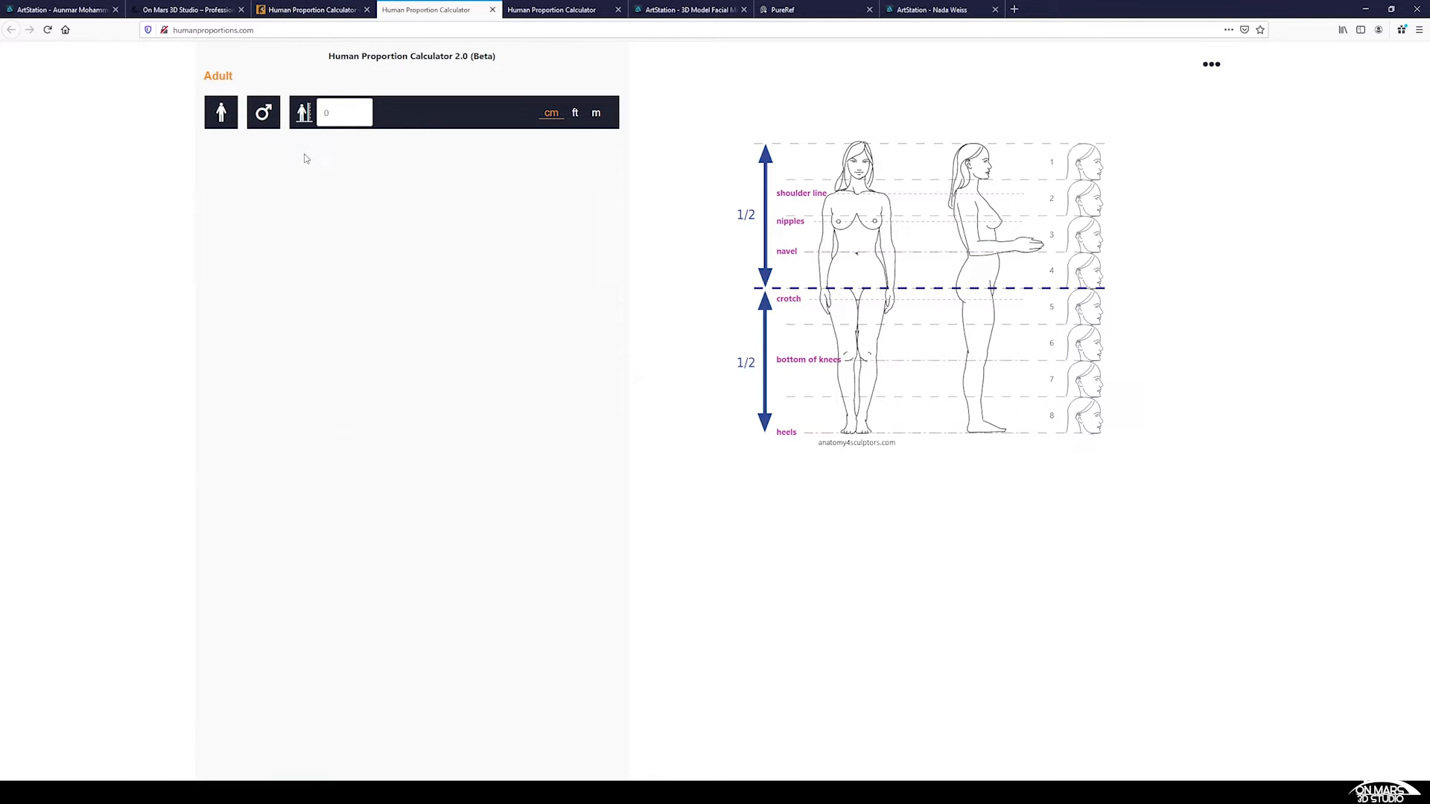
left_click(262, 111)
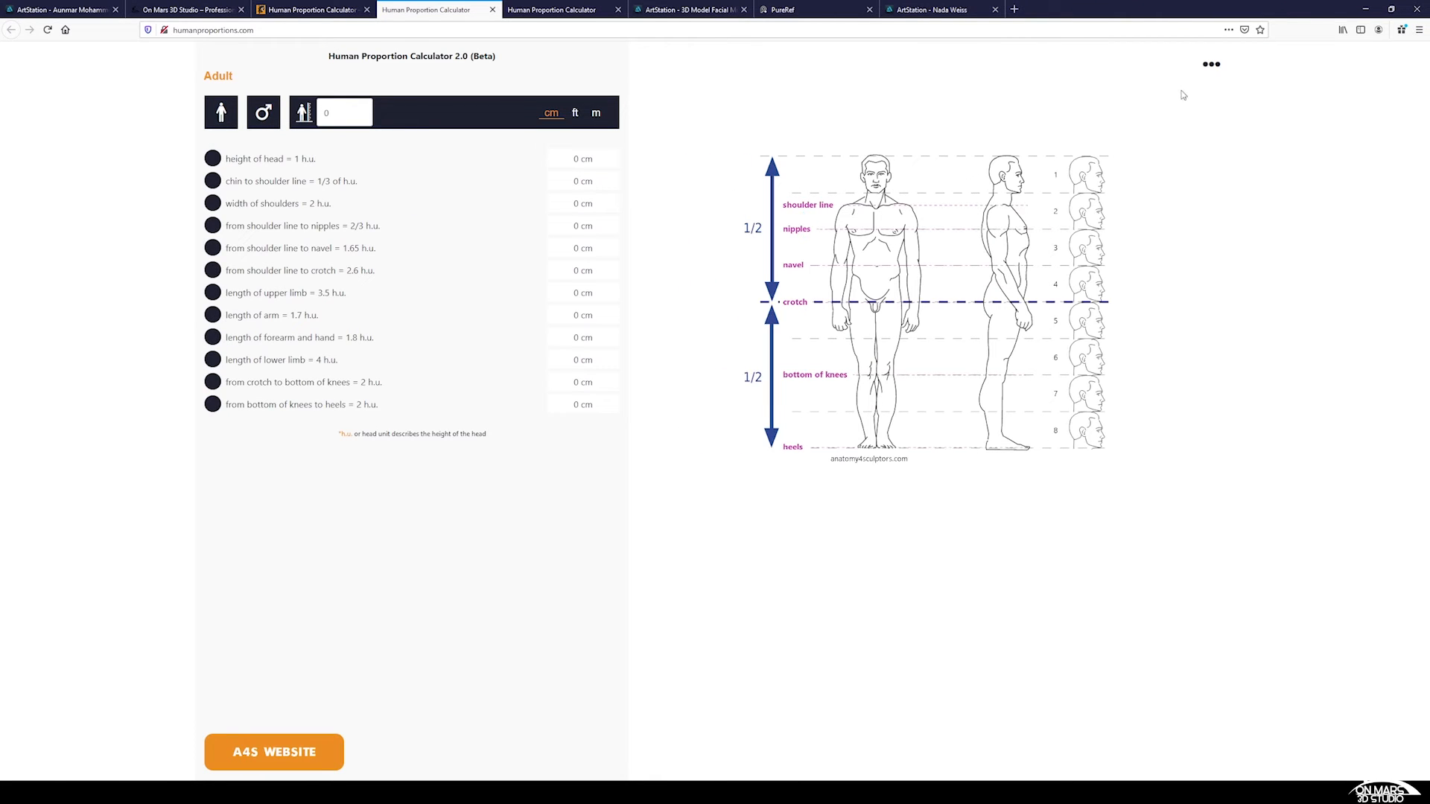
Step: Show the Child body proportions, then return to the adult chart
left_click(1211, 64)
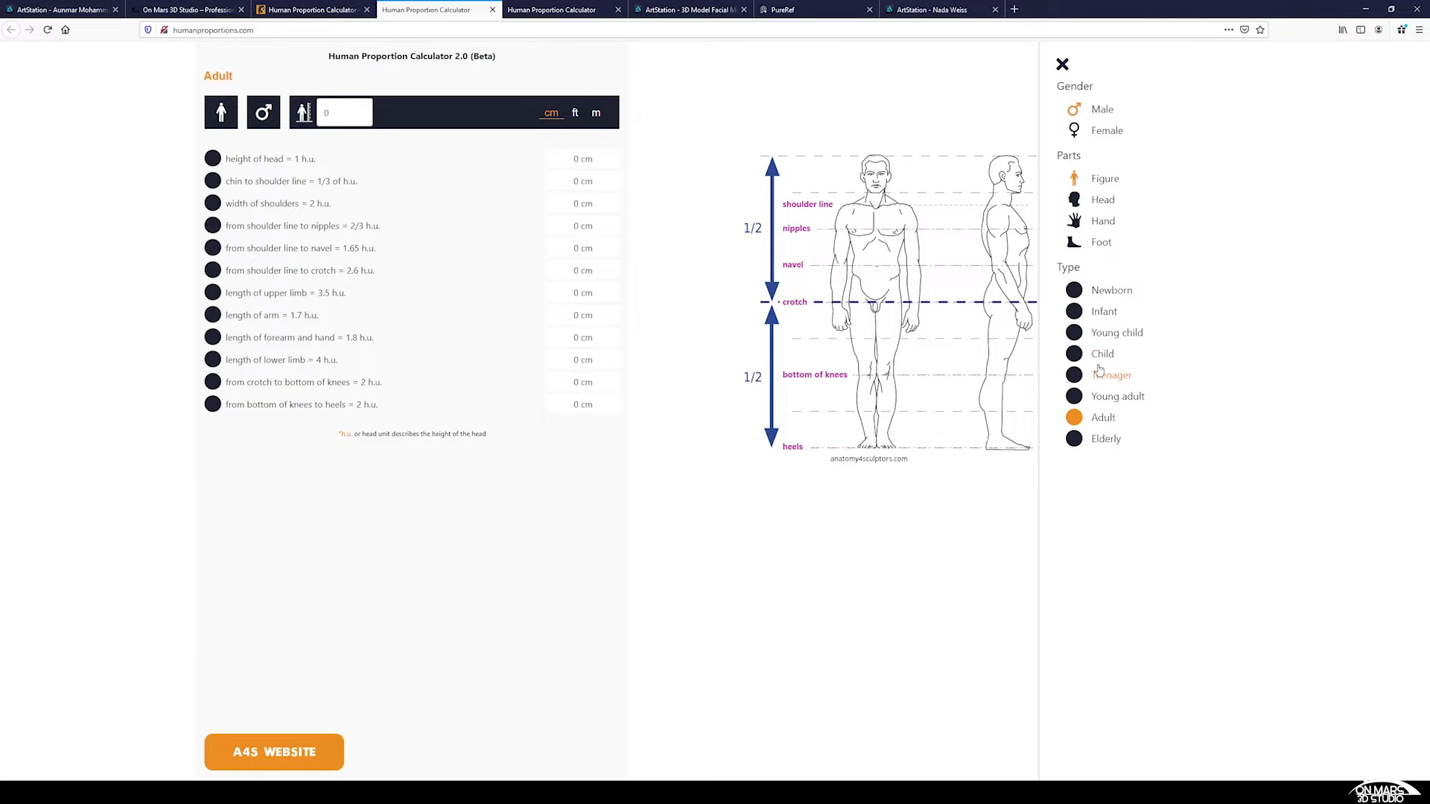
left_click(1074, 354)
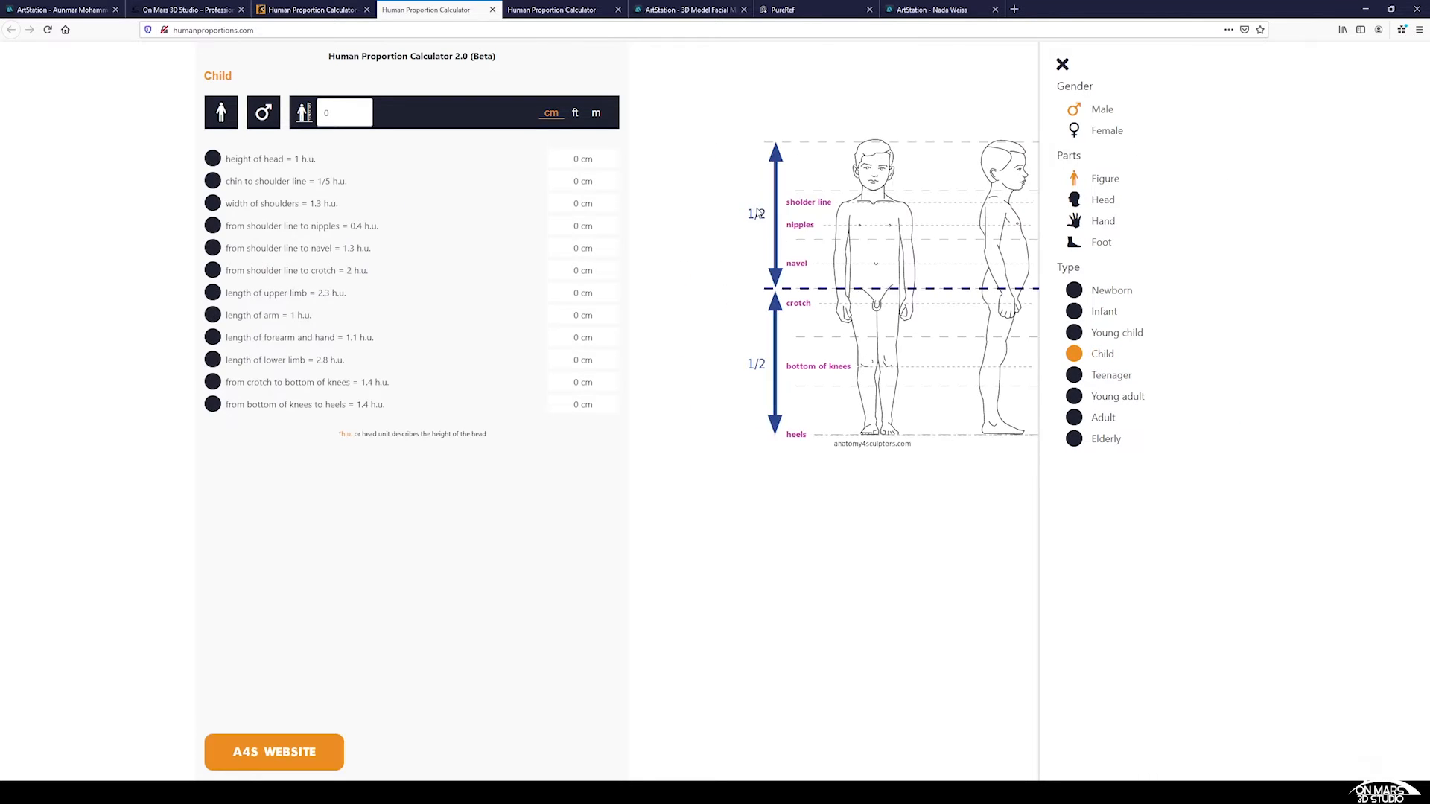
left_click(213, 158)
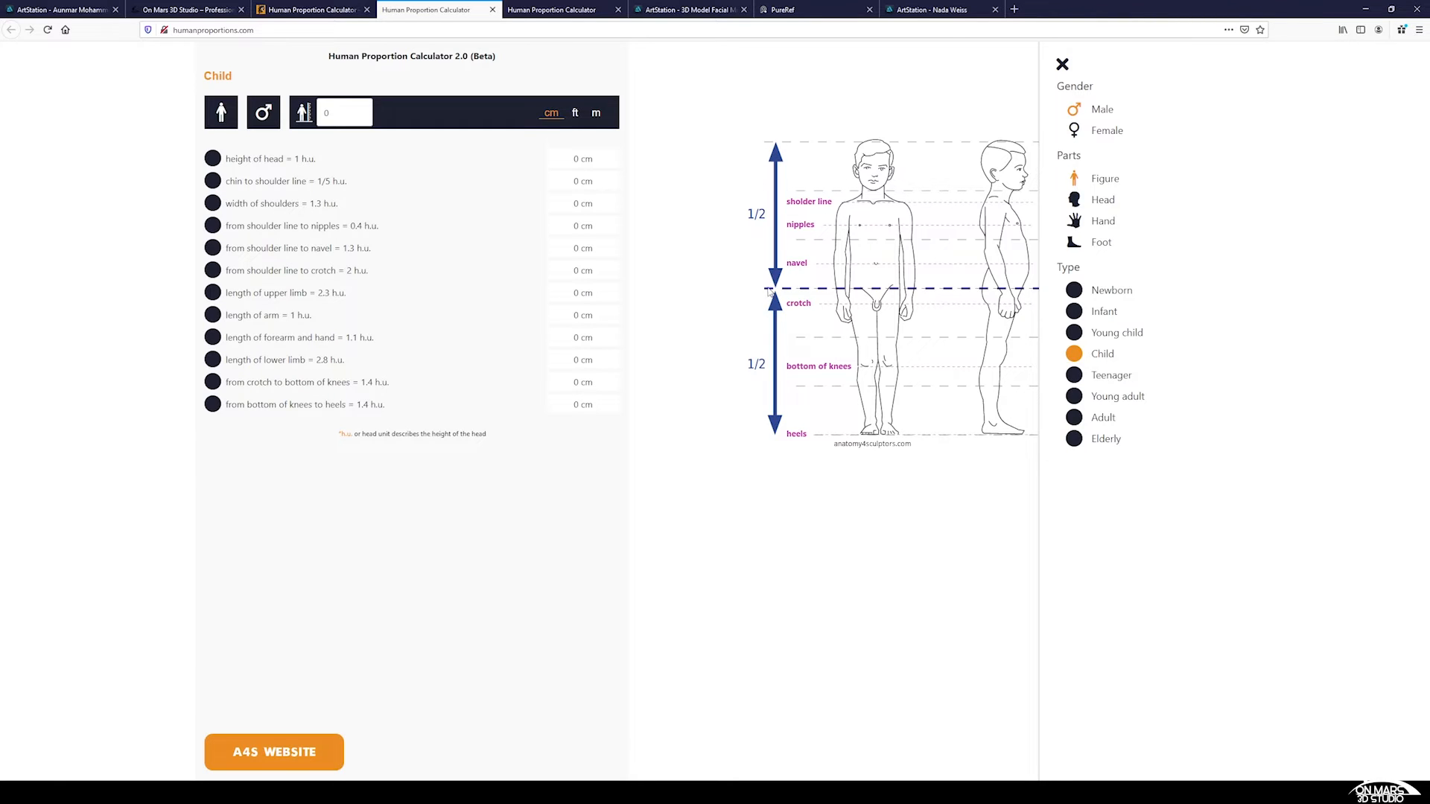
mouse_move(930, 183)
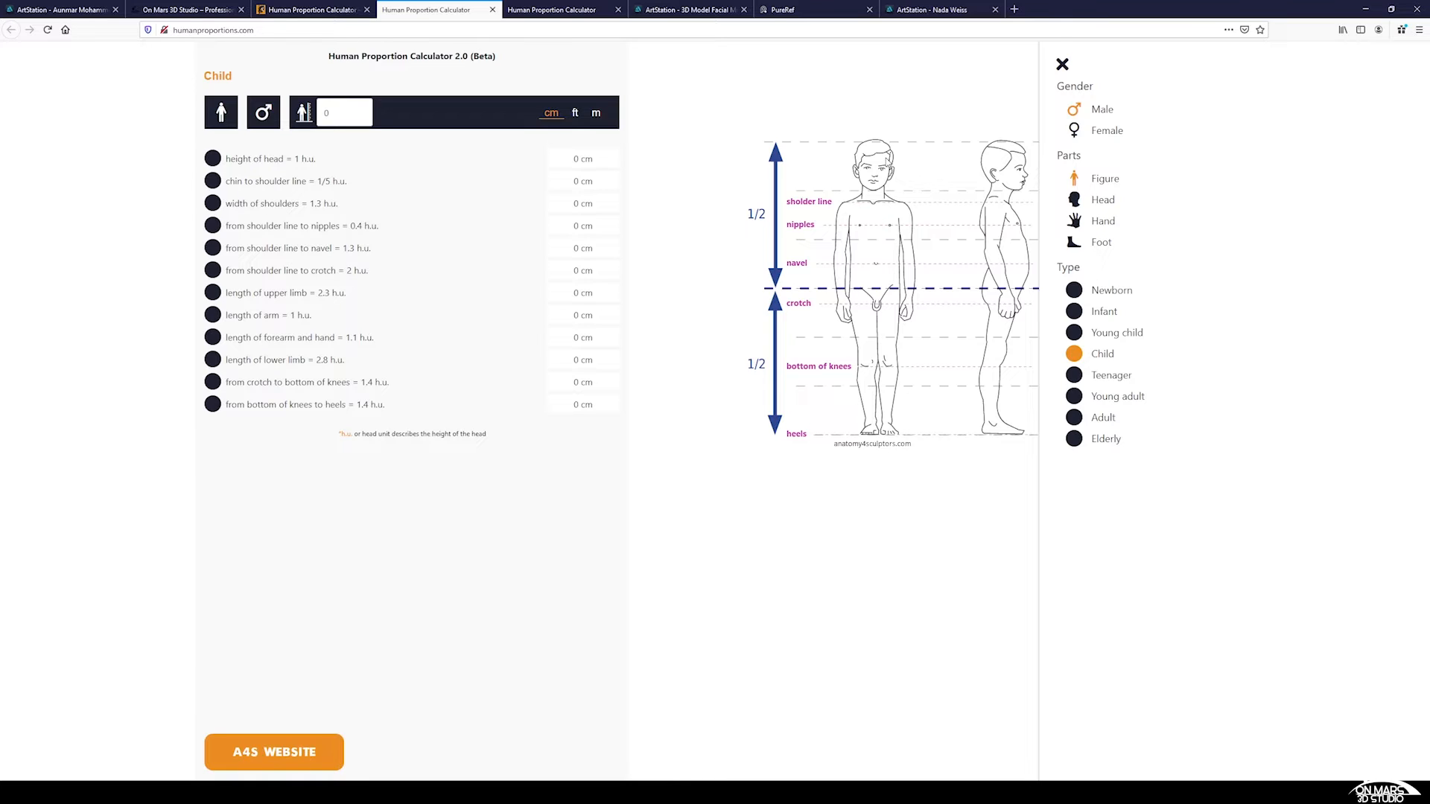
mouse_move(886, 291)
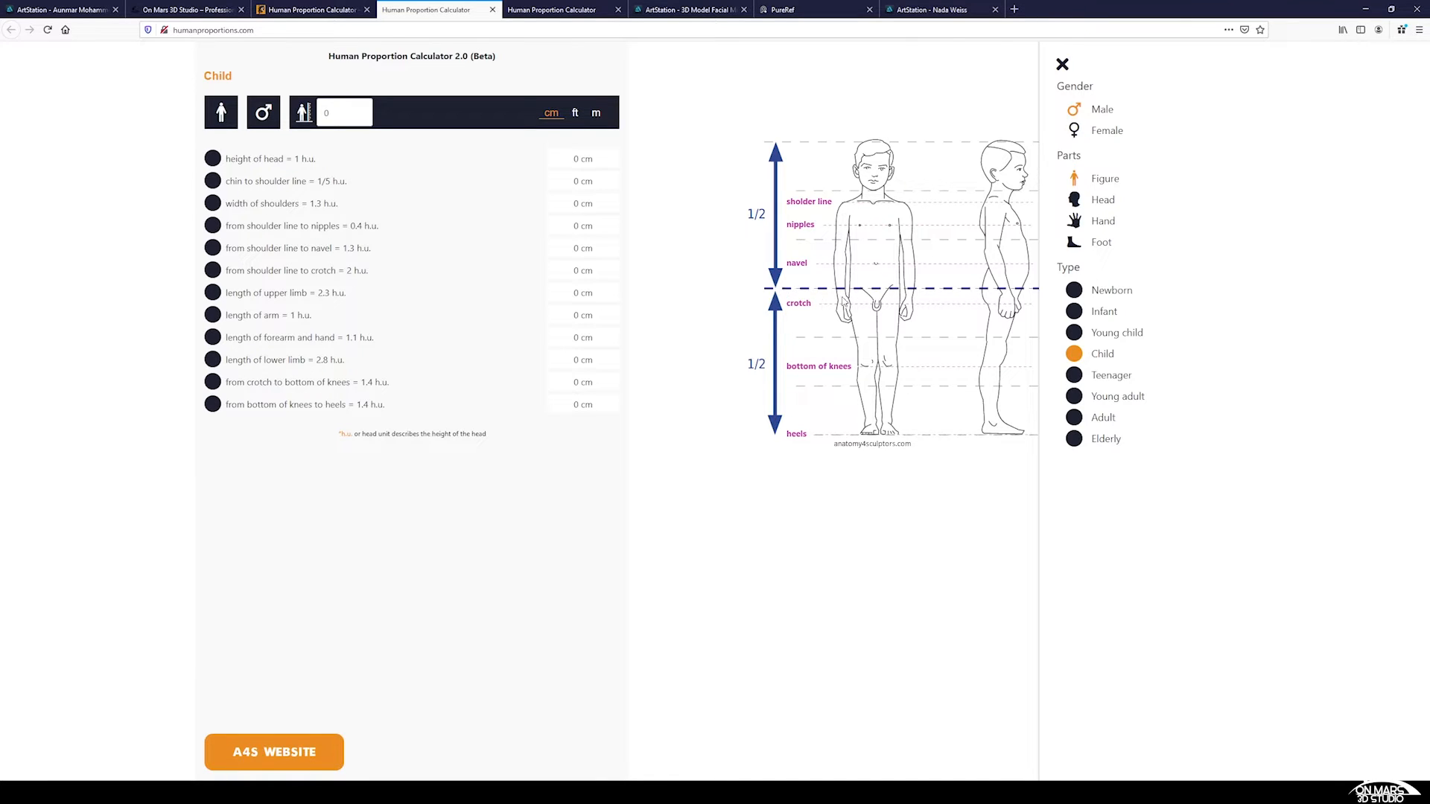
mouse_move(1132, 247)
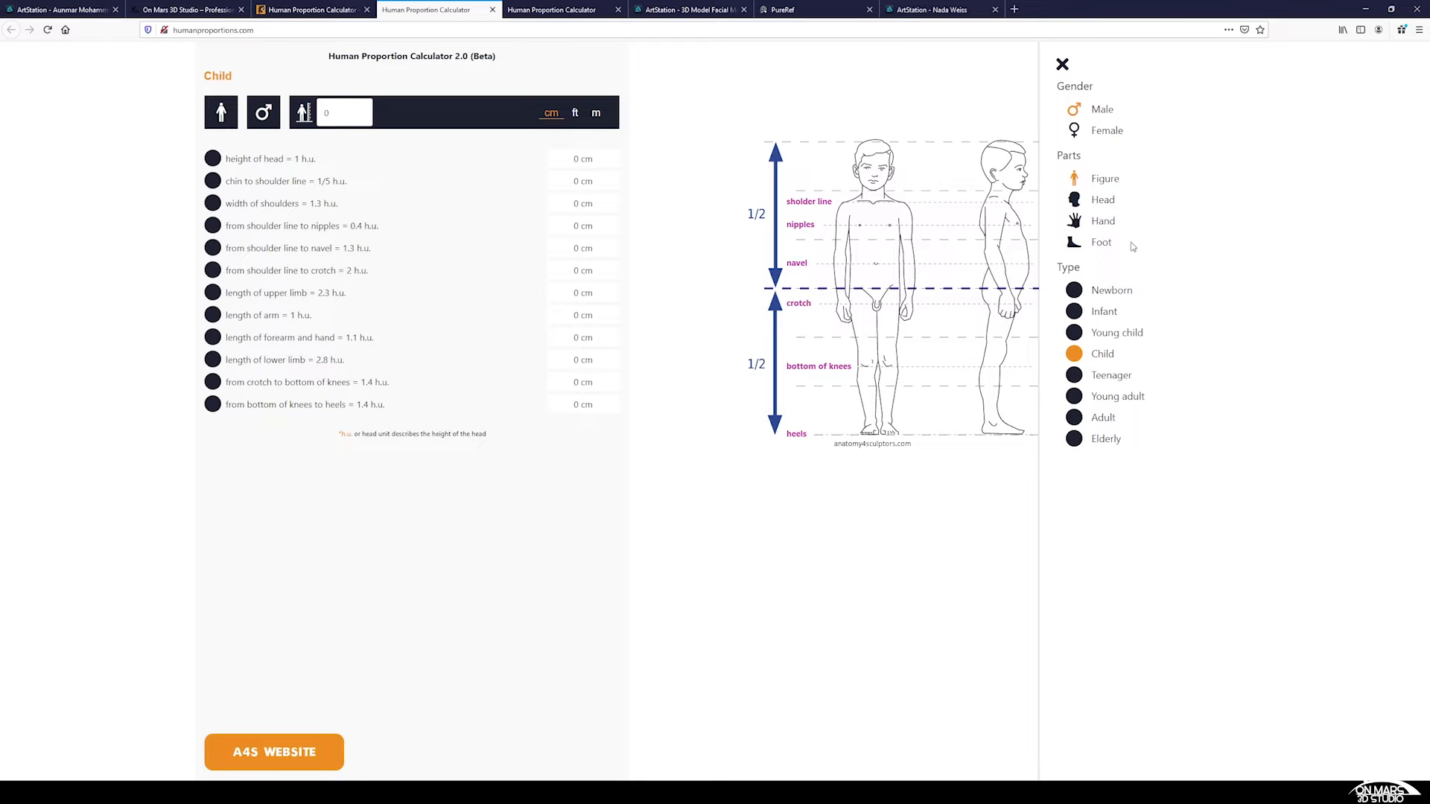
mouse_move(606, 67)
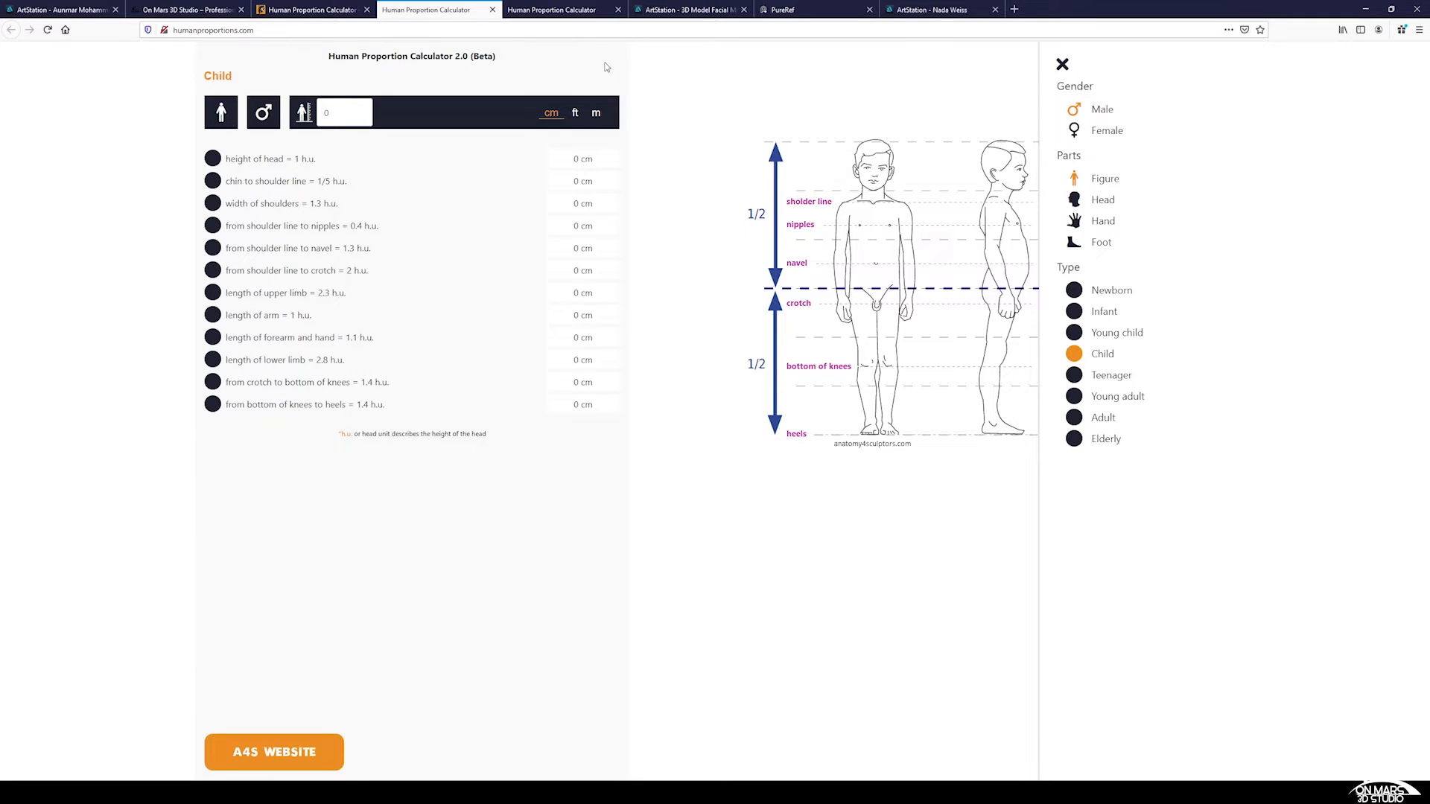
left_click(1073, 417)
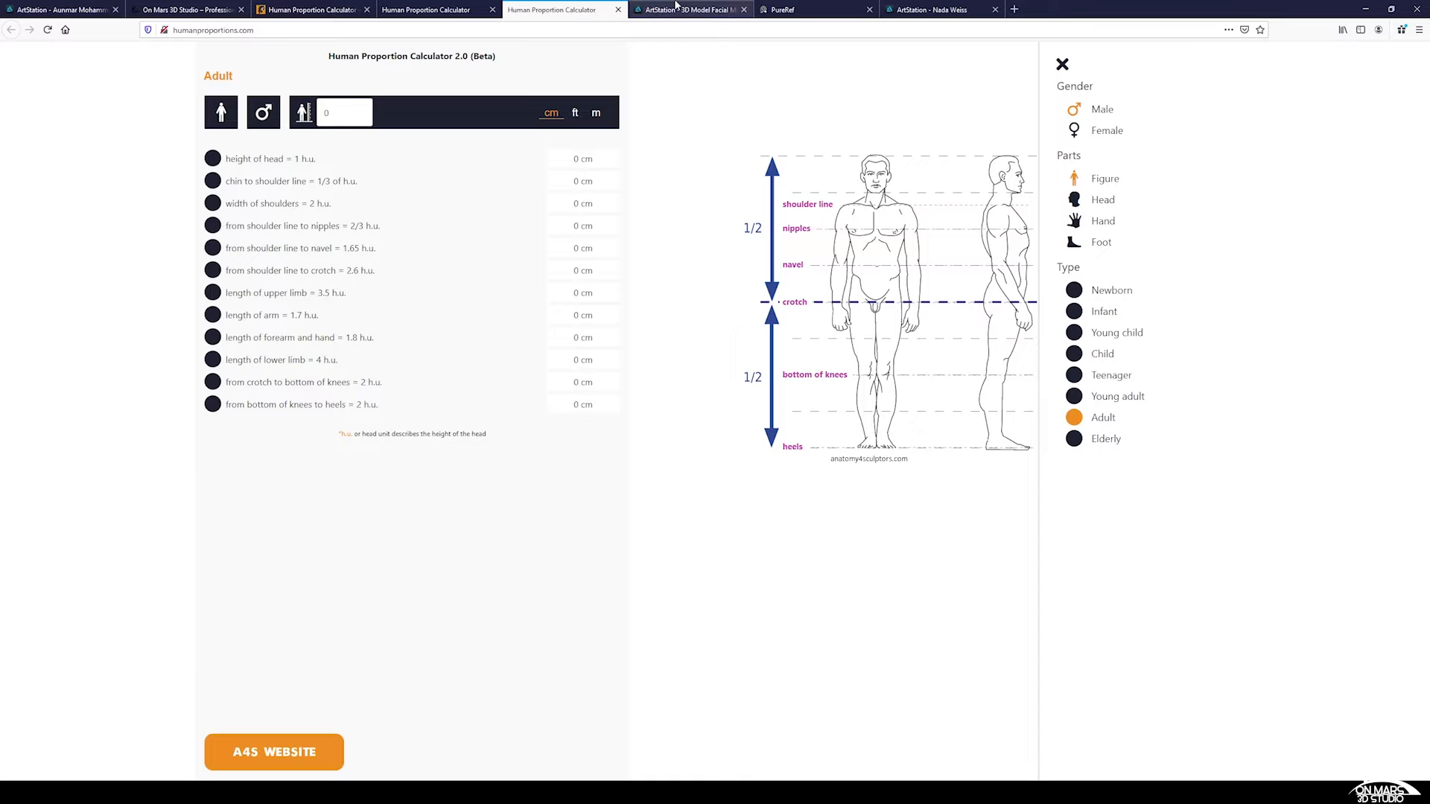
Step: Open the Facial Muscles artwork and scroll the Anatomy For Sculptors portfolio
left_click(688, 9)
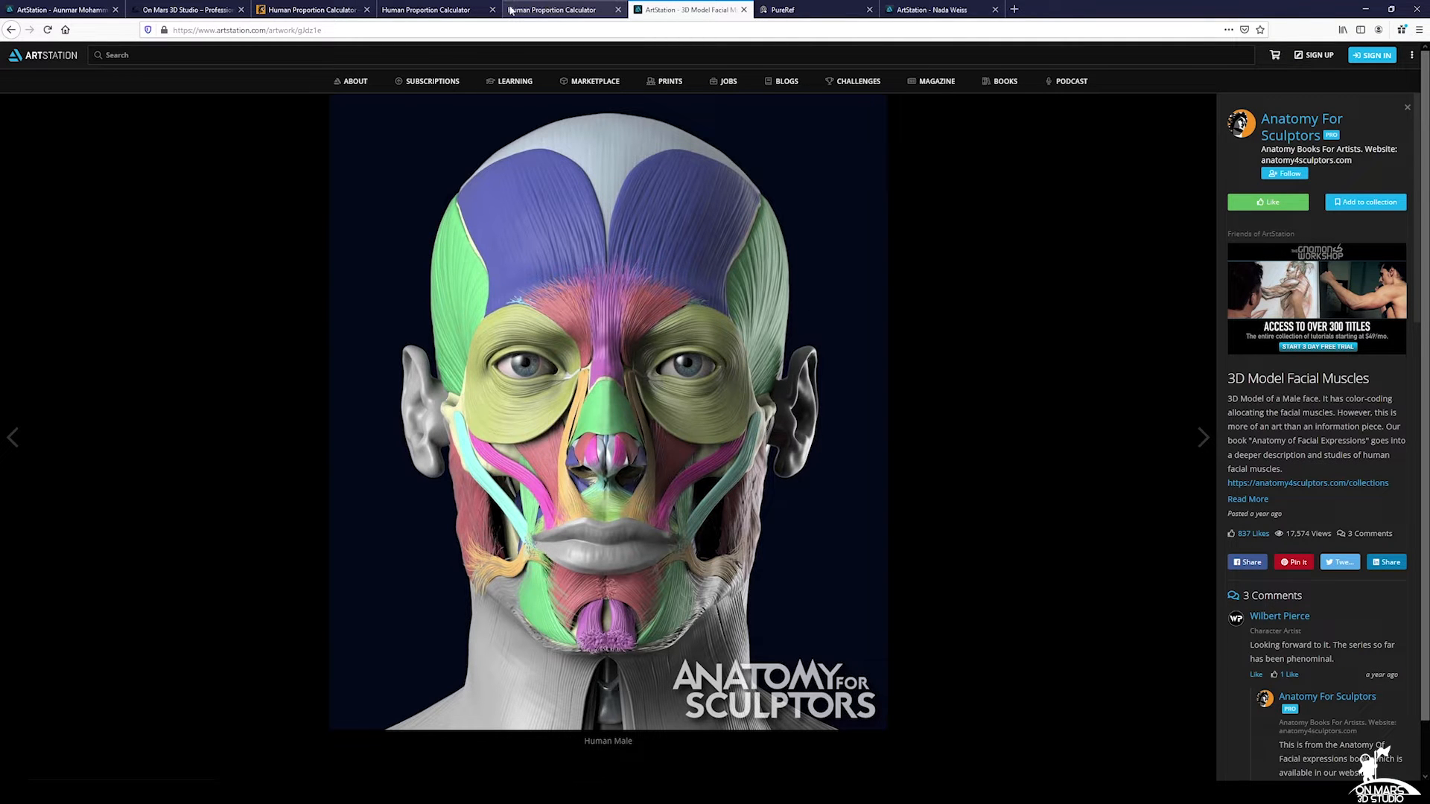
mouse_move(478, 140)
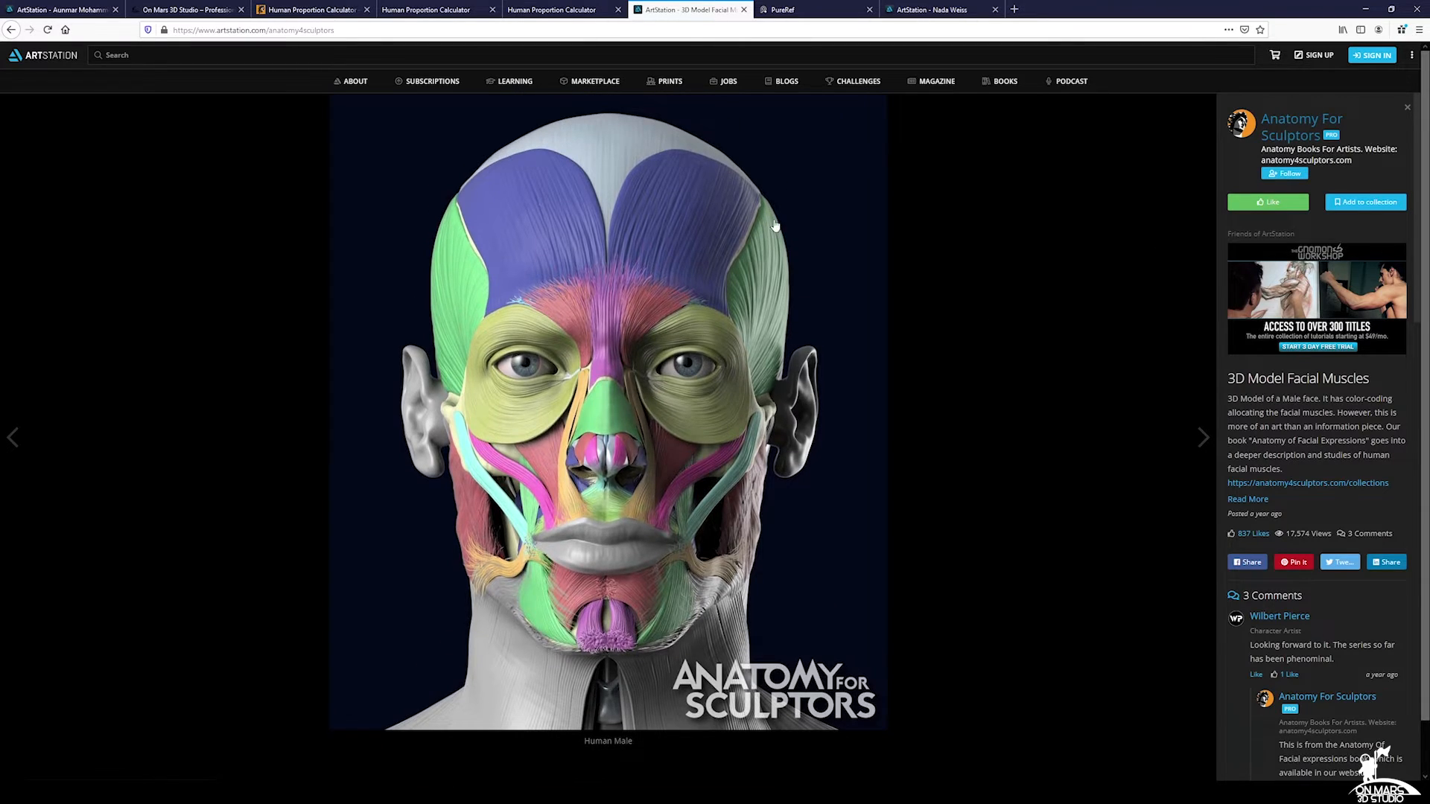
left_click(1301, 126)
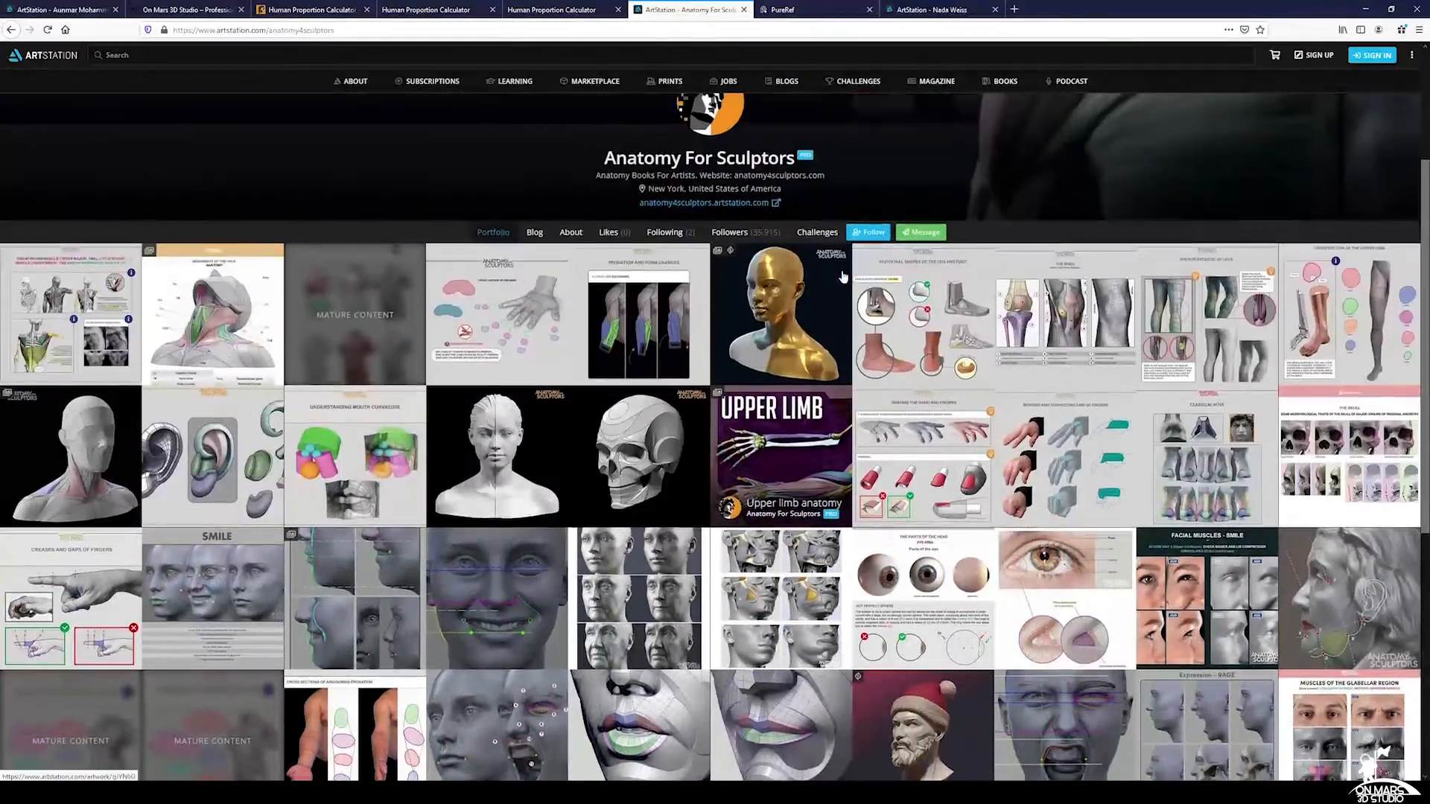
scroll("down", 3)
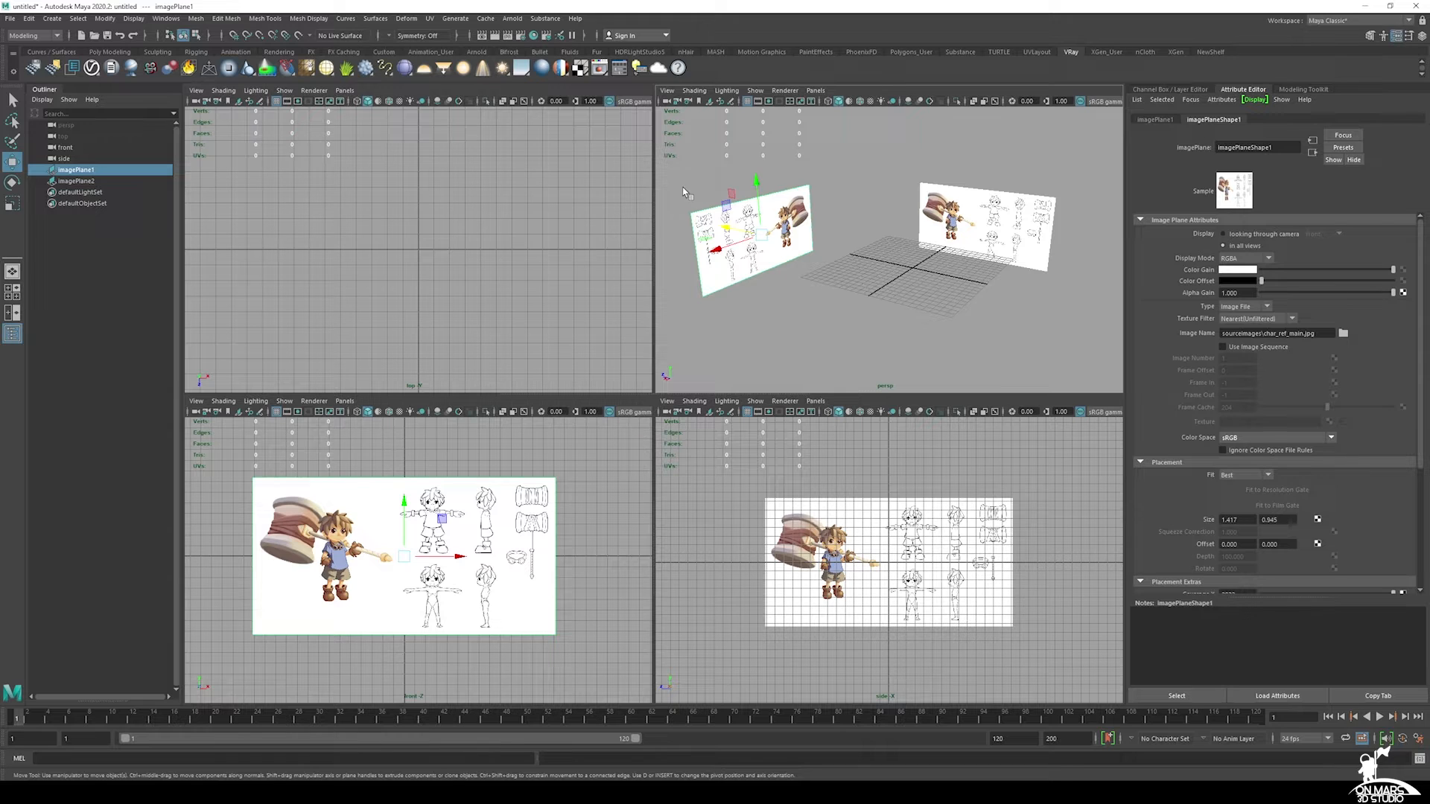
Step: Confirm centimeter linear and degree angular units in Preferences Settings, then save preferences
left_click(166, 19)
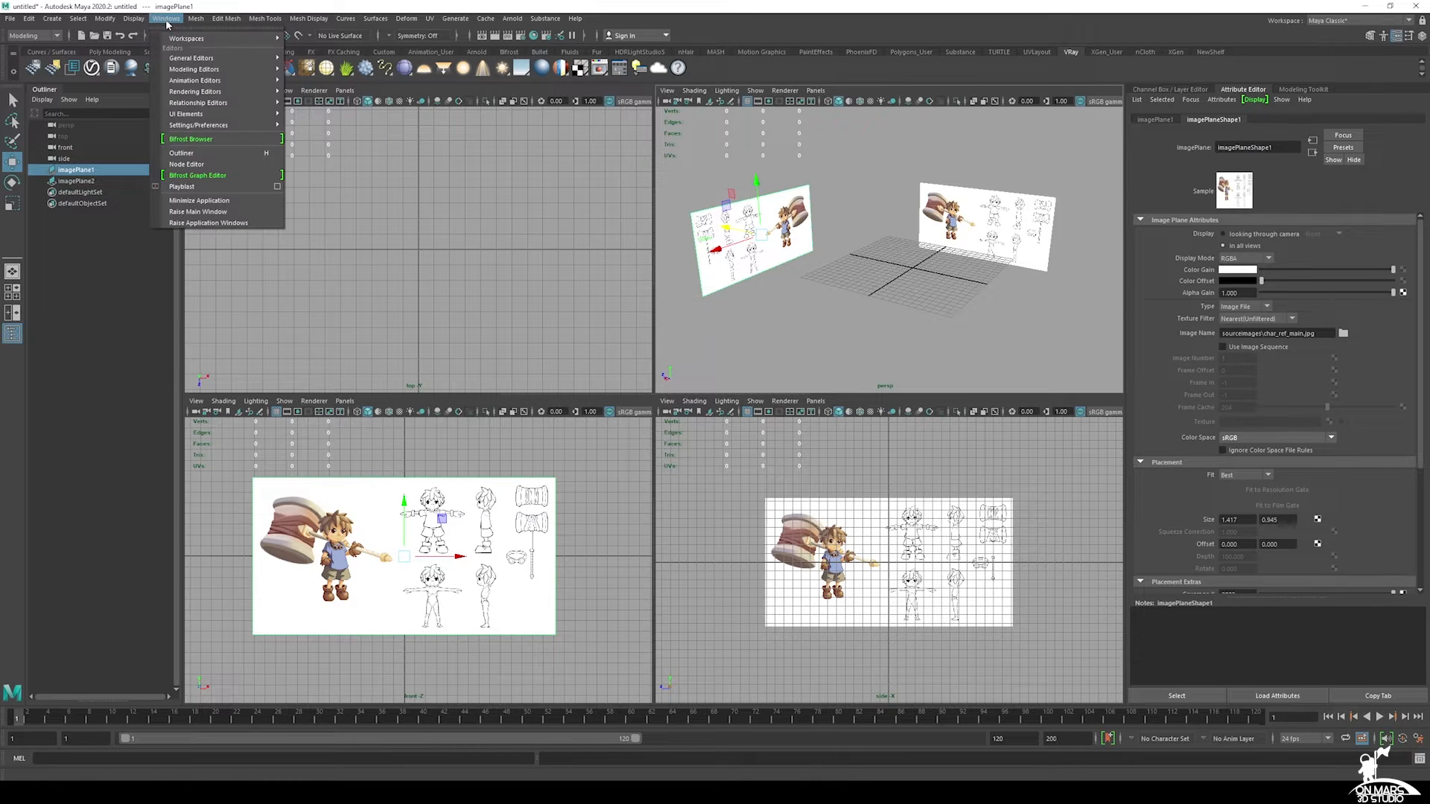
mouse_move(198, 126)
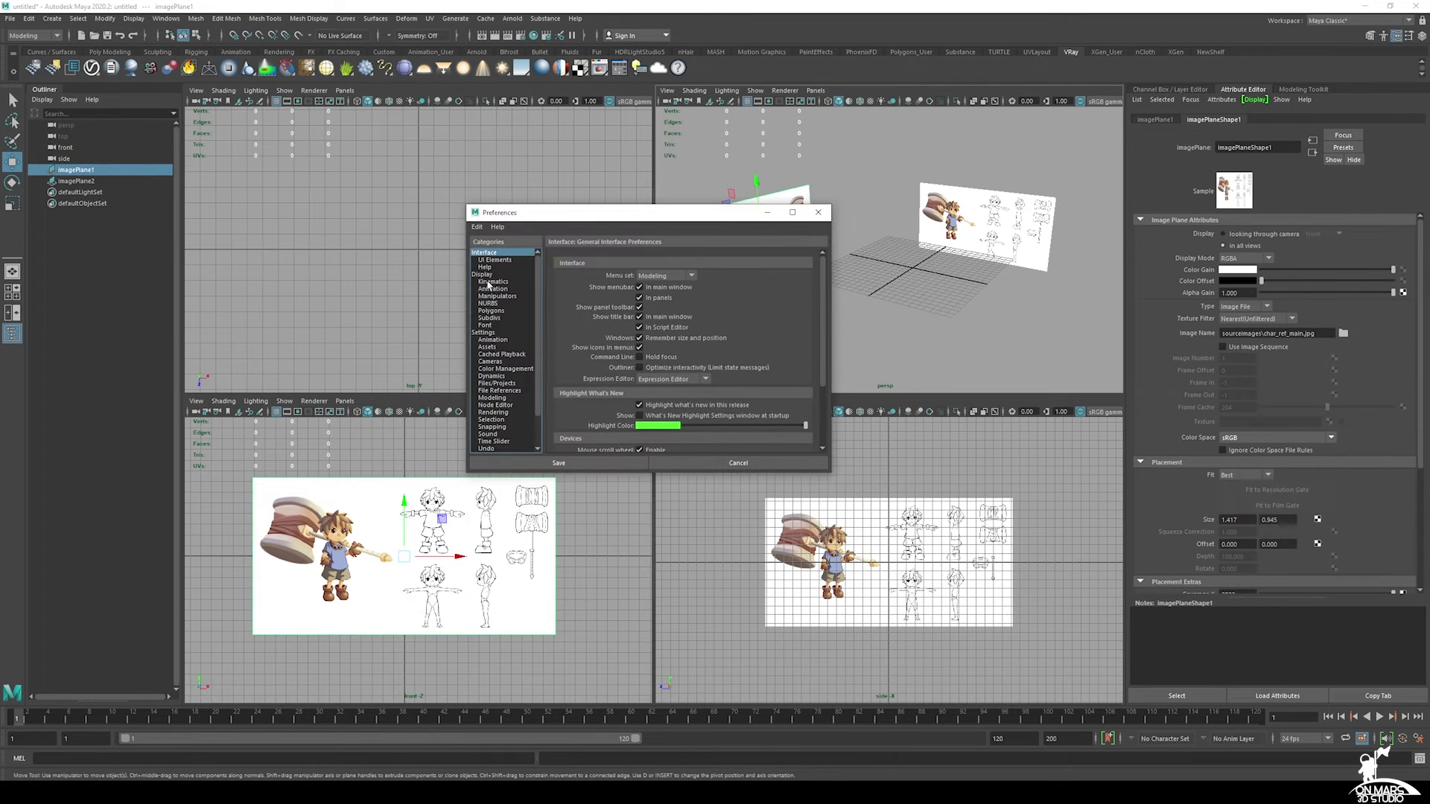
left_click(483, 333)
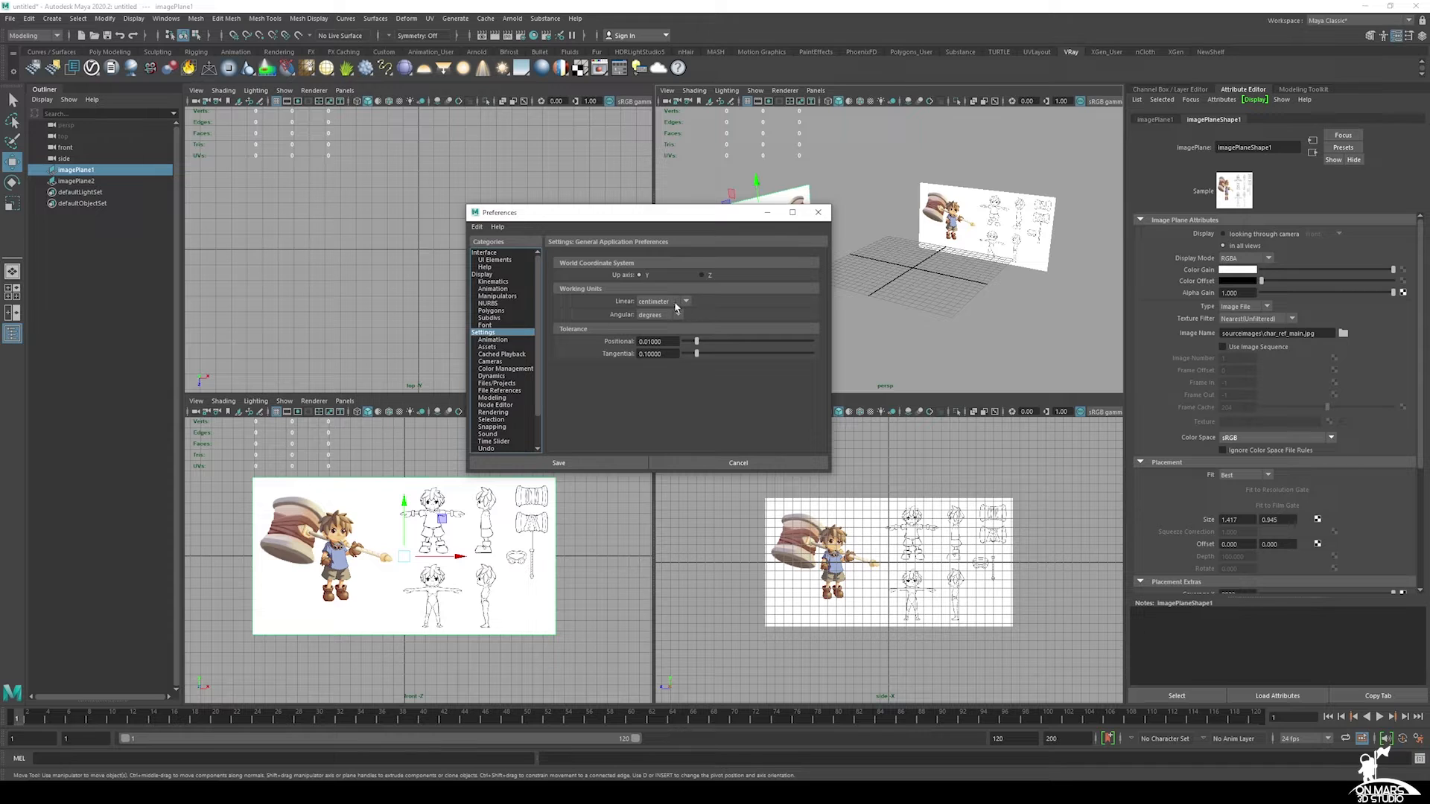
mouse_move(670, 311)
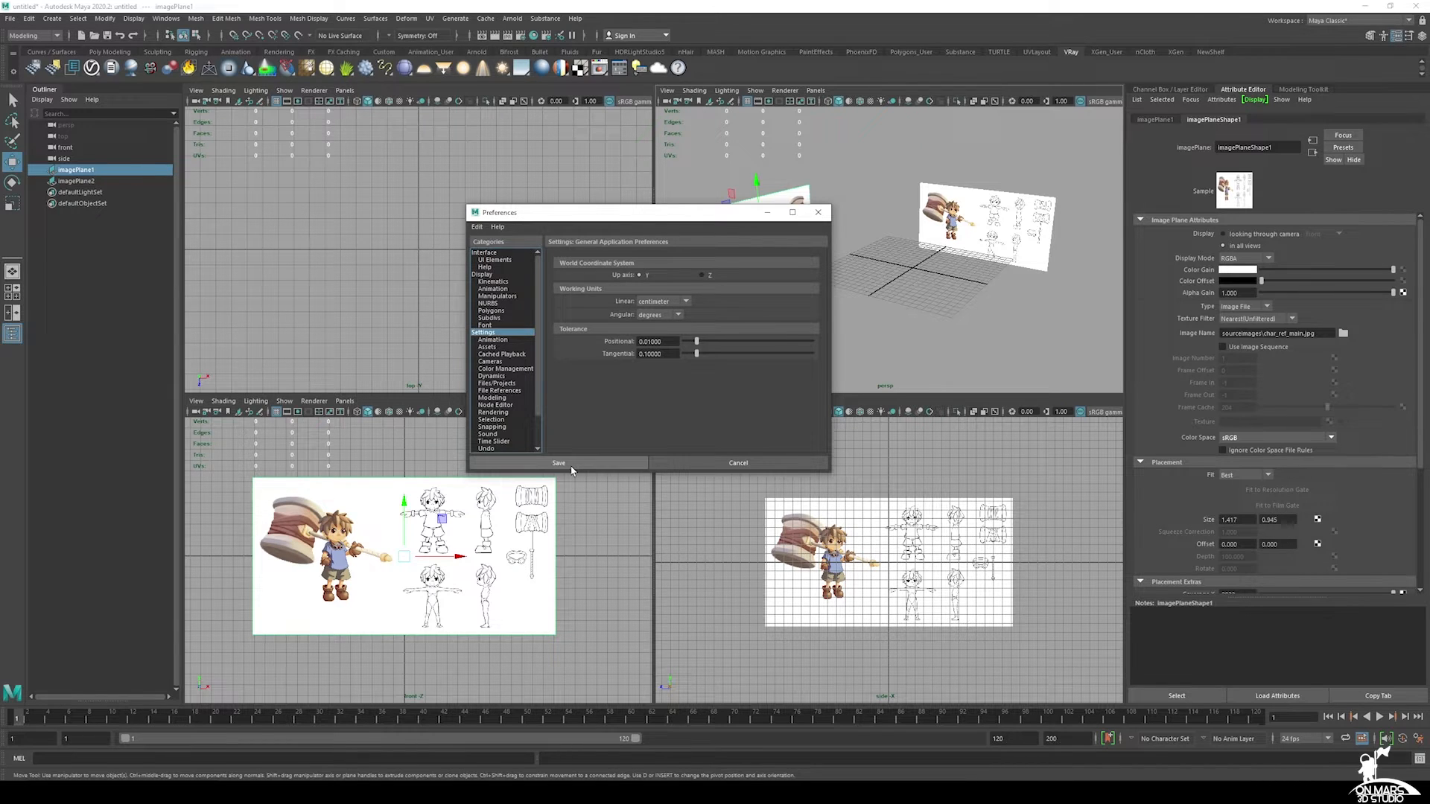
left_click(559, 462)
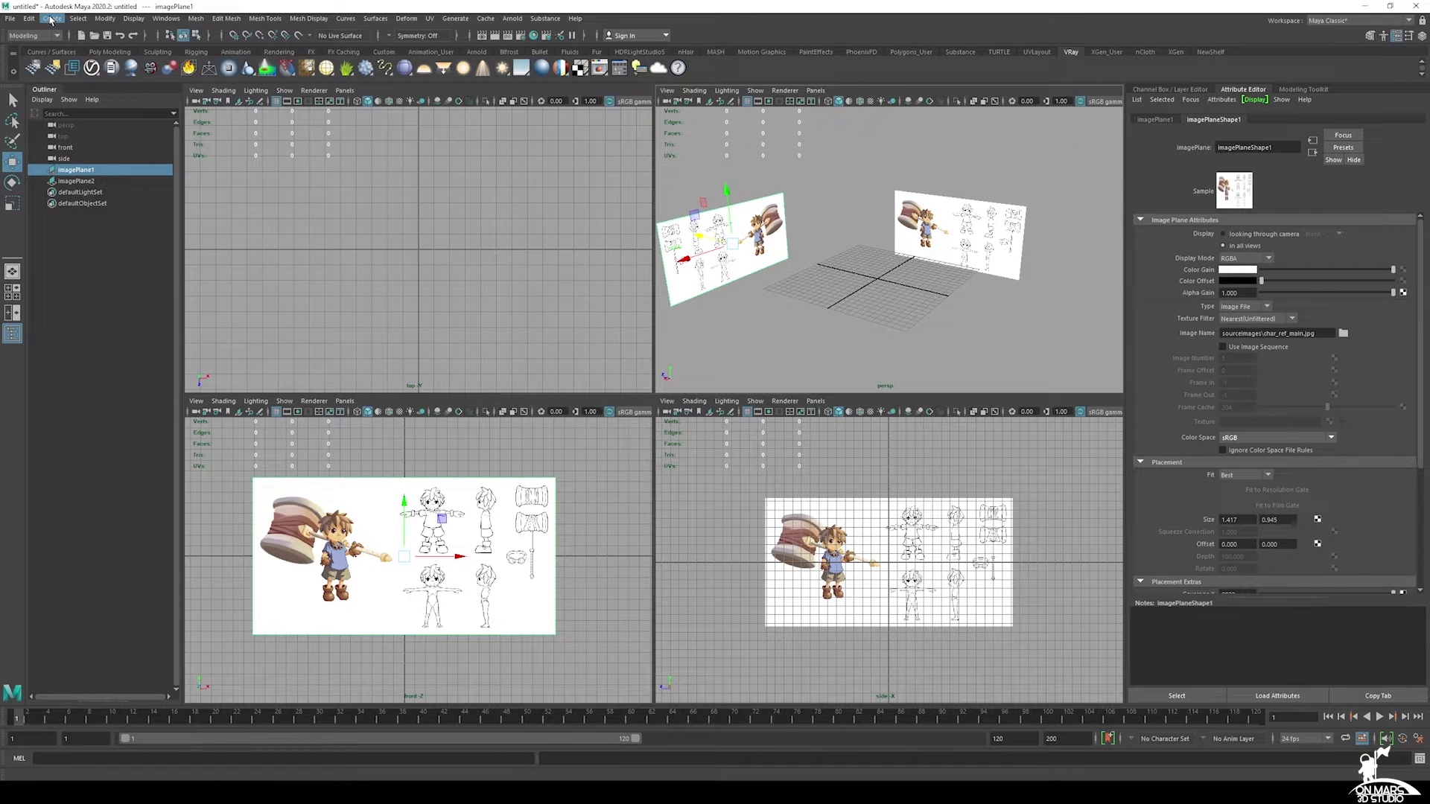
Step: Add a polygon cube and expand polyCube1 in the Channel Box for Height 113
left_click(48, 18)
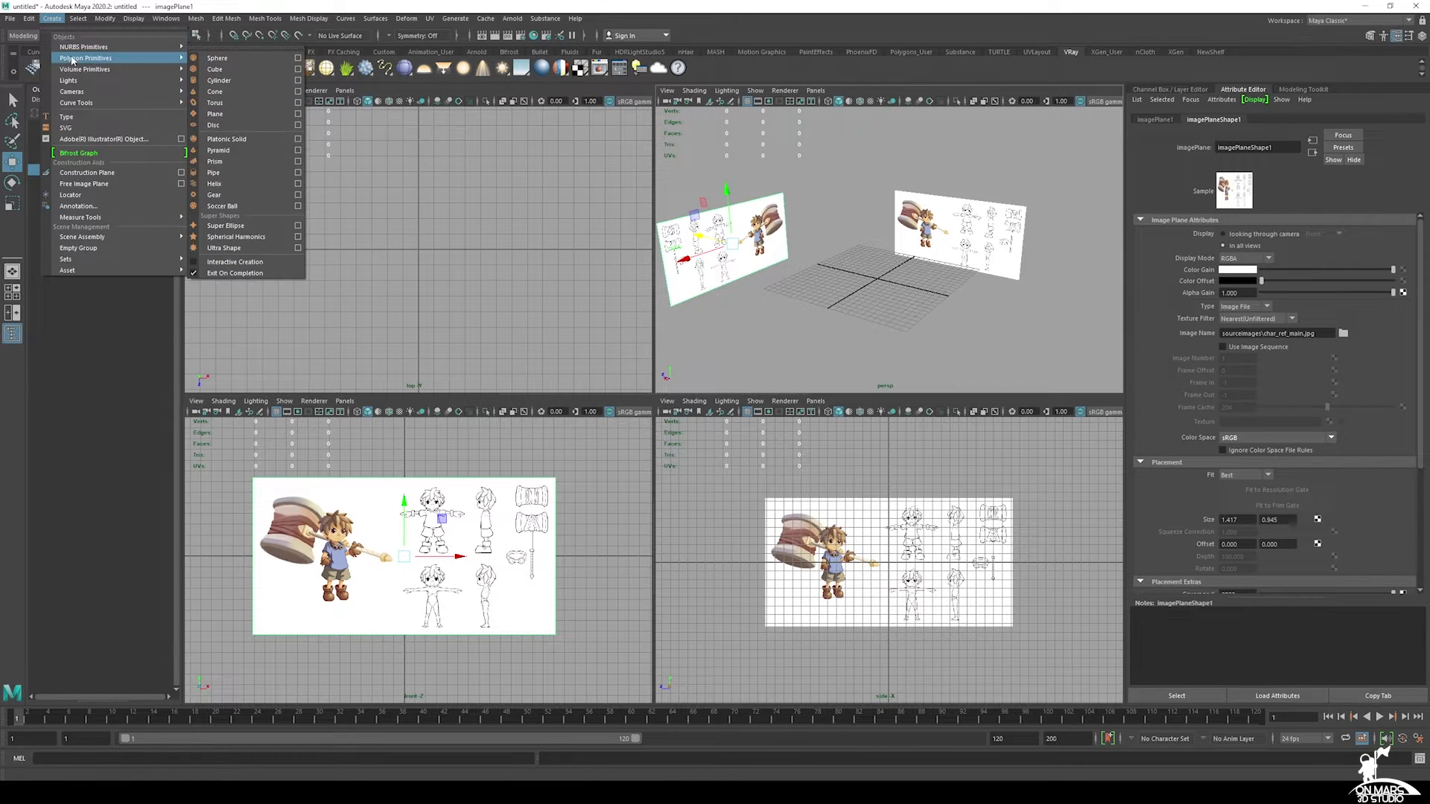
left_click(217, 68)
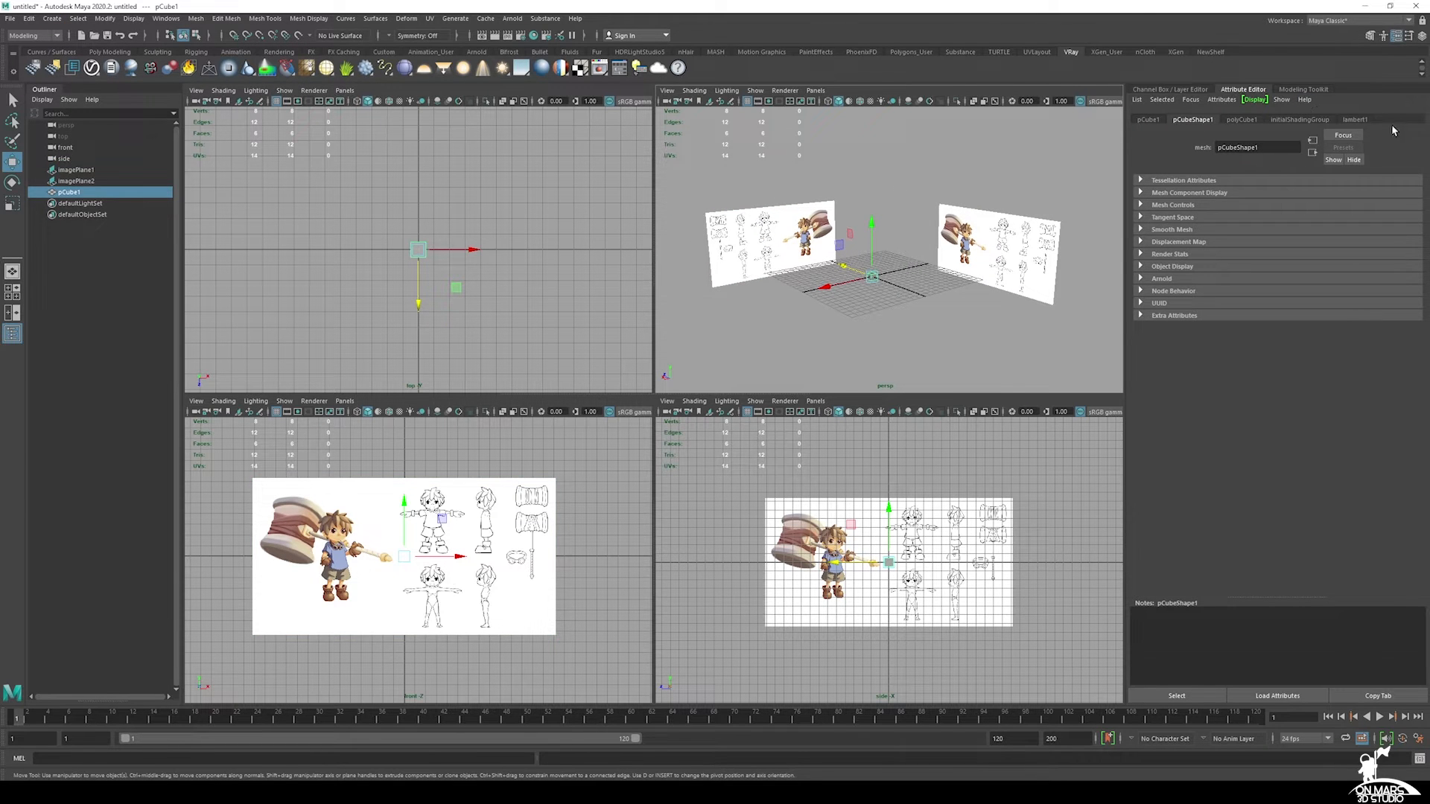
left_click(1270, 89)
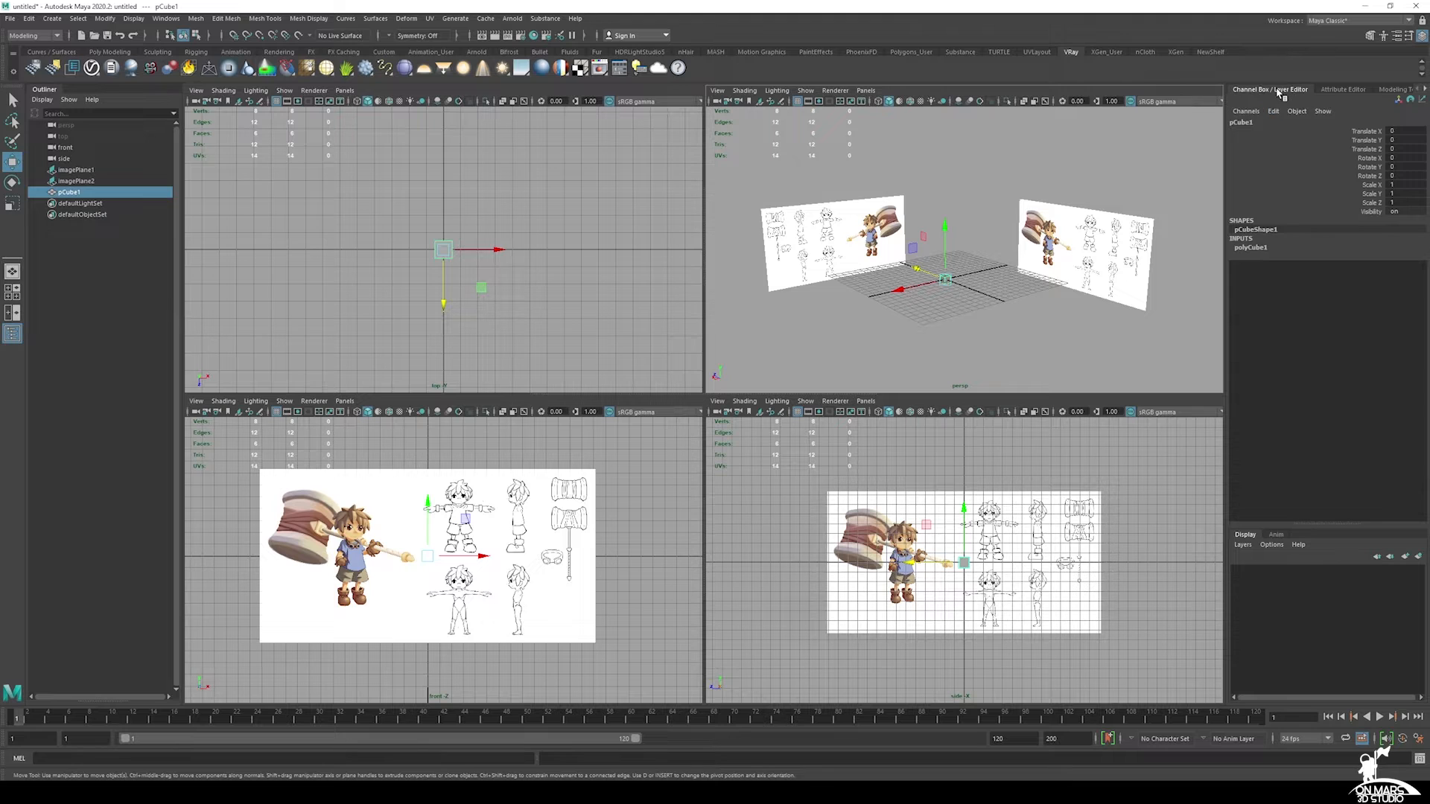
left_click(1363, 90)
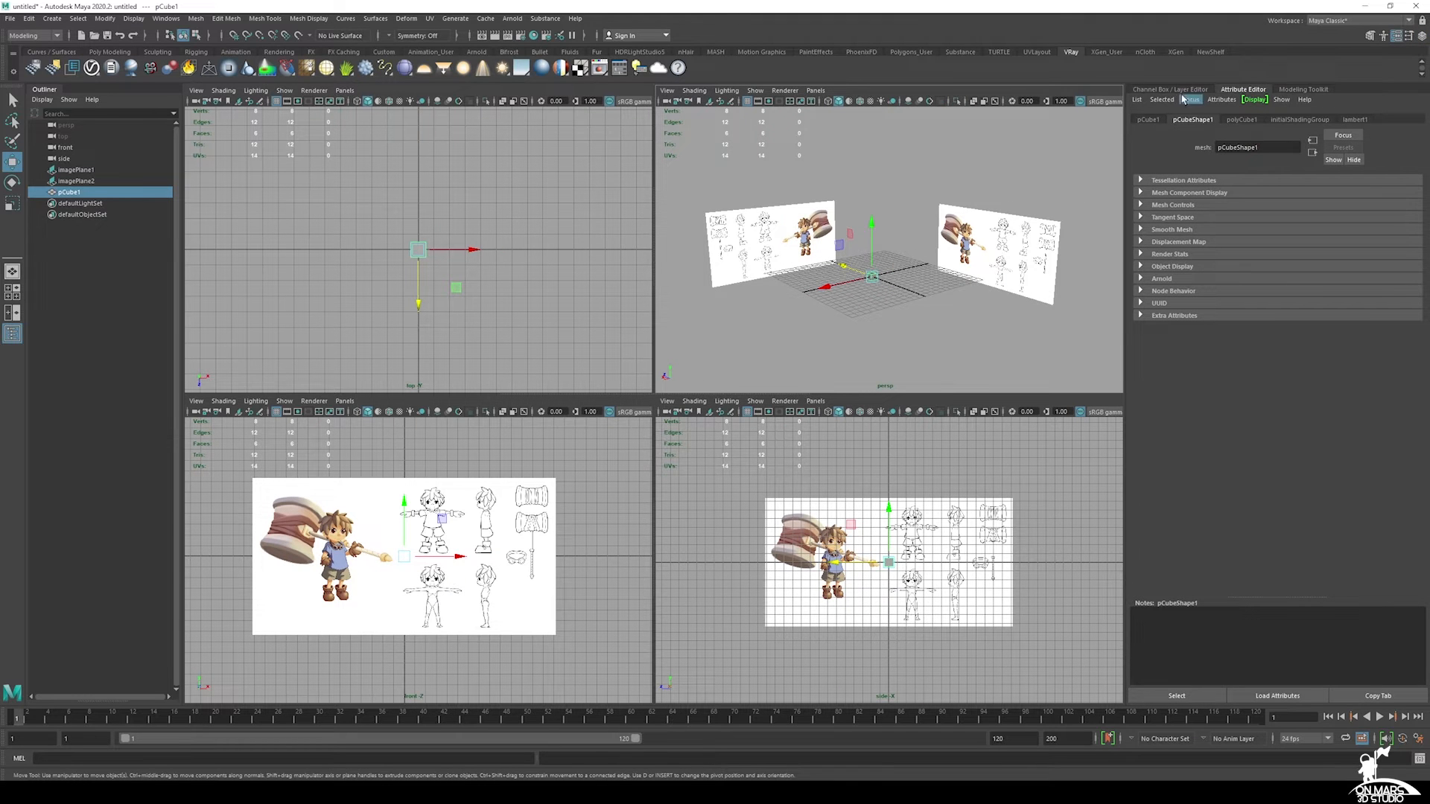
left_click(1271, 88)
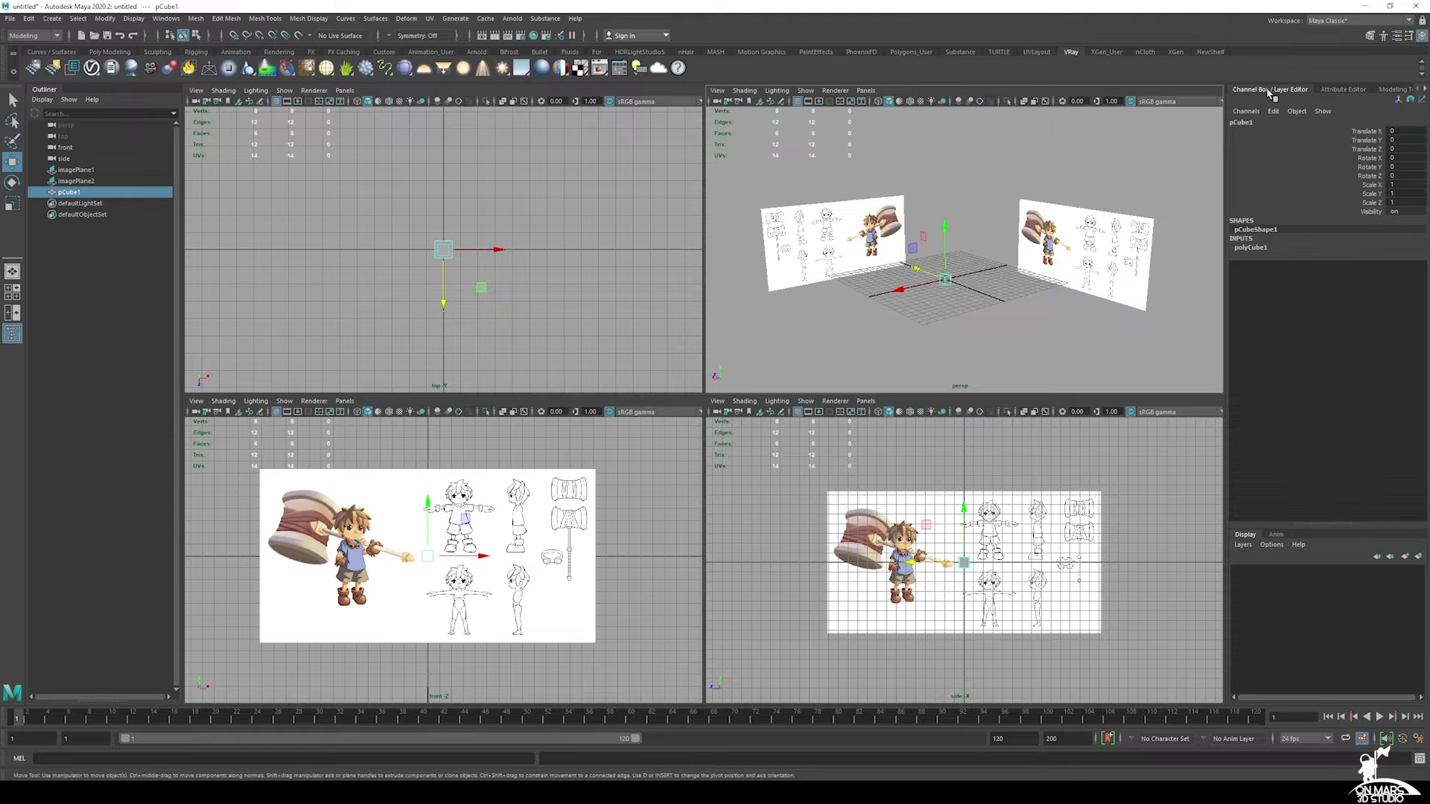
left_click(1252, 247)
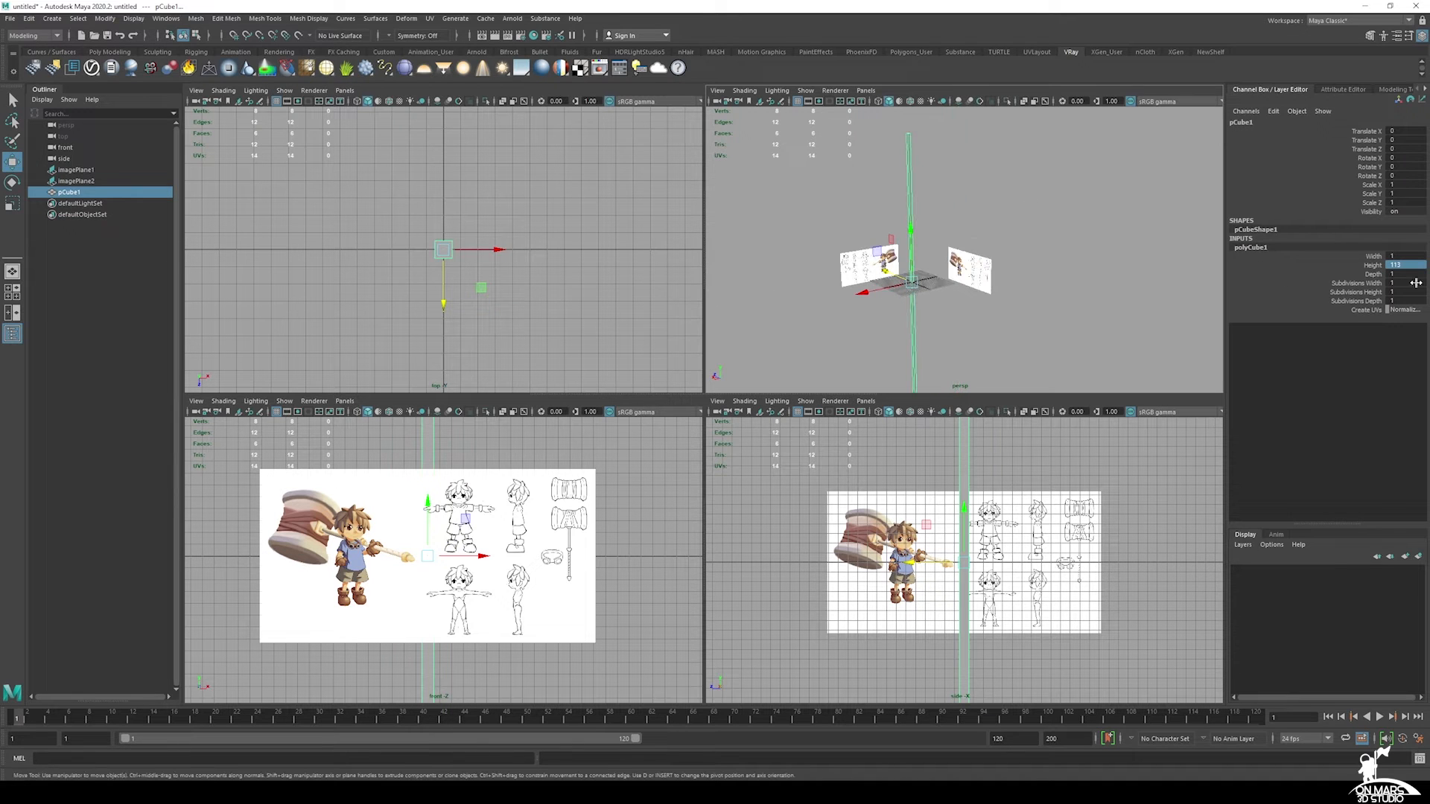
Step: Set polyCube1 Width and Depth to 20 and Translate Y to 56.412, back in four views
left_click(1400, 256)
type("20")
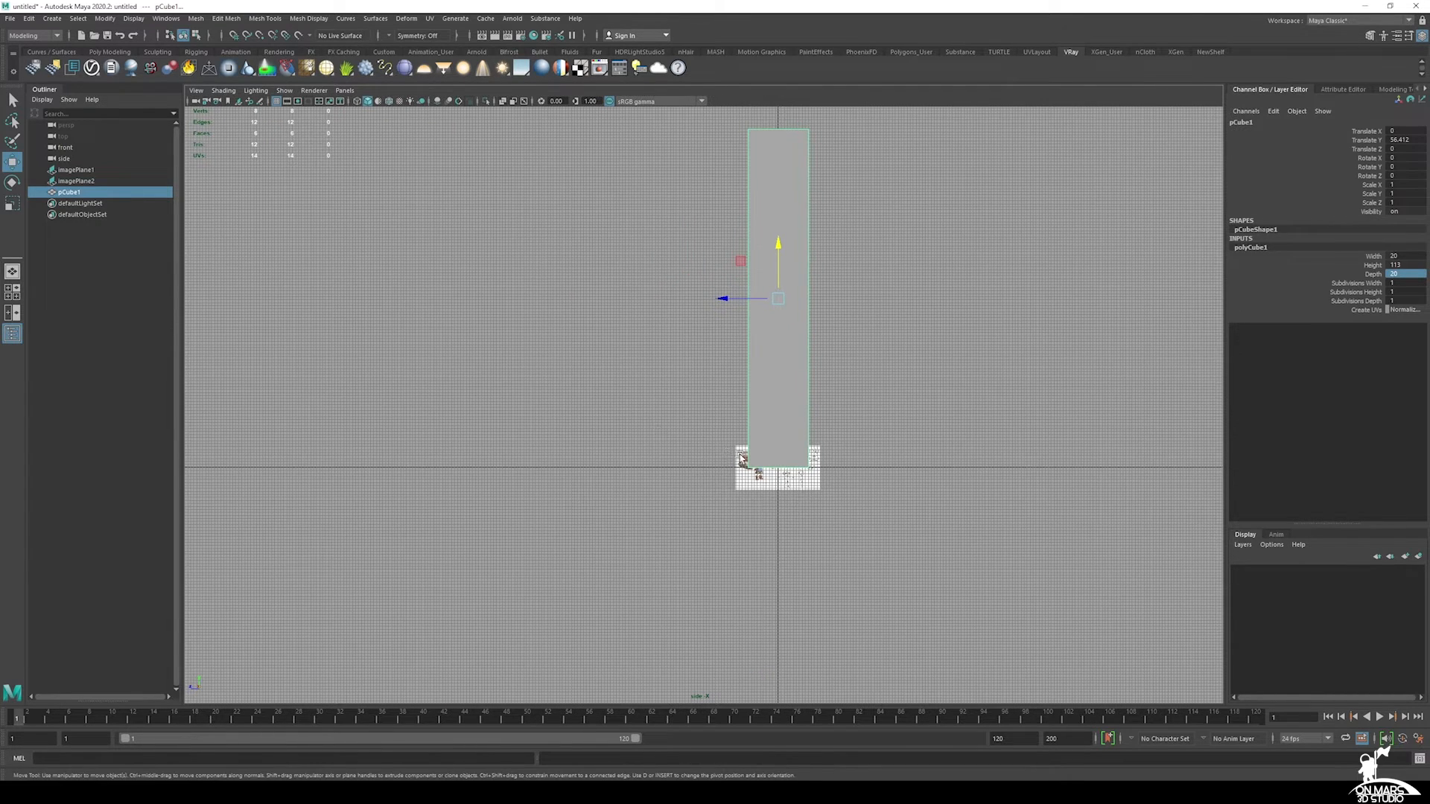
key("space")
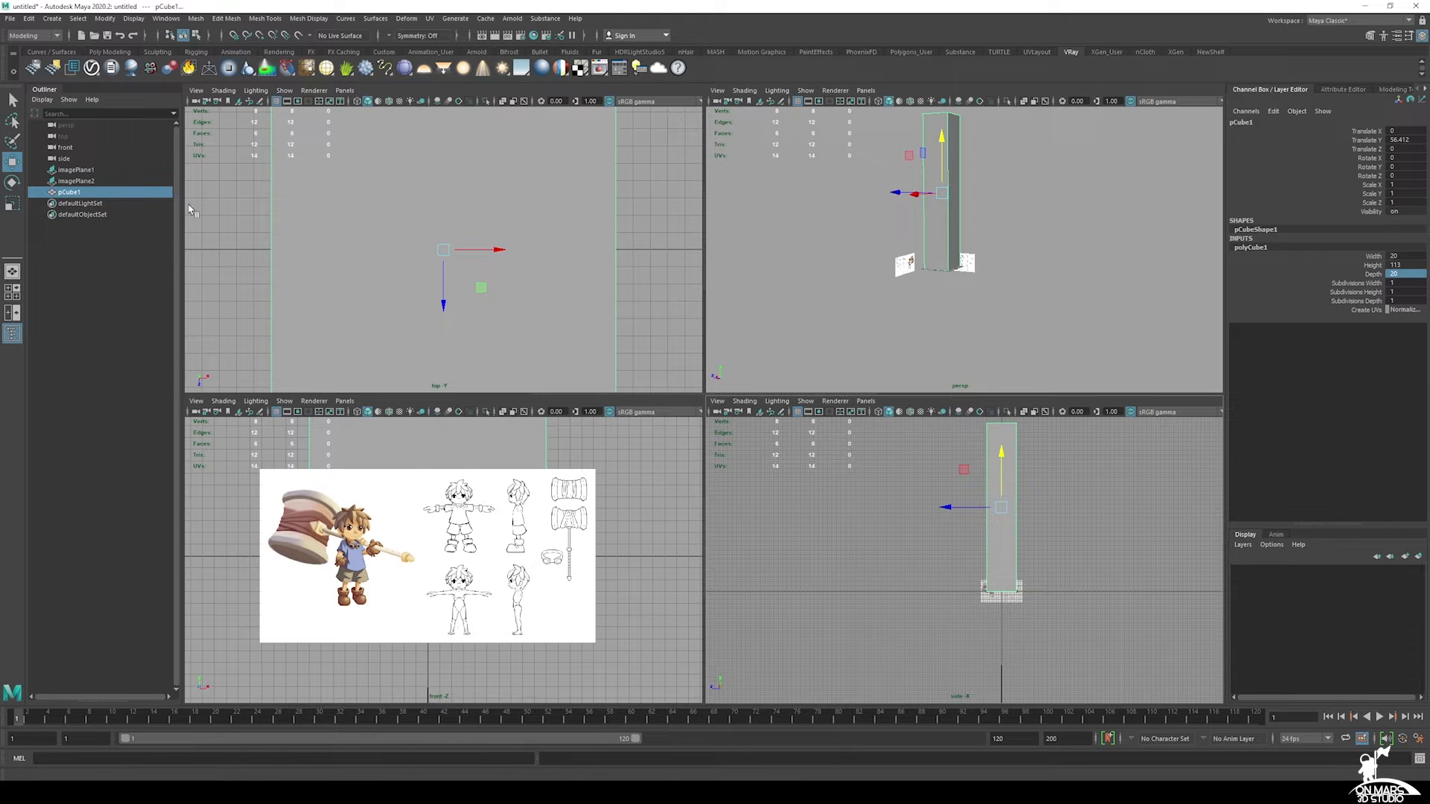
Step: Rename imagePlane1 and imagePlane2 in the Outliner to imagePlane_Front and imagePlane_Side
left_click(74, 169)
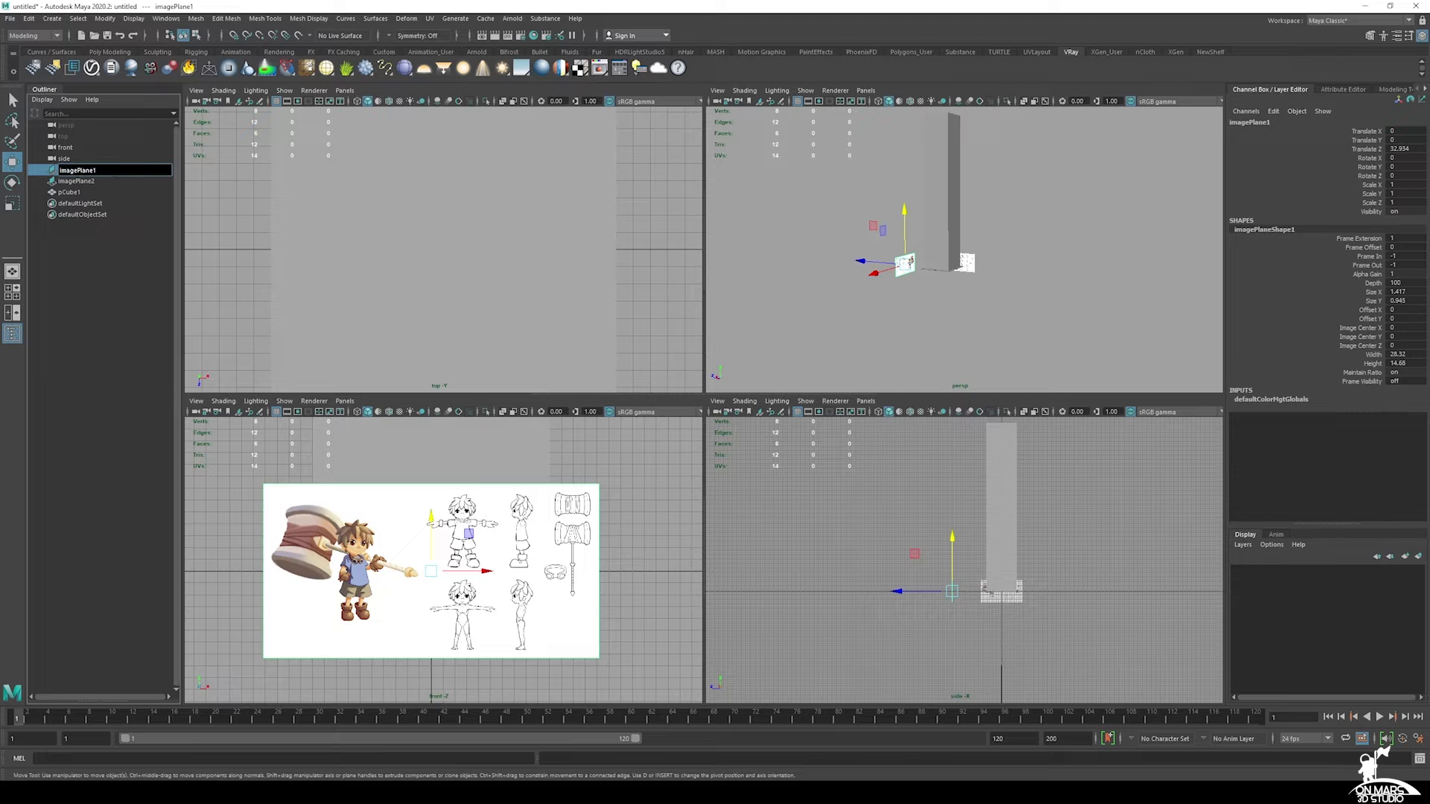
type("imagePlane_Frt")
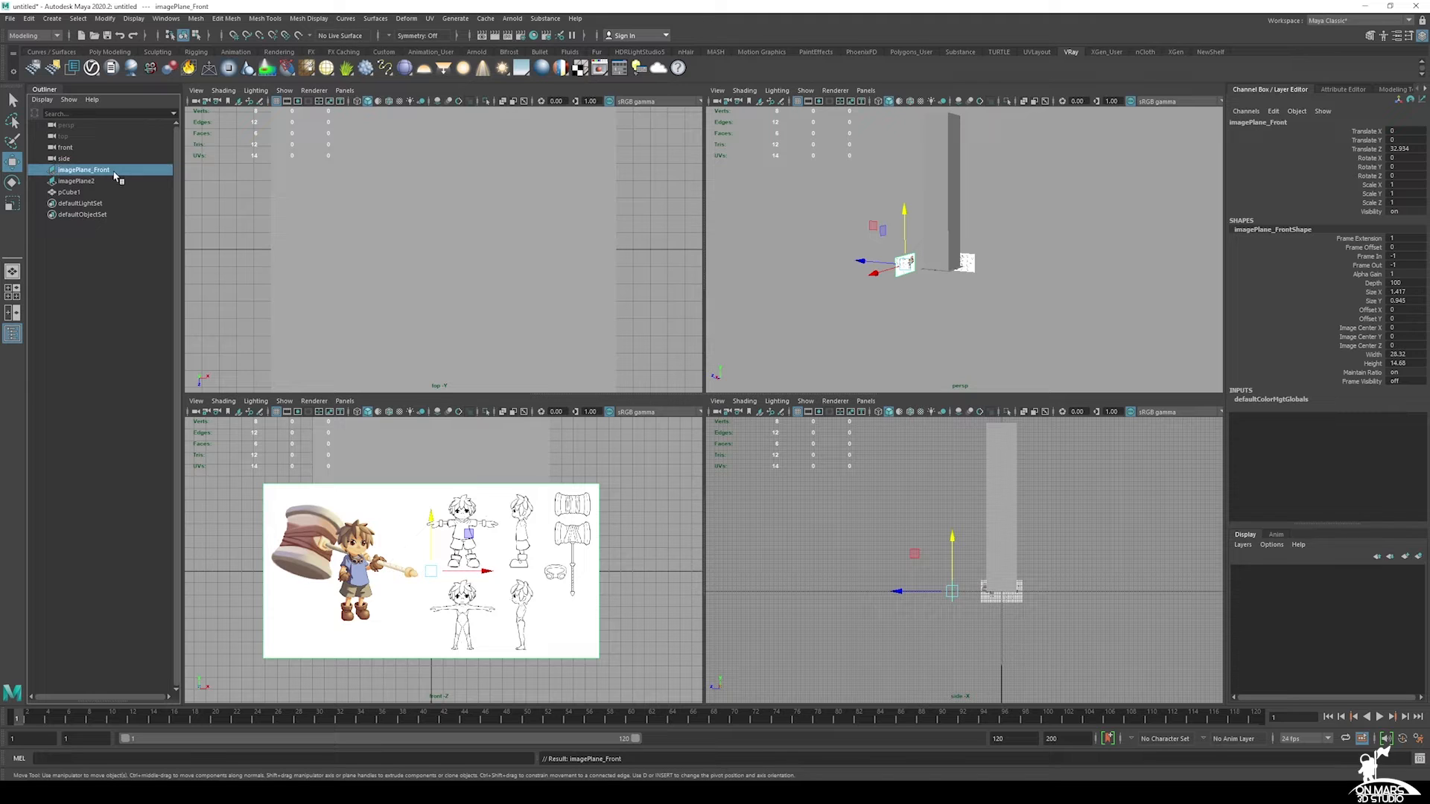
left_click(74, 180)
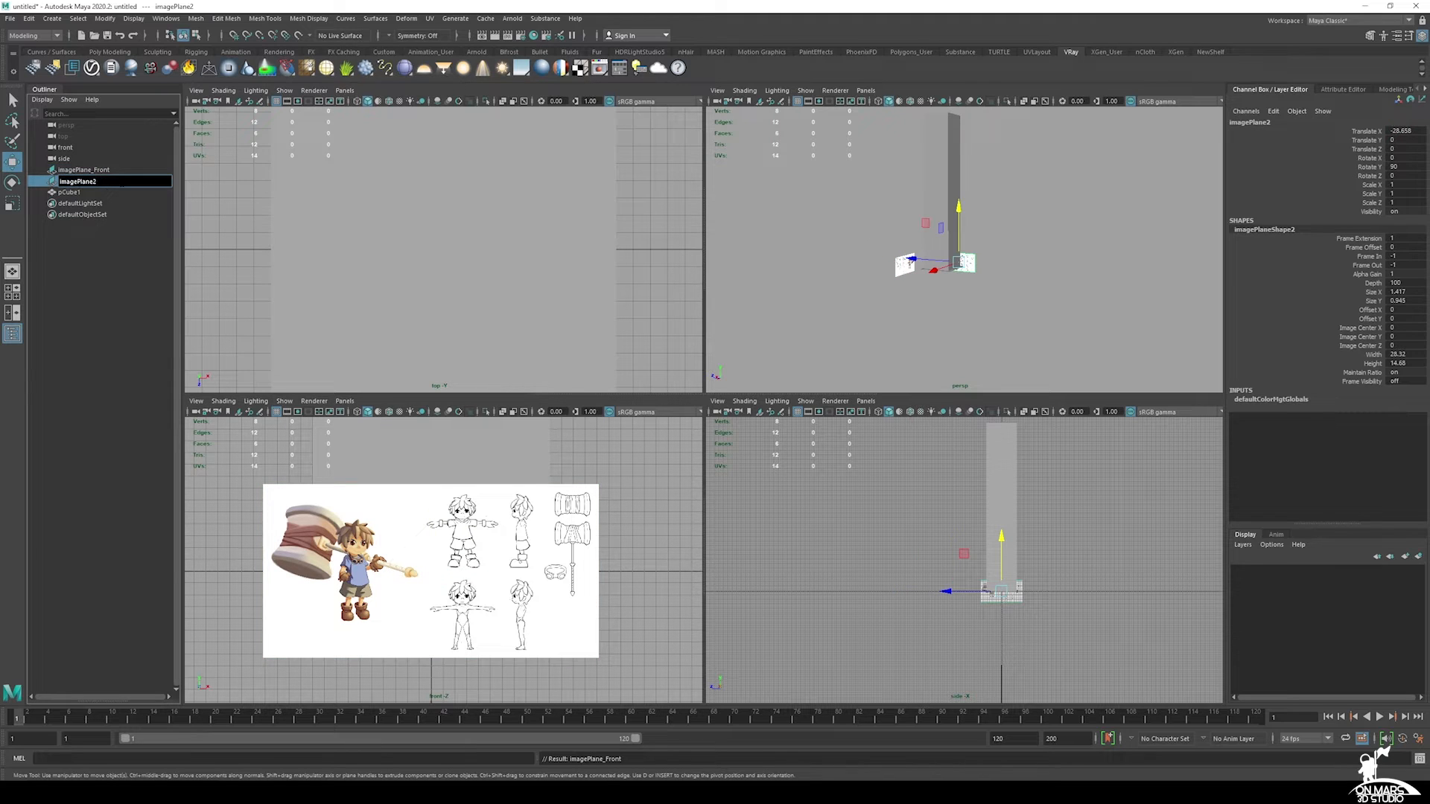
type("imagePlane_Side")
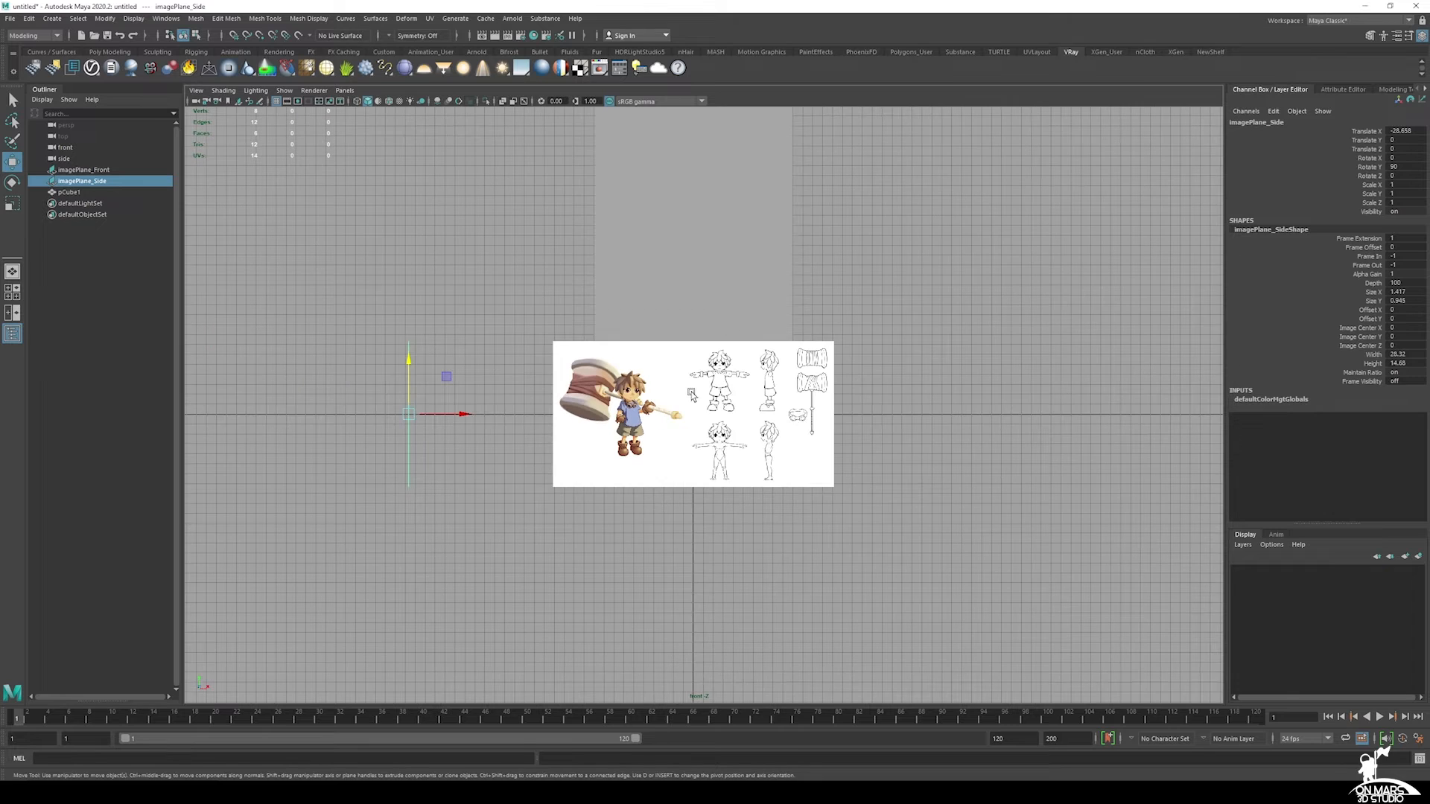
Step: Scale imagePlane_Front to about 19.5 and drag it so the T-pose overlaps the column
left_click(78, 169)
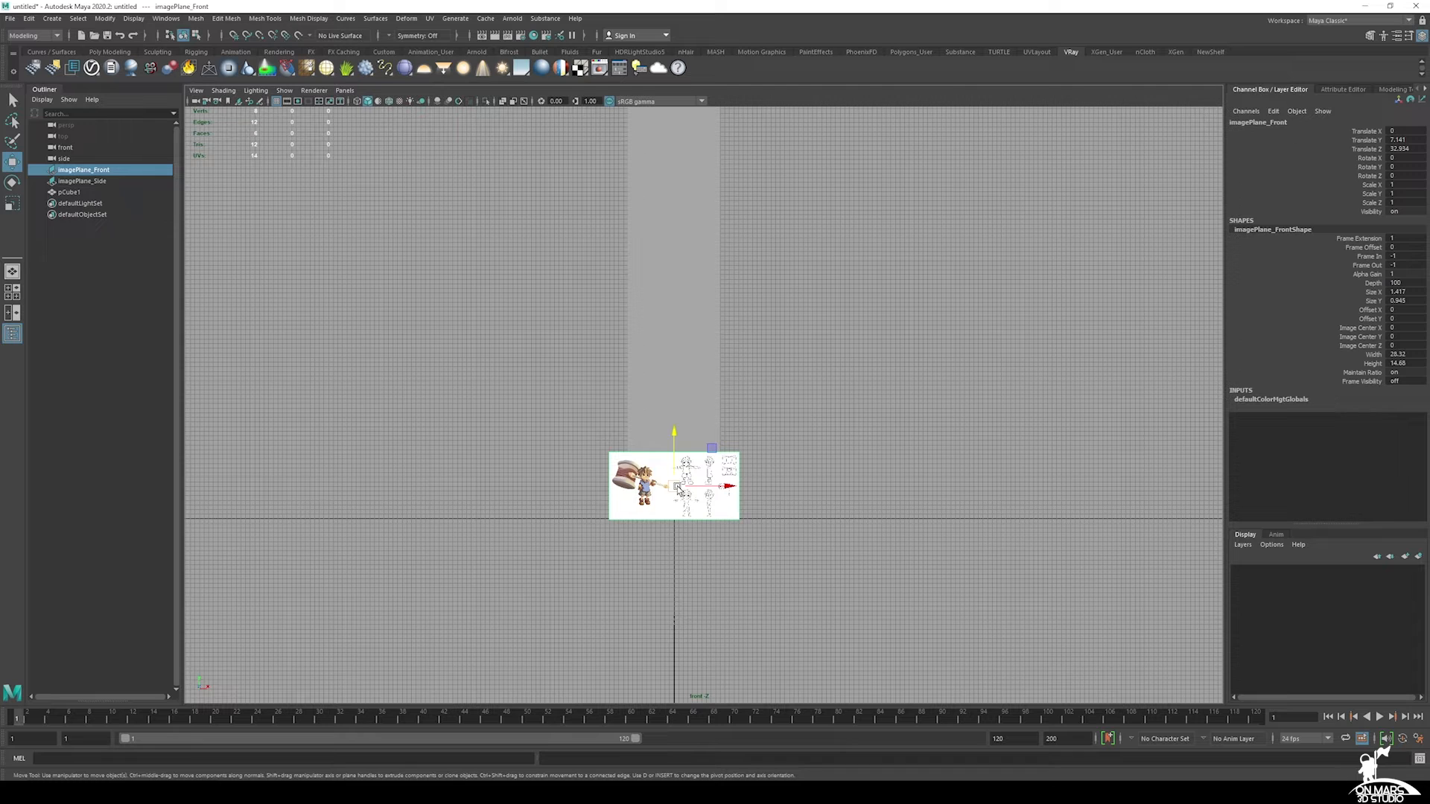
left_click_drag(727, 485, 746, 484)
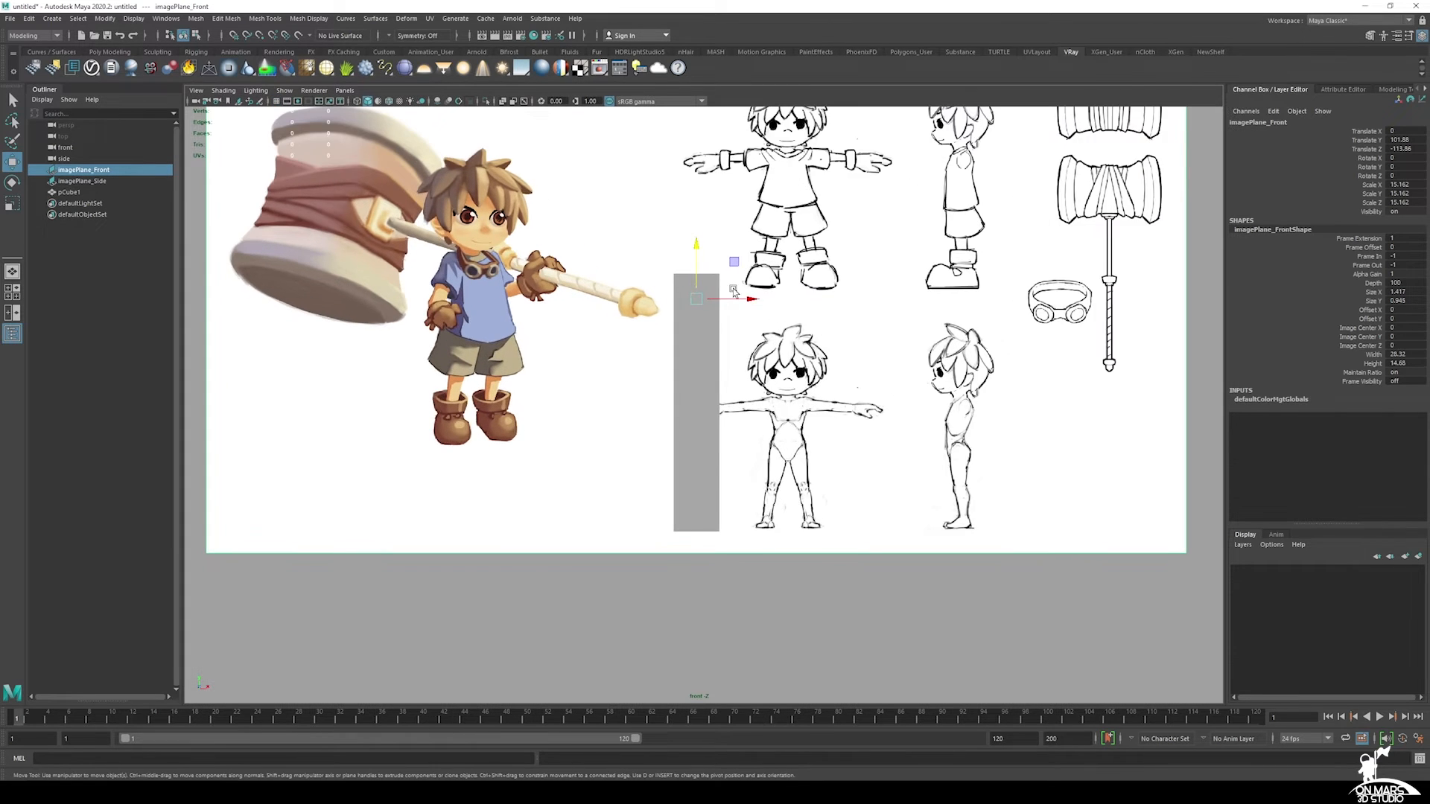
left_click_drag(734, 298, 657, 298)
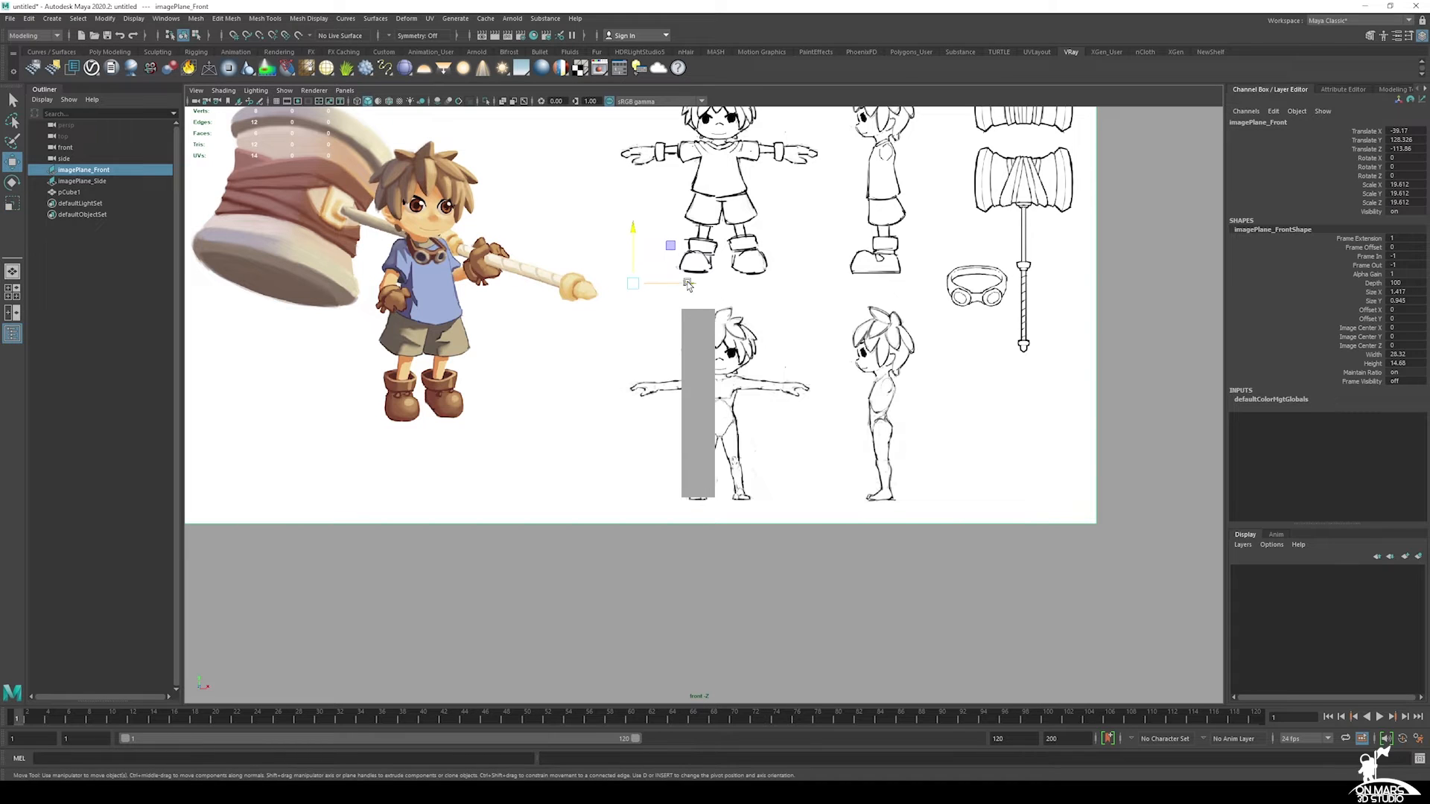
left_click_drag(688, 283, 670, 283)
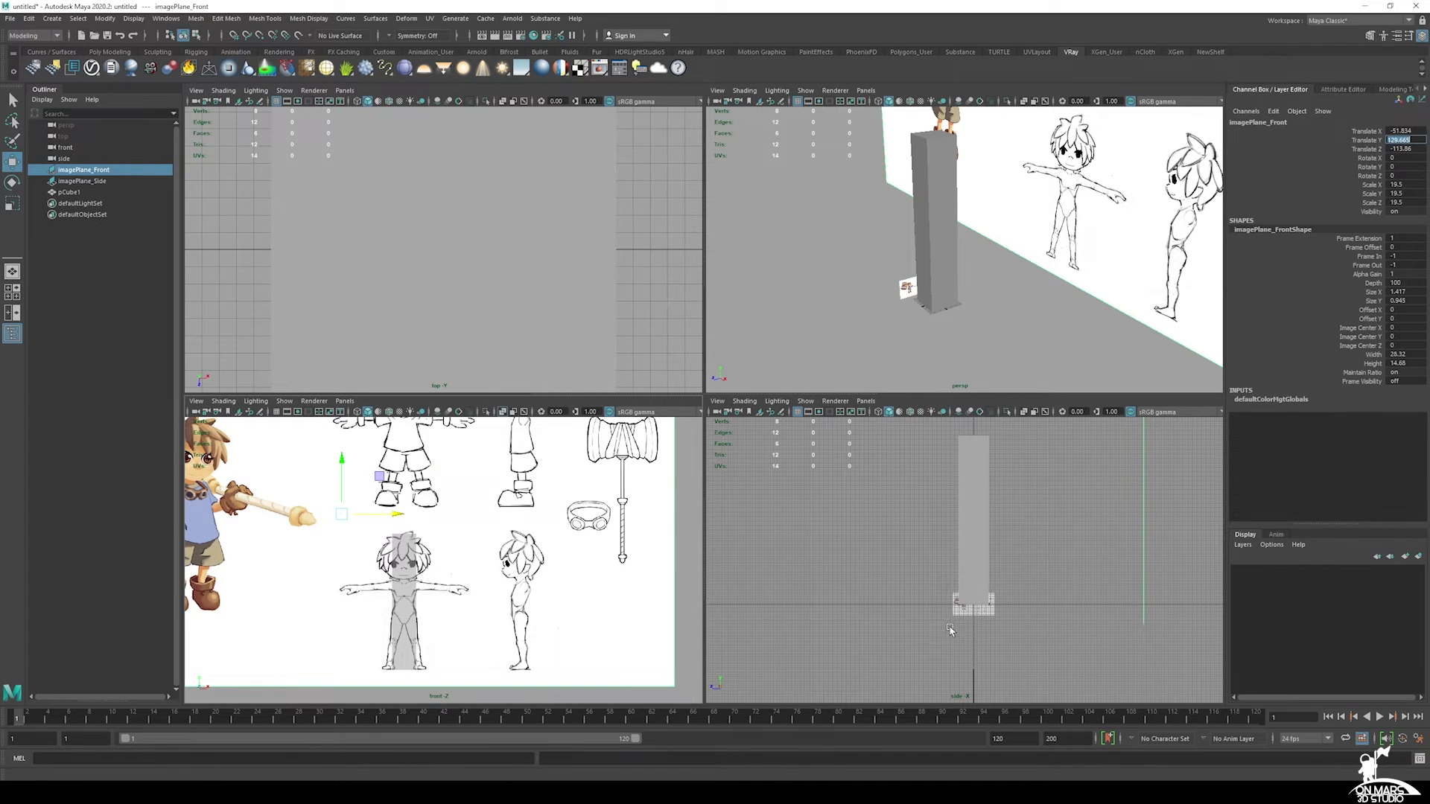
Step: Give imagePlane_Side Scale 19.5 and Translate Y 129.665, then check the perspective view
left_click(82, 180)
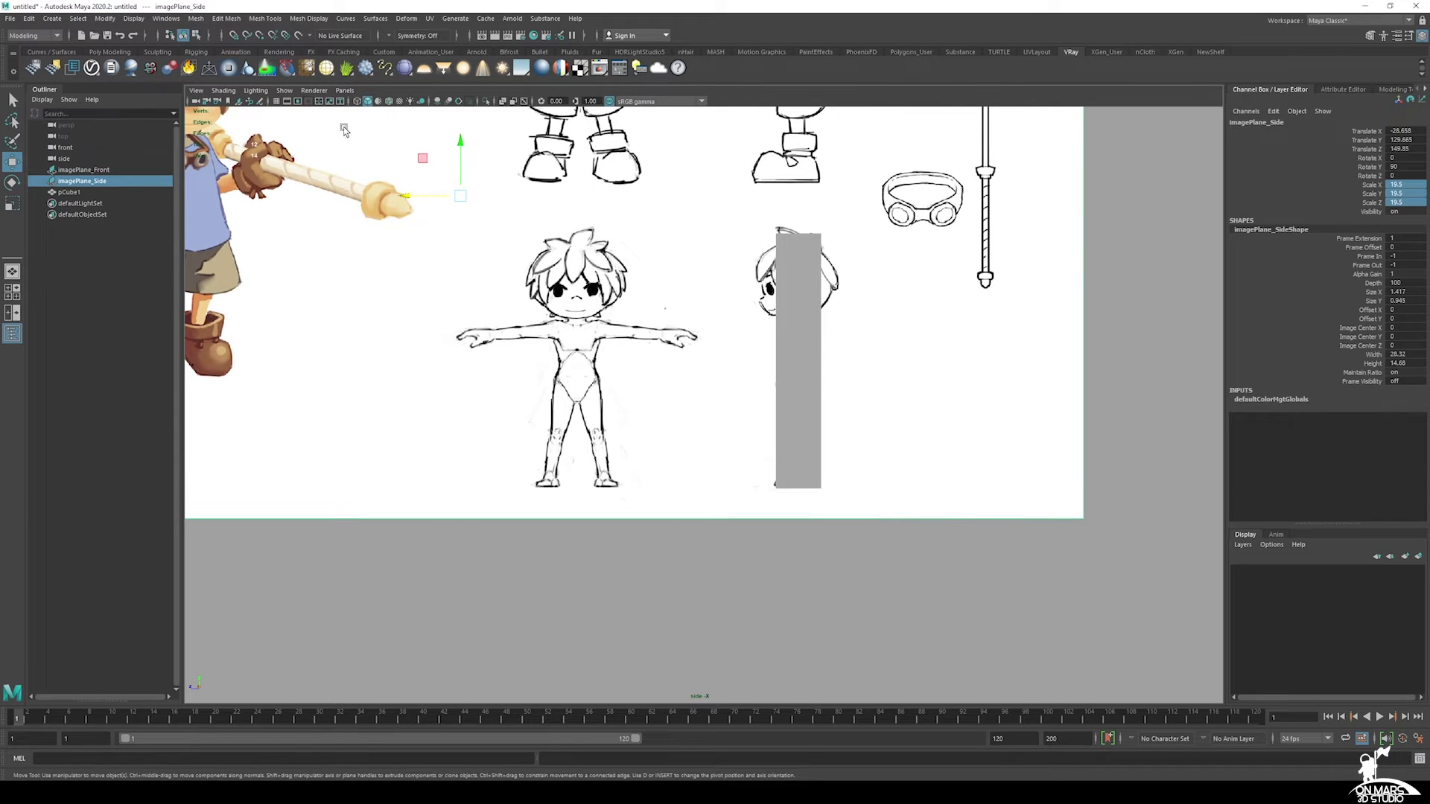
key("Space")
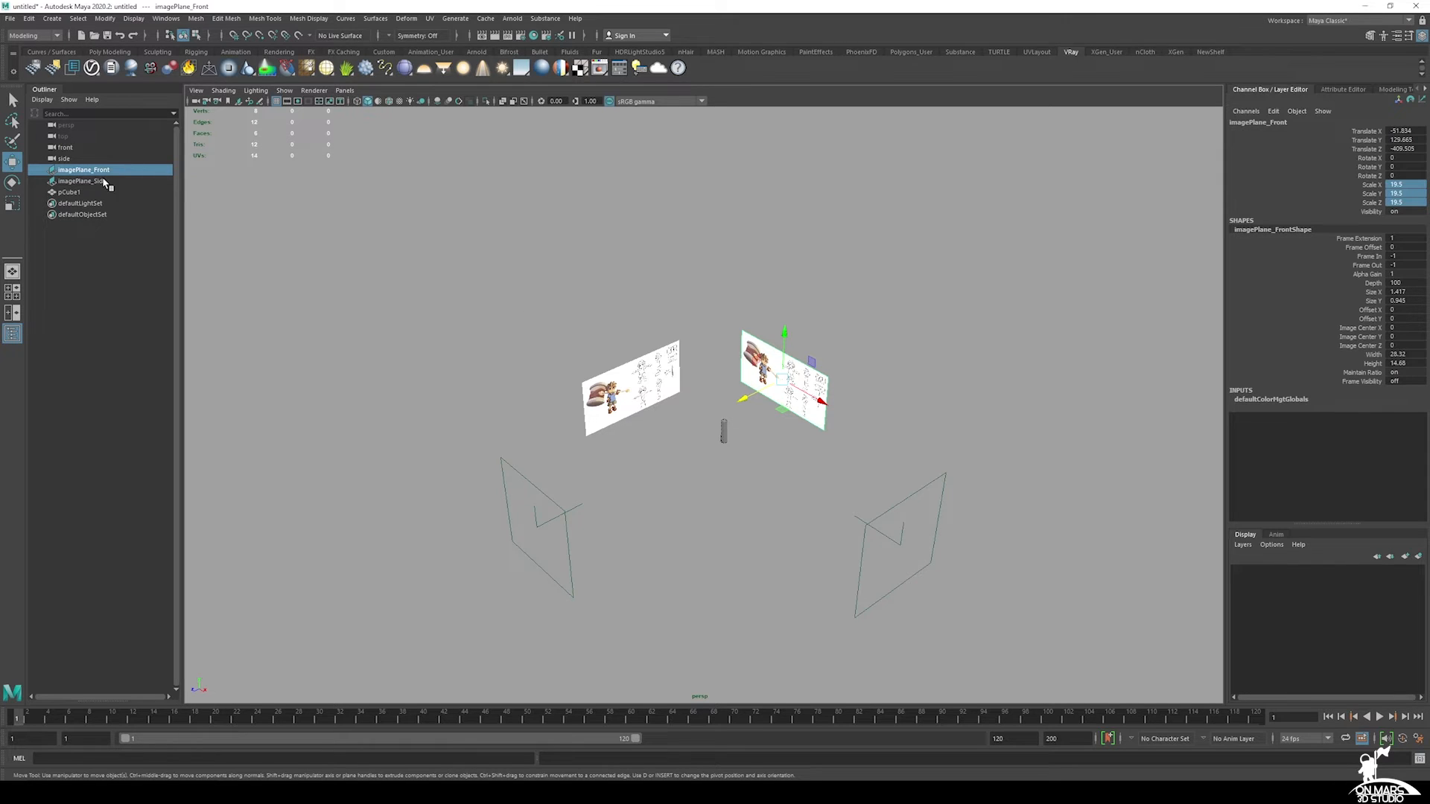
mouse_move(83, 197)
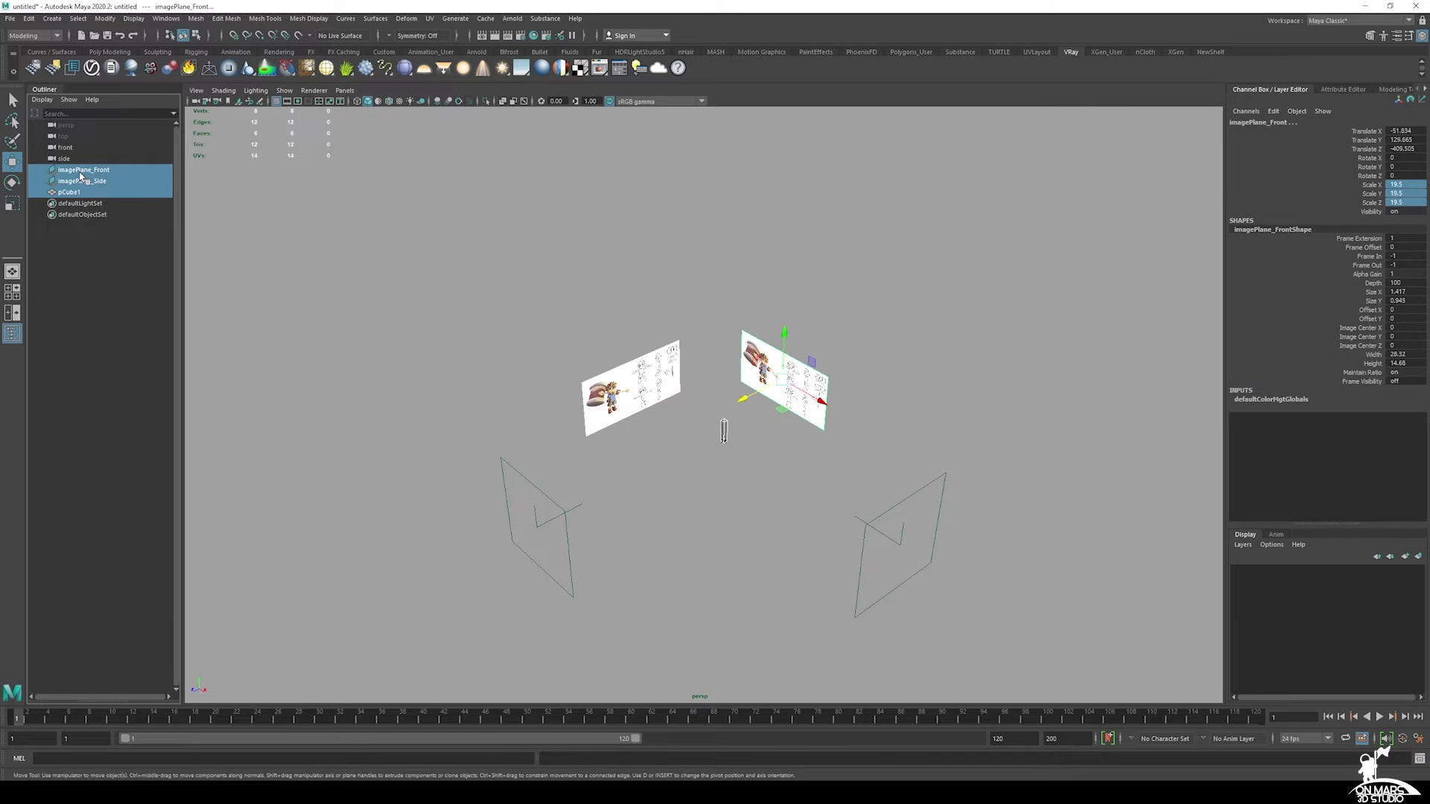
mouse_move(36, 328)
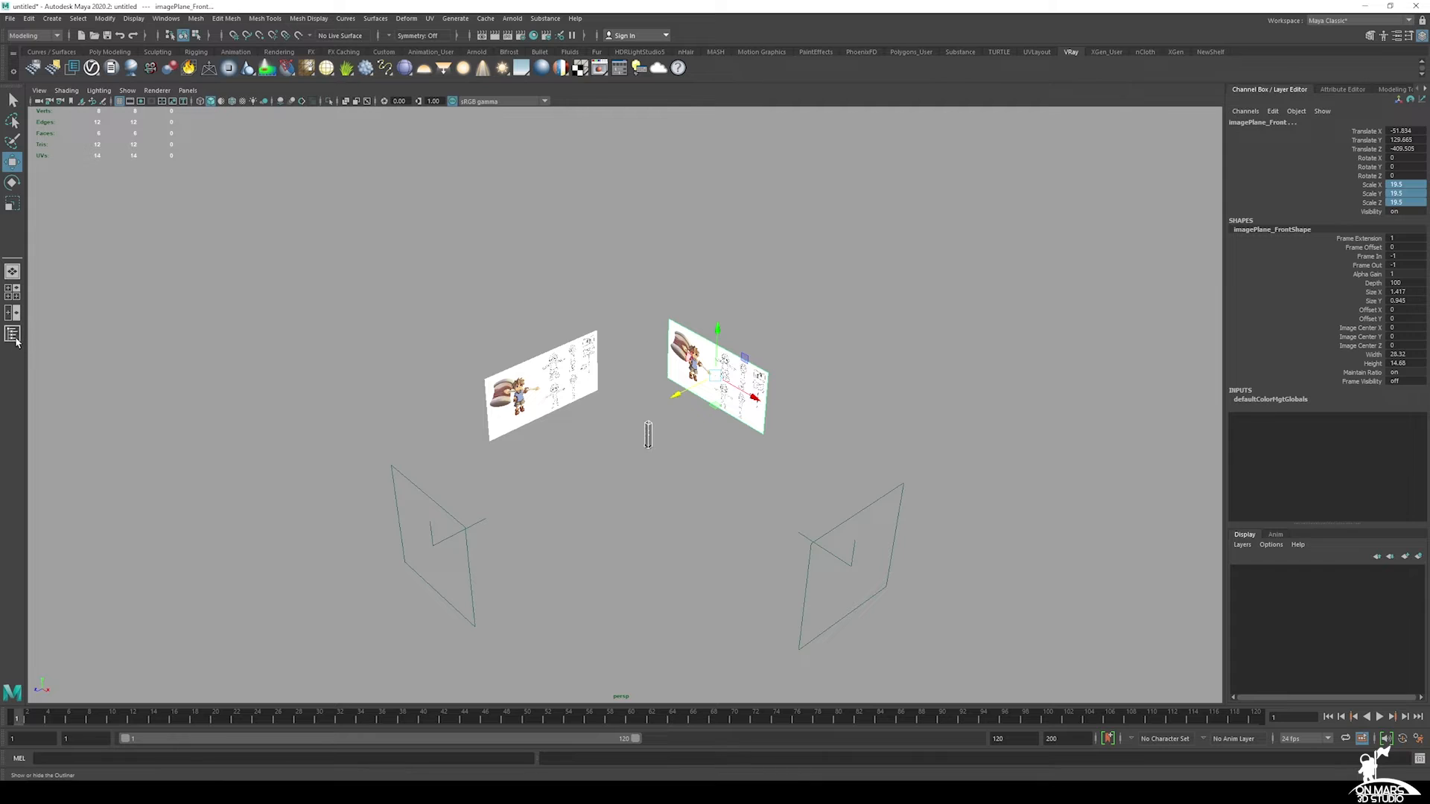
Step: Group both planes and the column with Ctrl+G as Ref_Grp, placed on new layer1
left_click(12, 334)
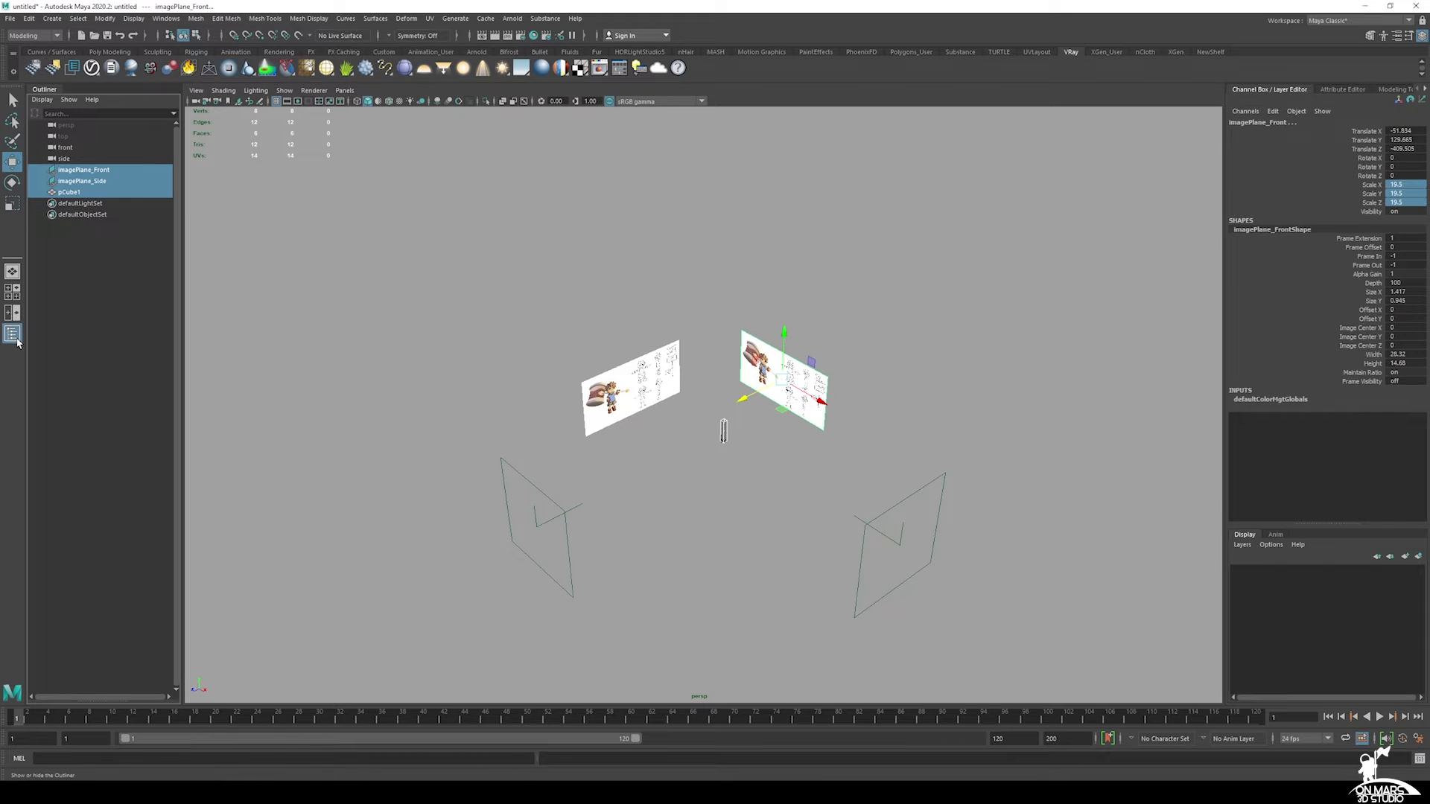
key("ctrl+g")
type("Ref_Grp")
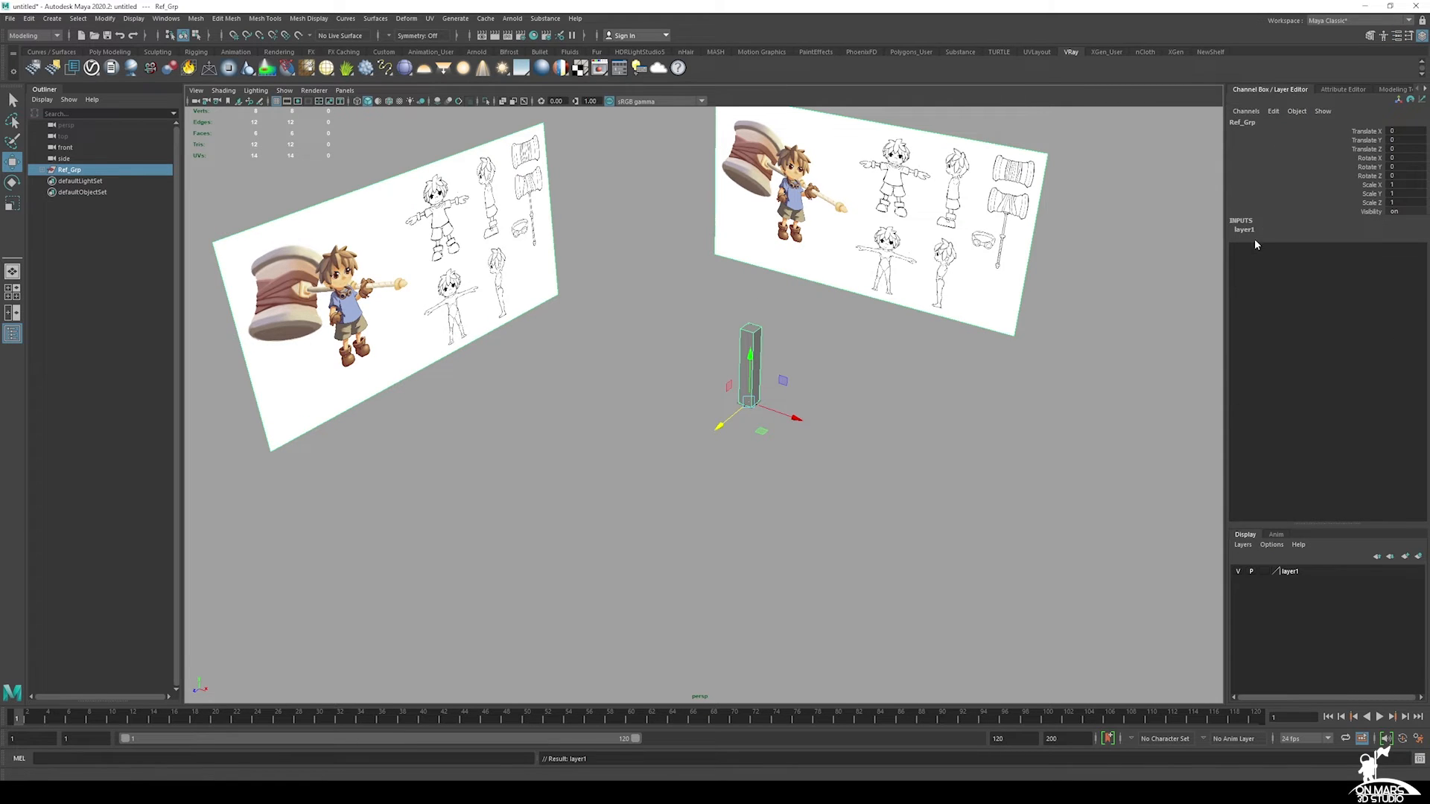
Step: Rename layer1 to Ref_Layer and select the column pCube1_scale inside Ref_Grp
double_click(1241, 229)
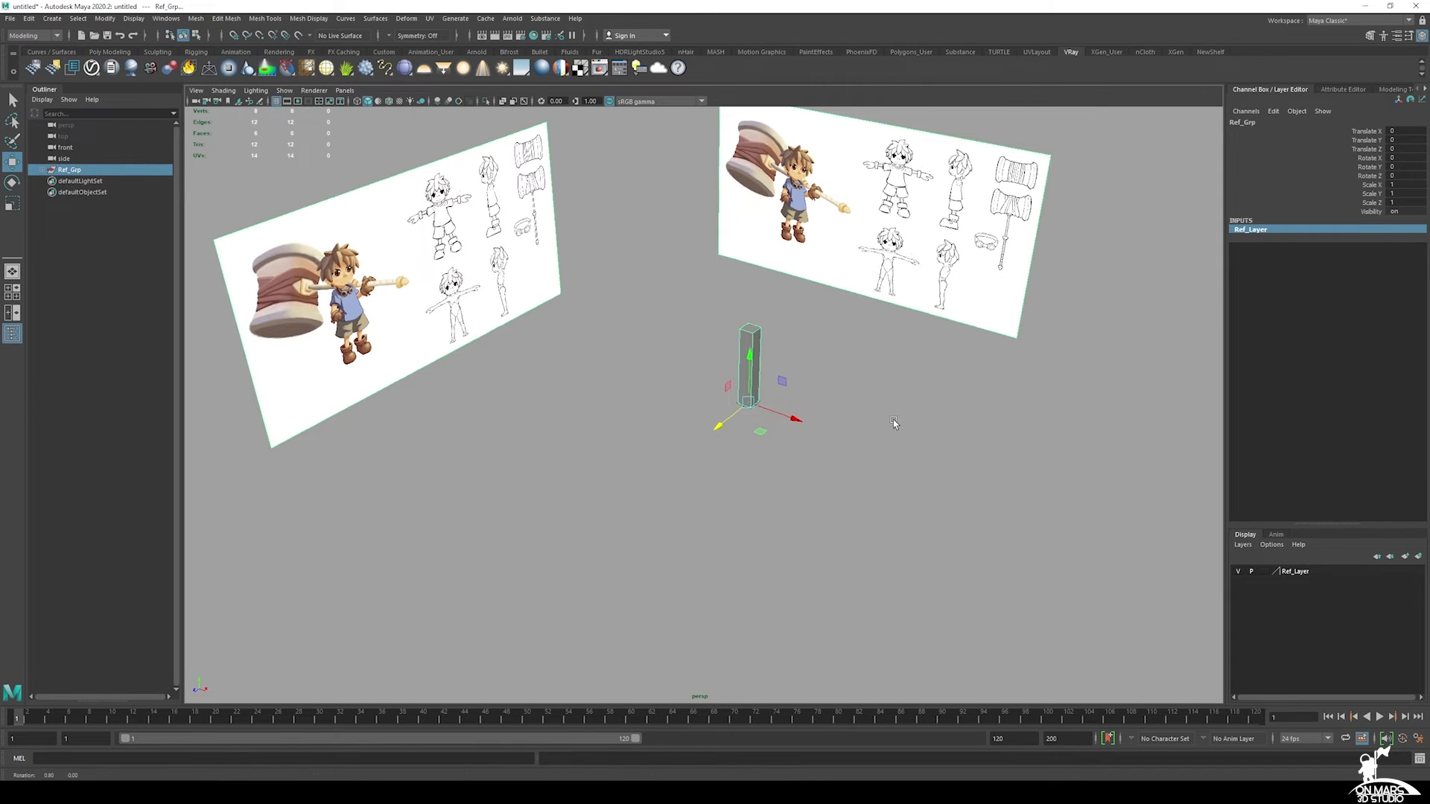
left_click_drag(894, 423, 919, 366)
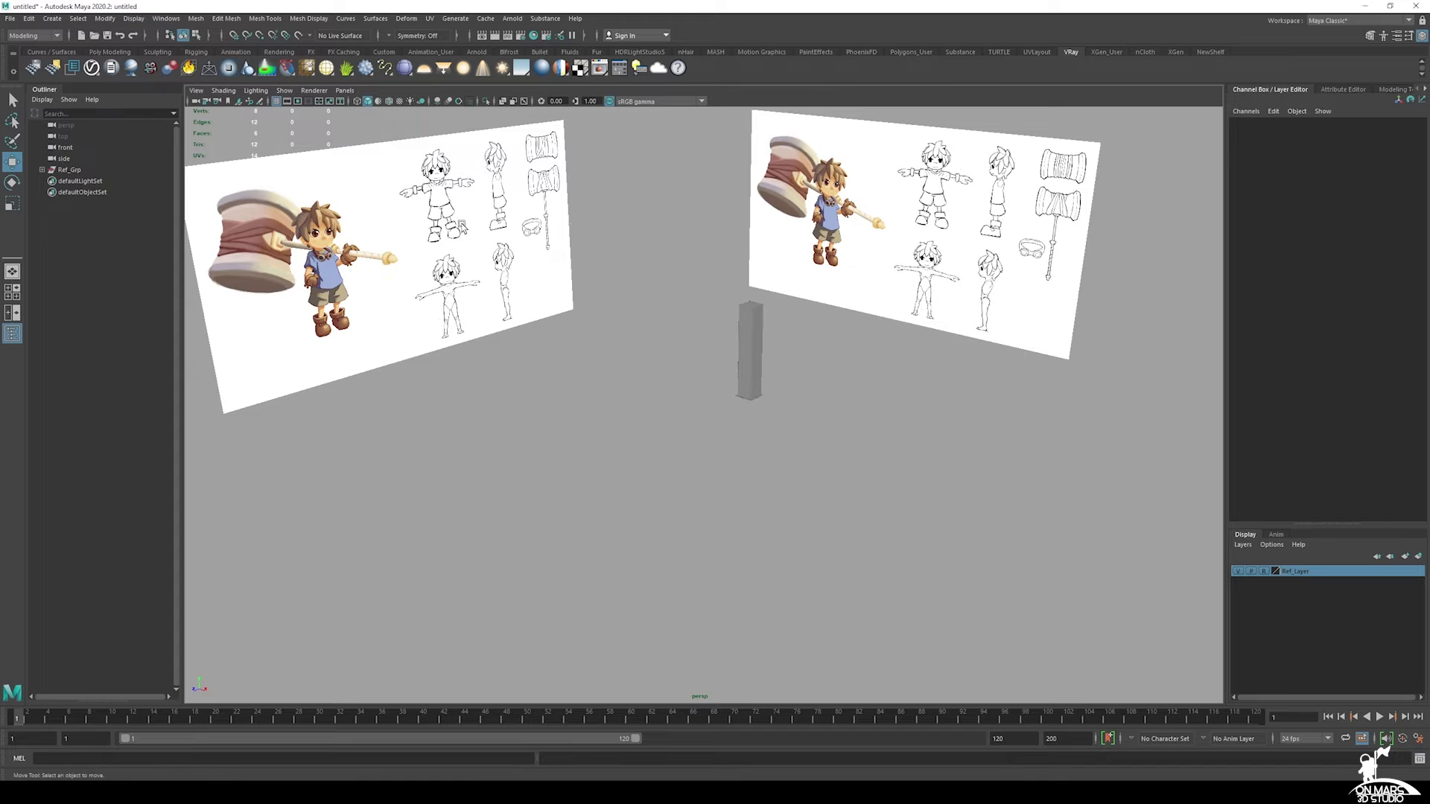
left_click(40, 169)
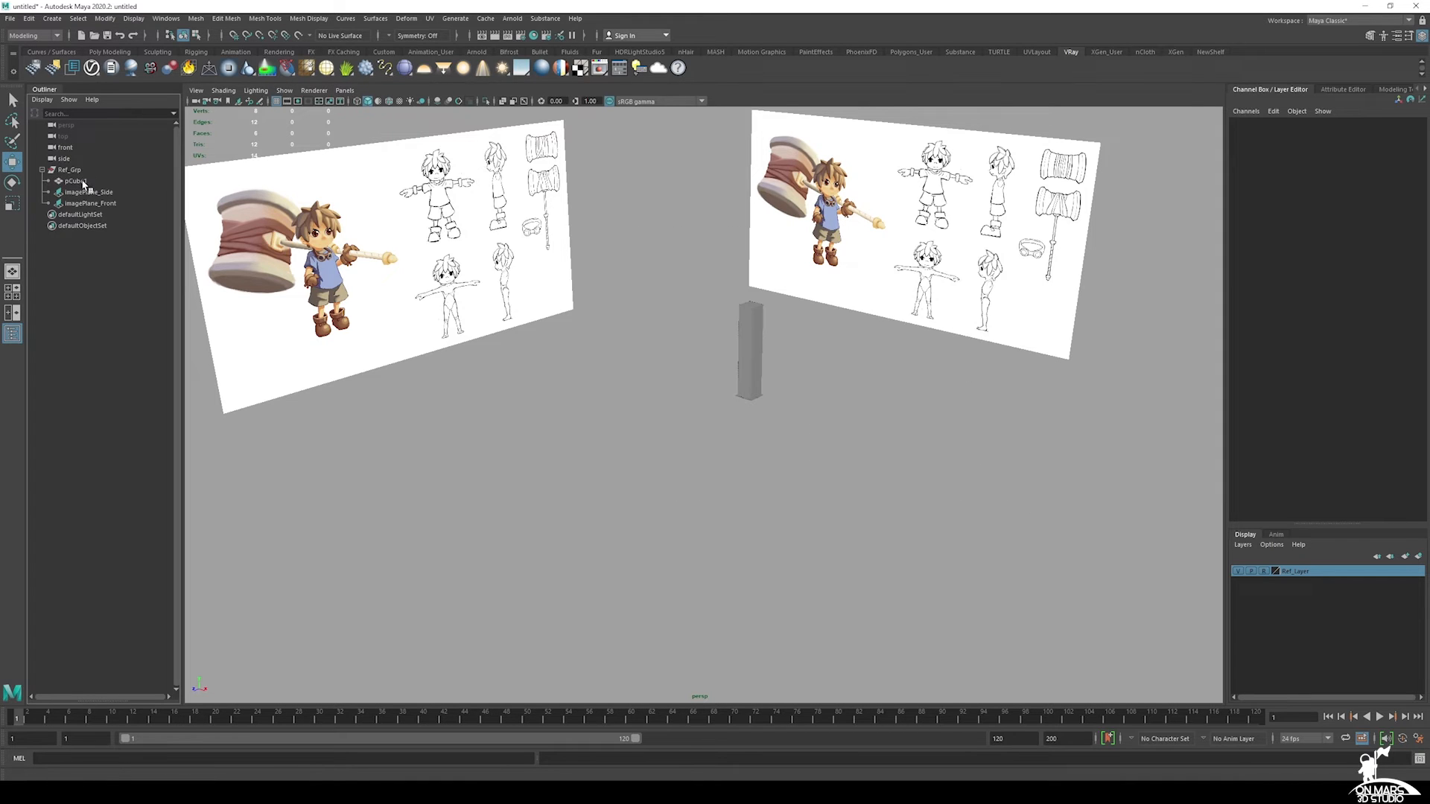
left_click(76, 181)
type("_scale")
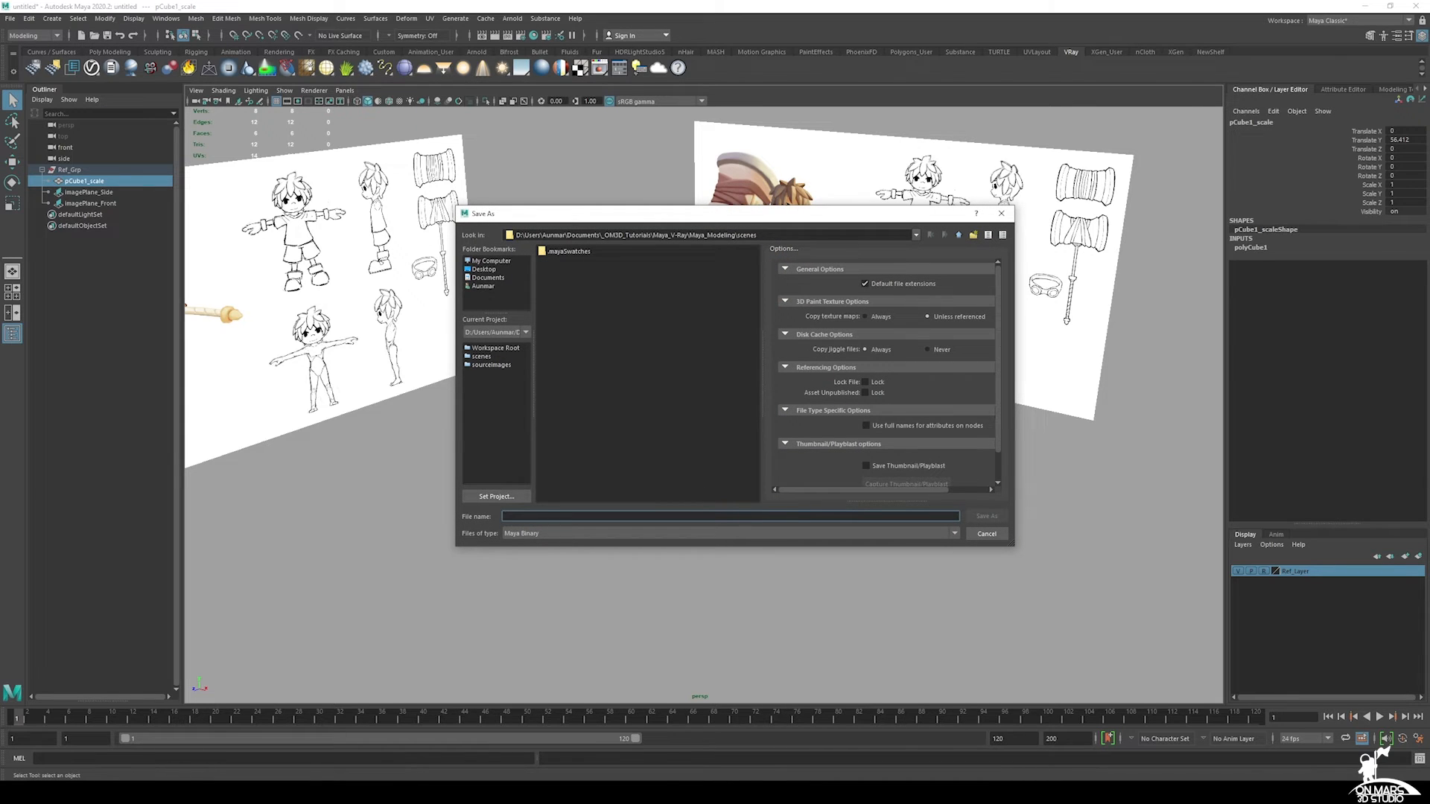
Step: Save the scene as Maya_Modeling.mb in the project's scenes folder
type("Maya_Modeling")
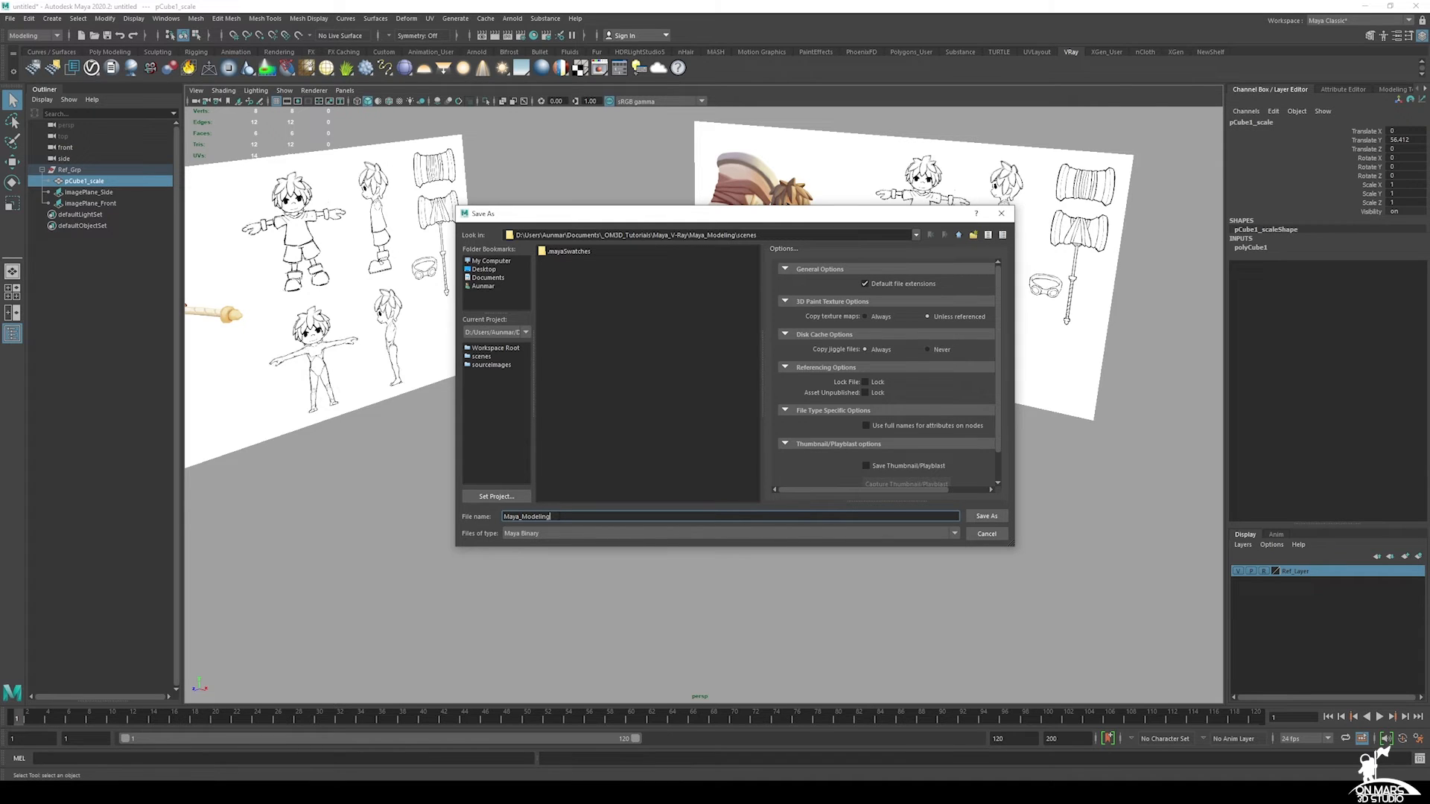
left_click(986, 515)
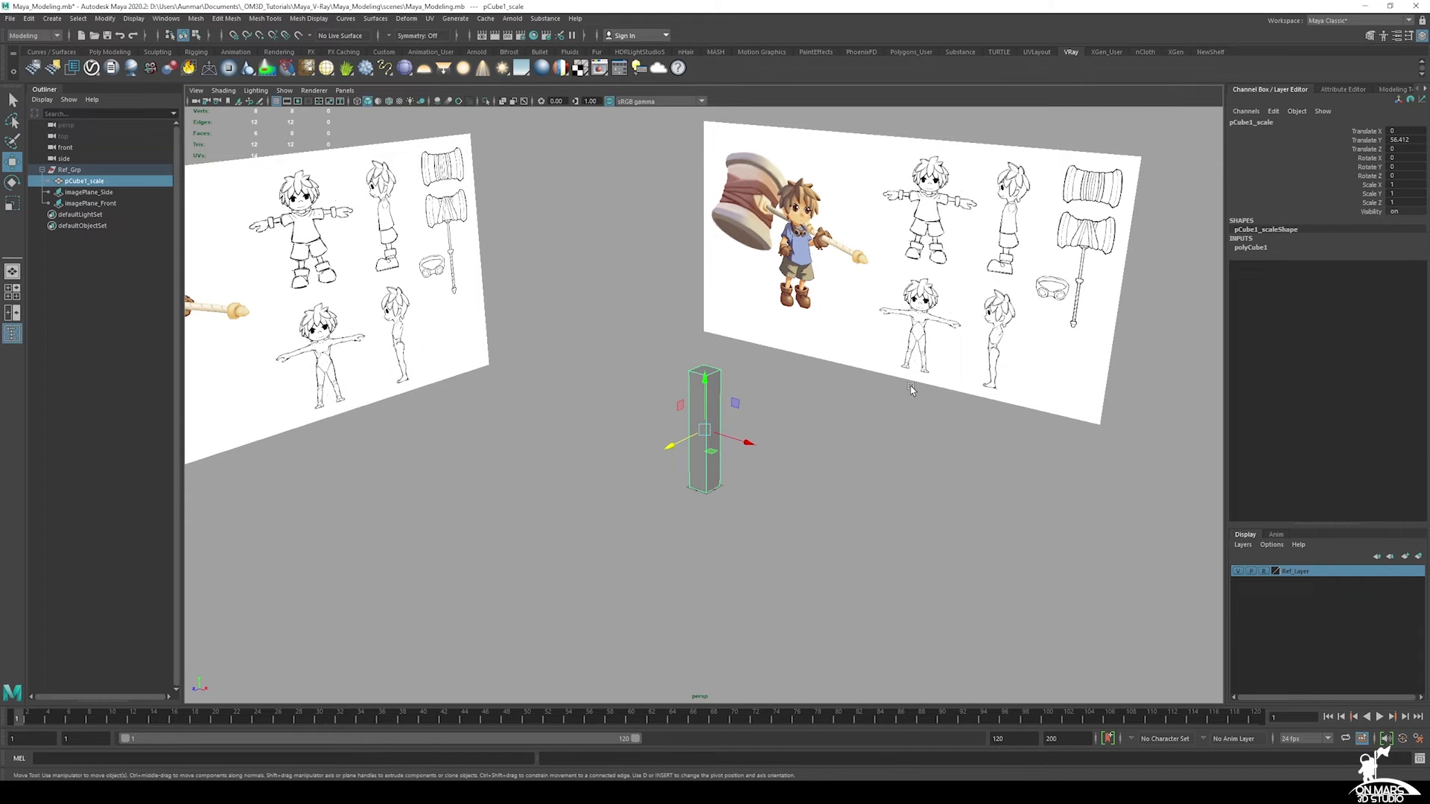
mouse_move(1160, 302)
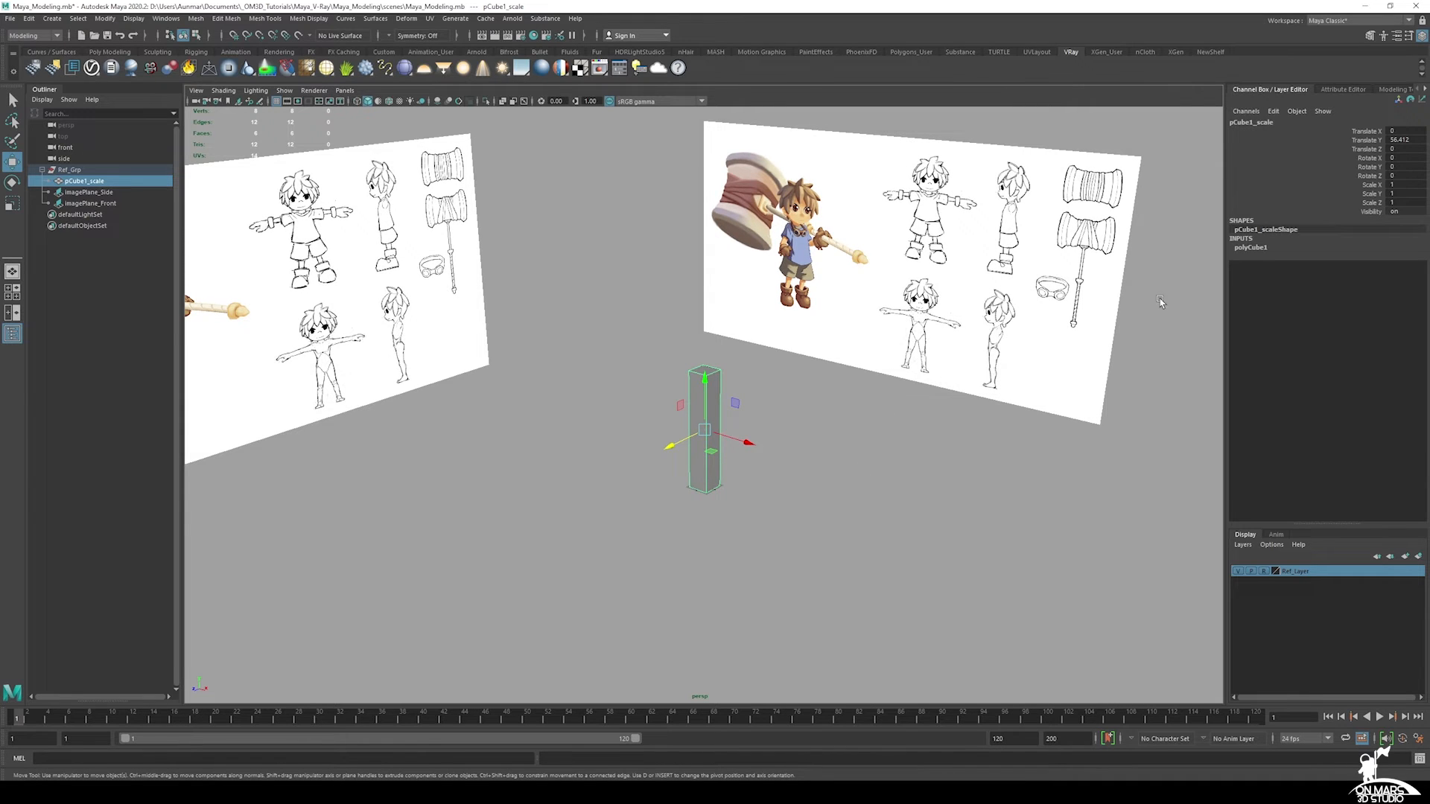
left_click(682, 245)
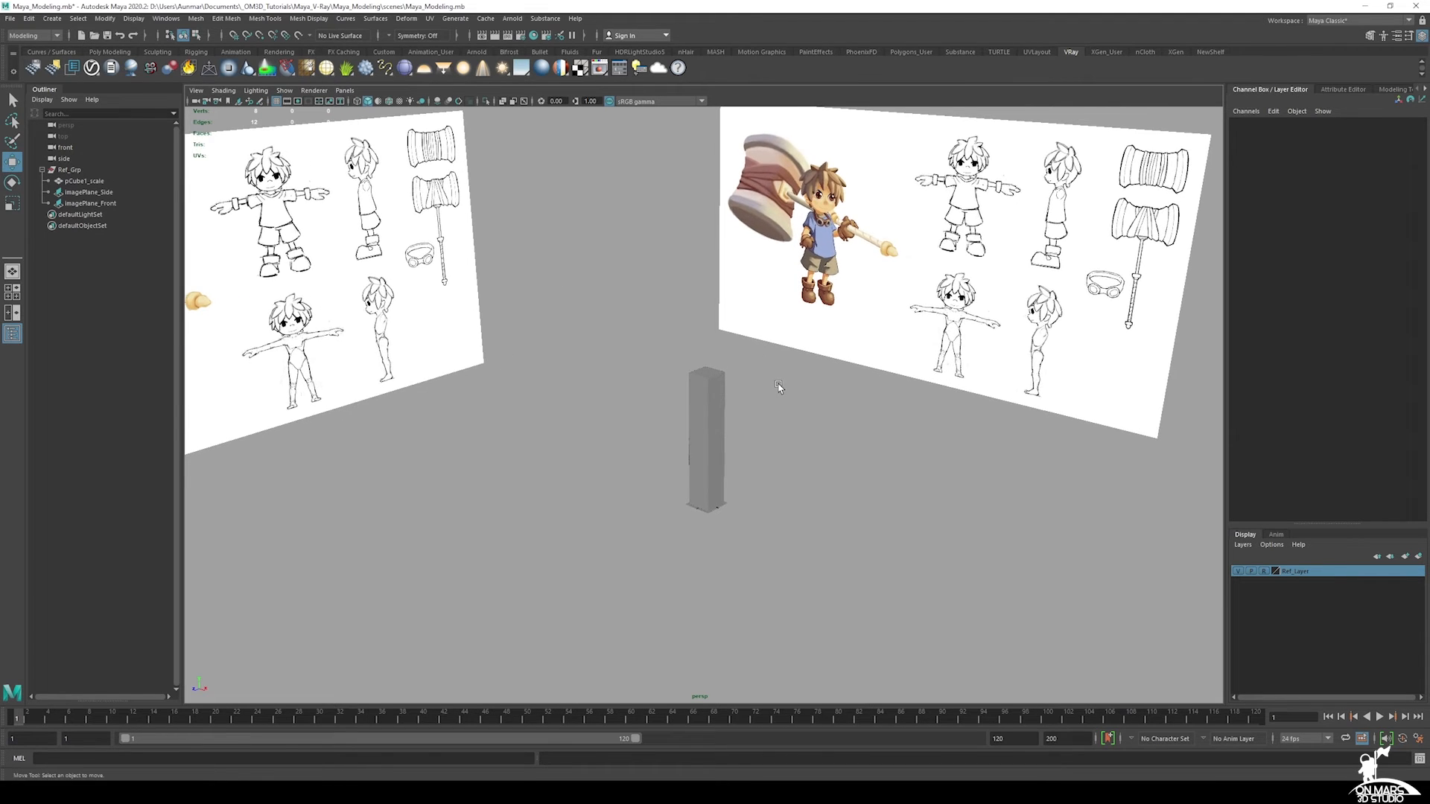
mouse_move(784, 414)
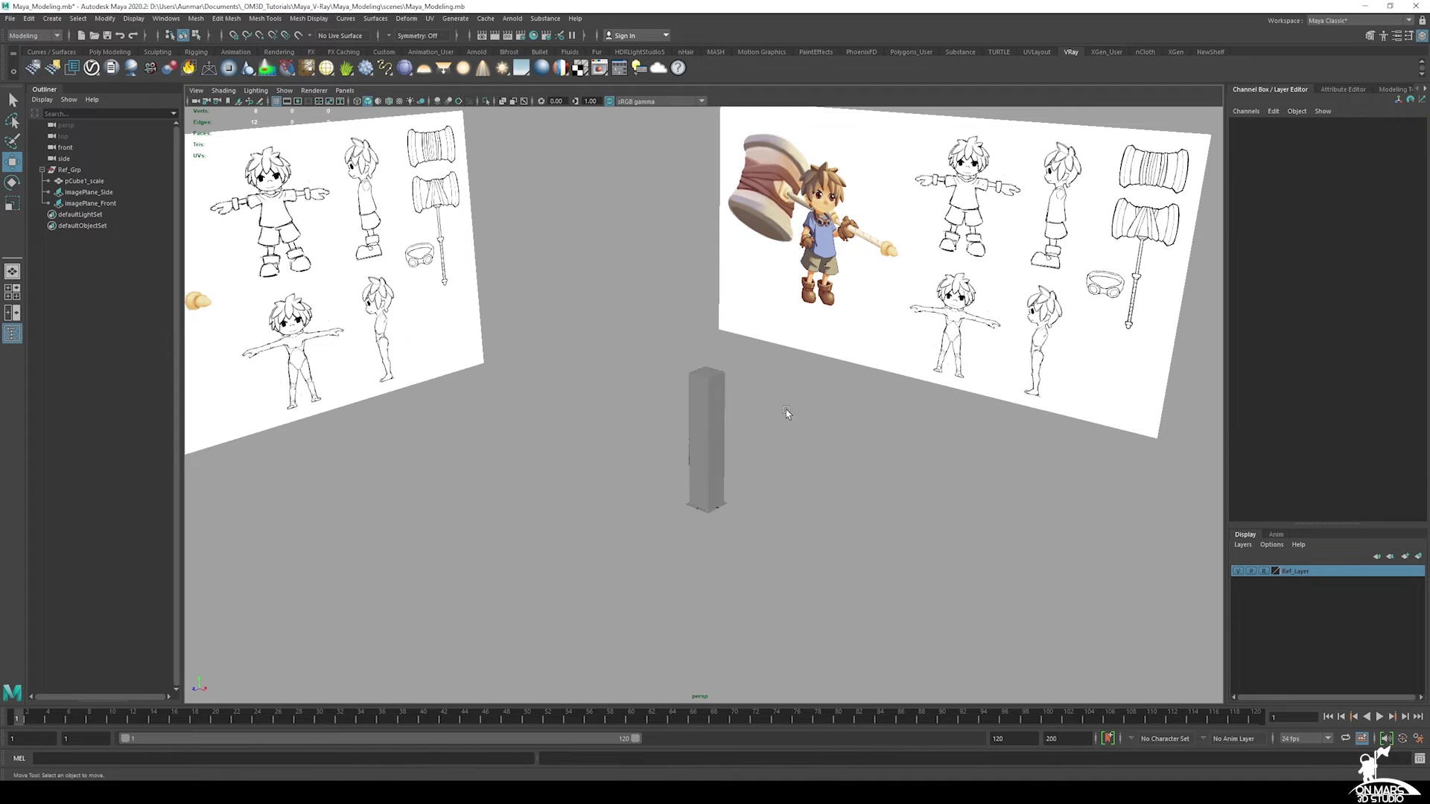
mouse_move(551, 694)
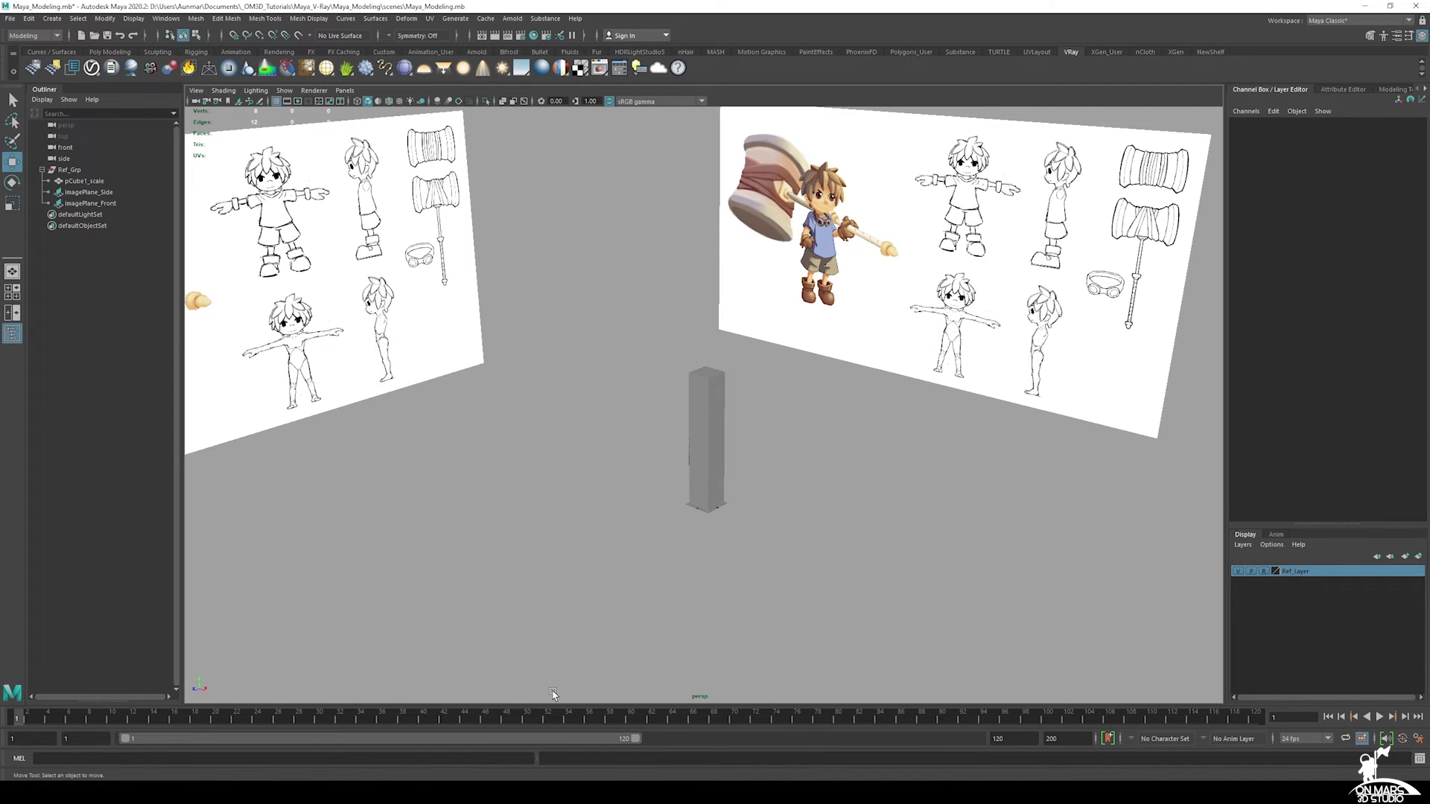
mouse_move(595, 743)
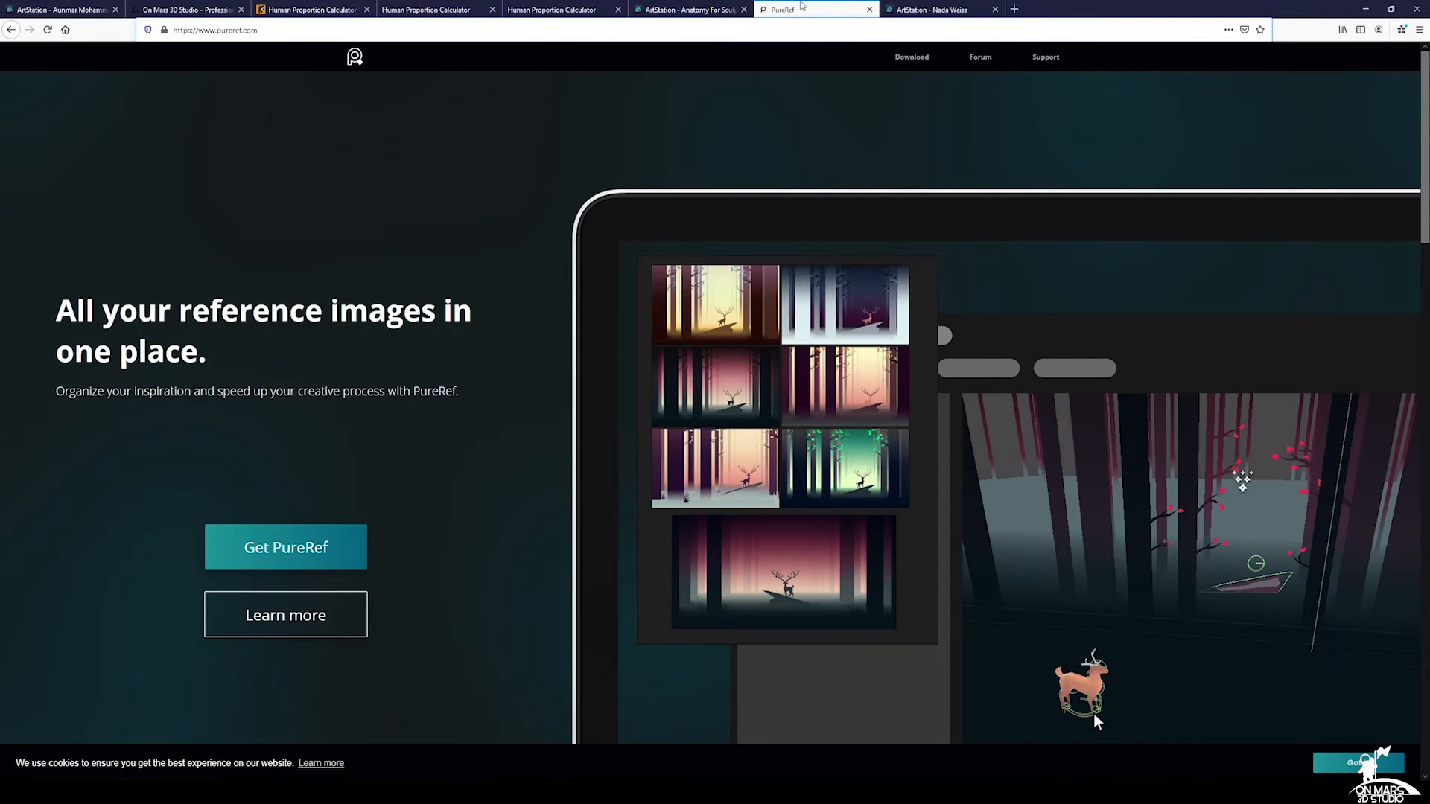
Step: Scroll down and back up through the PureRef home page in Firefox
scroll("down", 3)
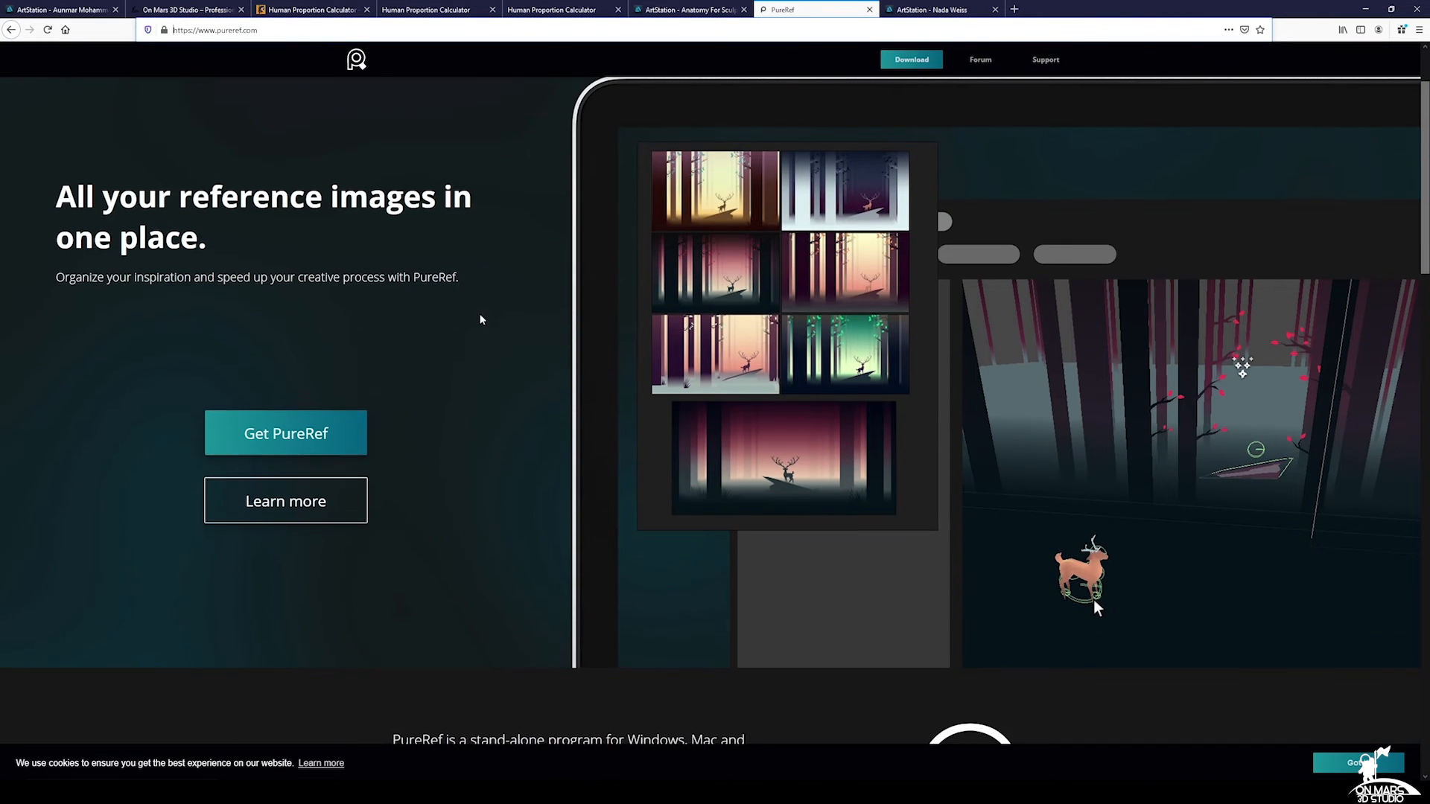
scroll("up", 3)
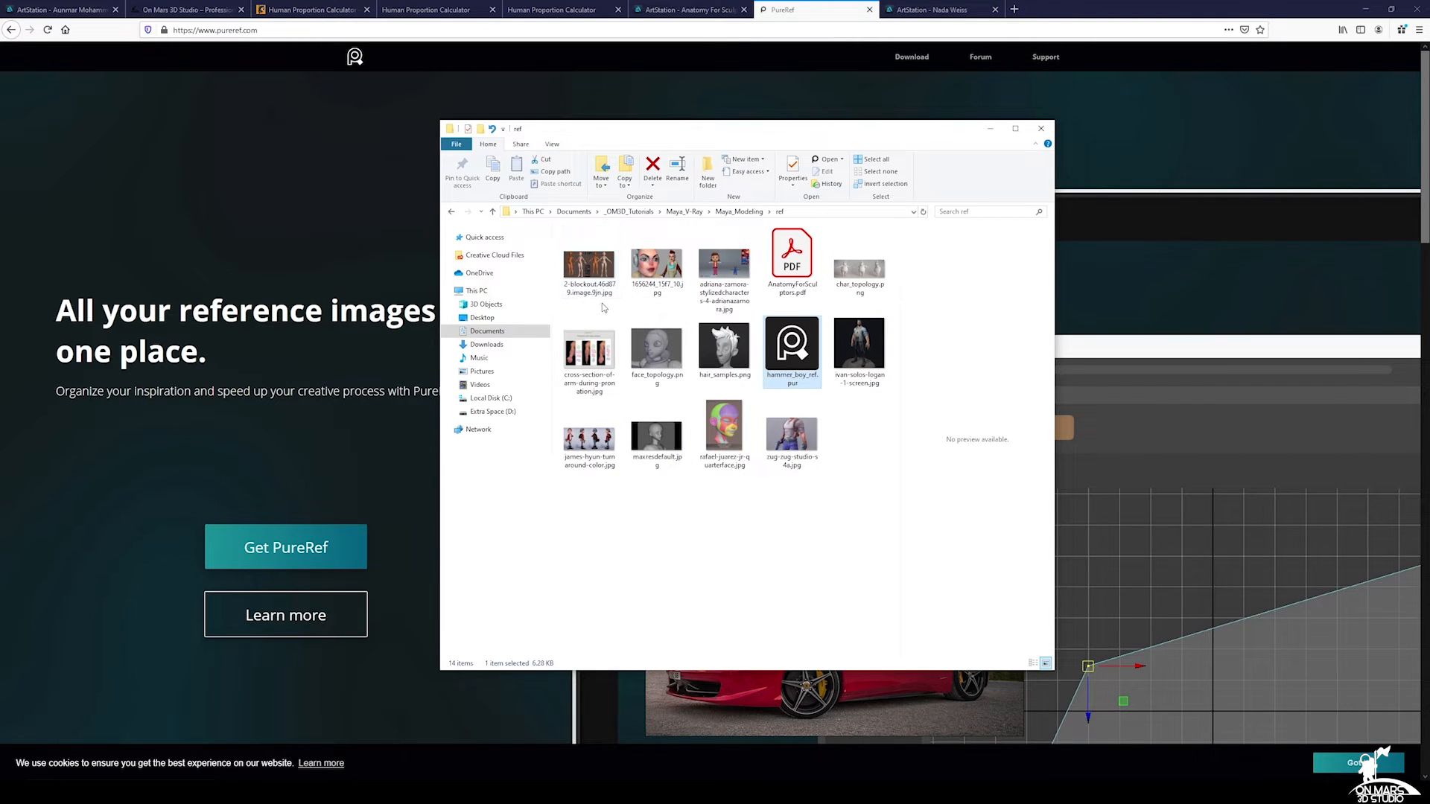
Step: Preview the stylized girl, hair samples and another reference image from the ref folder
left_click(859, 264)
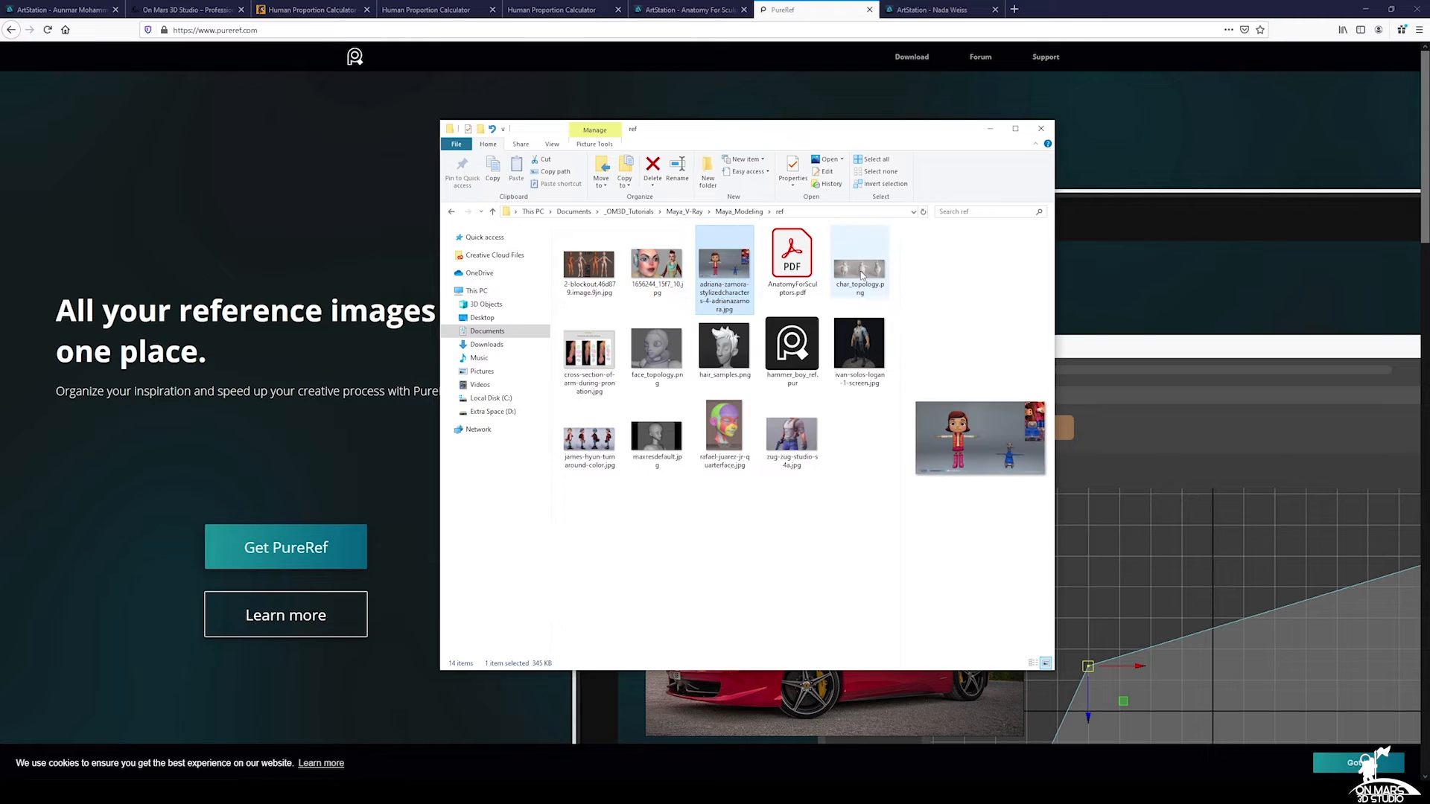
left_click(589, 351)
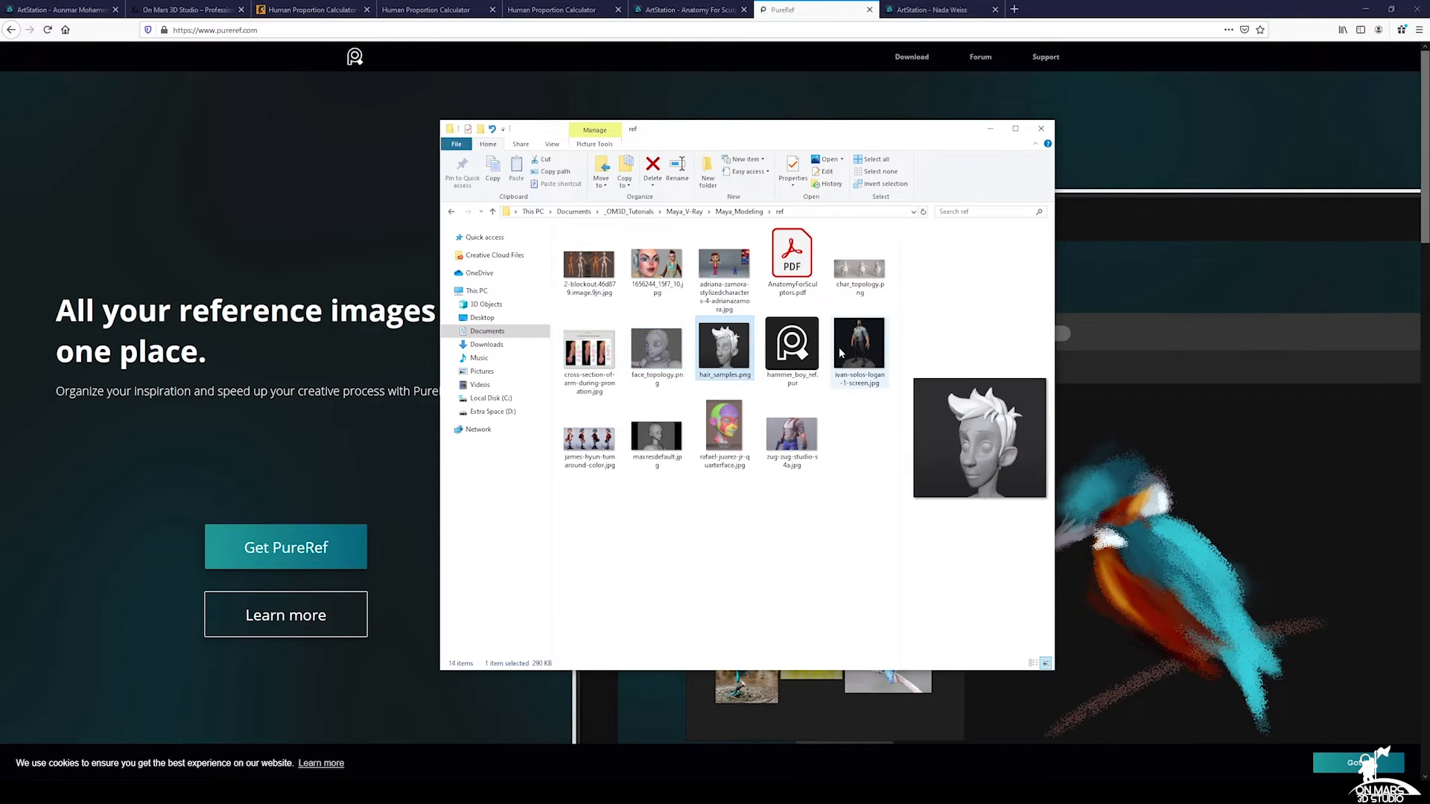
left_click(657, 426)
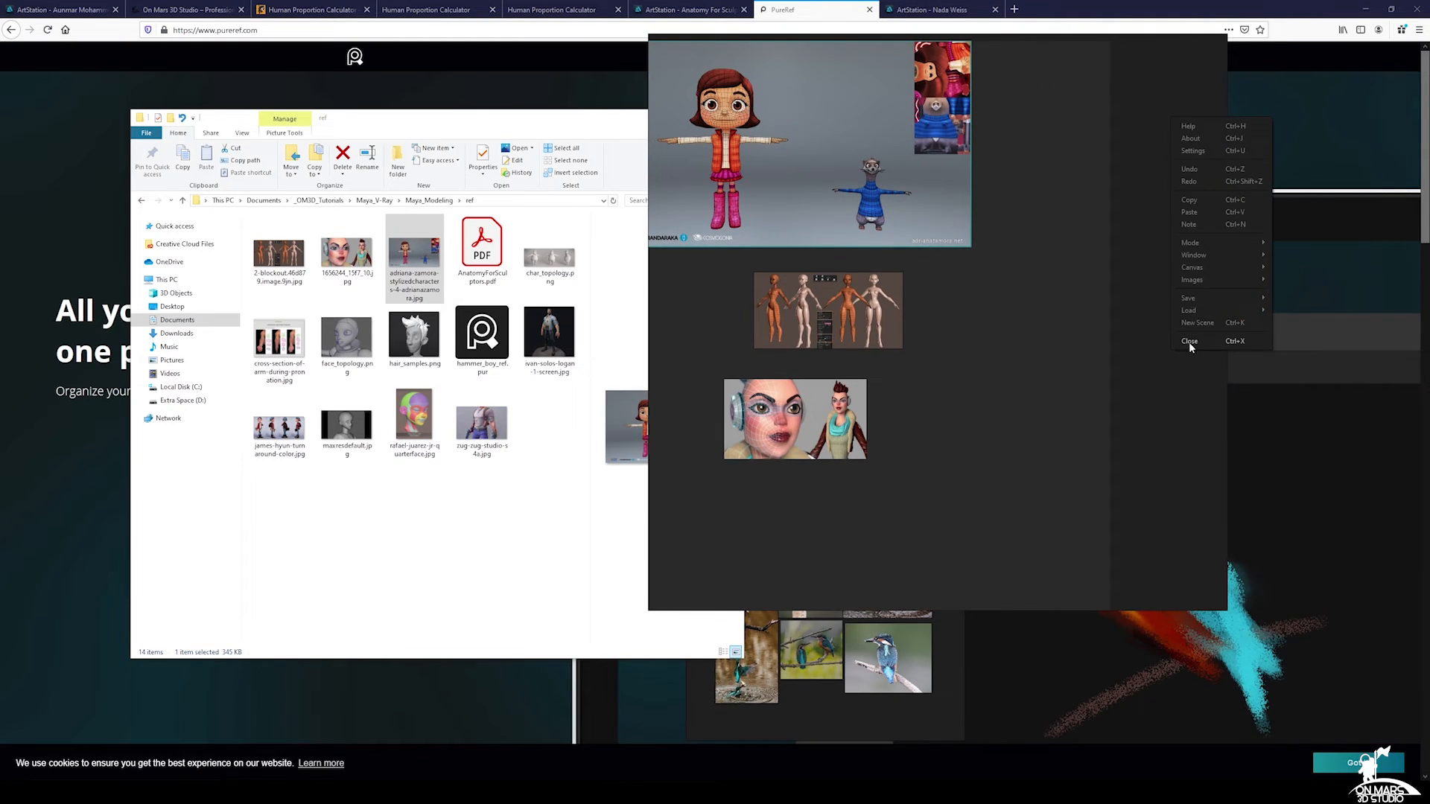
Step: Close the current PureRef board and discard its unsaved changes
left_click(1189, 341)
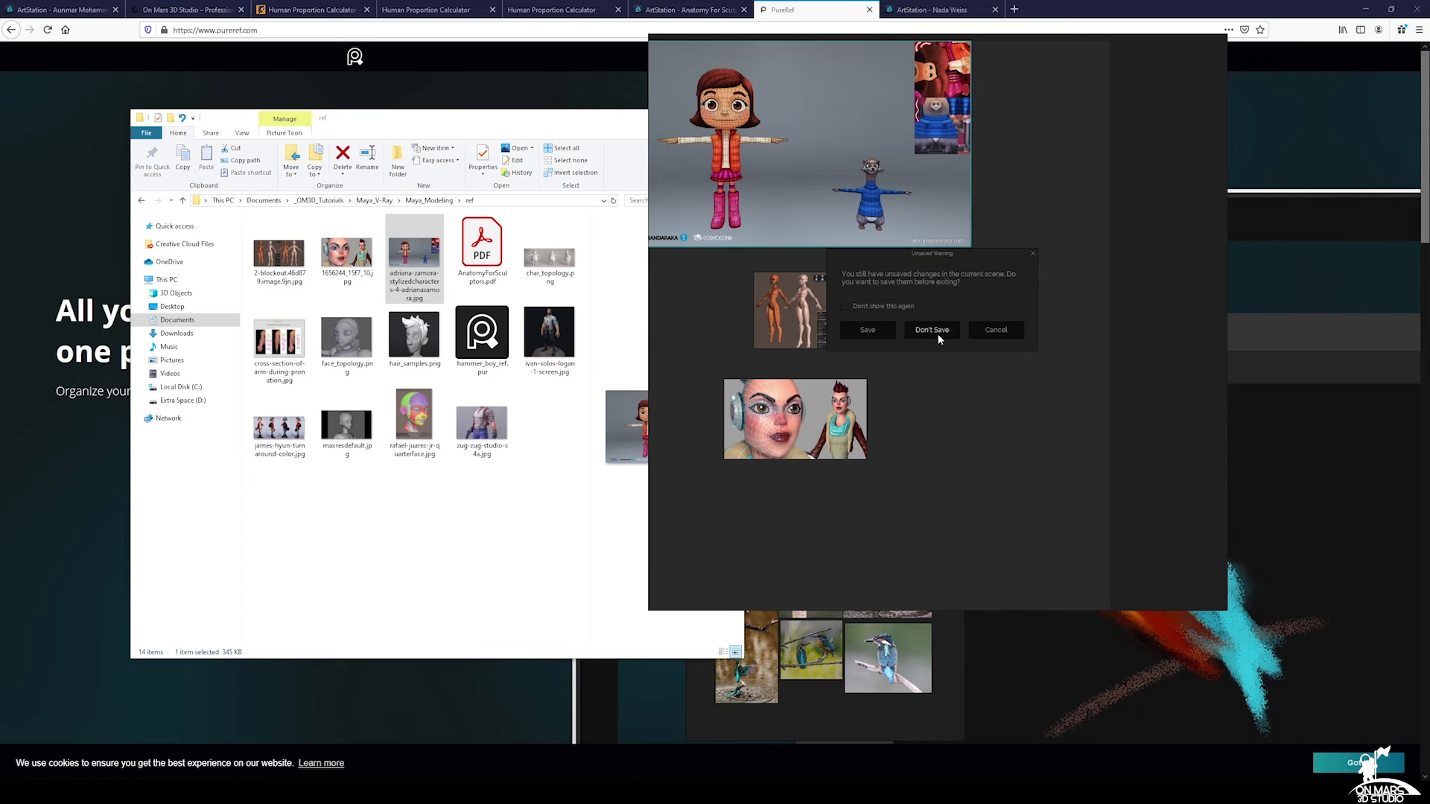
left_click(932, 330)
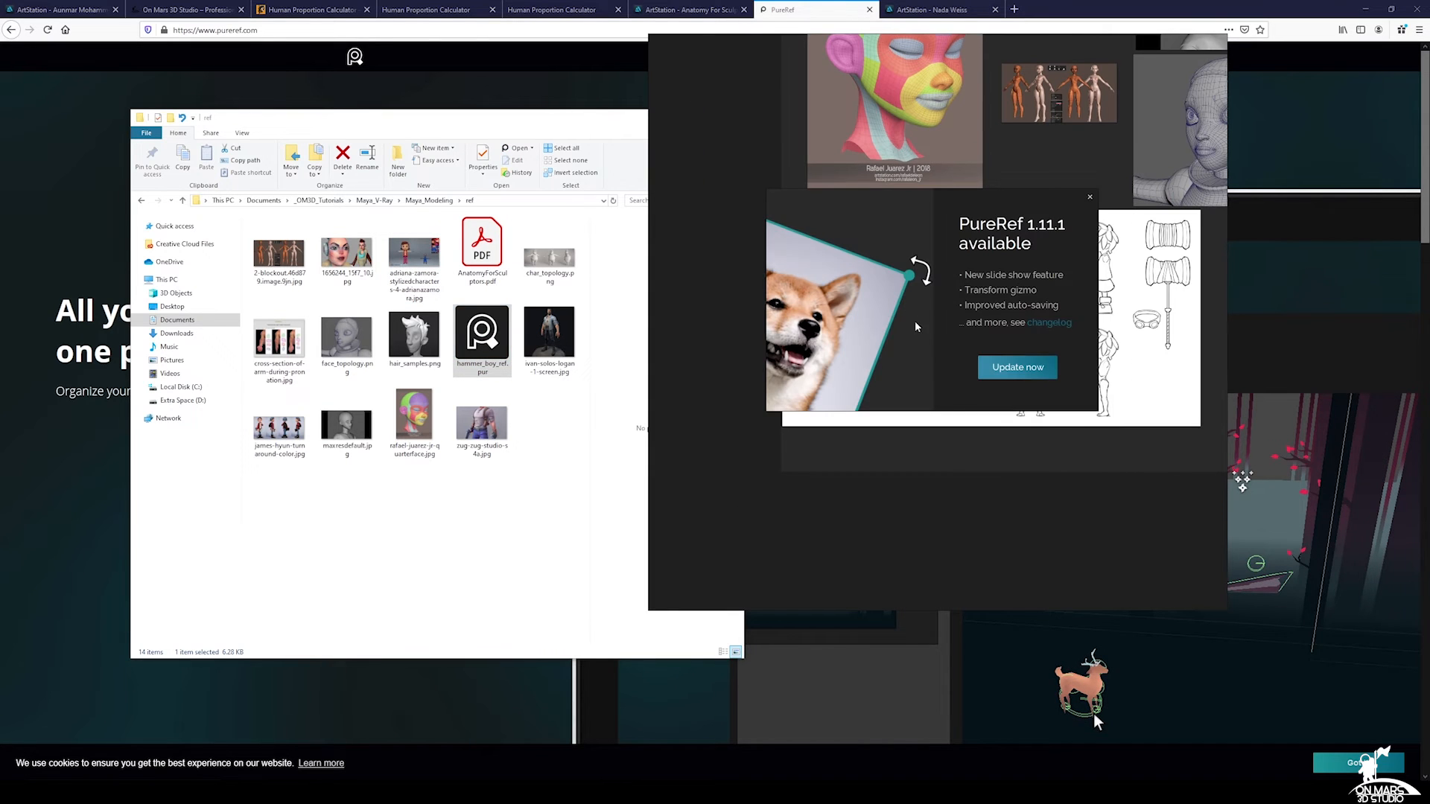
mouse_move(1088, 201)
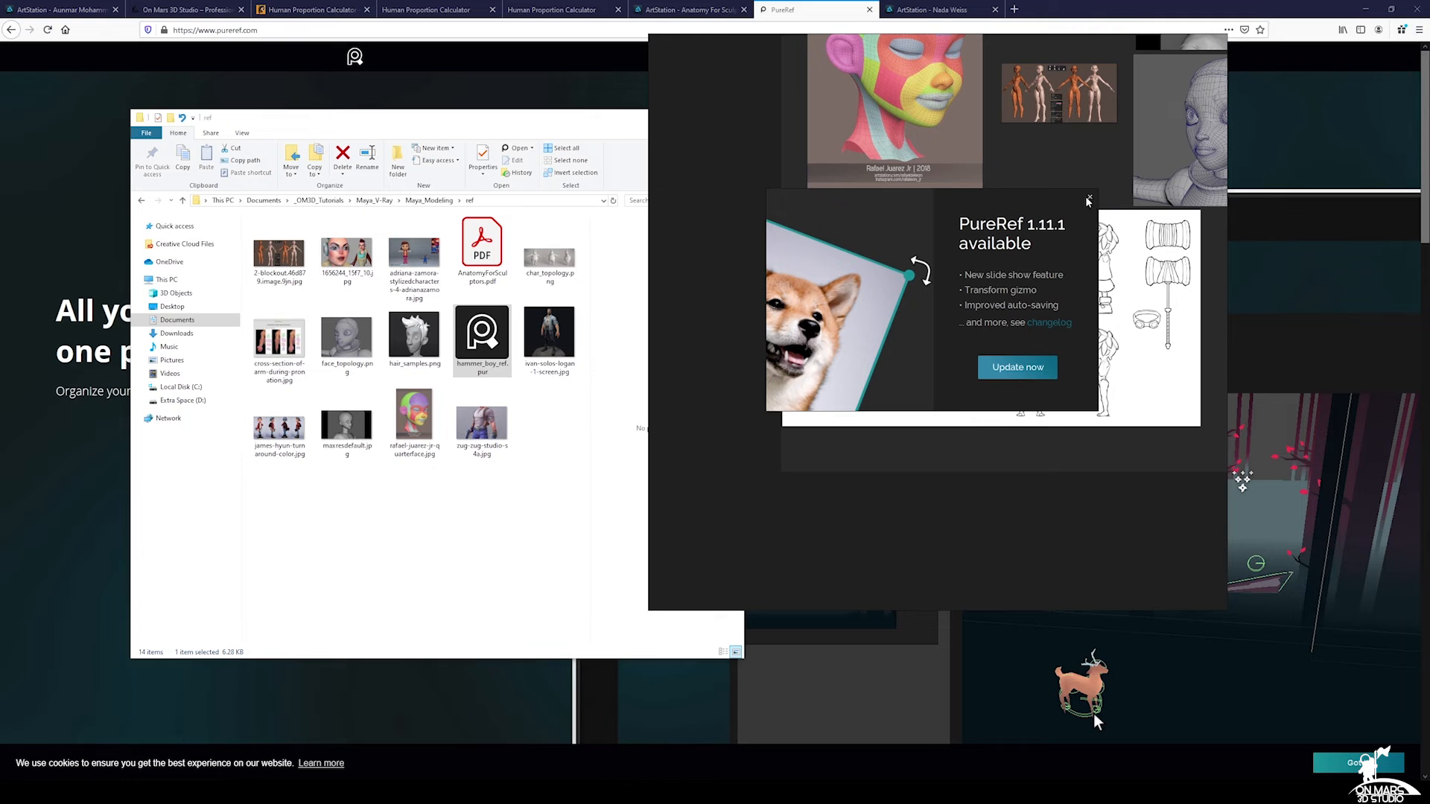
Step: Dismiss the PureRef update notice and zoom around the hammer boy references
left_click(1086, 197)
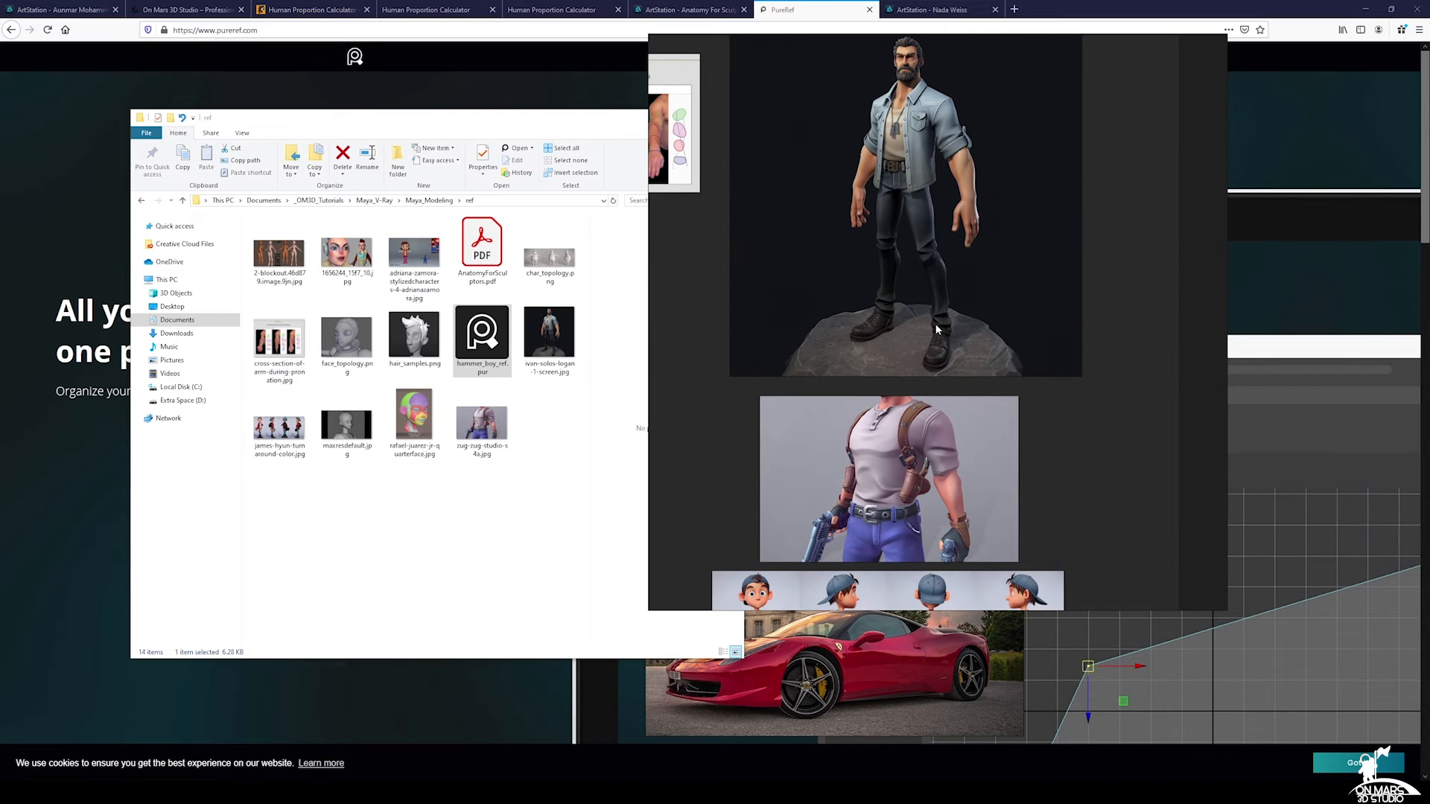
scroll("down", 3)
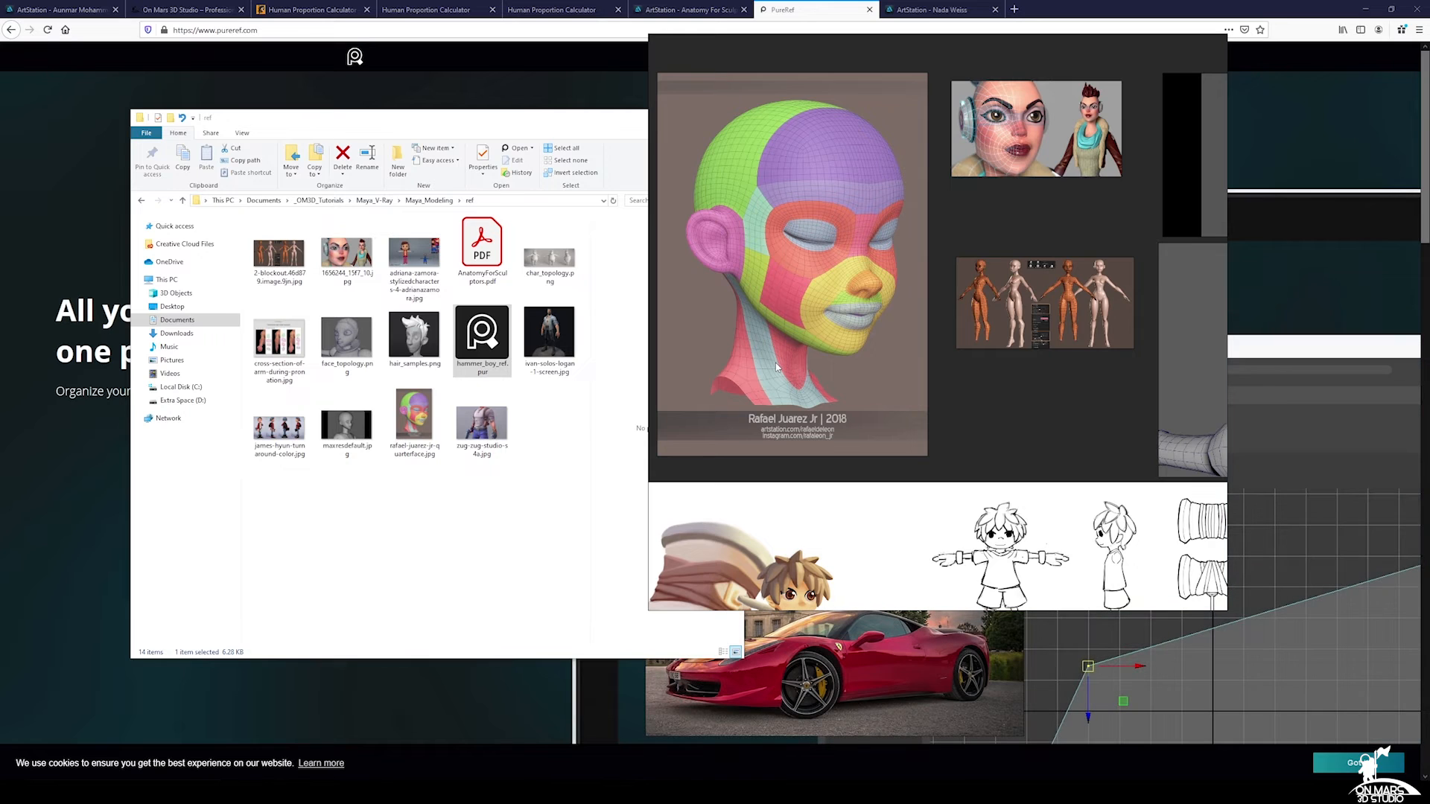
mouse_move(782, 368)
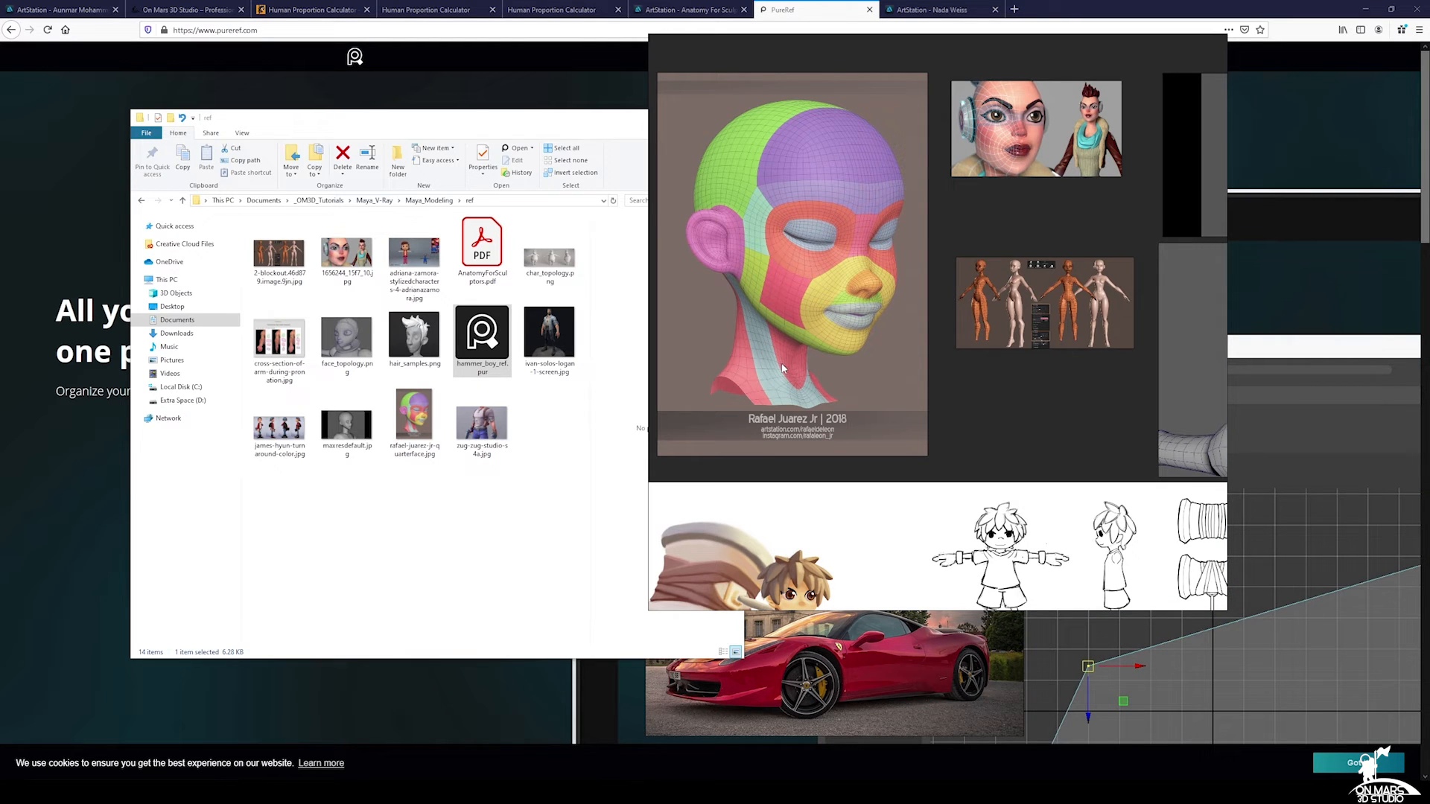
mouse_move(855, 251)
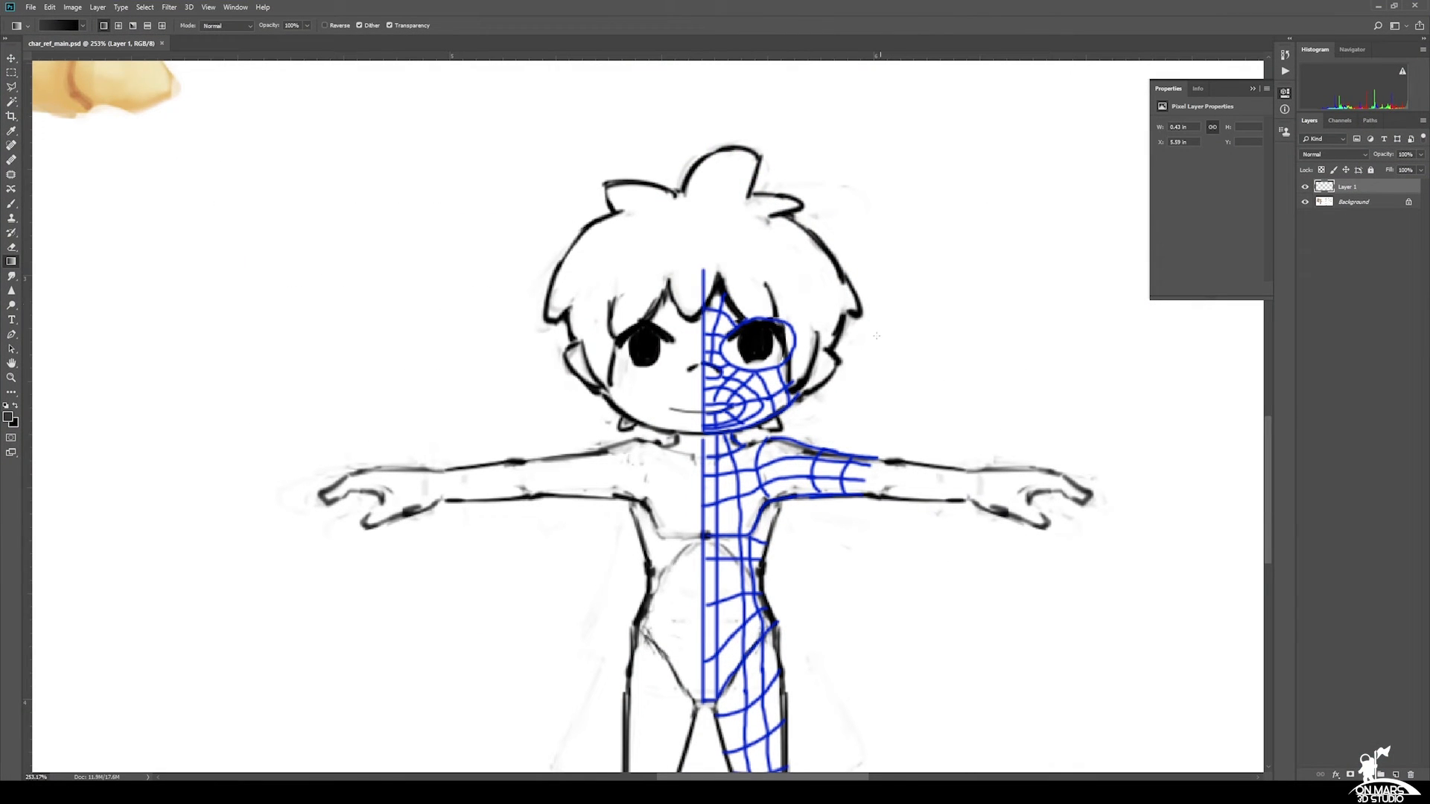
Step: Hide the blue sketch layer, set dark red as foreground colour, and adjust brush size
left_click(1304, 186)
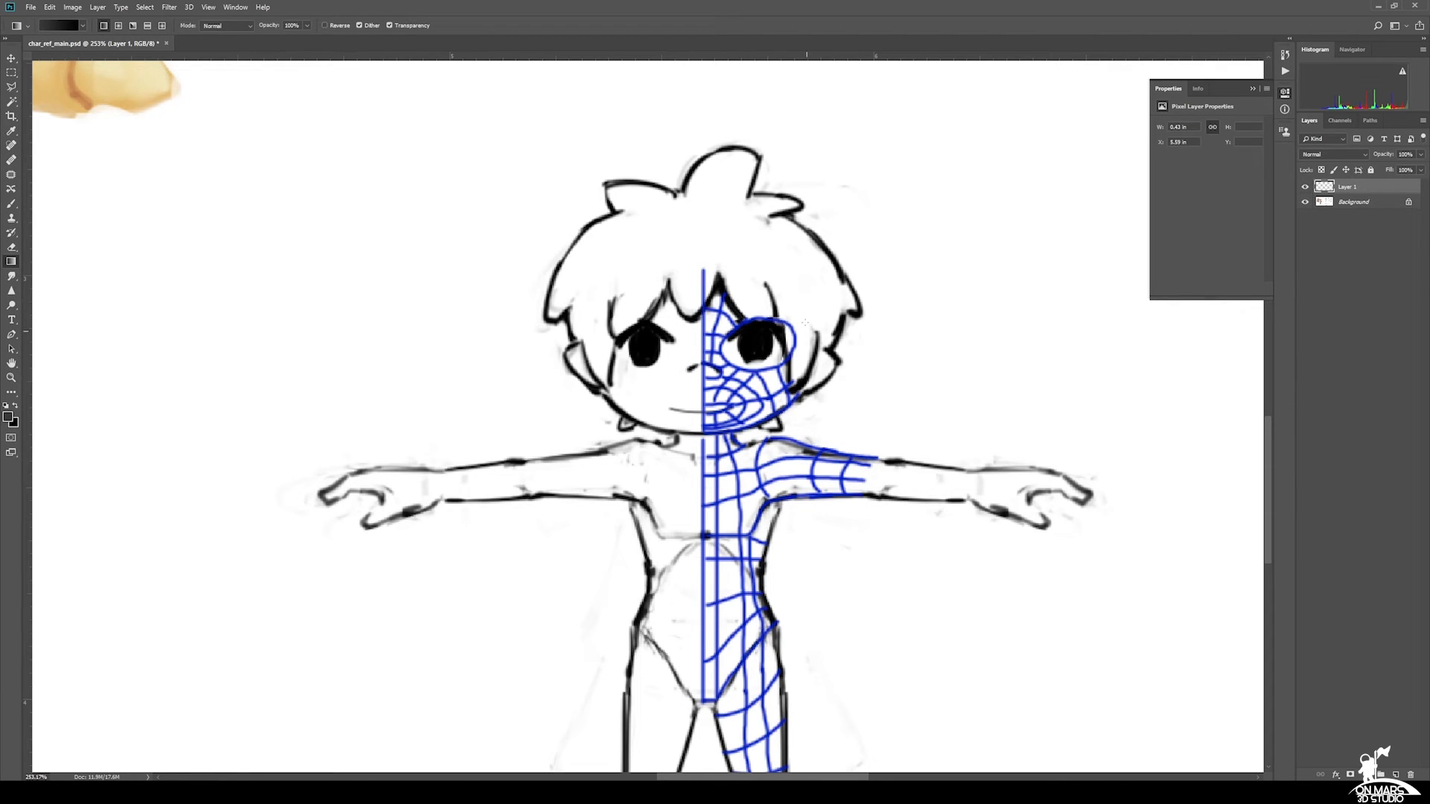
mouse_move(857, 262)
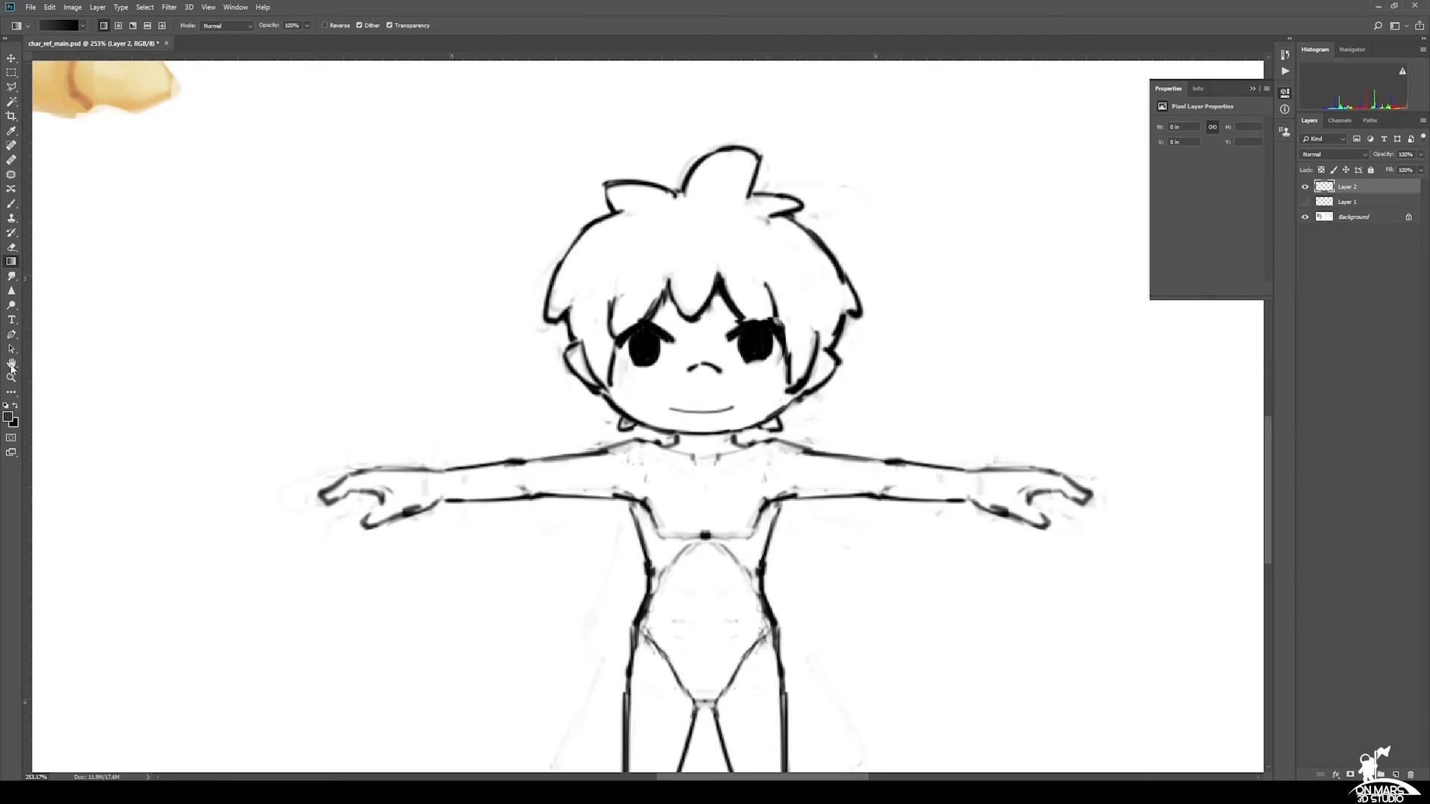
left_click(10, 414)
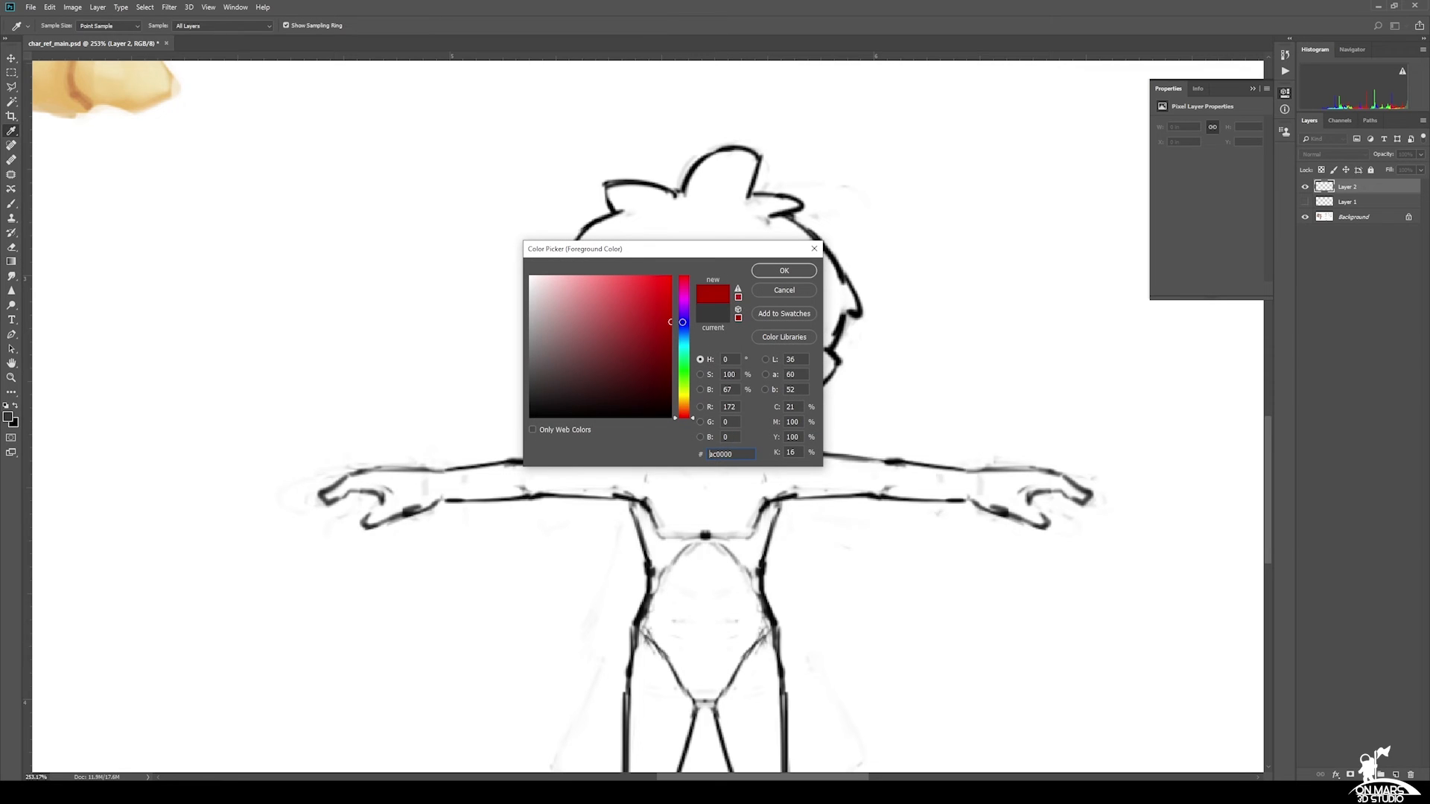
left_click(783, 270)
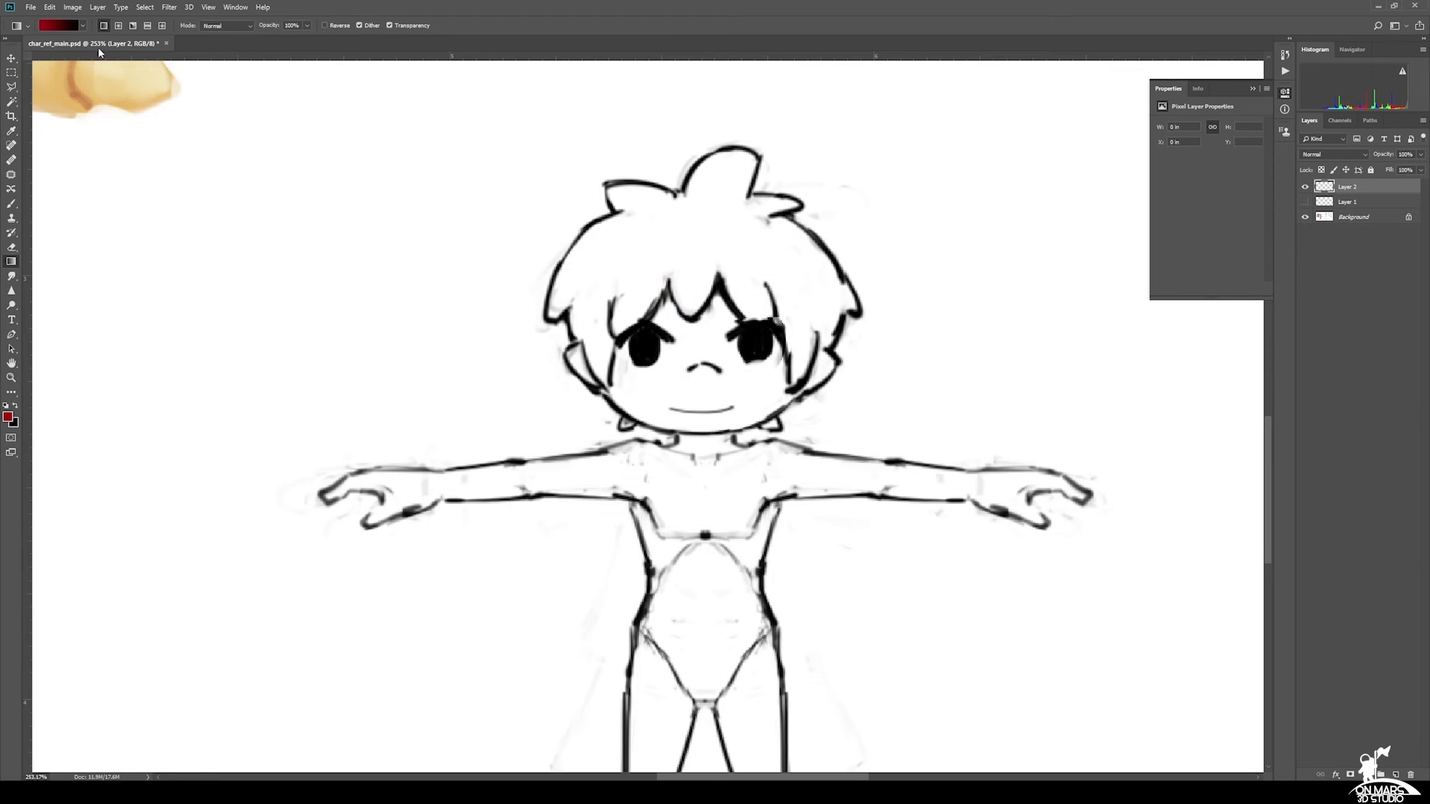
mouse_move(729, 367)
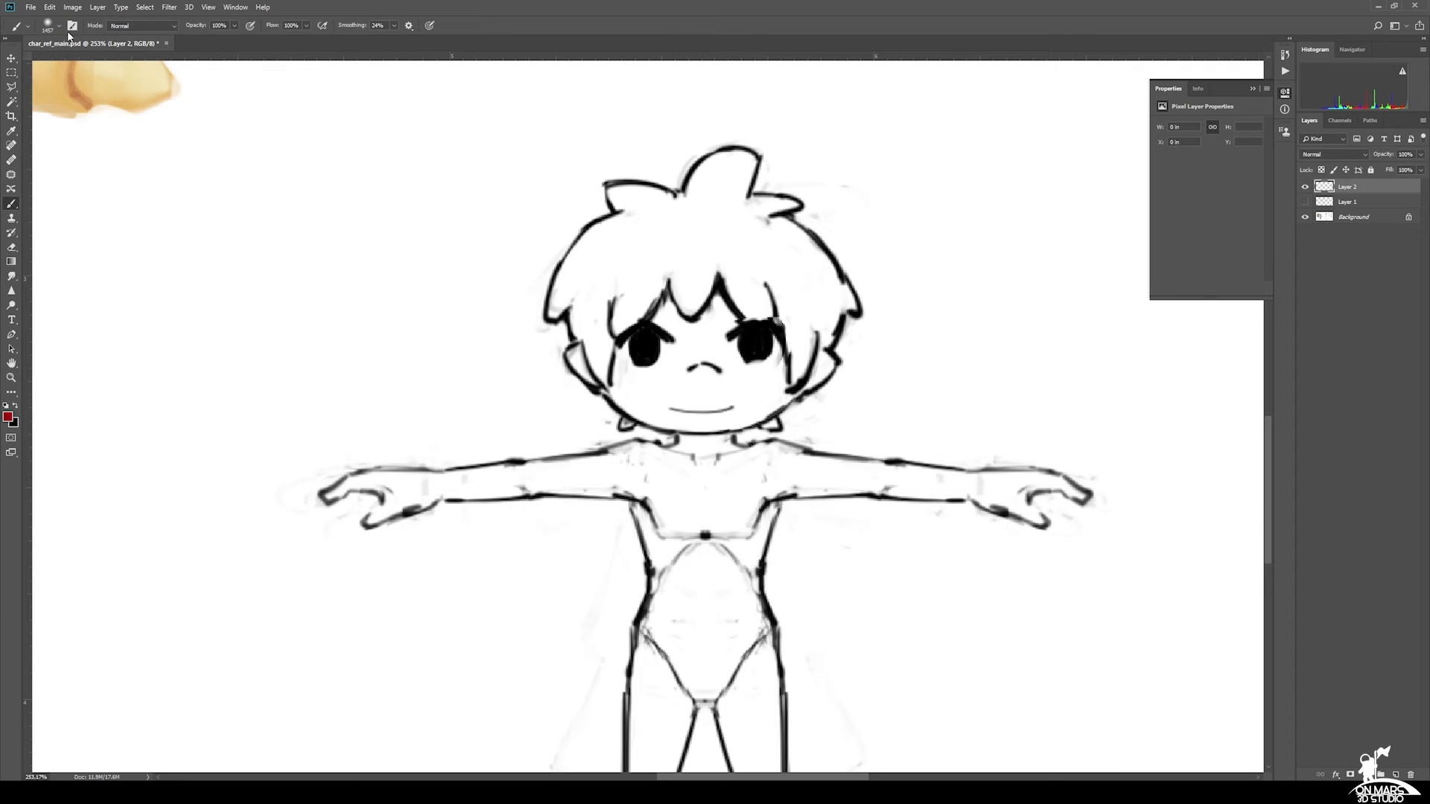
left_click(57, 35)
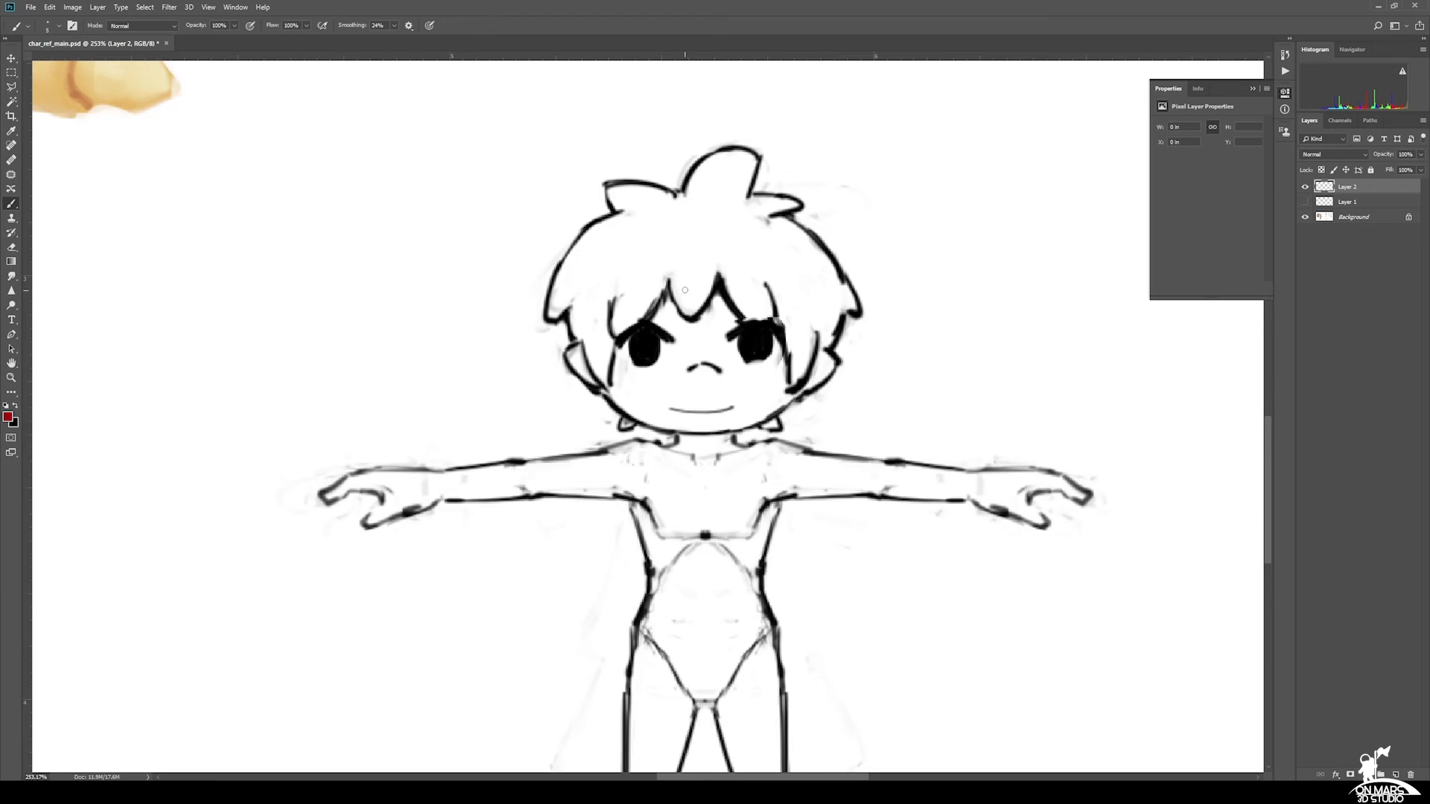
left_click_drag(702, 283, 702, 351)
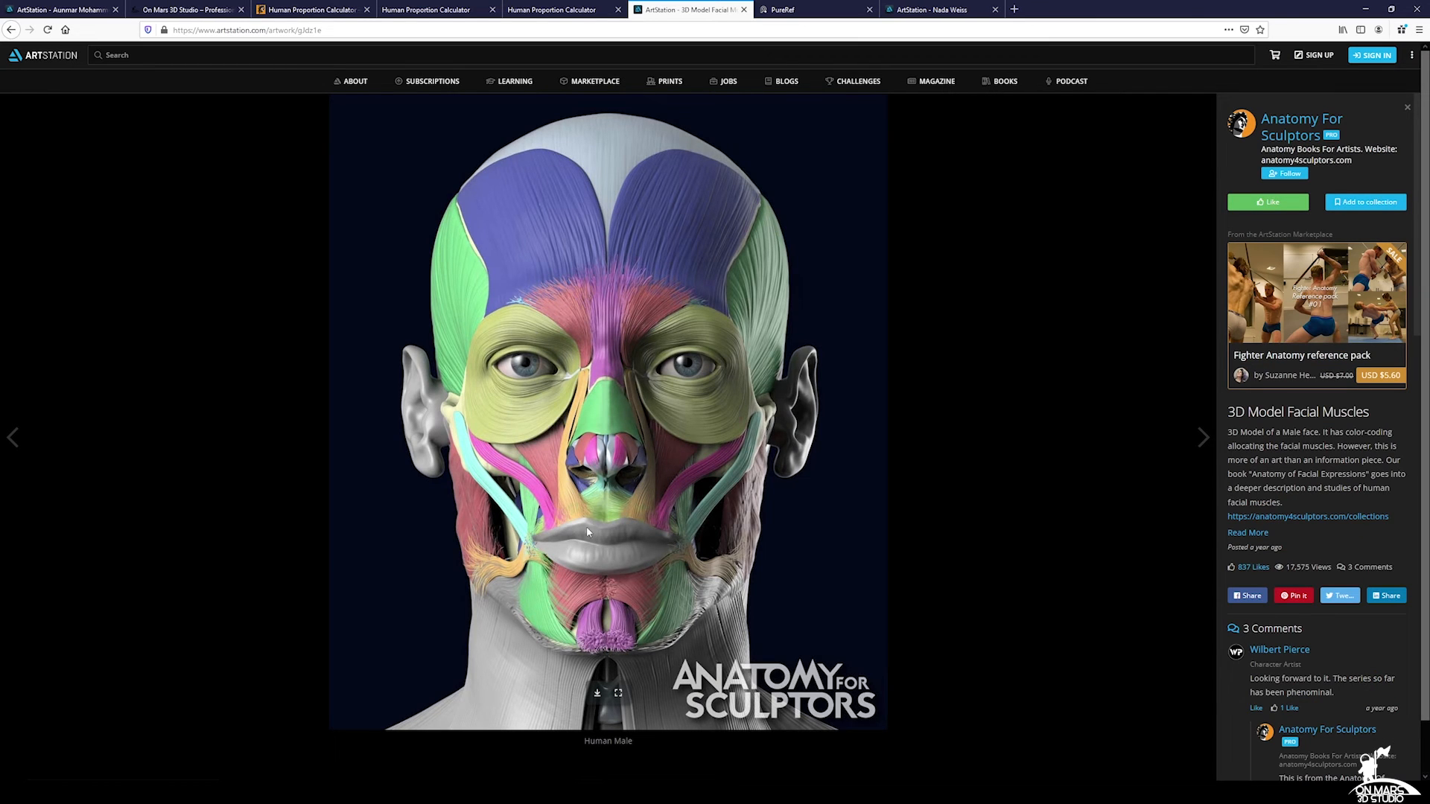
mouse_move(680, 553)
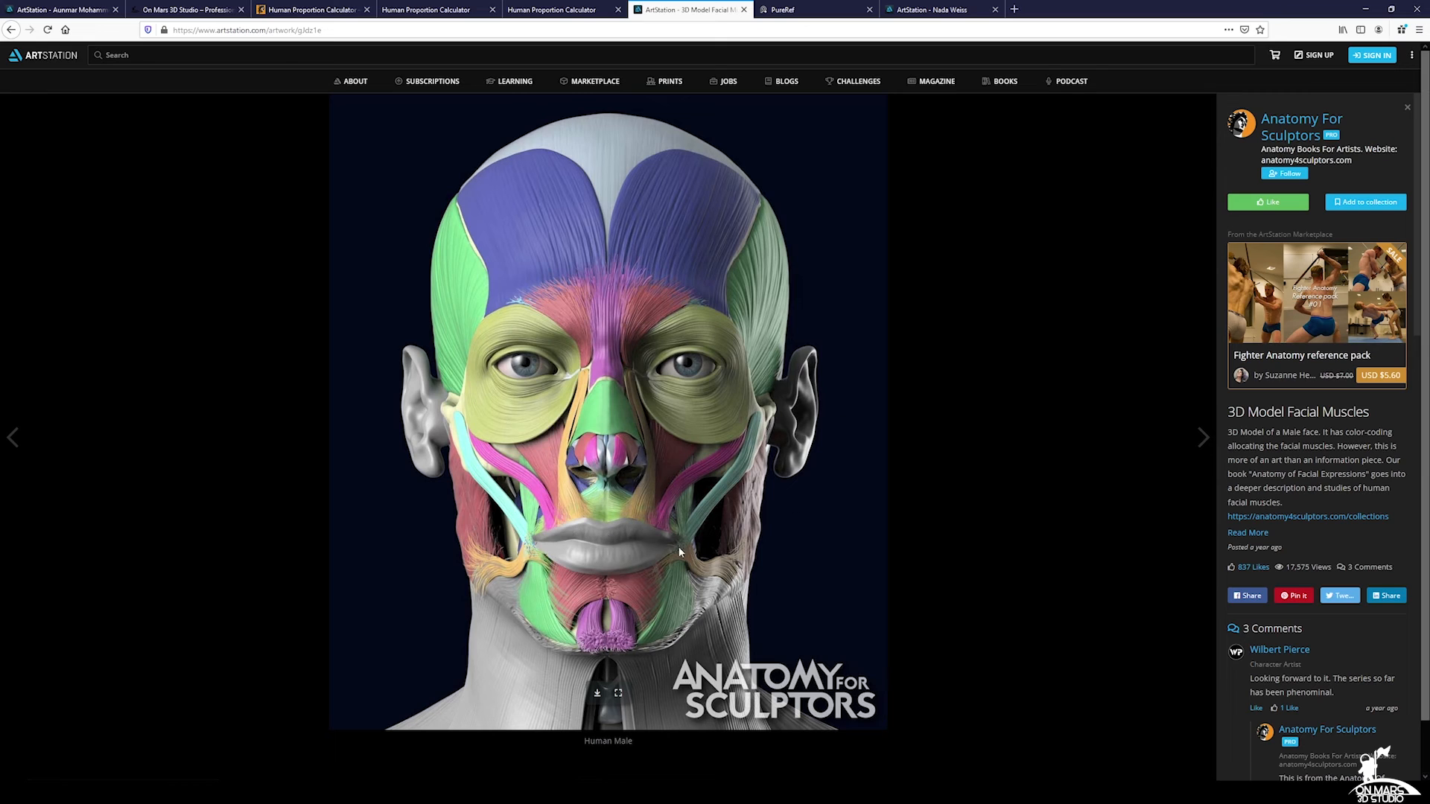
mouse_move(731, 521)
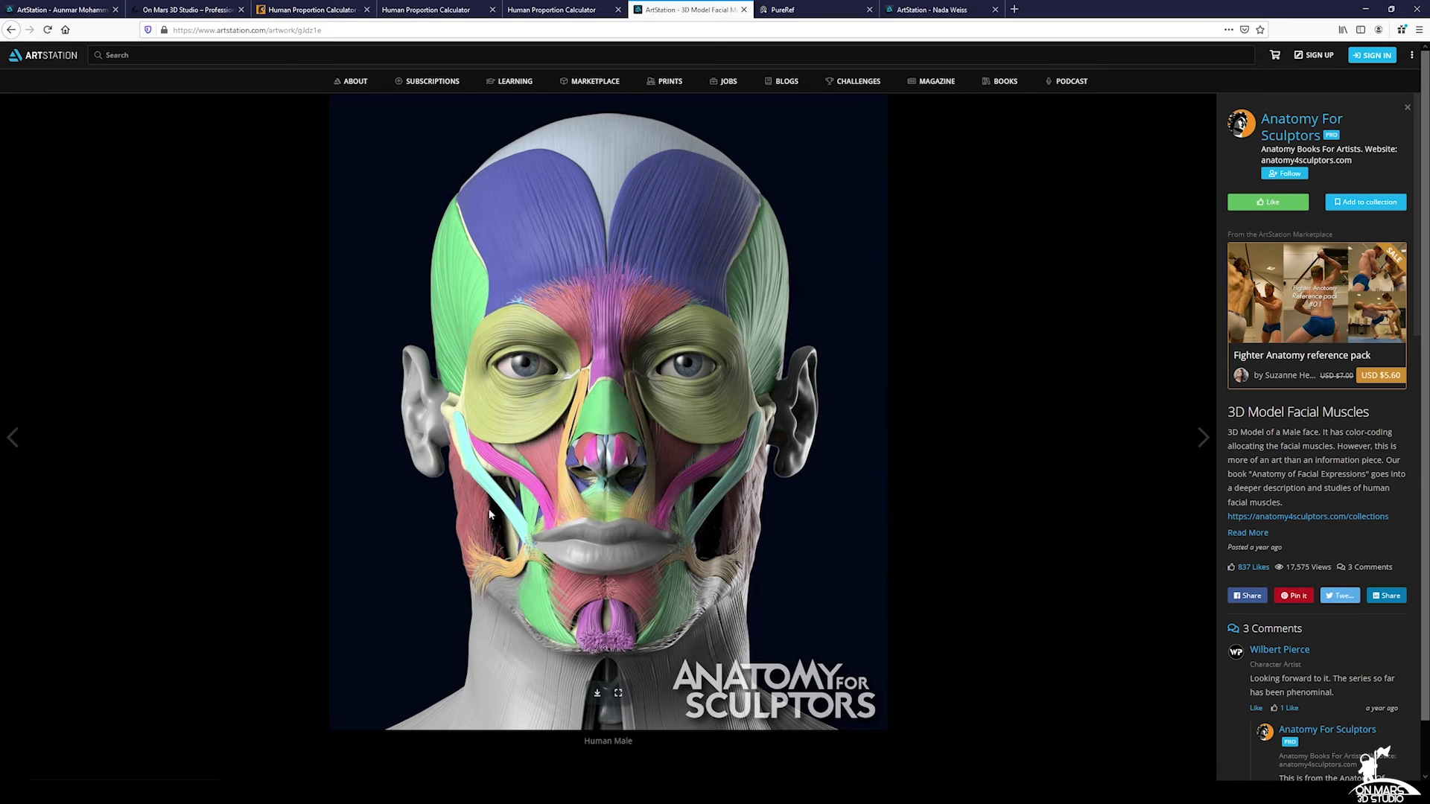
mouse_move(561, 557)
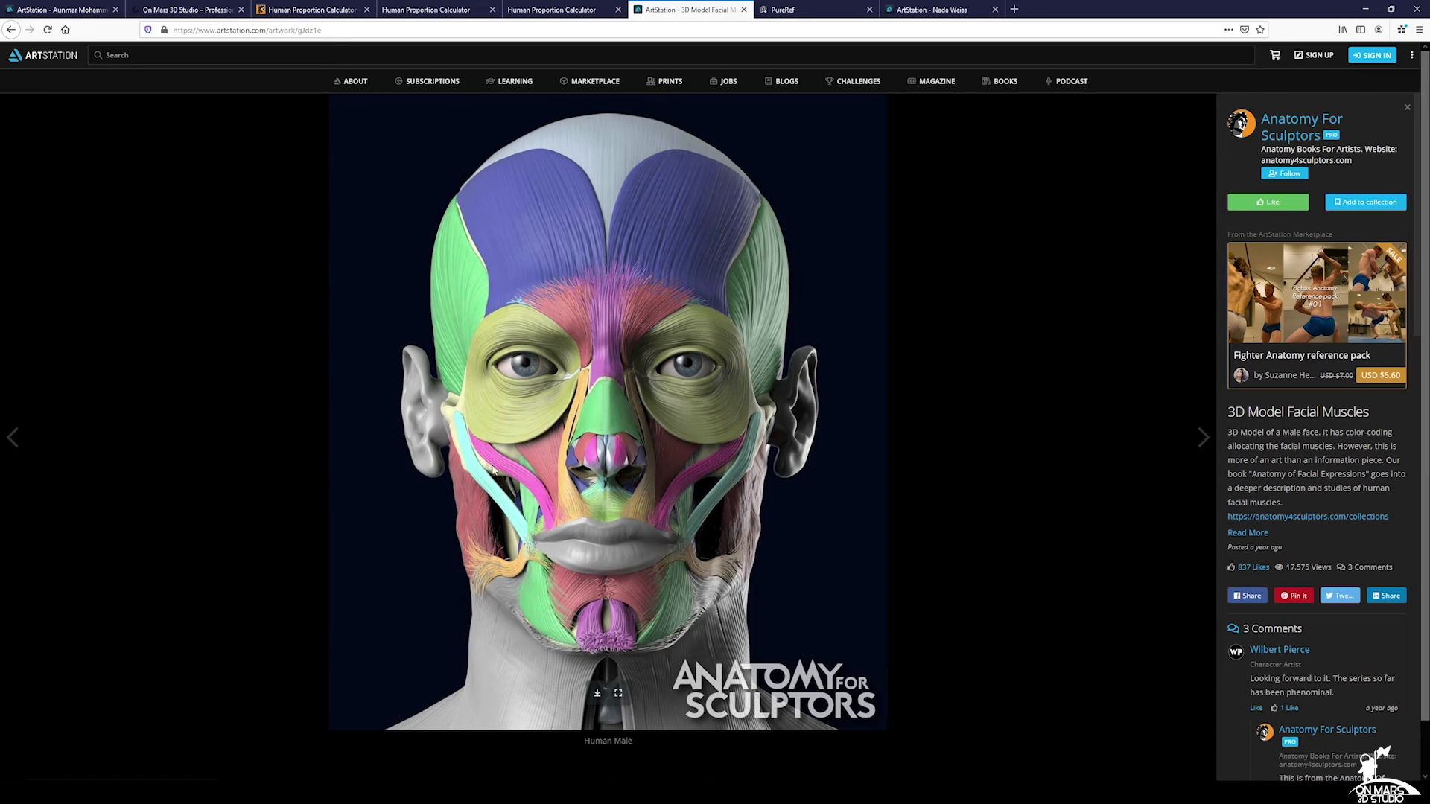
mouse_move(870, 435)
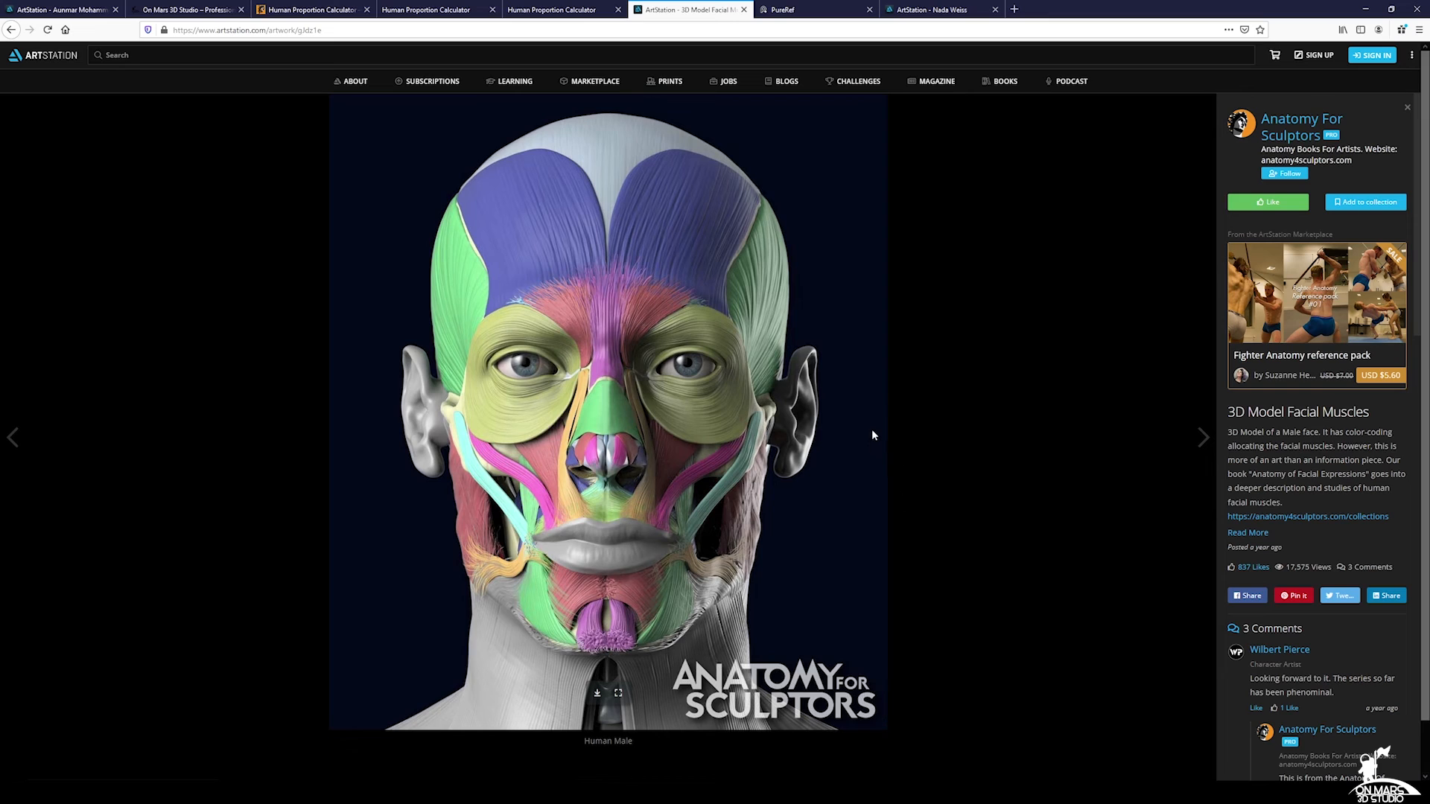
mouse_move(875, 430)
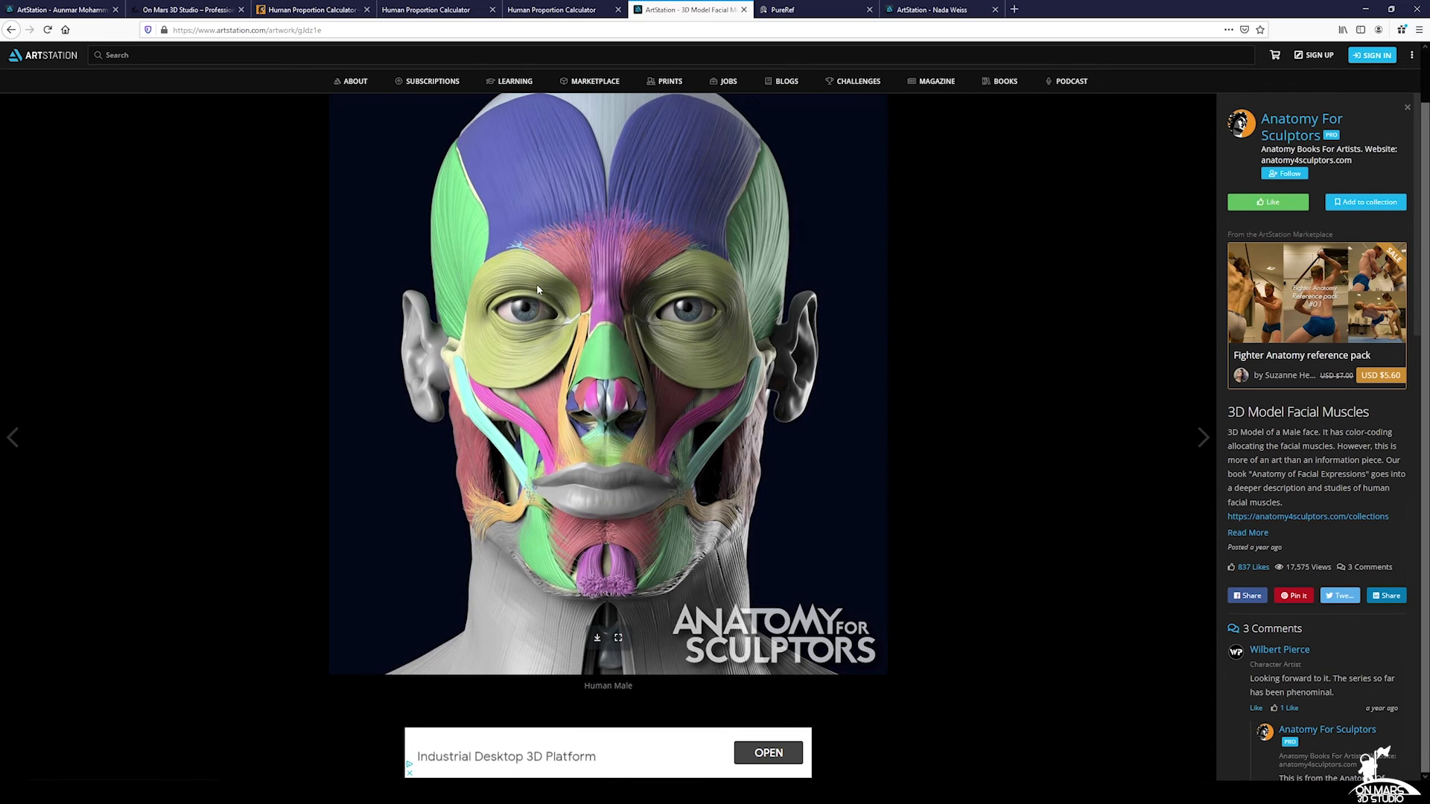
mouse_move(560, 489)
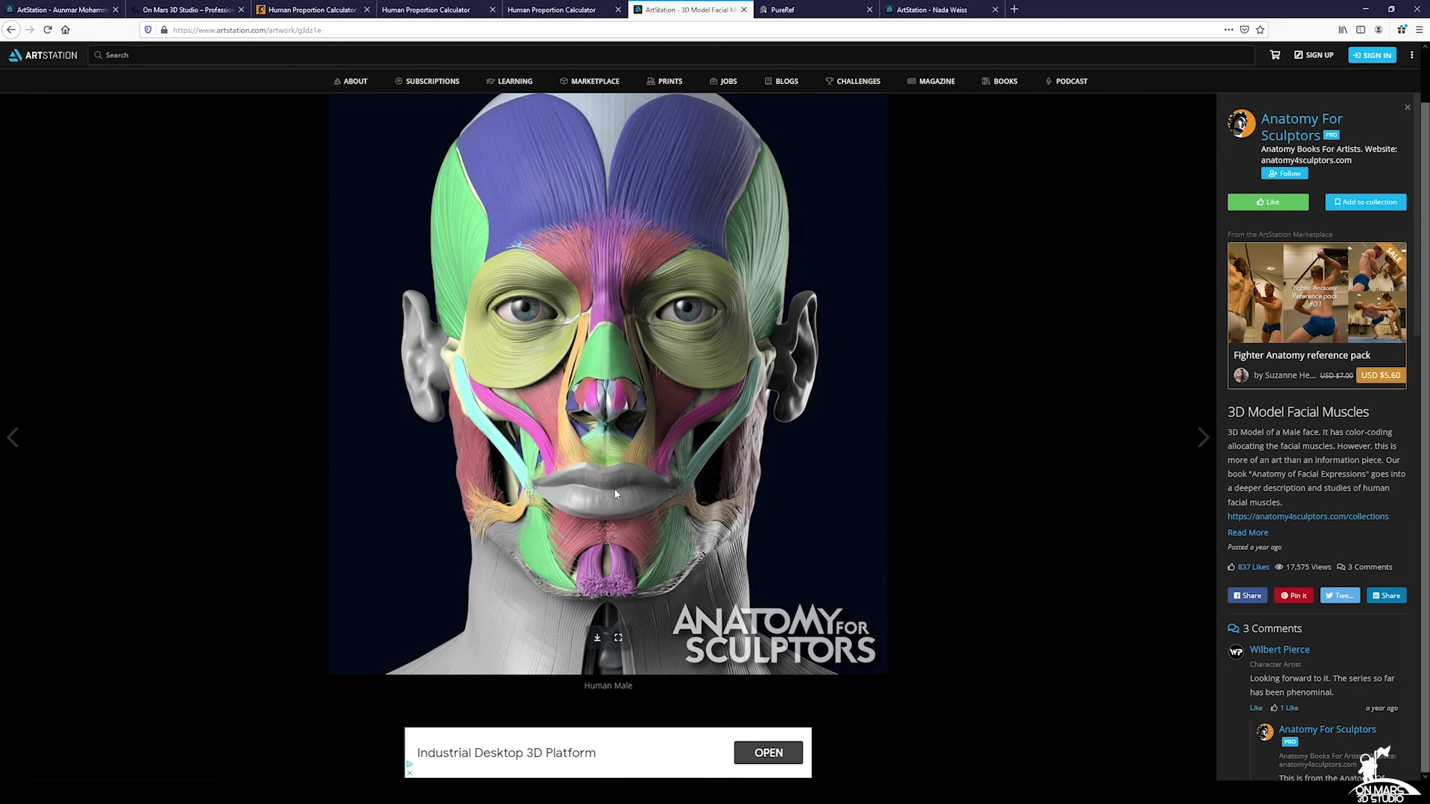
Step: Close the Facial Muscles artwork to return to the Anatomy For Sculptors portfolio
left_click(1302, 119)
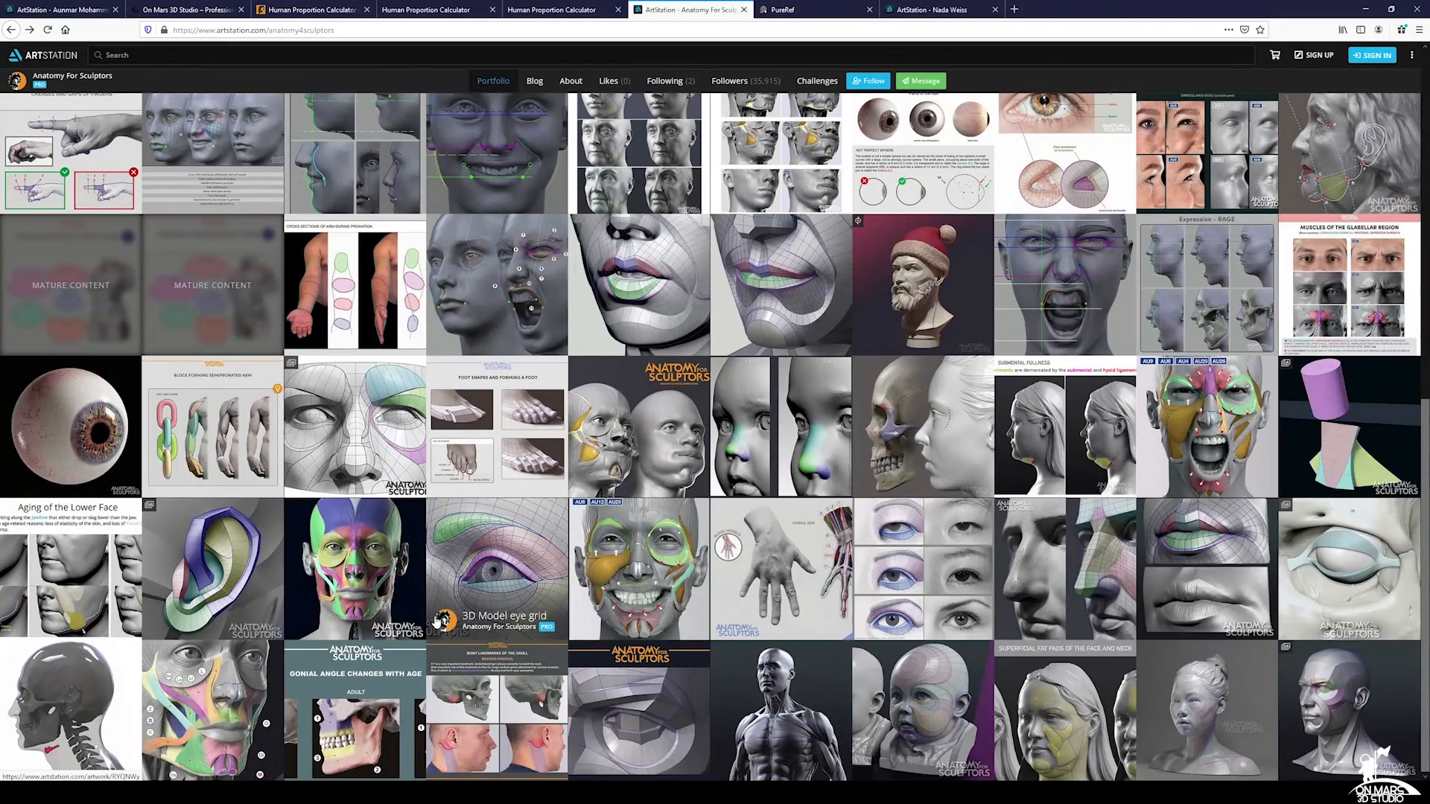
left_click(361, 570)
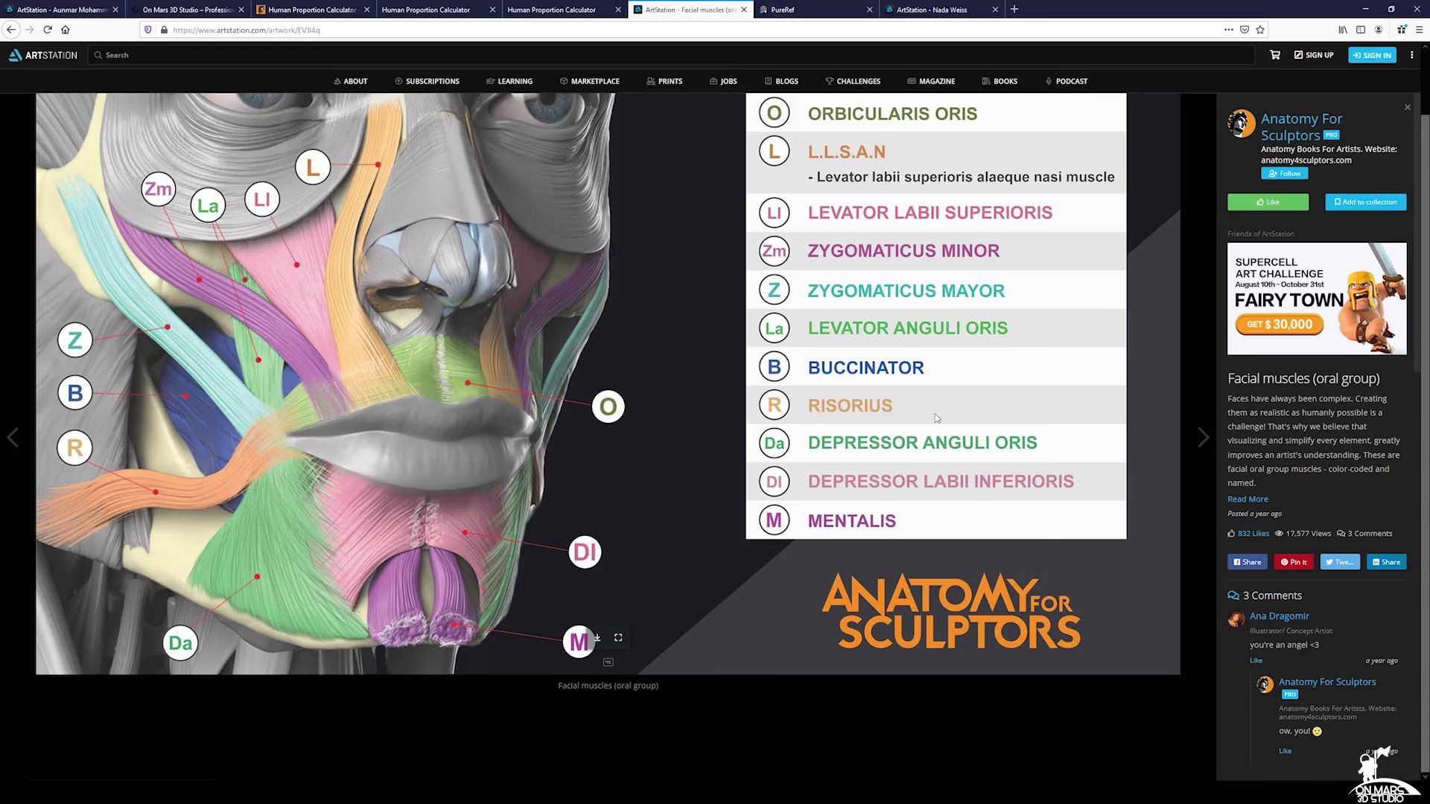
scroll("down", 3)
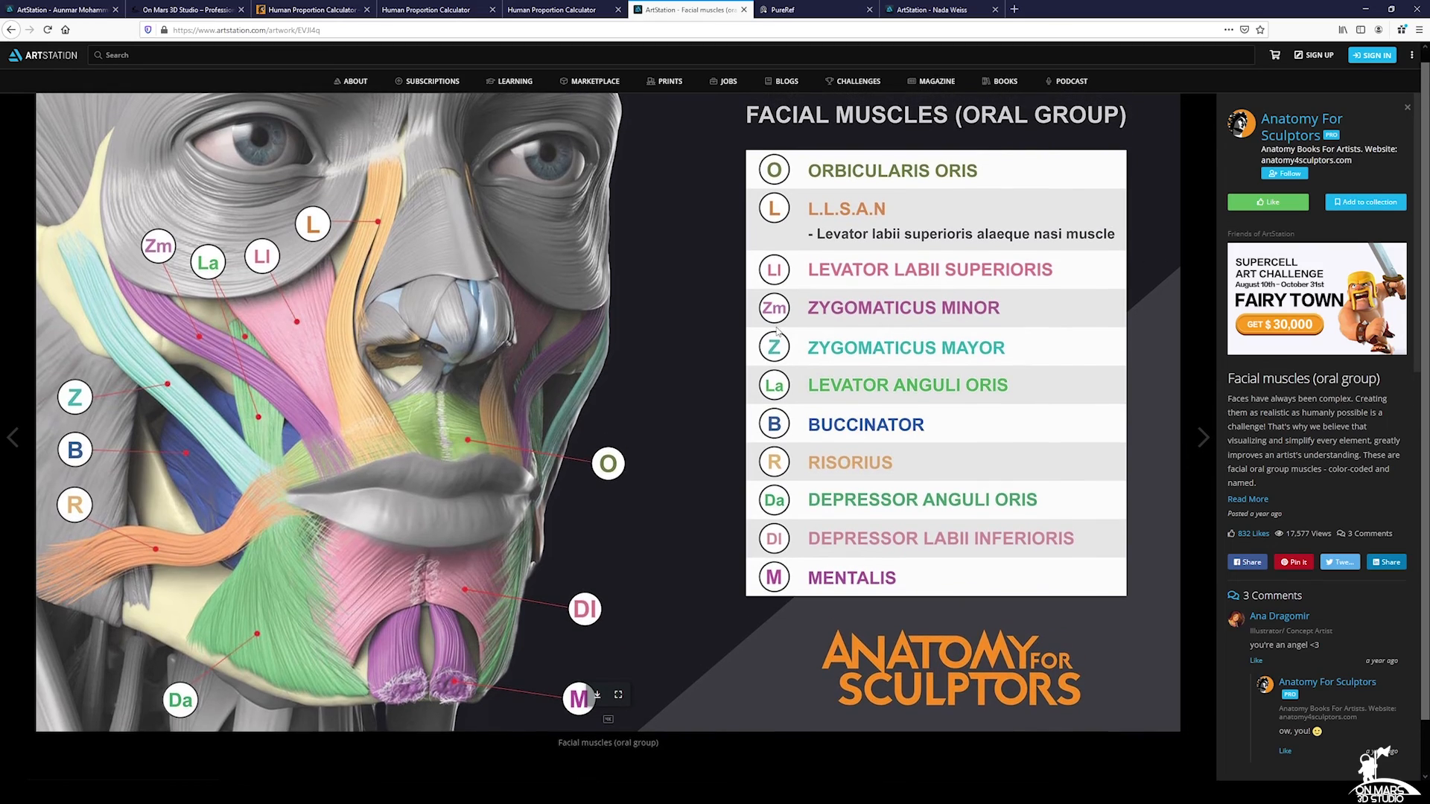
left_click(1301, 127)
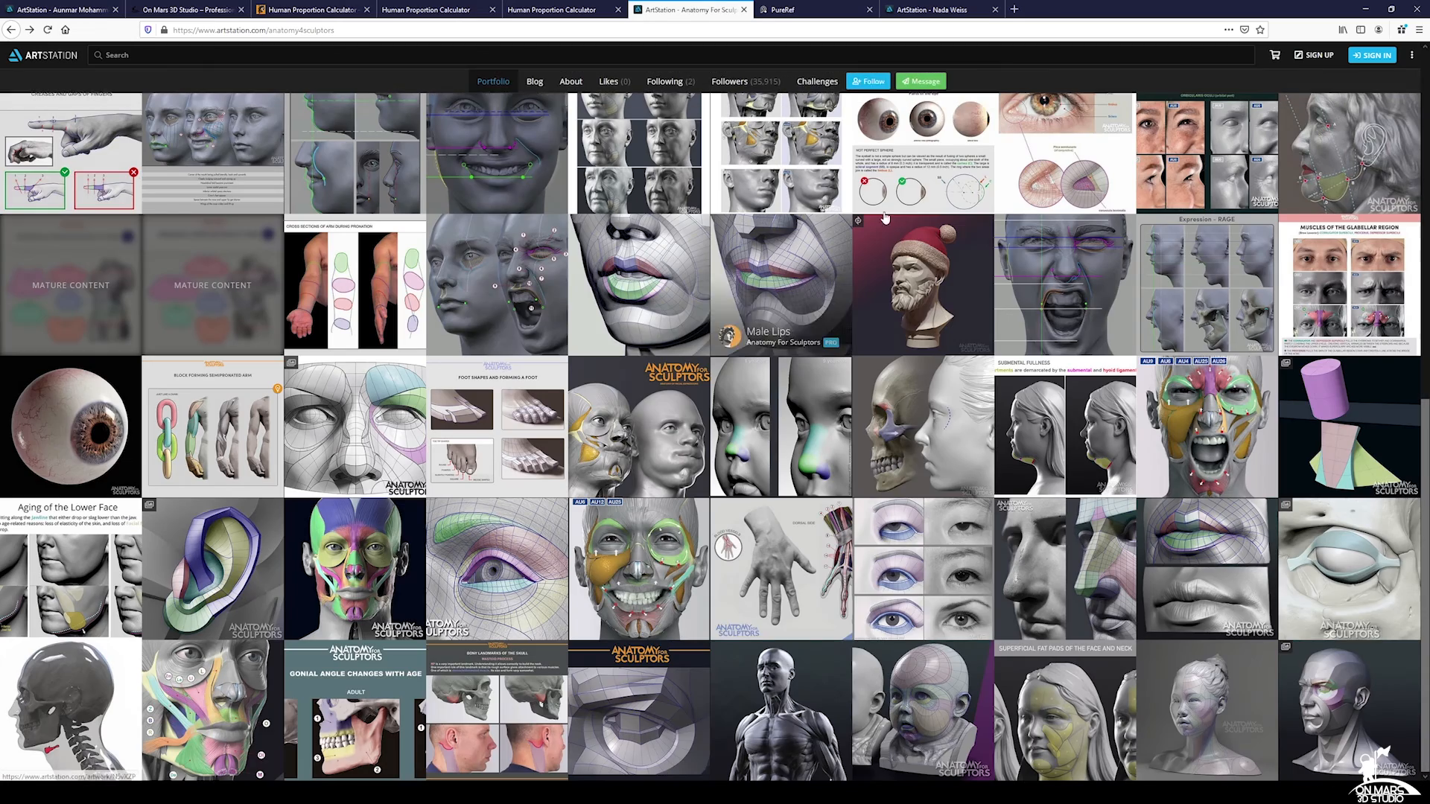
scroll("up", 3)
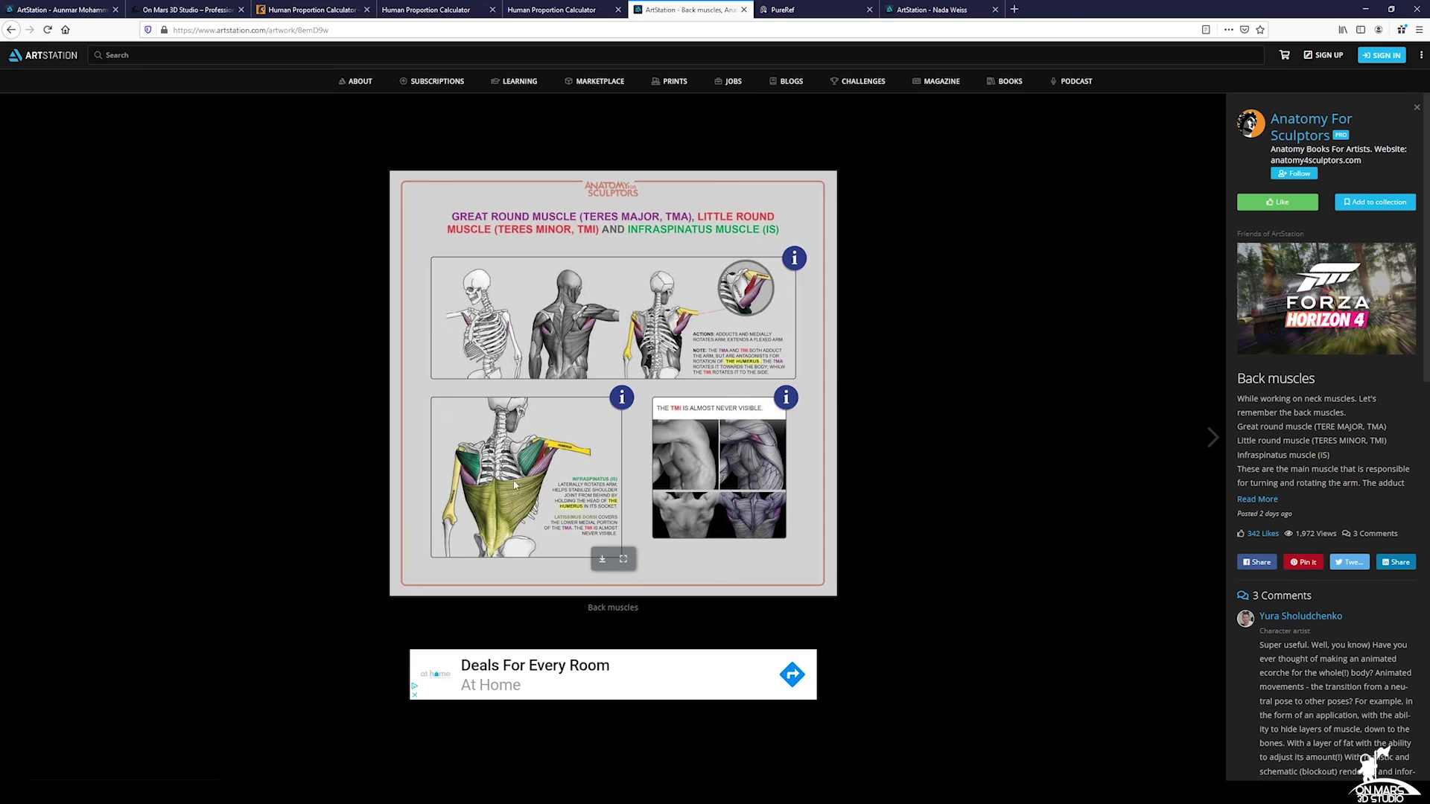
mouse_move(1001, 427)
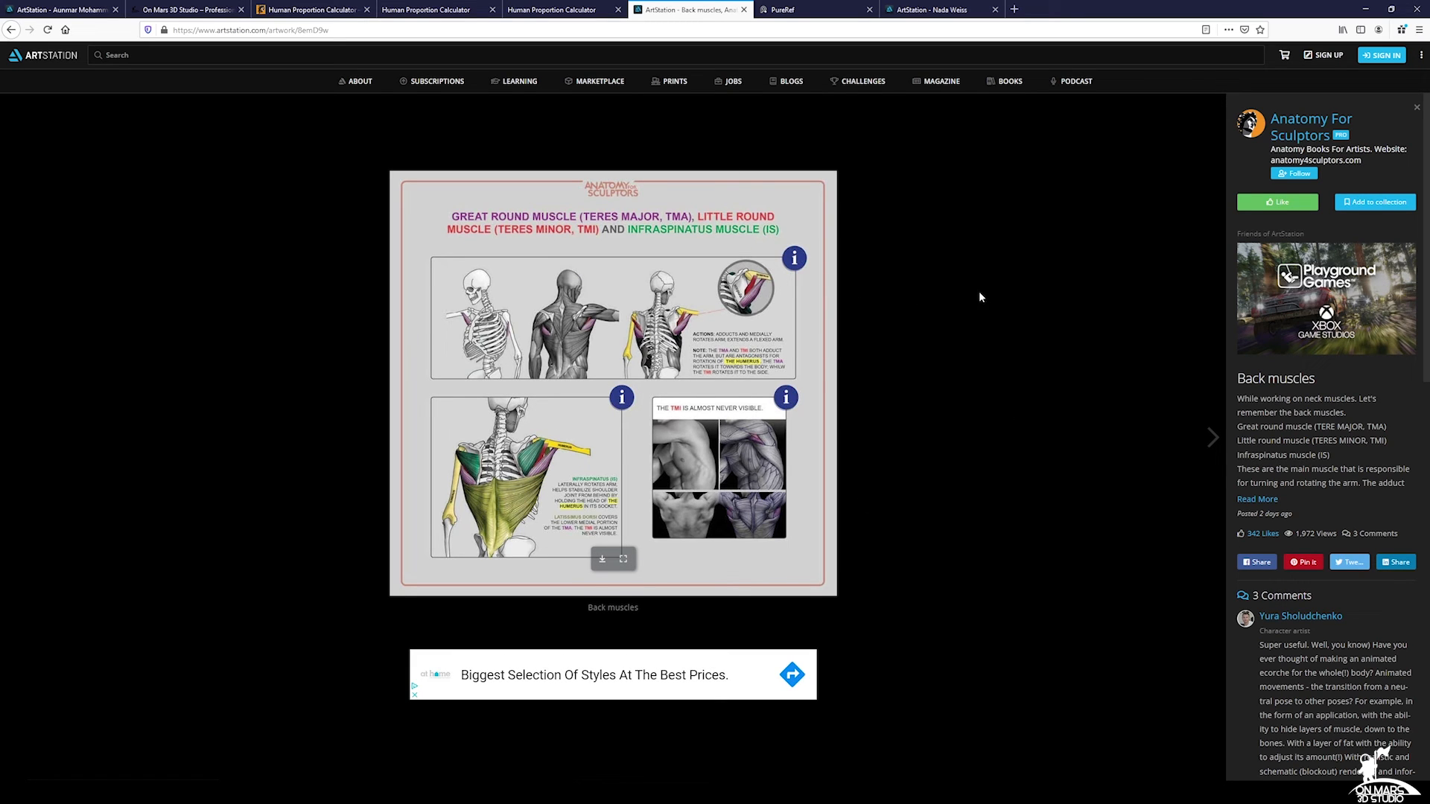
left_click(1310, 126)
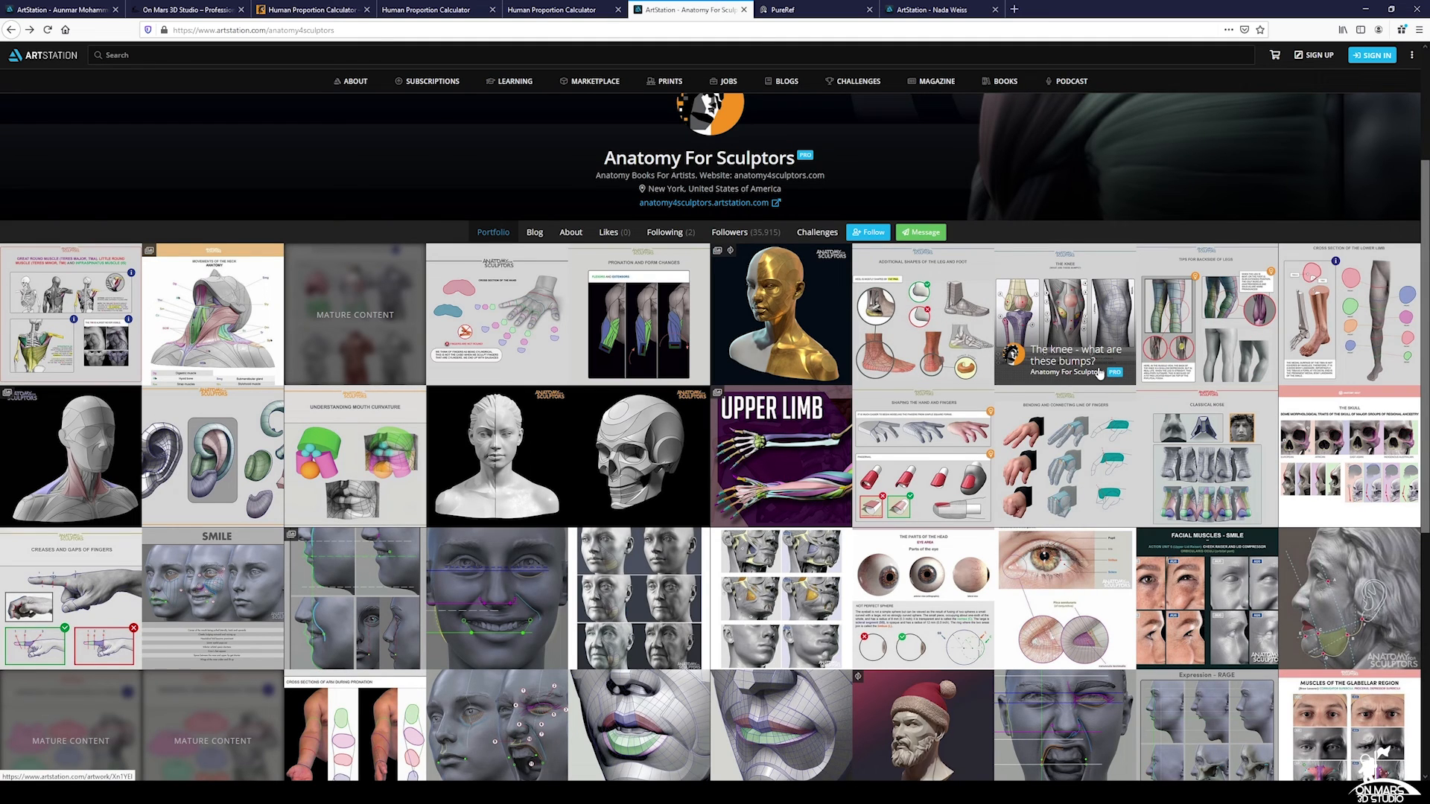
scroll("down", 3)
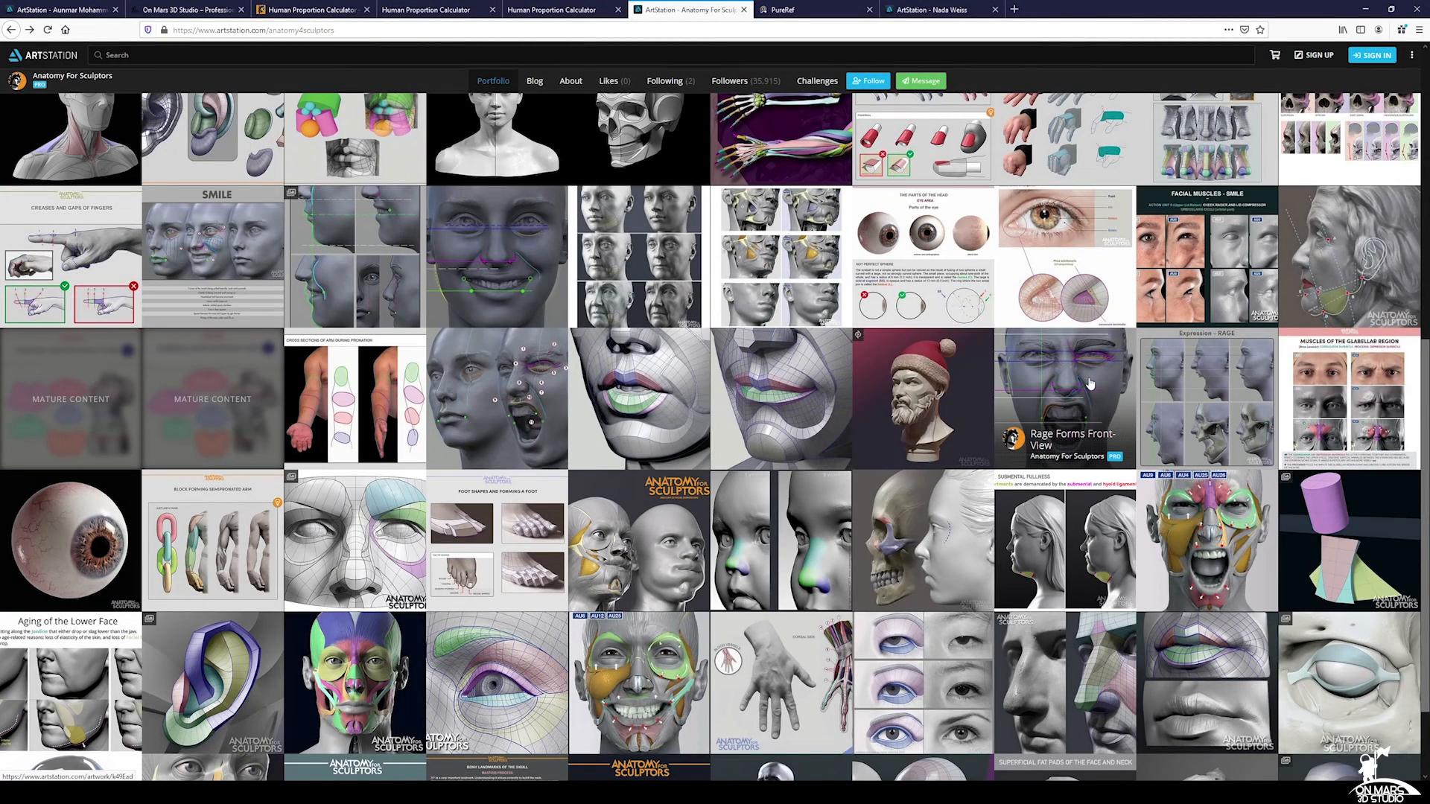
scroll("down", 3)
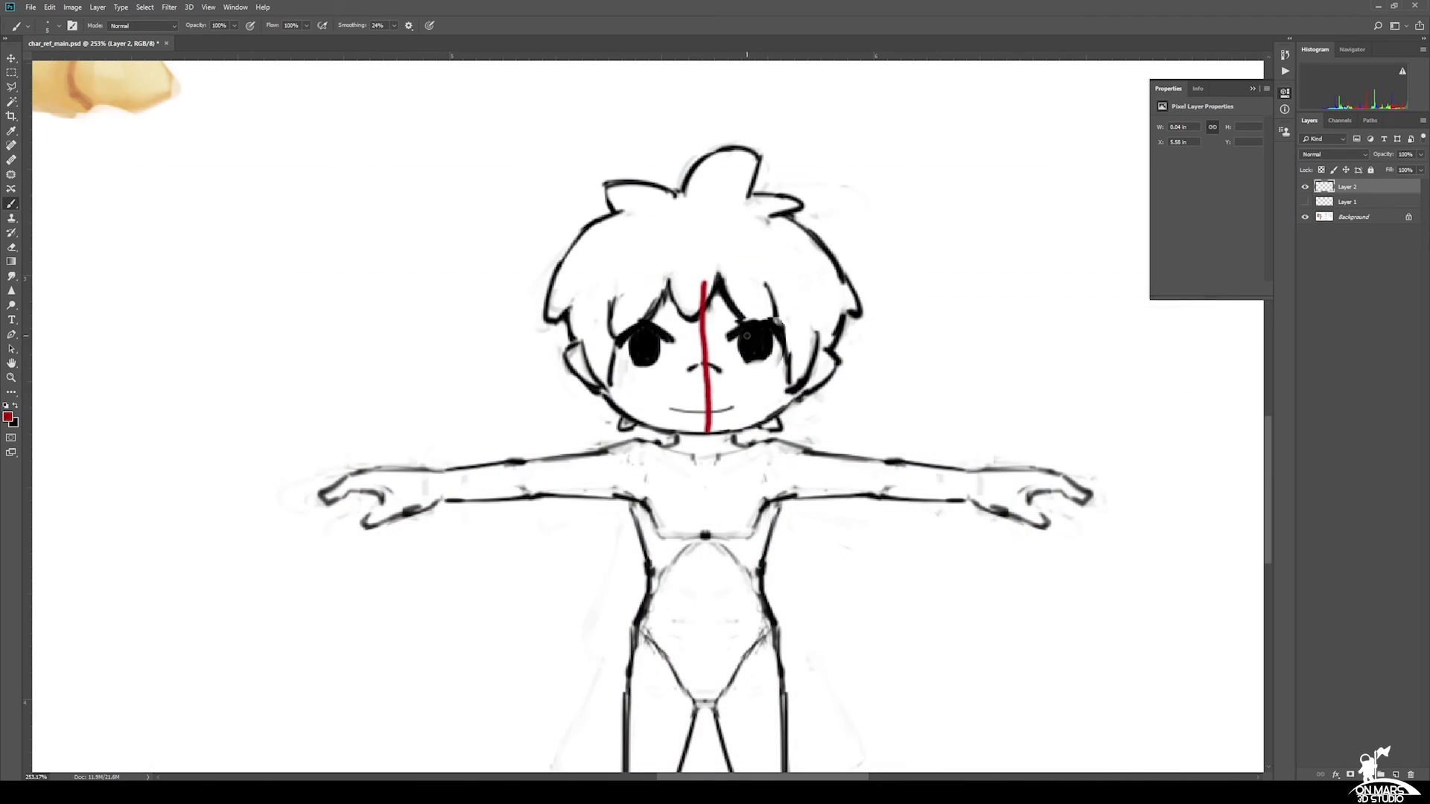
Step: Draw red brow, eye, mouth loops and a cheek grid, then show the blue topology layer
left_click_drag(730, 314, 766, 305)
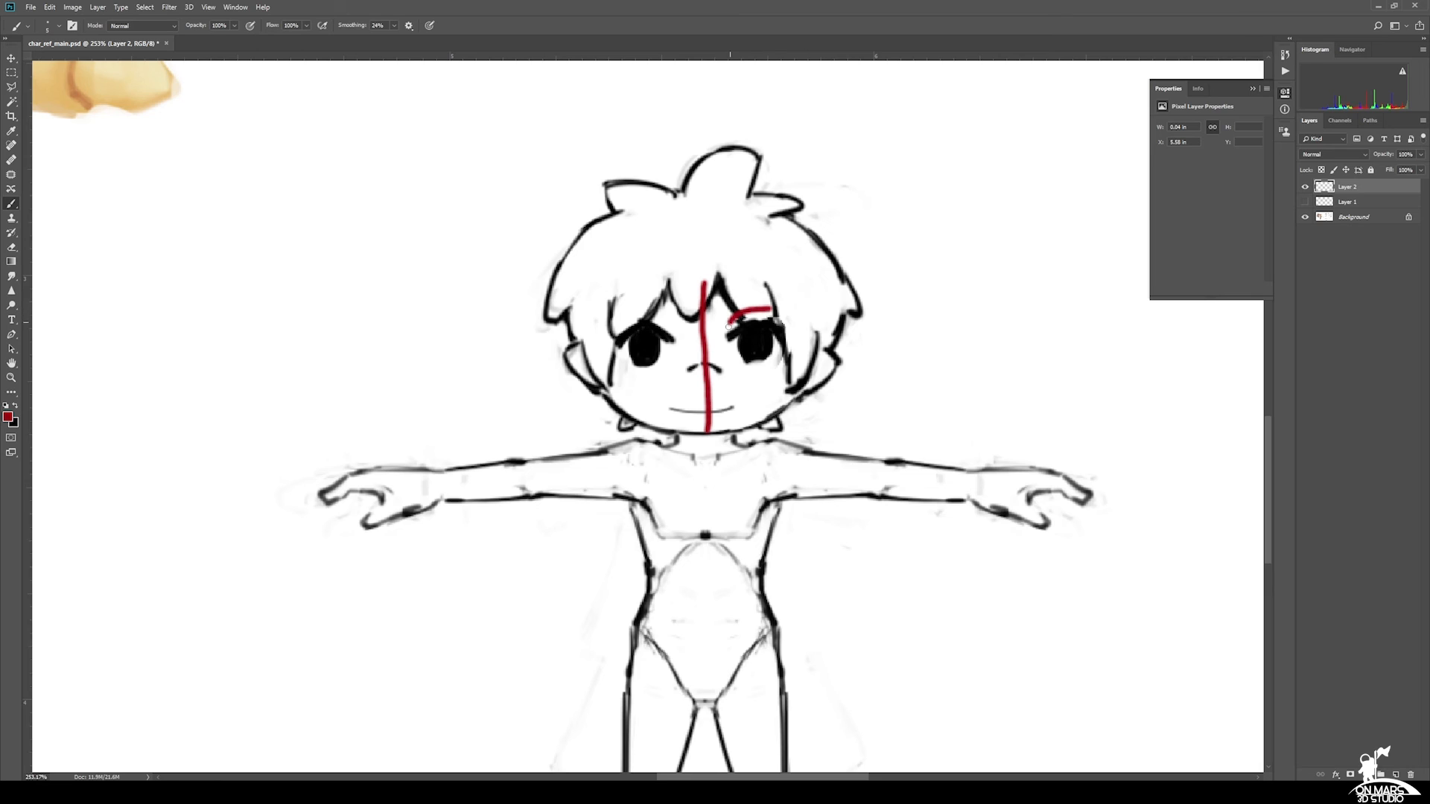
left_click_drag(748, 310, 752, 356)
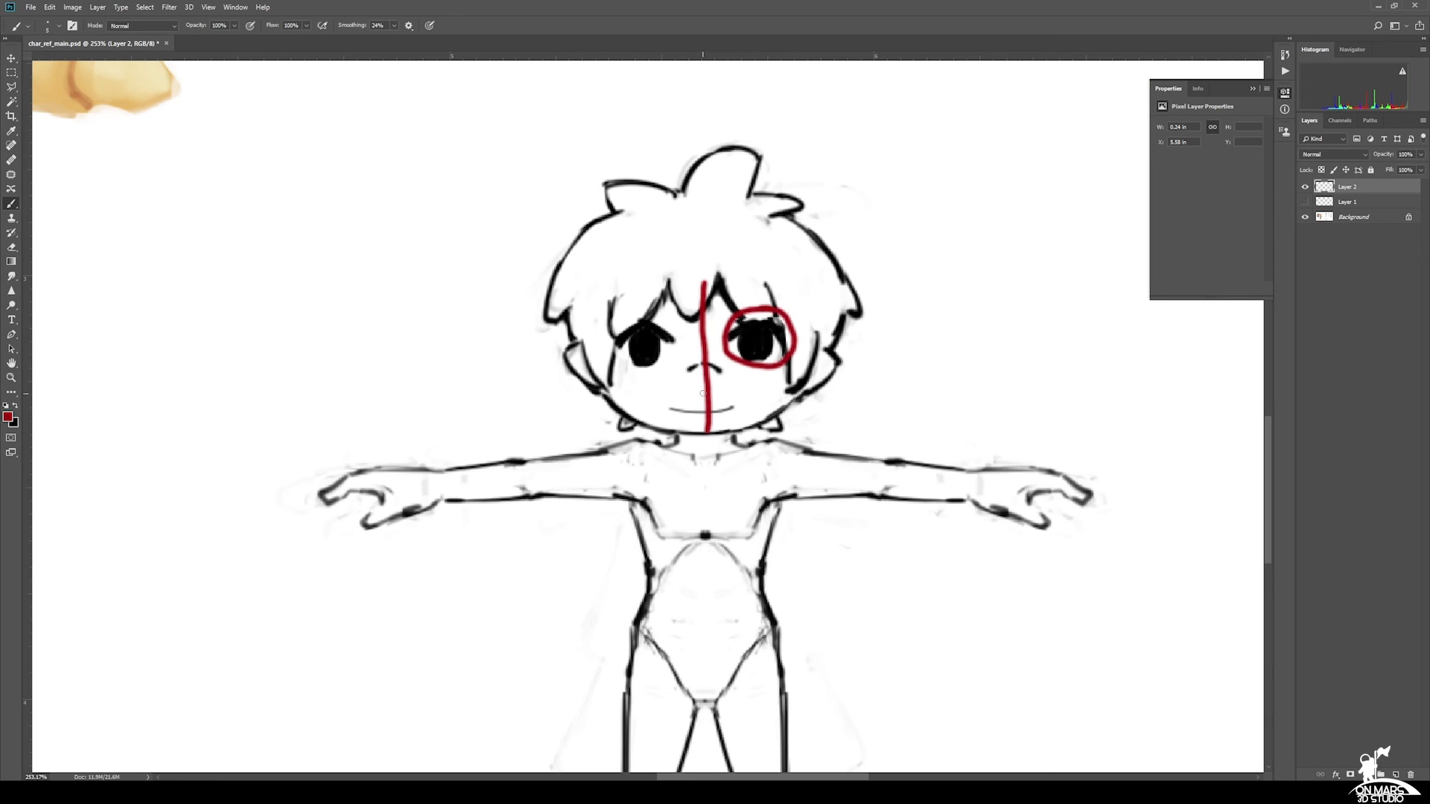
left_click_drag(703, 401, 730, 415)
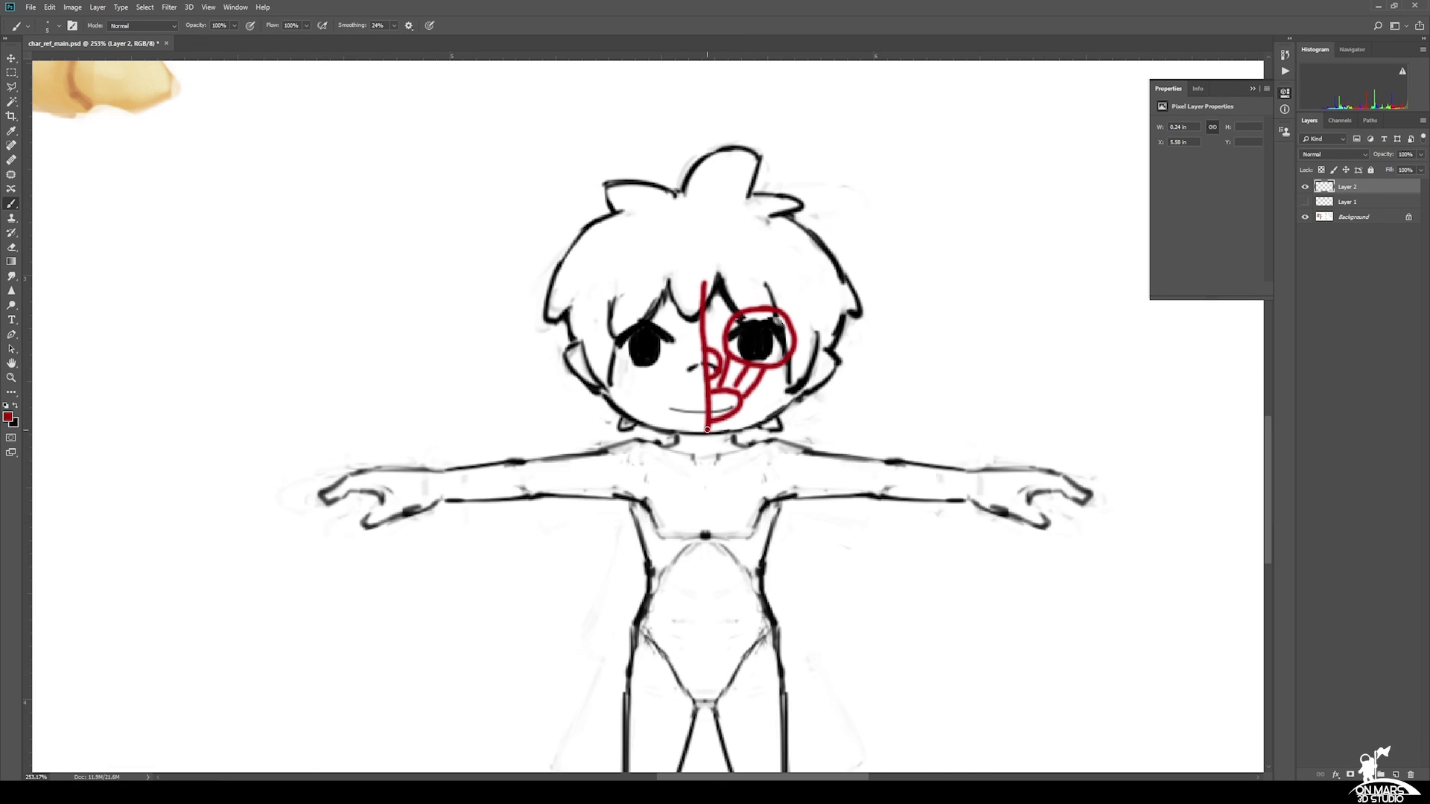
left_click_drag(707, 419, 752, 410)
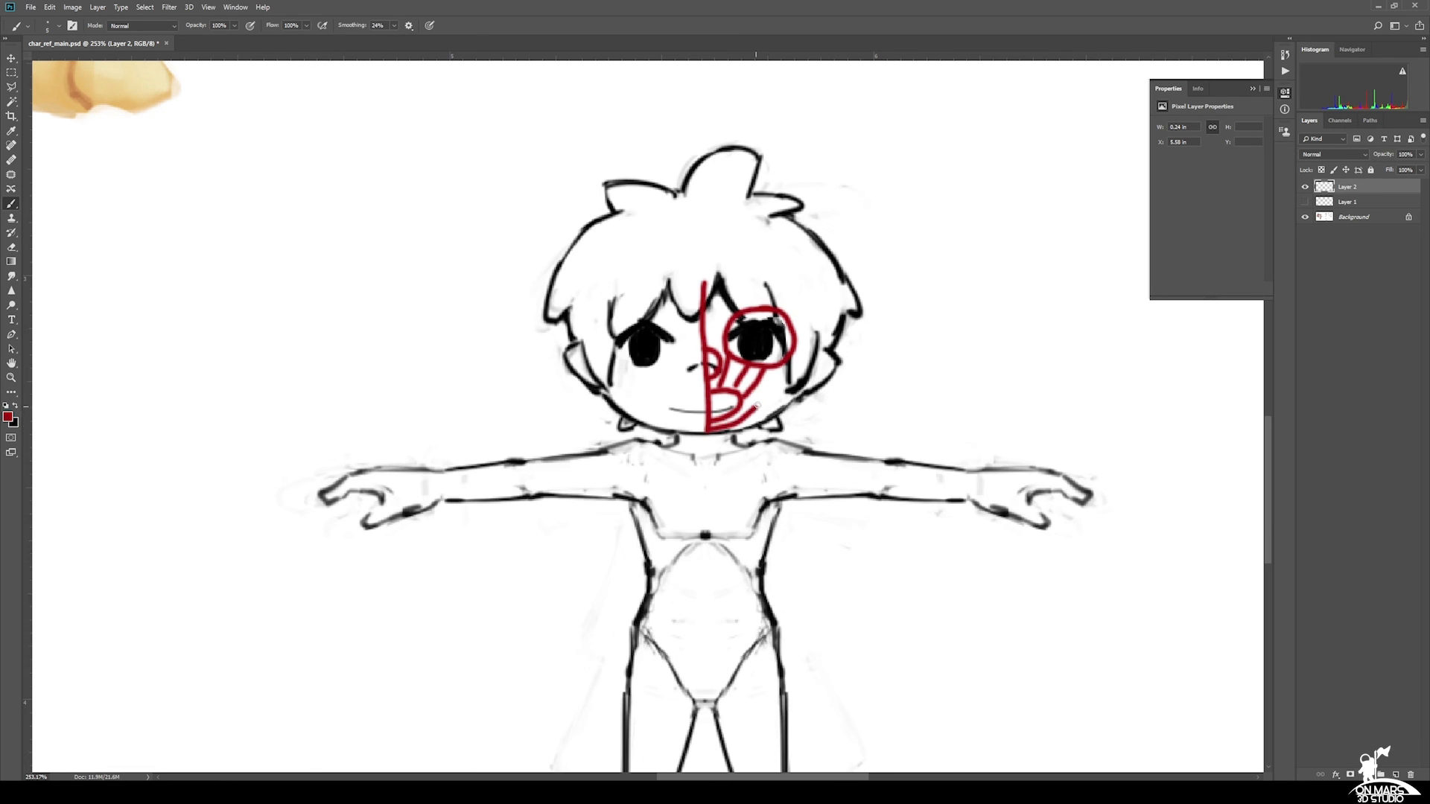
left_click_drag(730, 365, 766, 402)
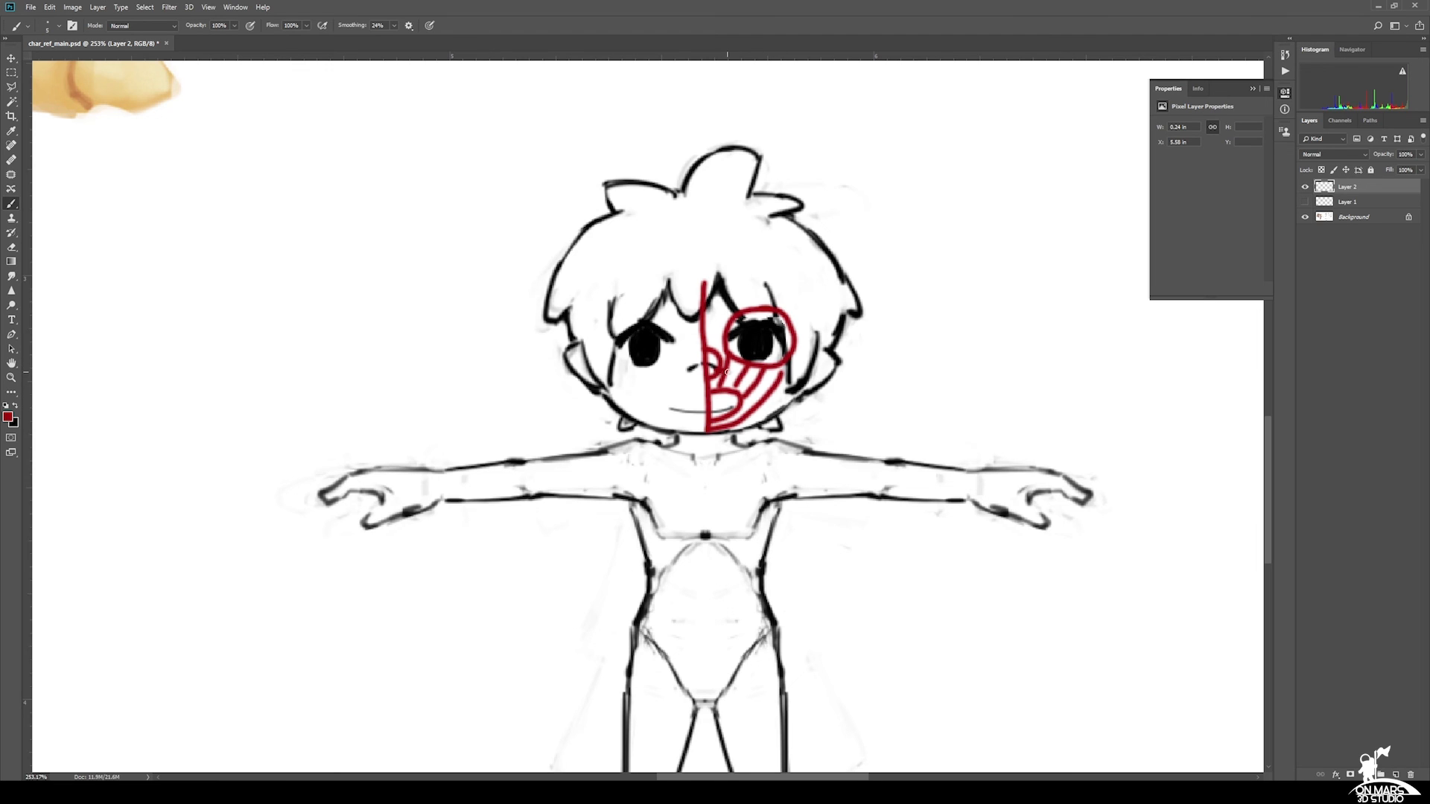
left_click_drag(739, 365, 775, 393)
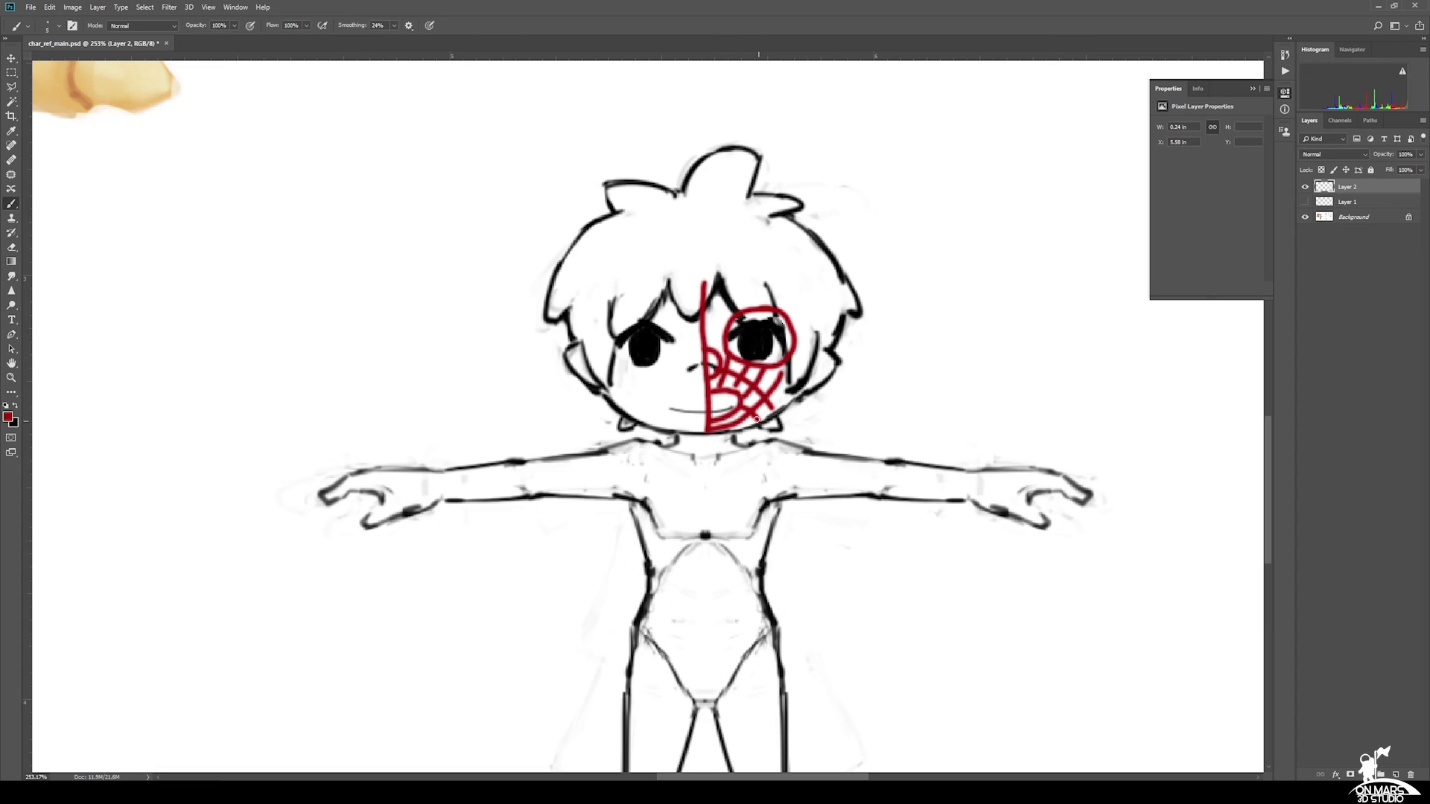
mouse_move(1219, 348)
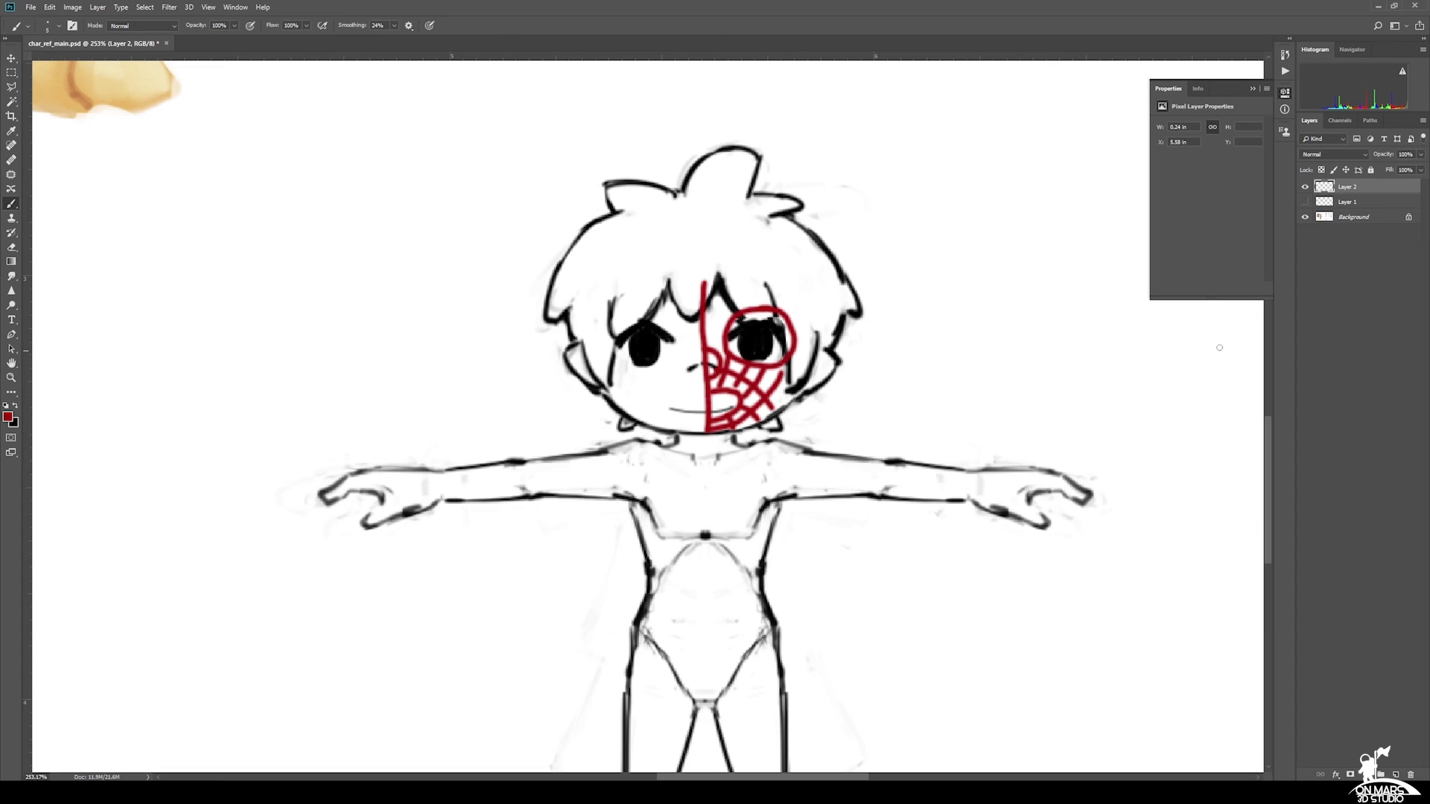
left_click(1305, 187)
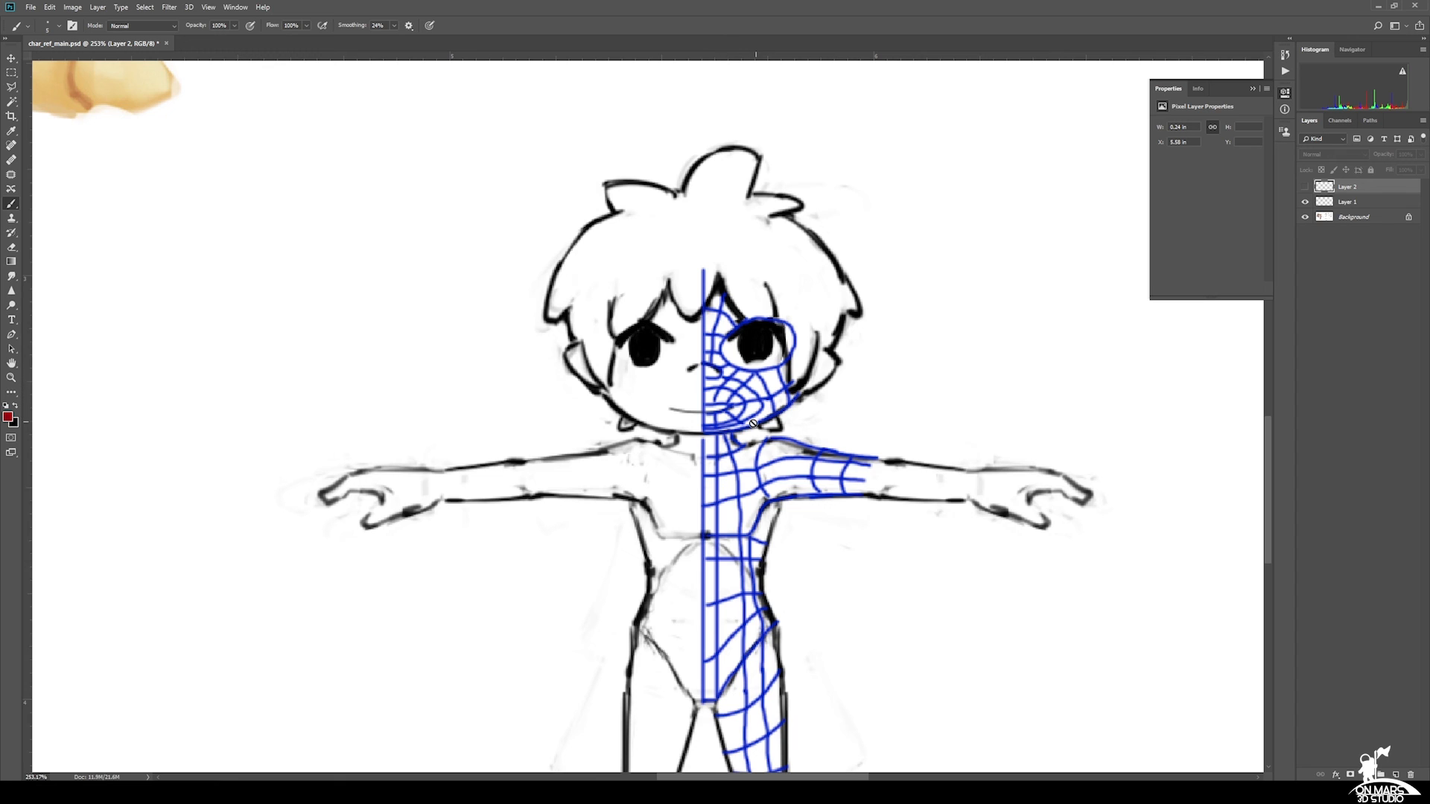
mouse_move(692, 677)
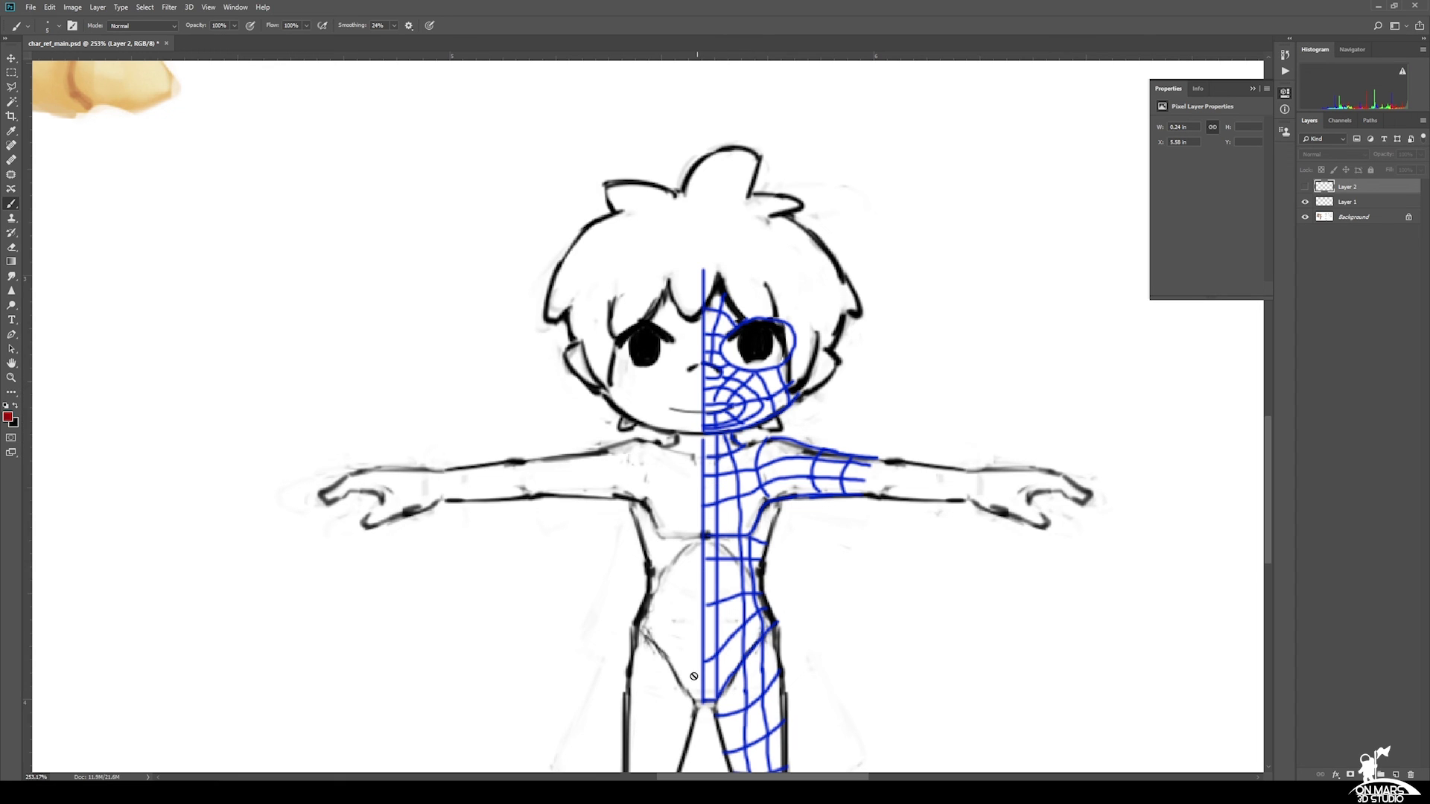
scroll("down", 3)
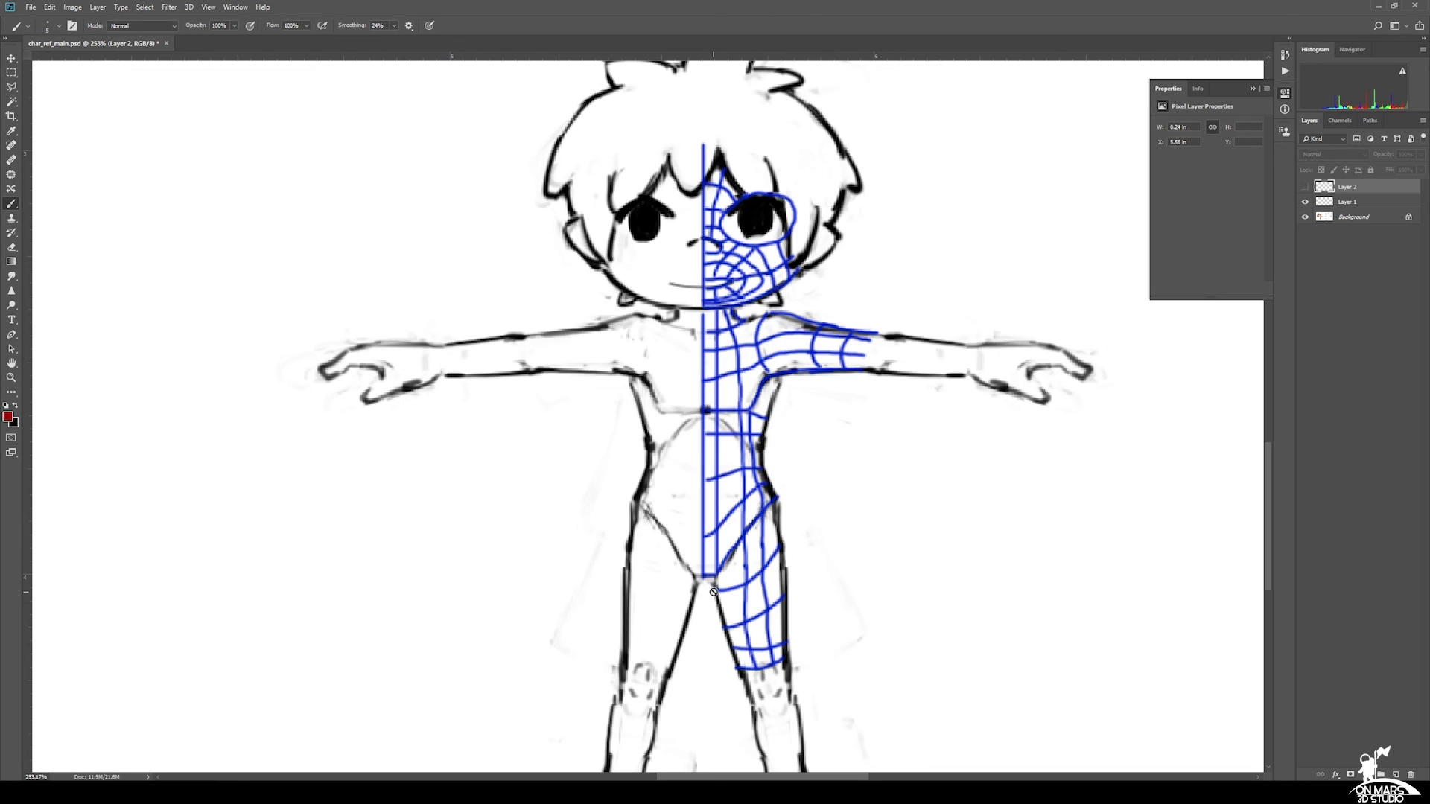
mouse_move(610, 534)
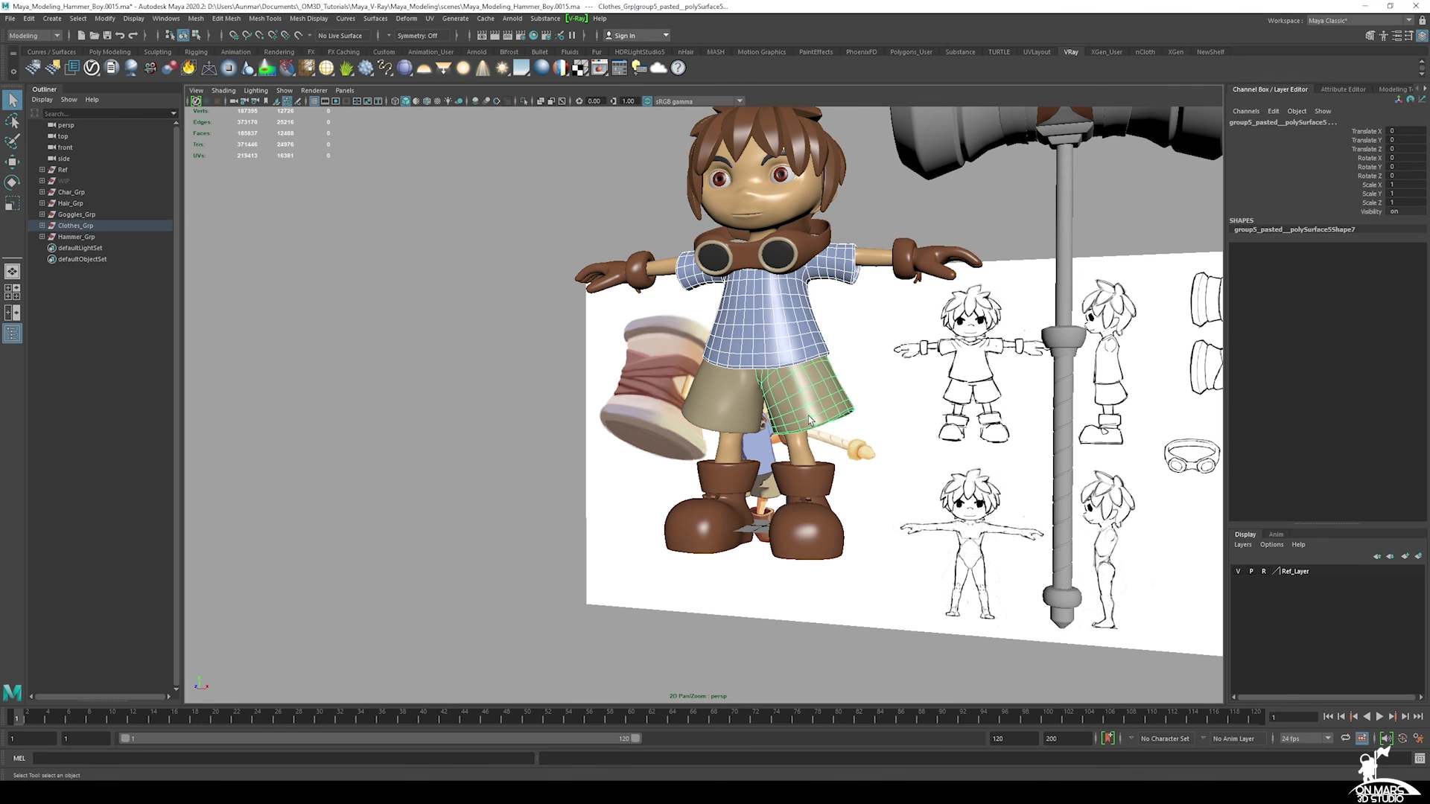
Step: Hide the hammer boy's clothing with Ctrl+H and select the bare body mesh
key("Ctrl+h")
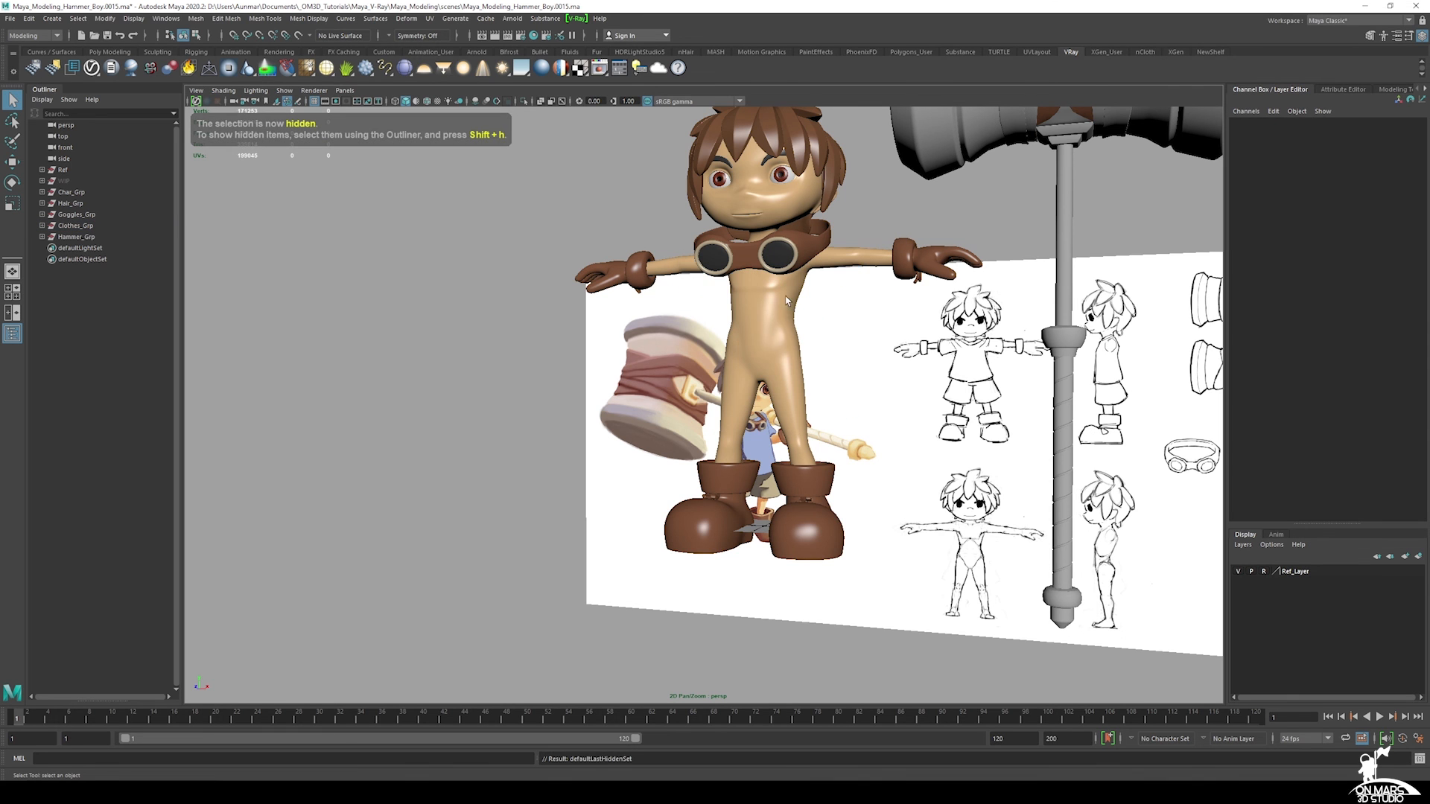
left_click(71, 192)
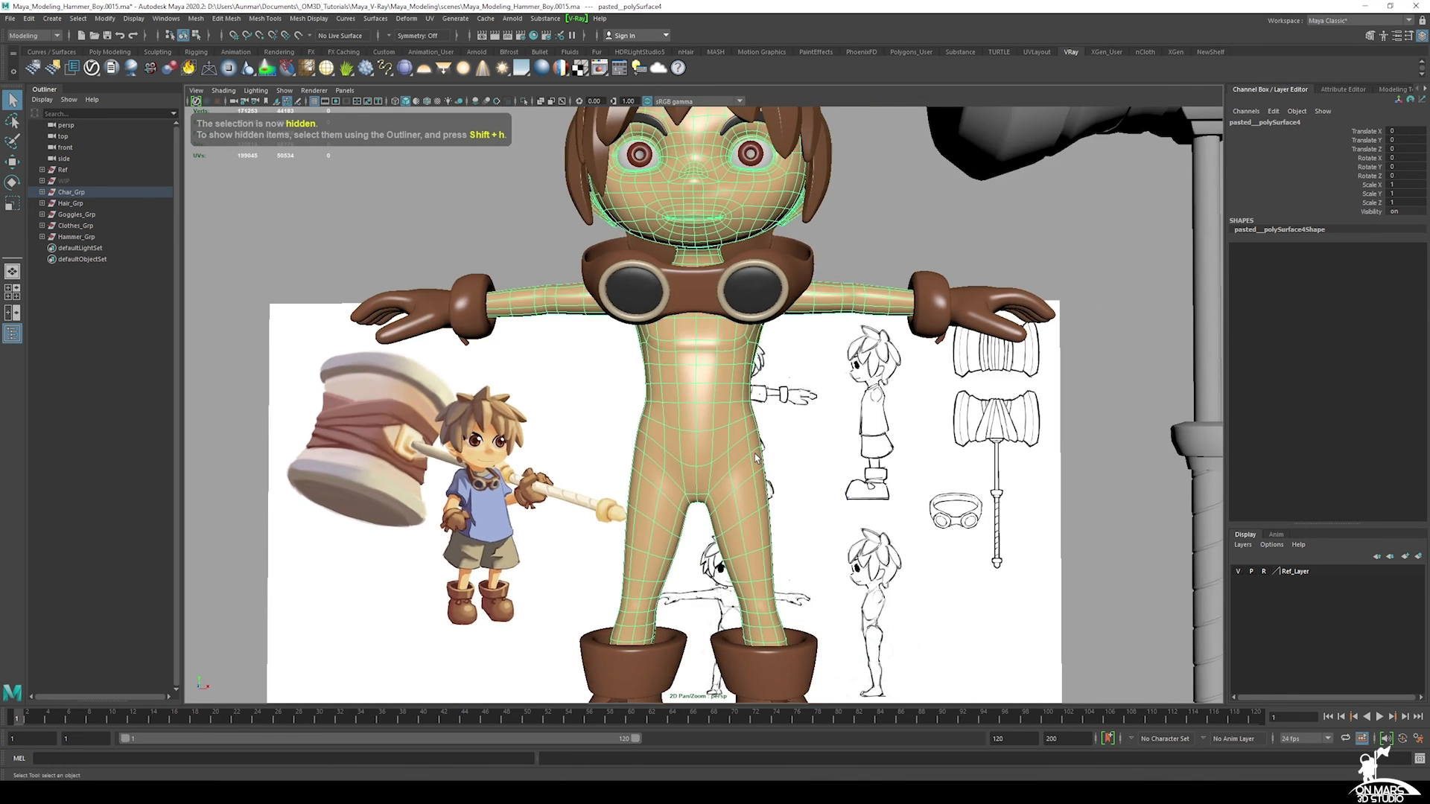